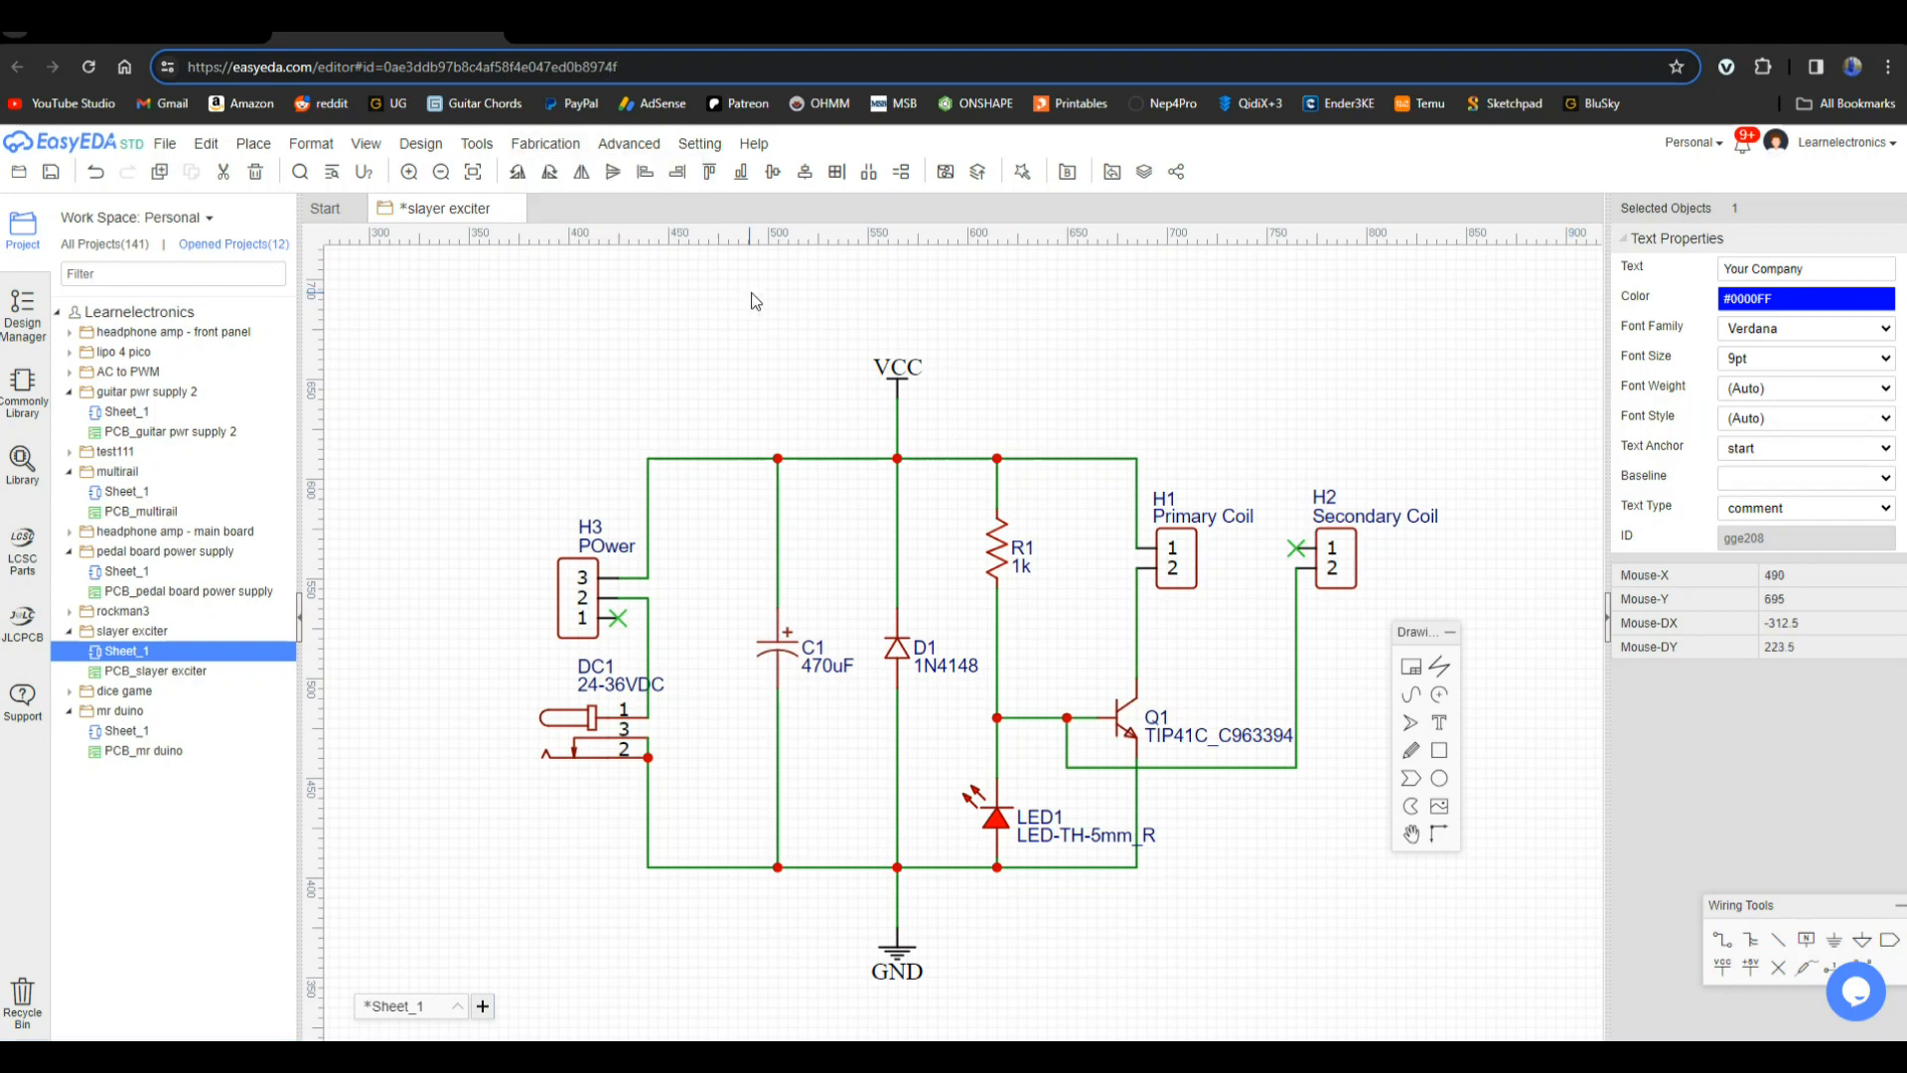
{"action": "mouse_move", "coordinate": [889, 574]}
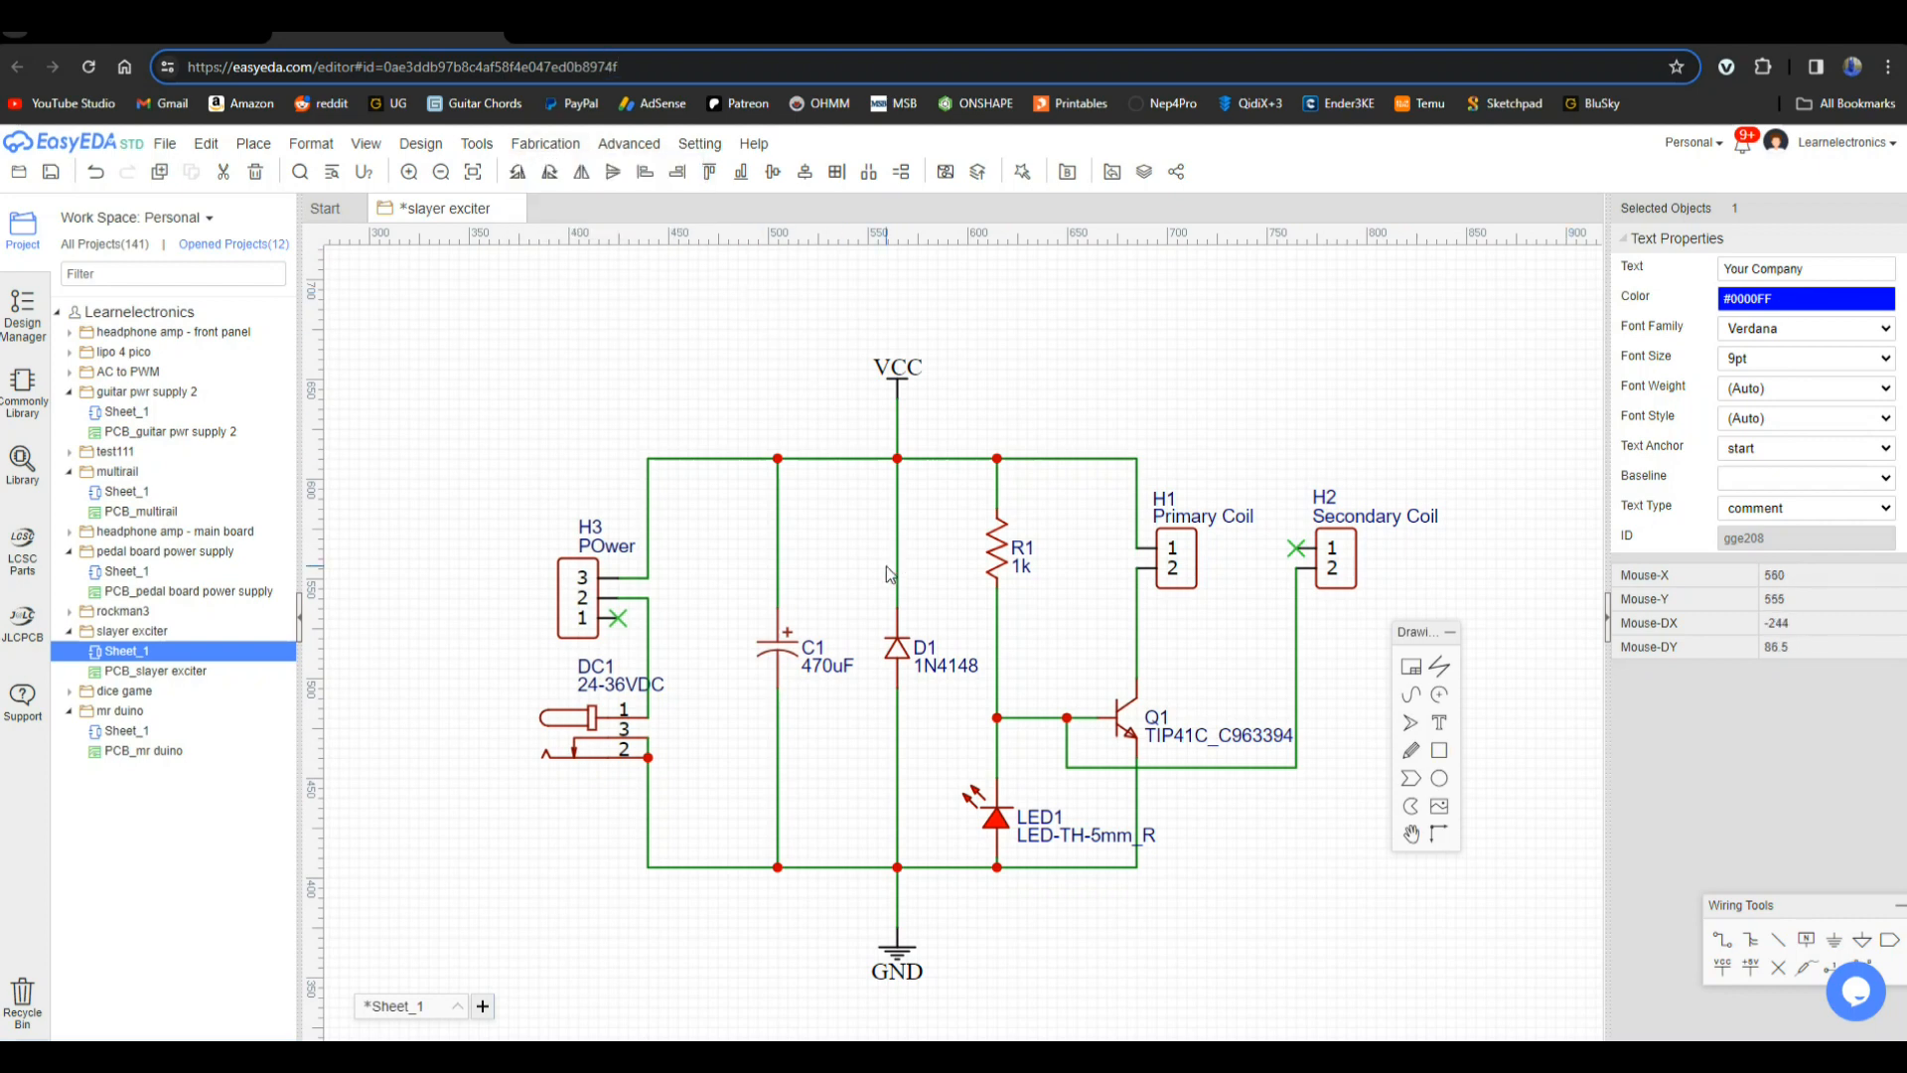
{"action": "mouse_move", "coordinate": [529, 632]}
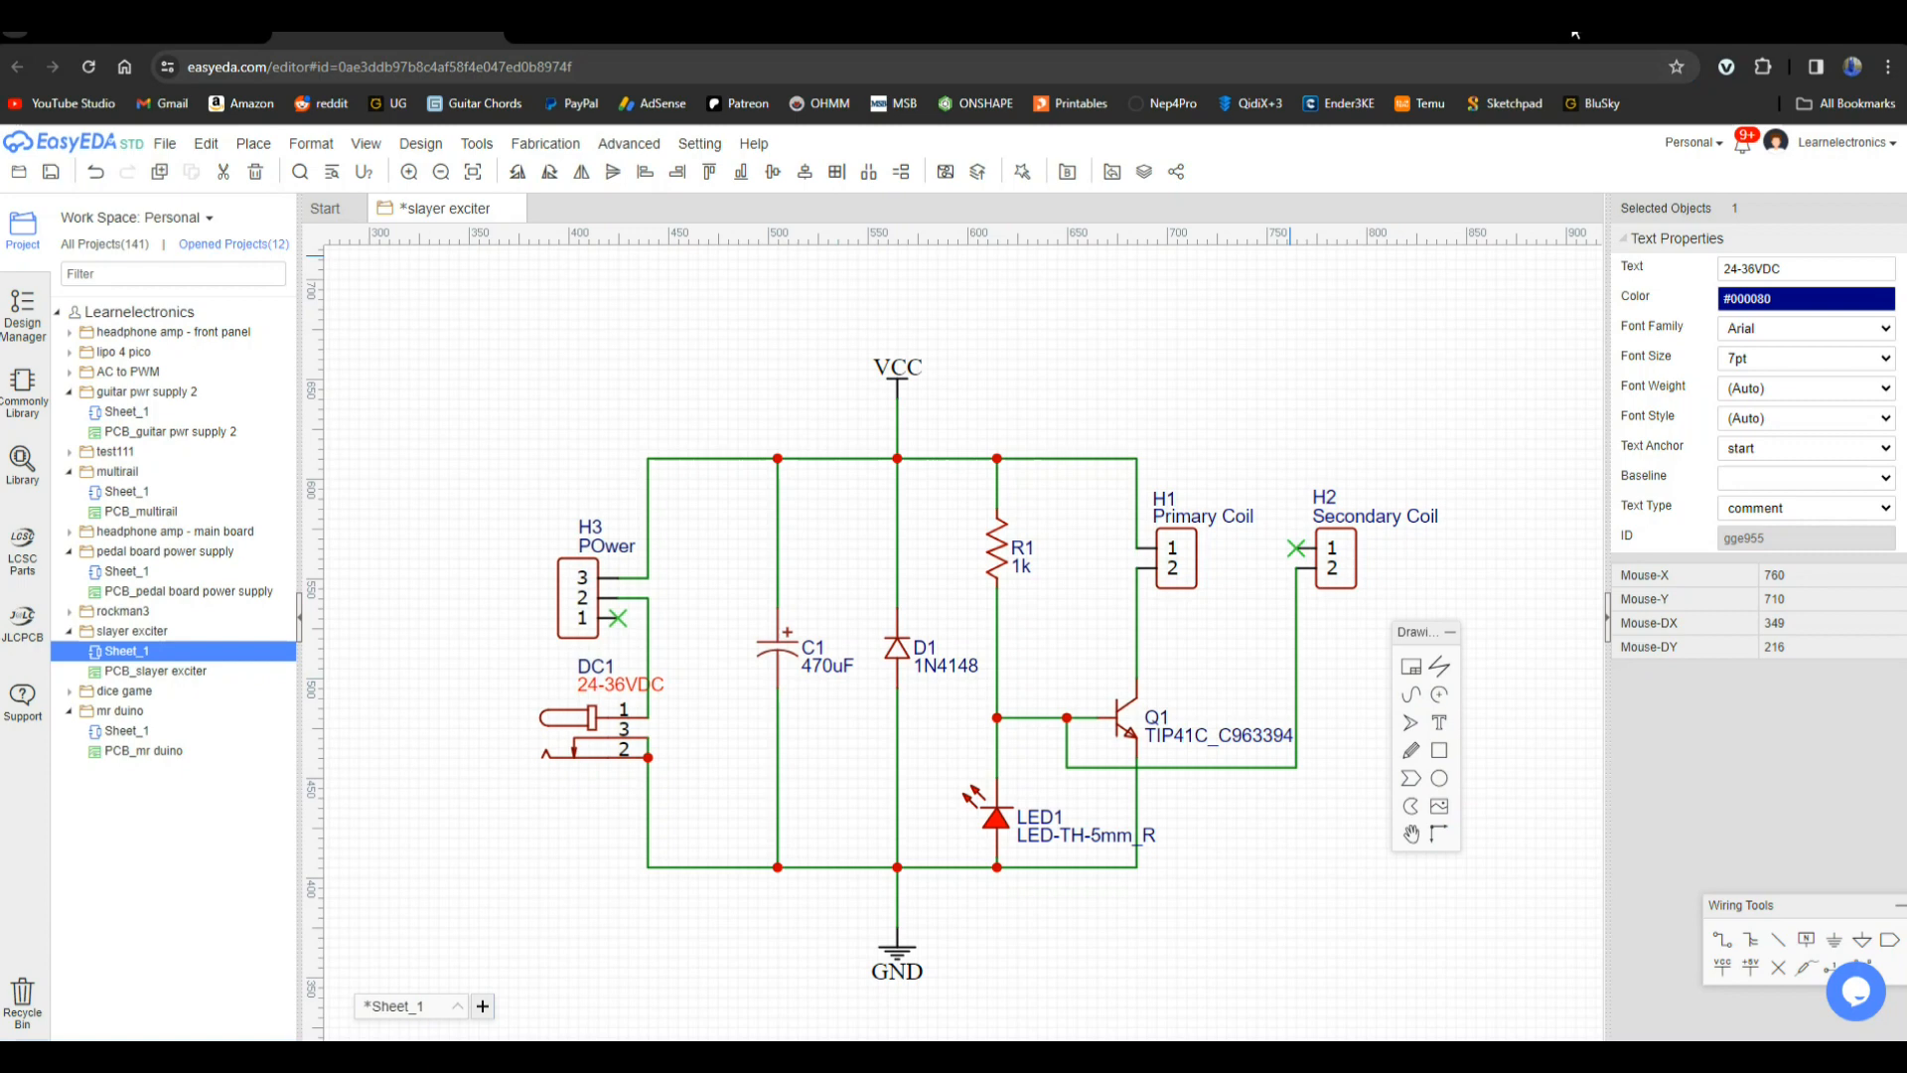
{"action": "mouse_move", "coordinate": [1212, 401]}
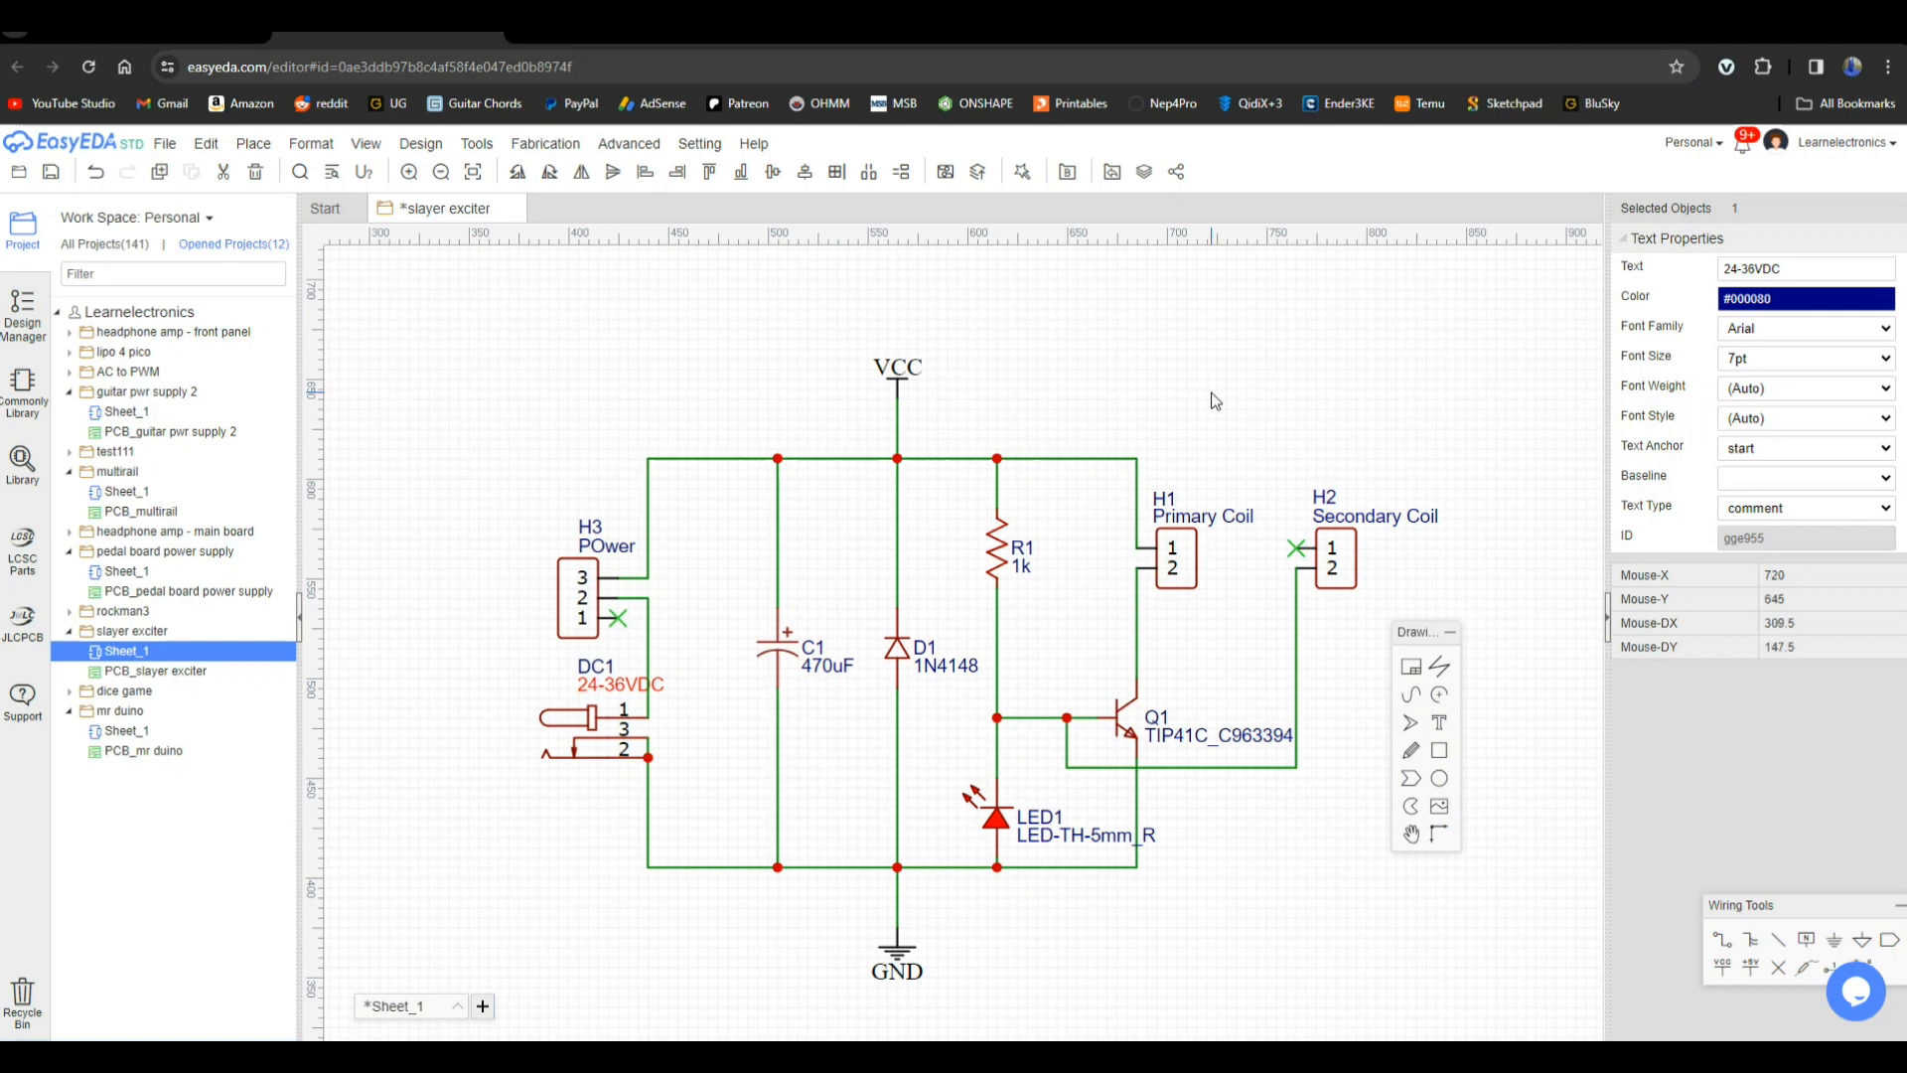
{"action": "mouse_move", "coordinate": [1204, 403]}
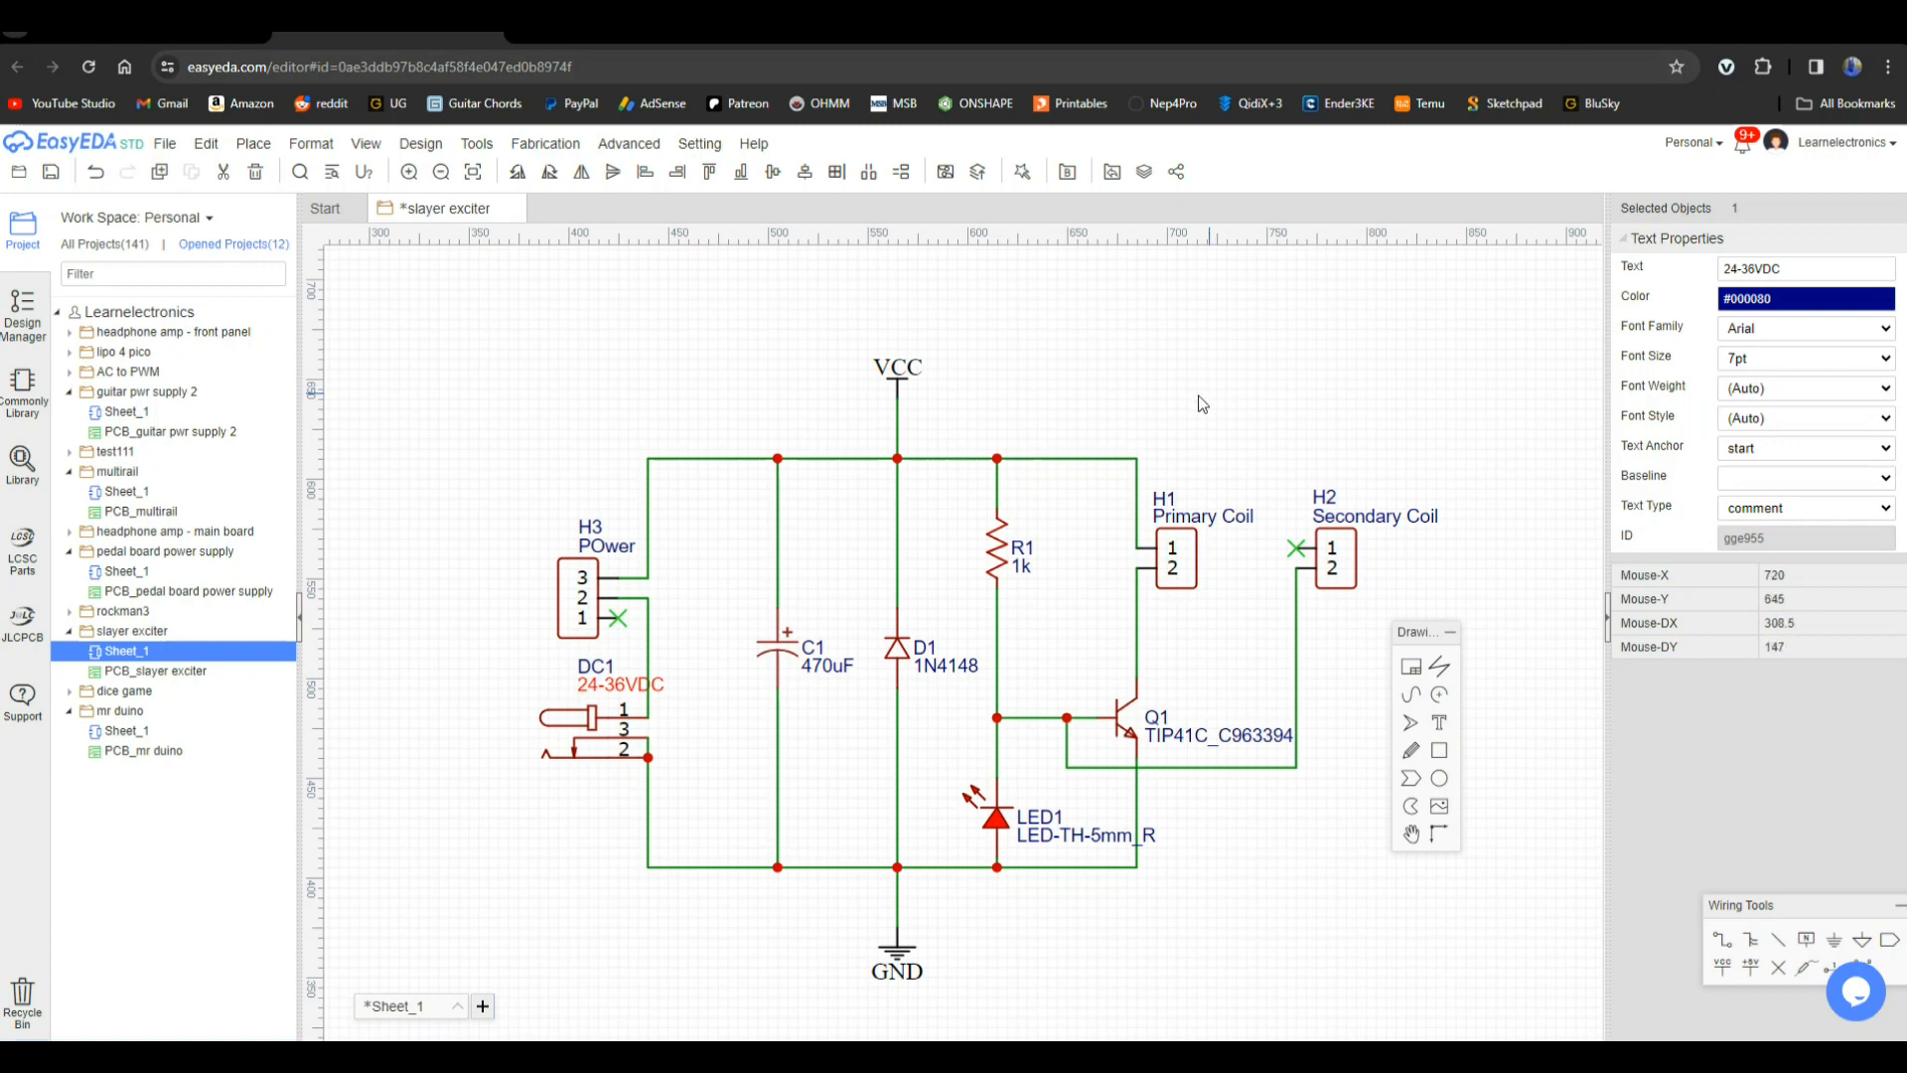
{"action": "mouse_move", "coordinate": [803, 610]}
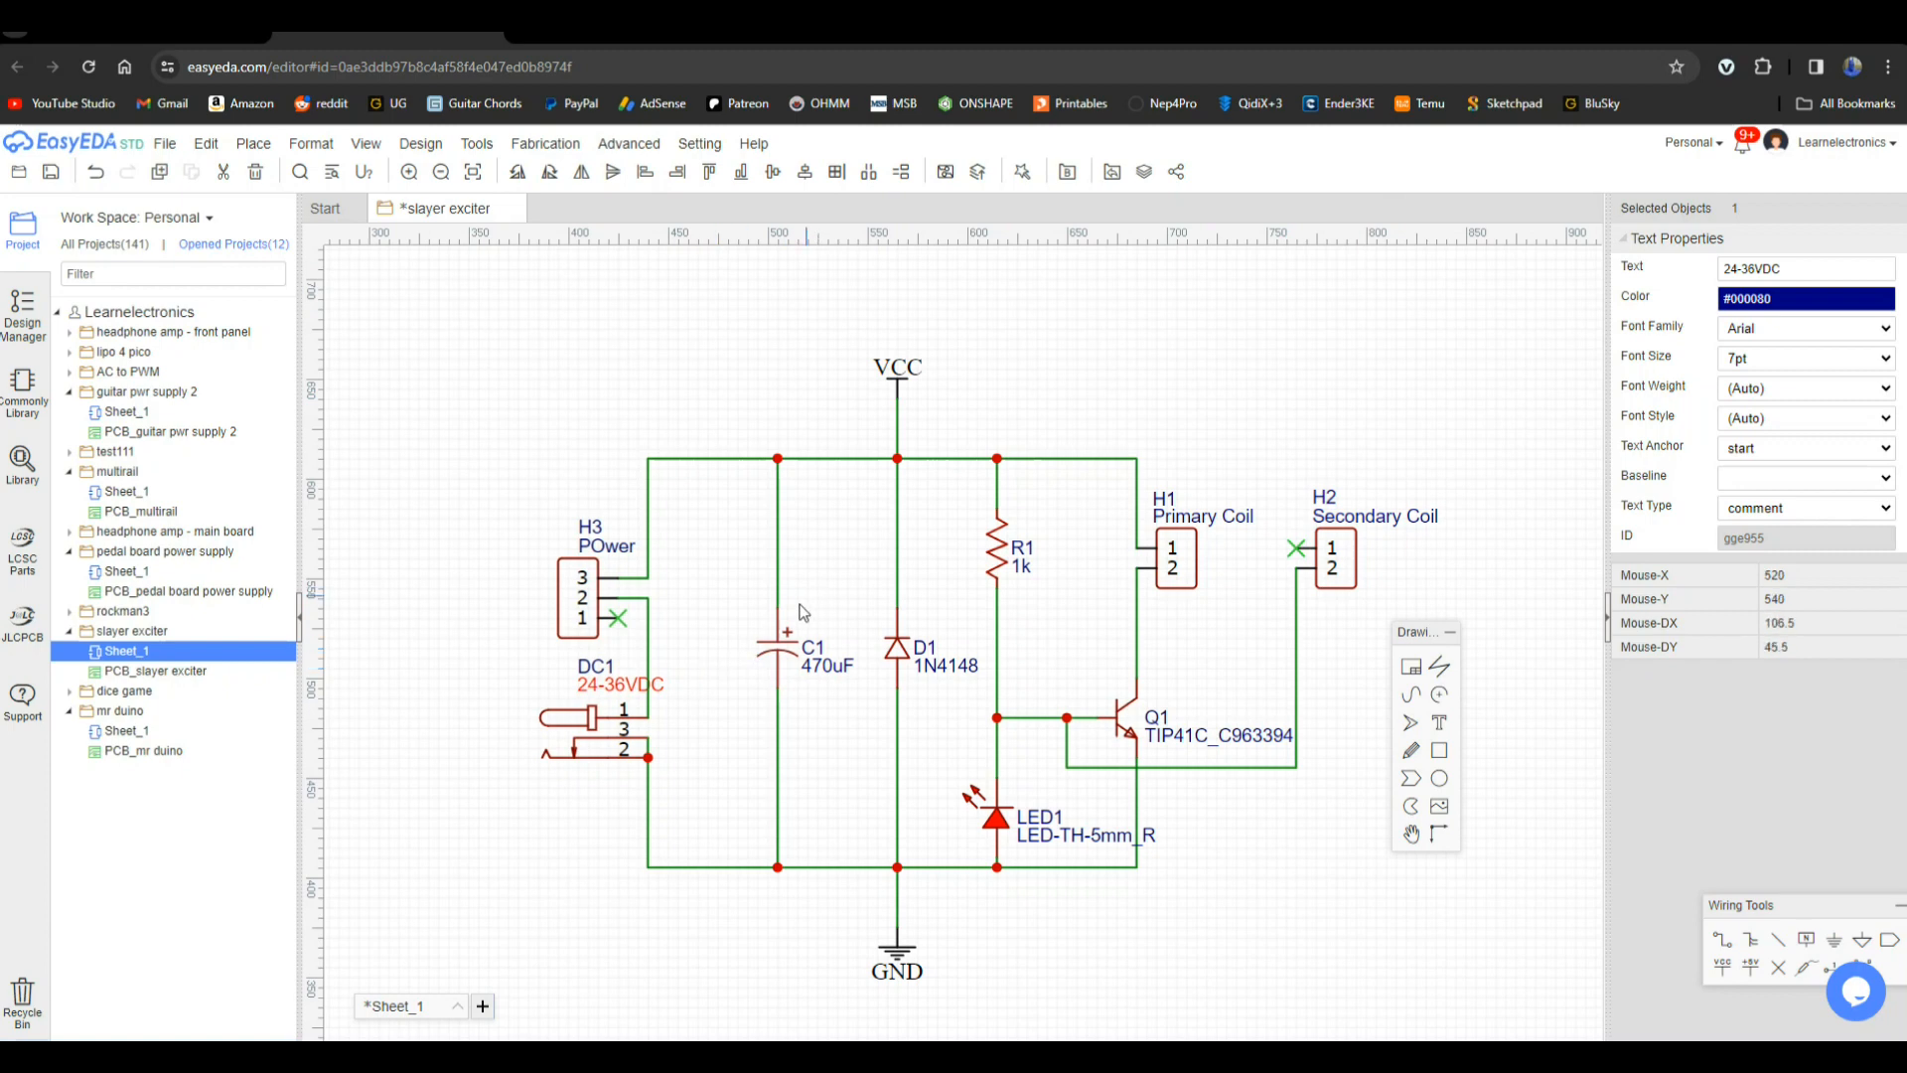
{"action": "mouse_move", "coordinate": [775, 648]}
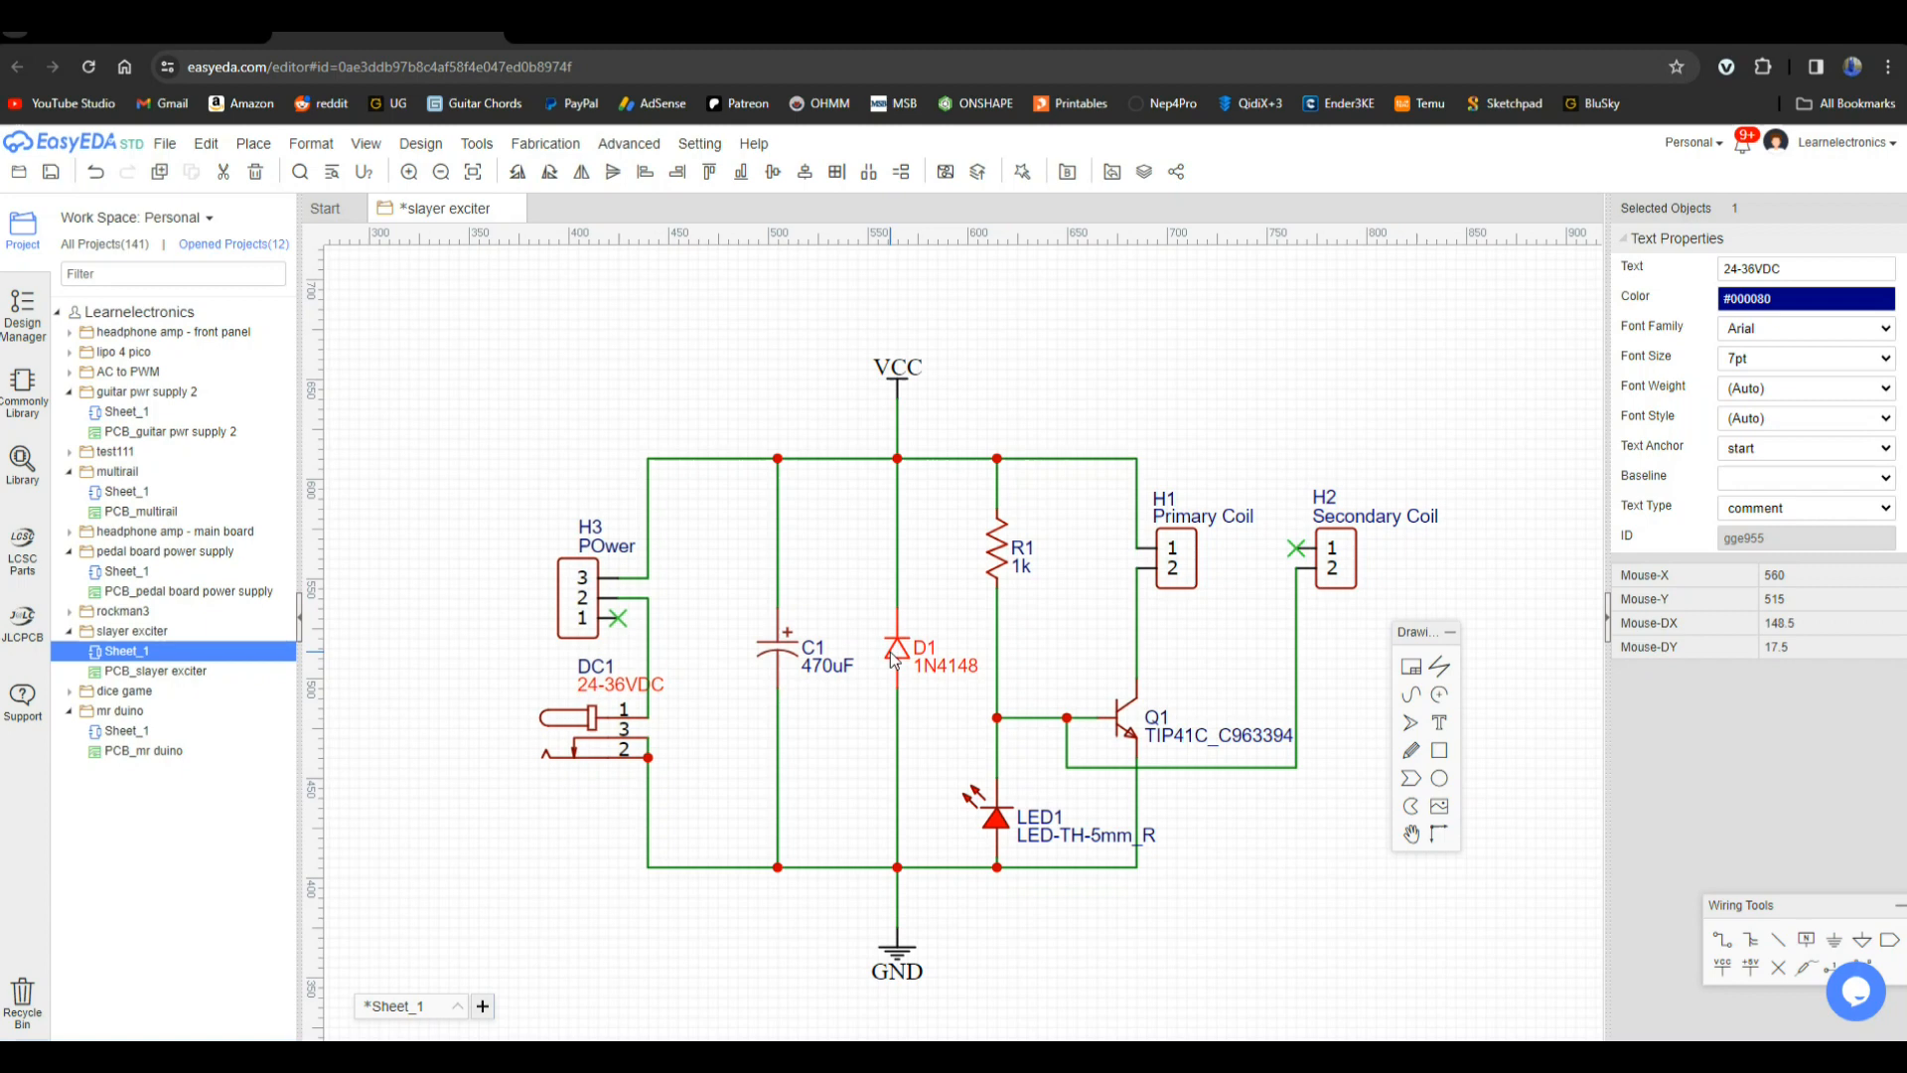
{"action": "mouse_move", "coordinate": [927, 632]}
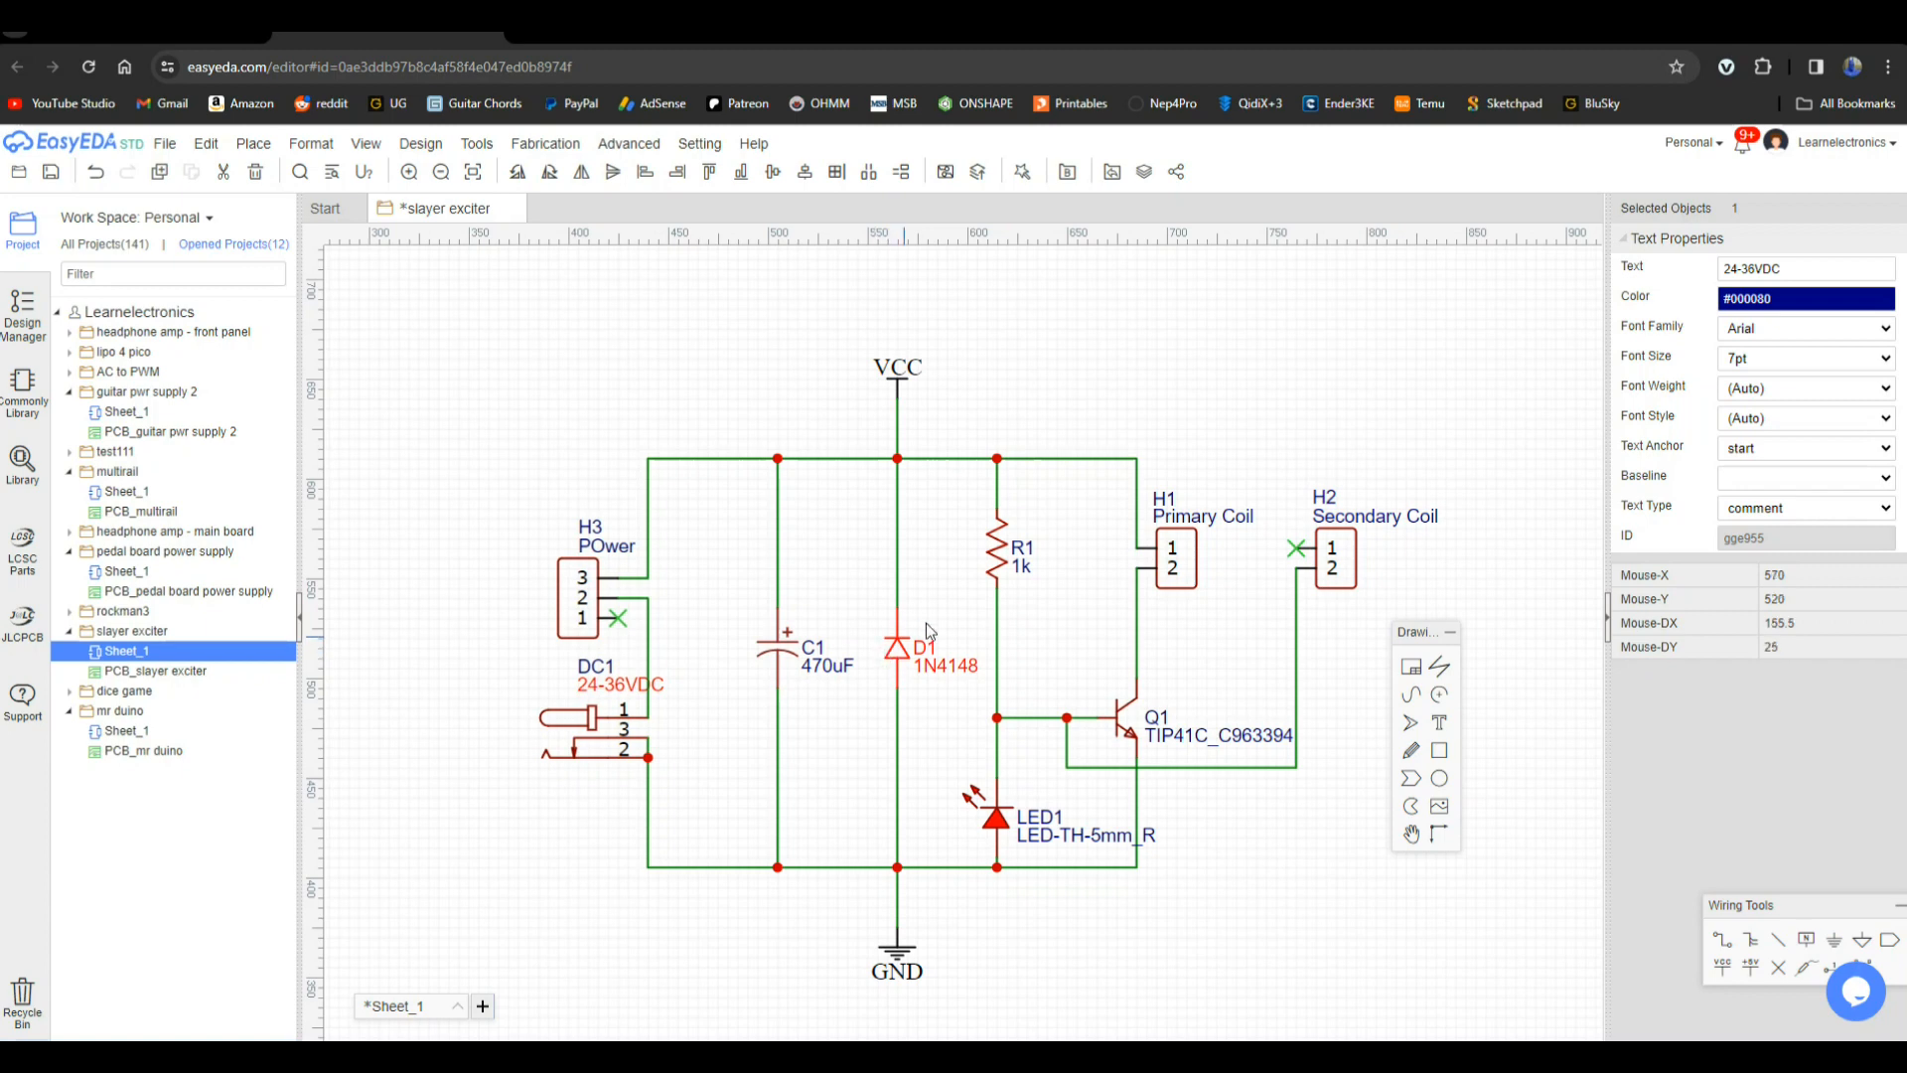
{"action": "mouse_move", "coordinate": [1019, 544]}
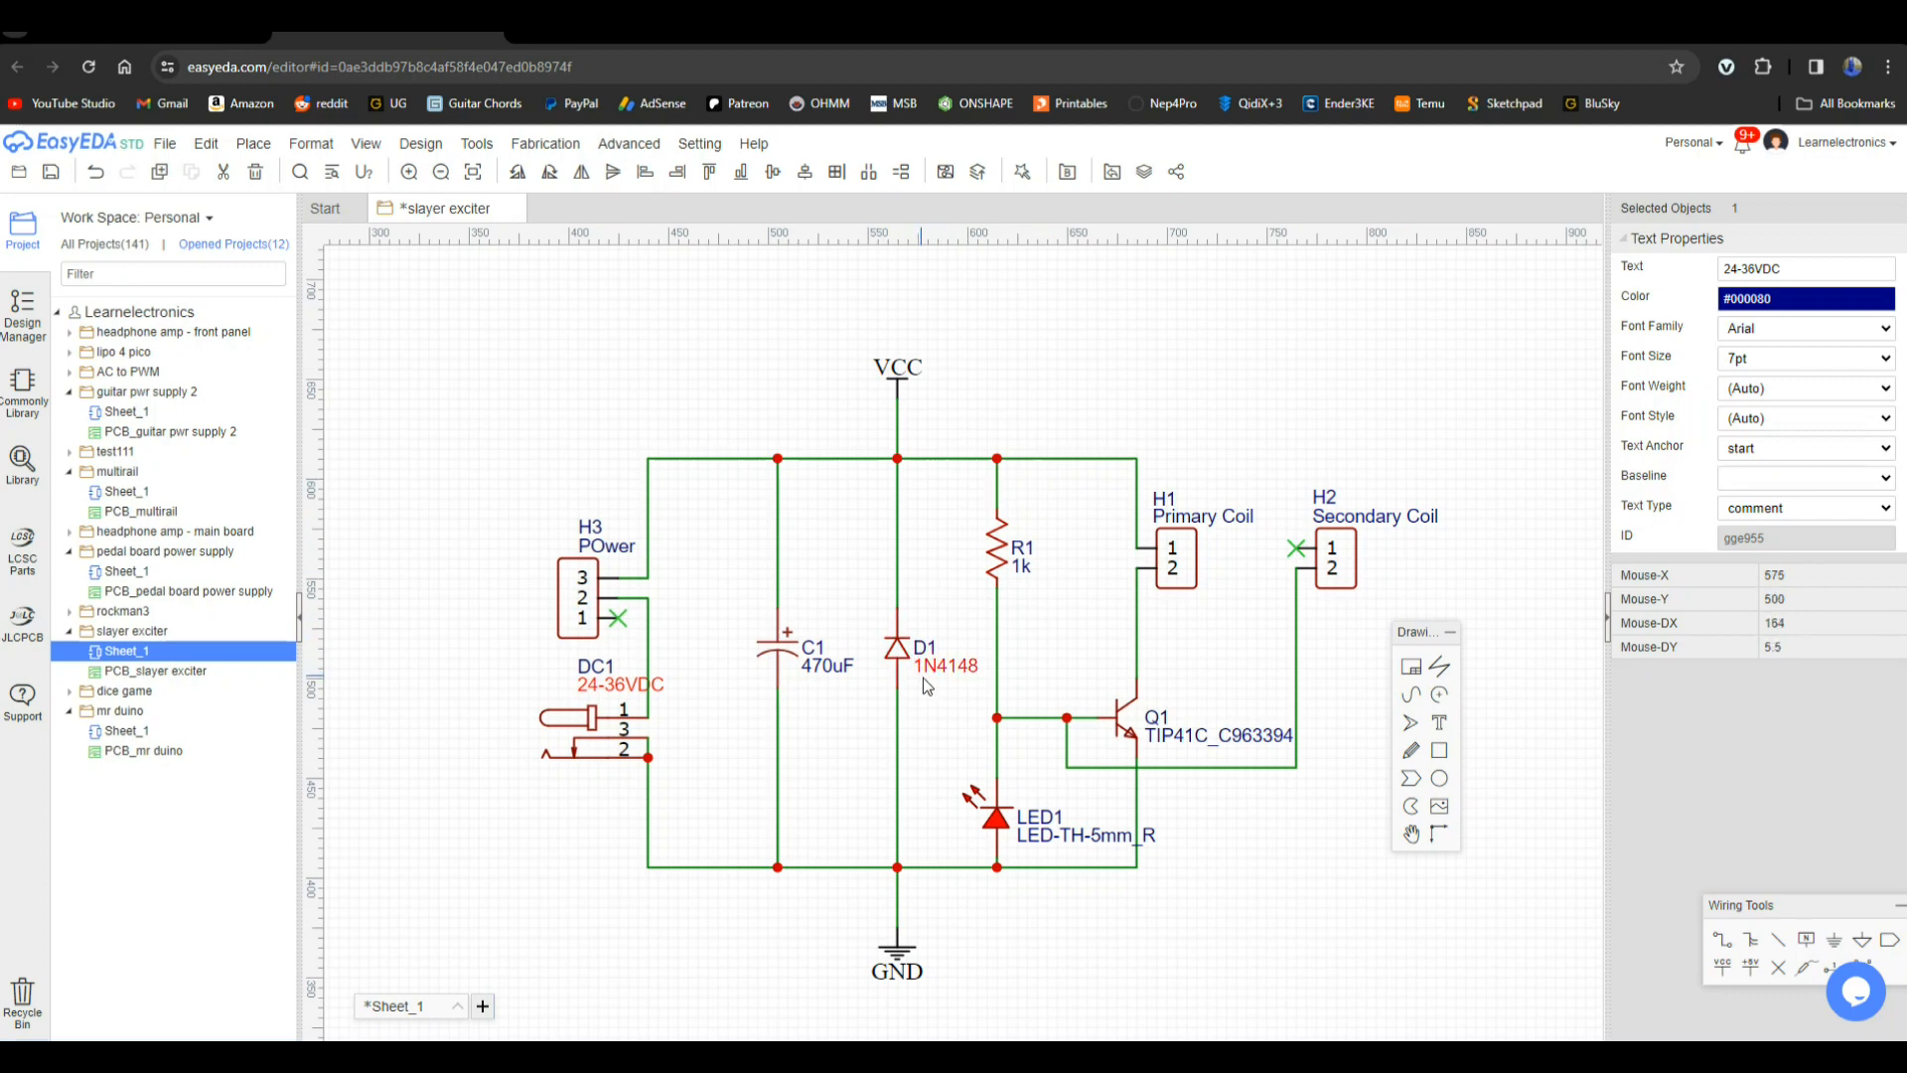
{"action": "mouse_move", "coordinate": [1094, 722]}
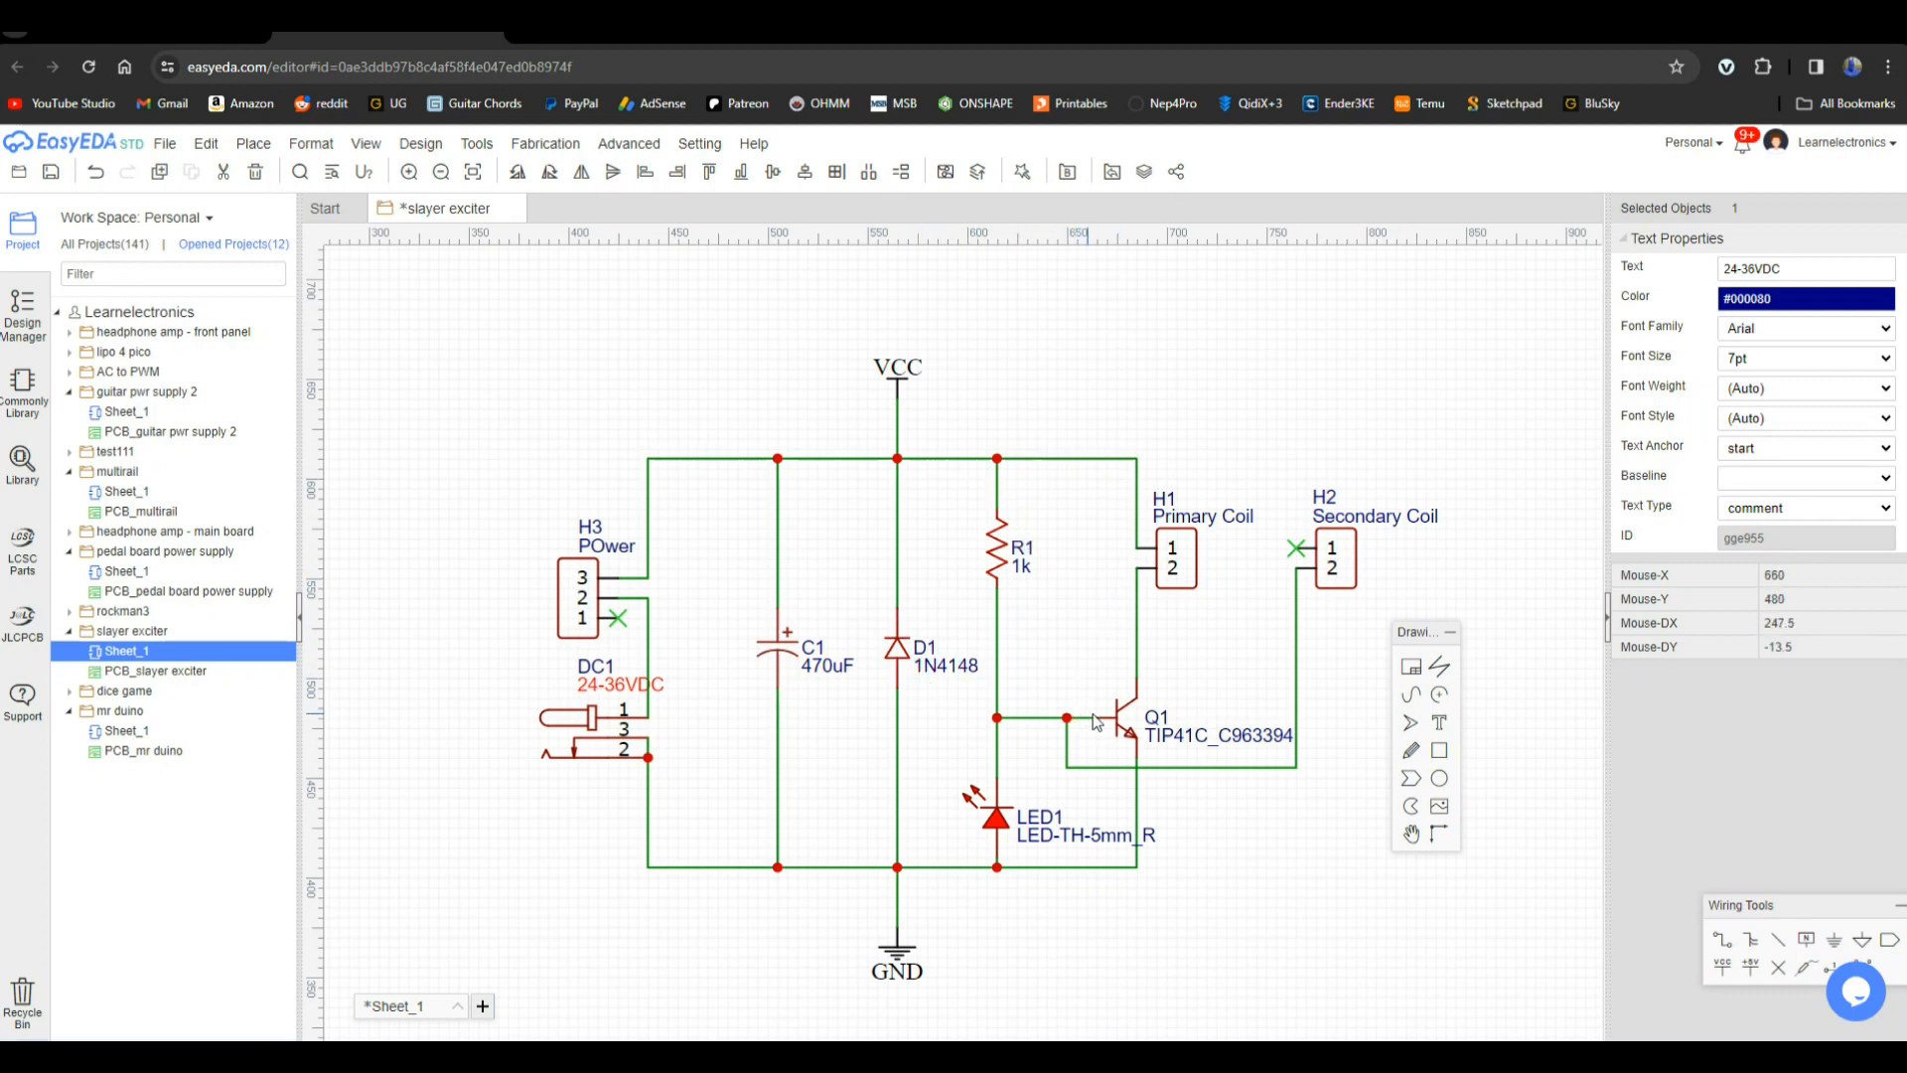
{"action": "mouse_move", "coordinate": [1121, 727]}
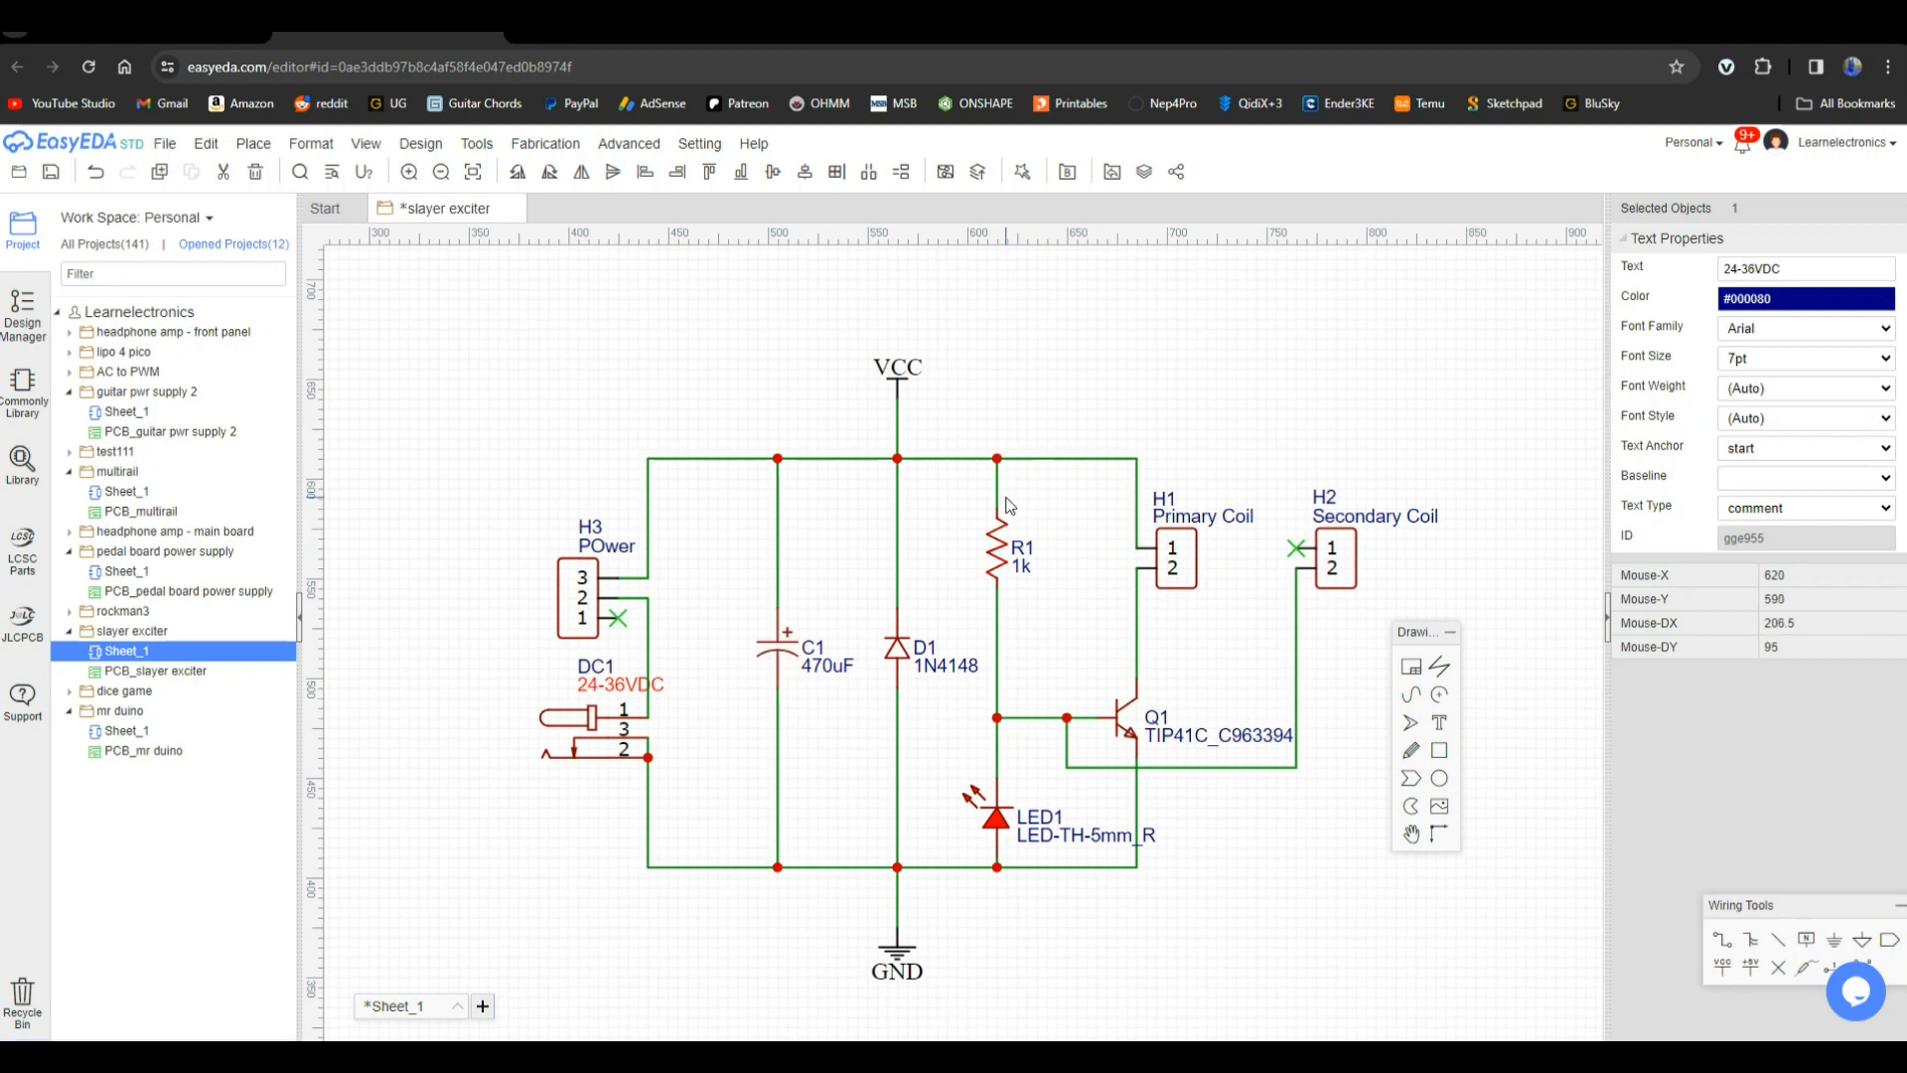
{"action": "mouse_move", "coordinate": [983, 554]}
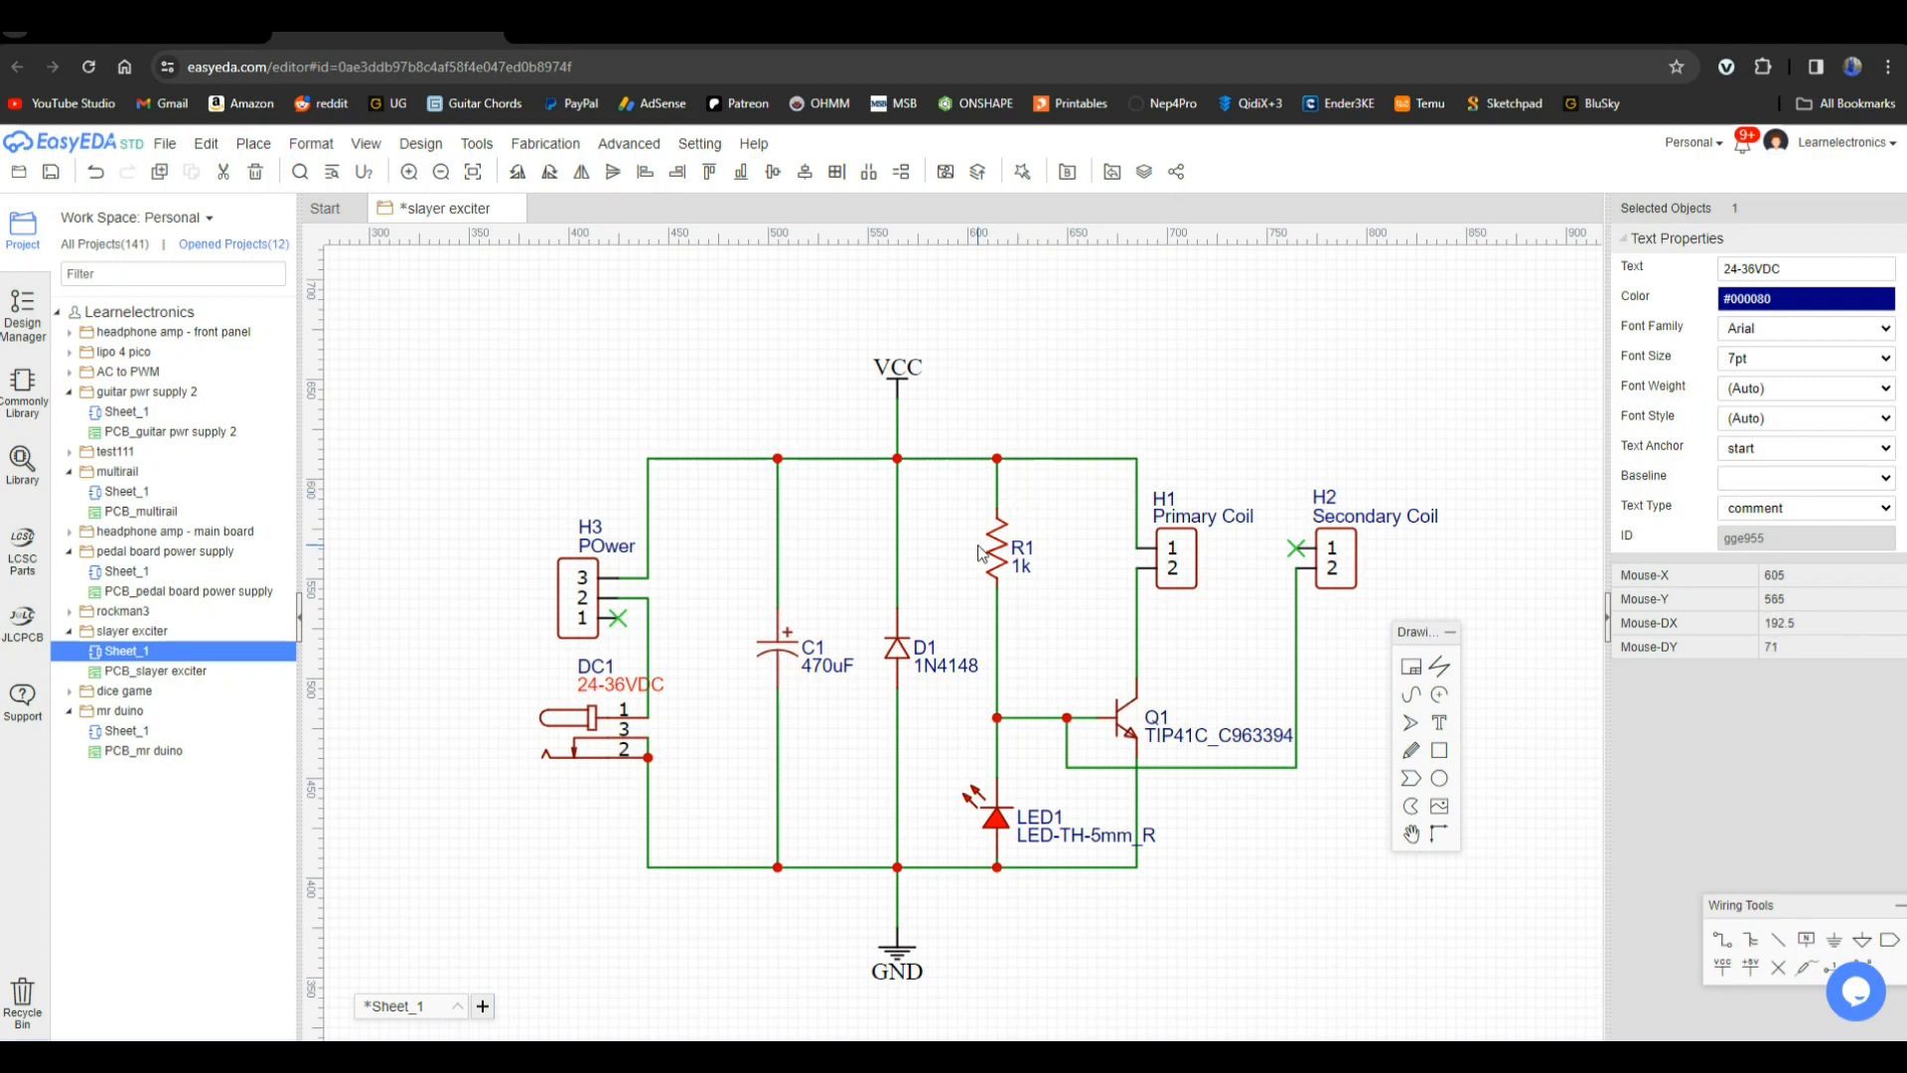
- Change R1's value label from 1k to 47k and deselect it
{"action": "left_click", "coordinate": [1018, 566]}
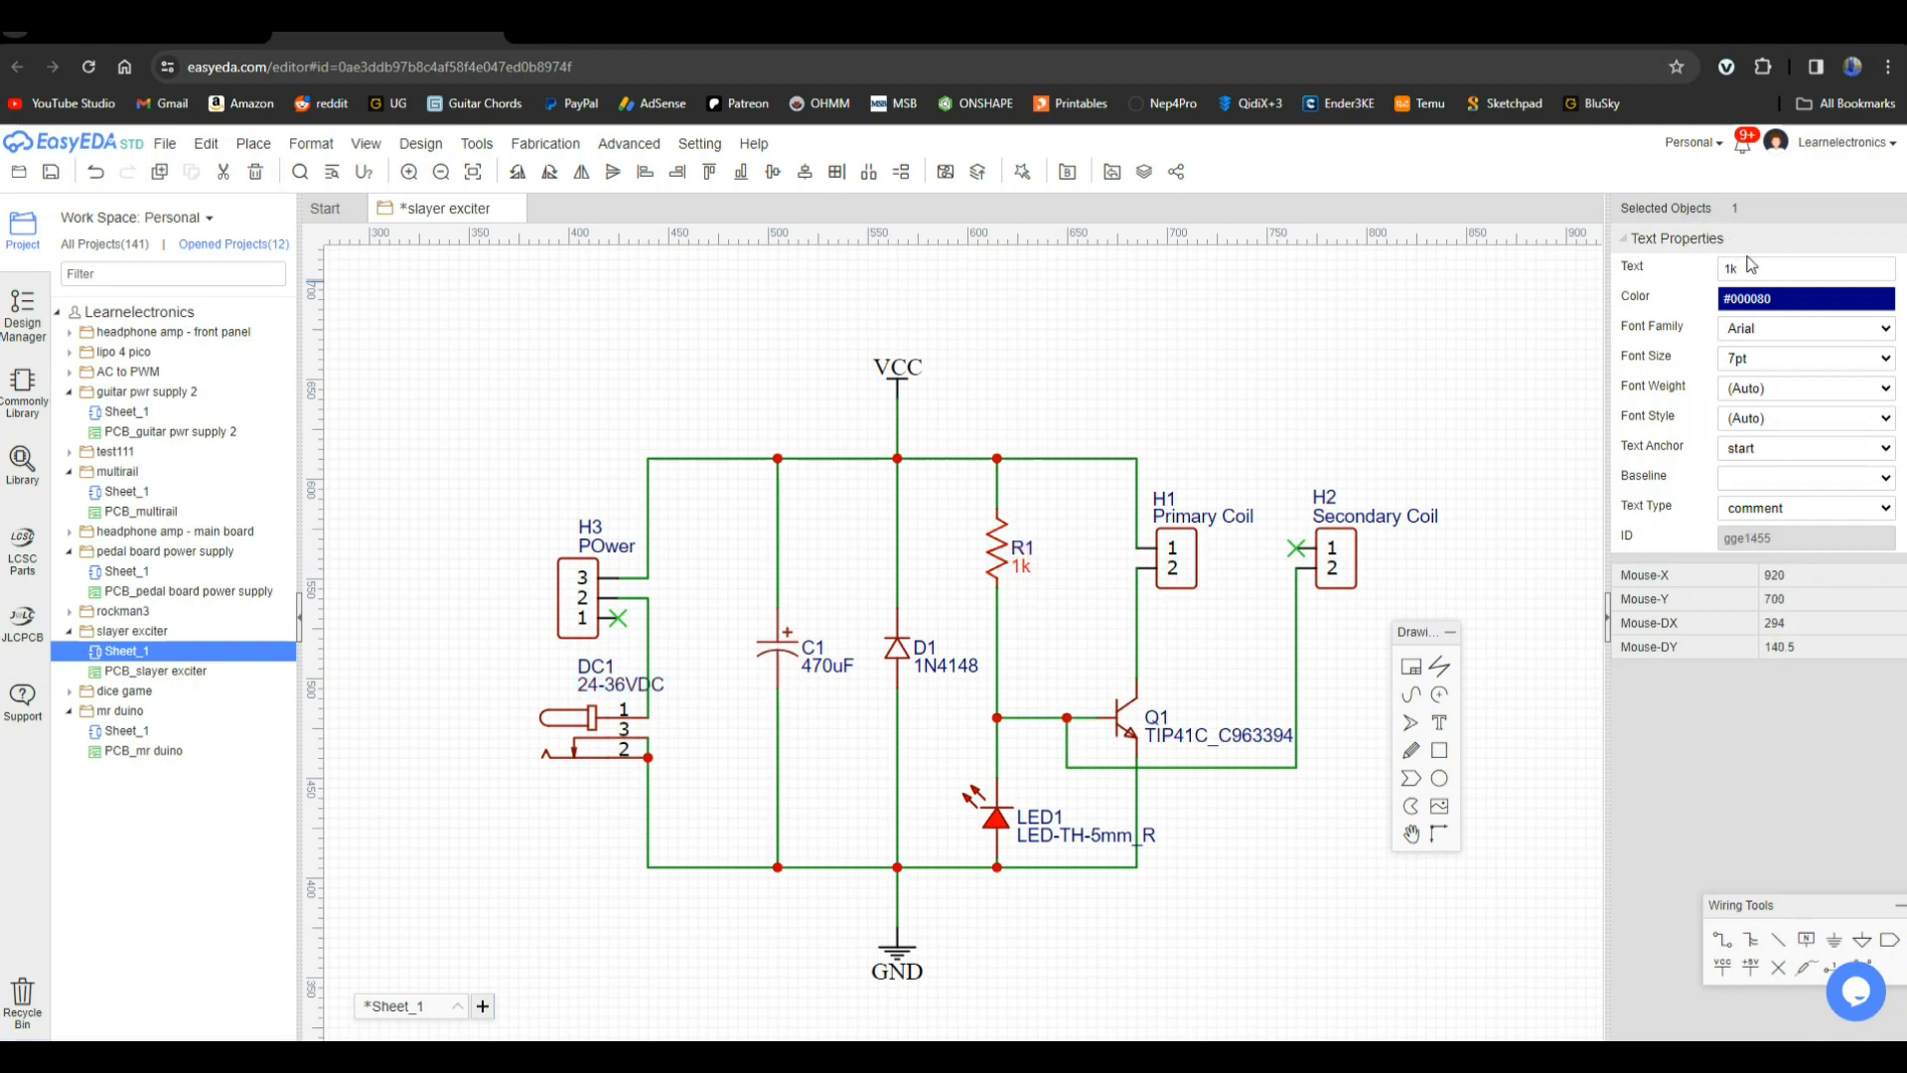
{"action": "left_click", "coordinate": [1806, 266]}
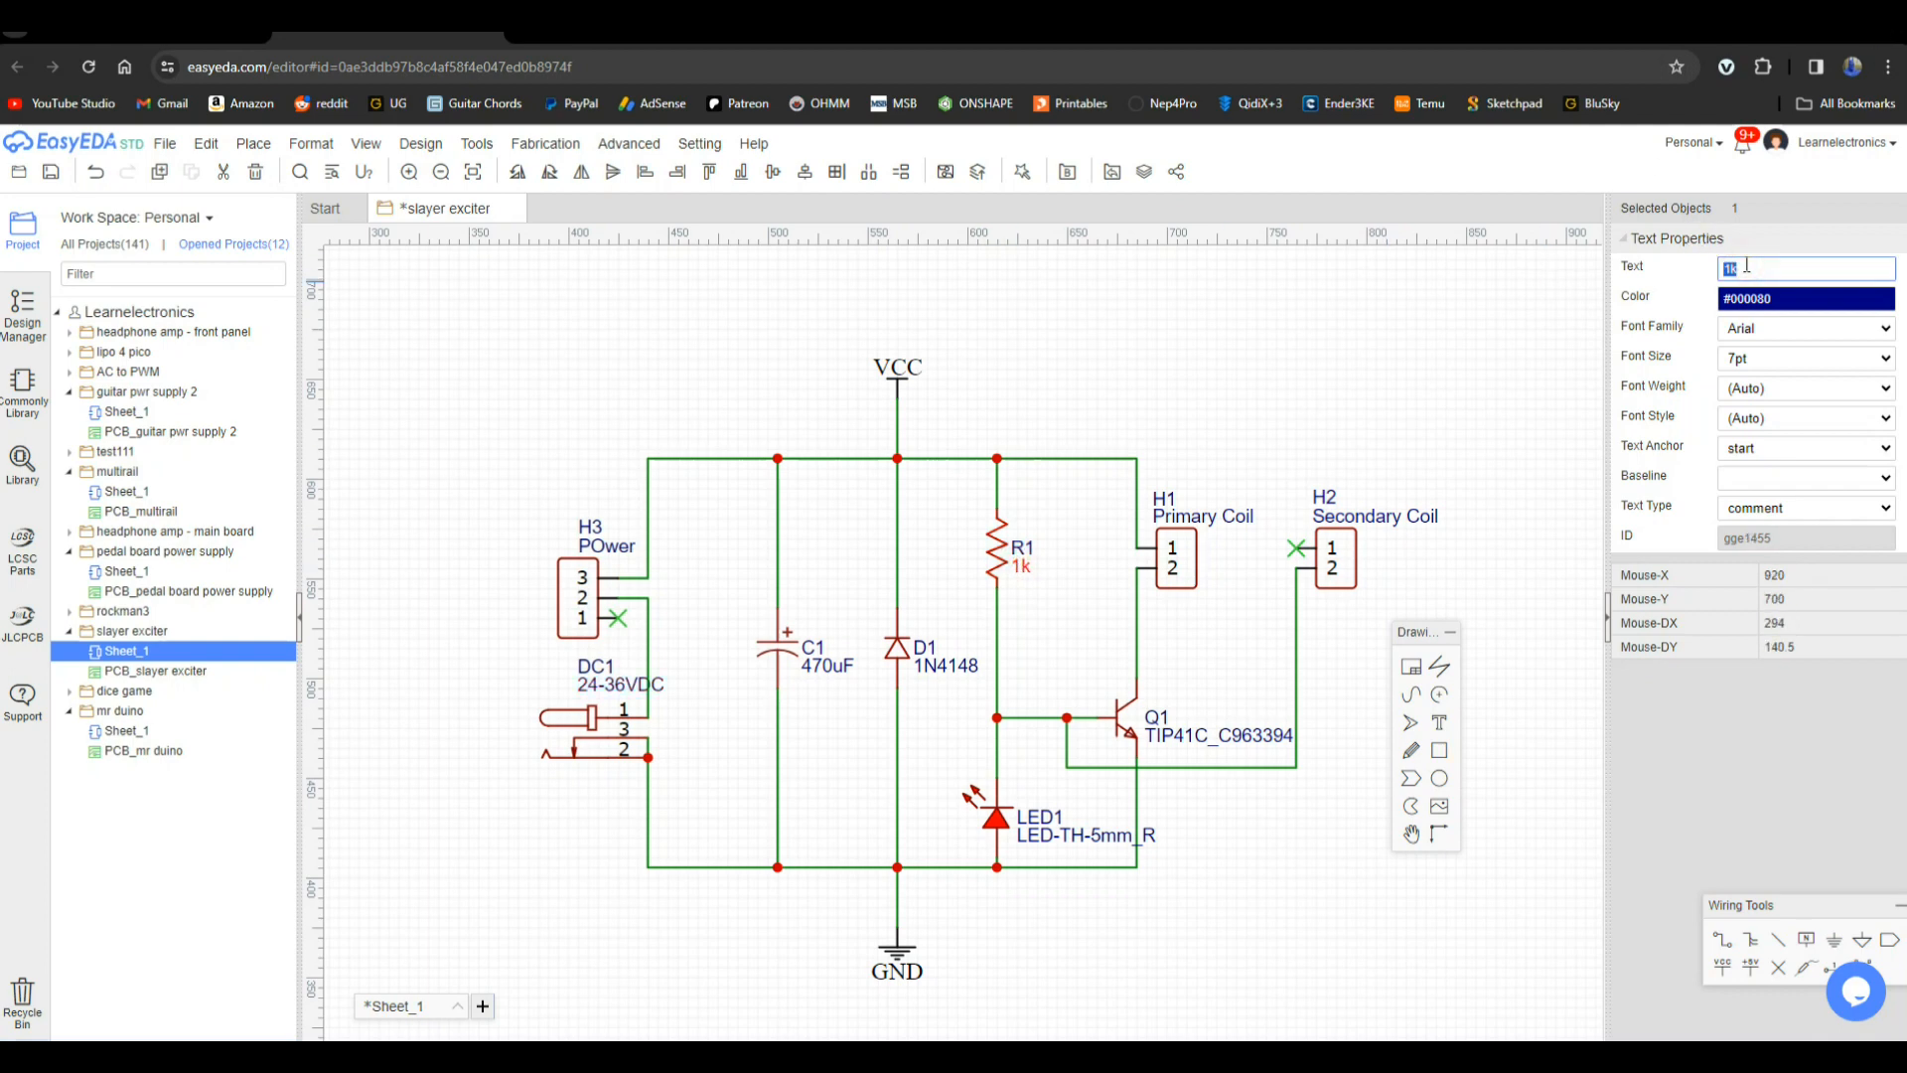
{"action": "type", "text": "47k"}
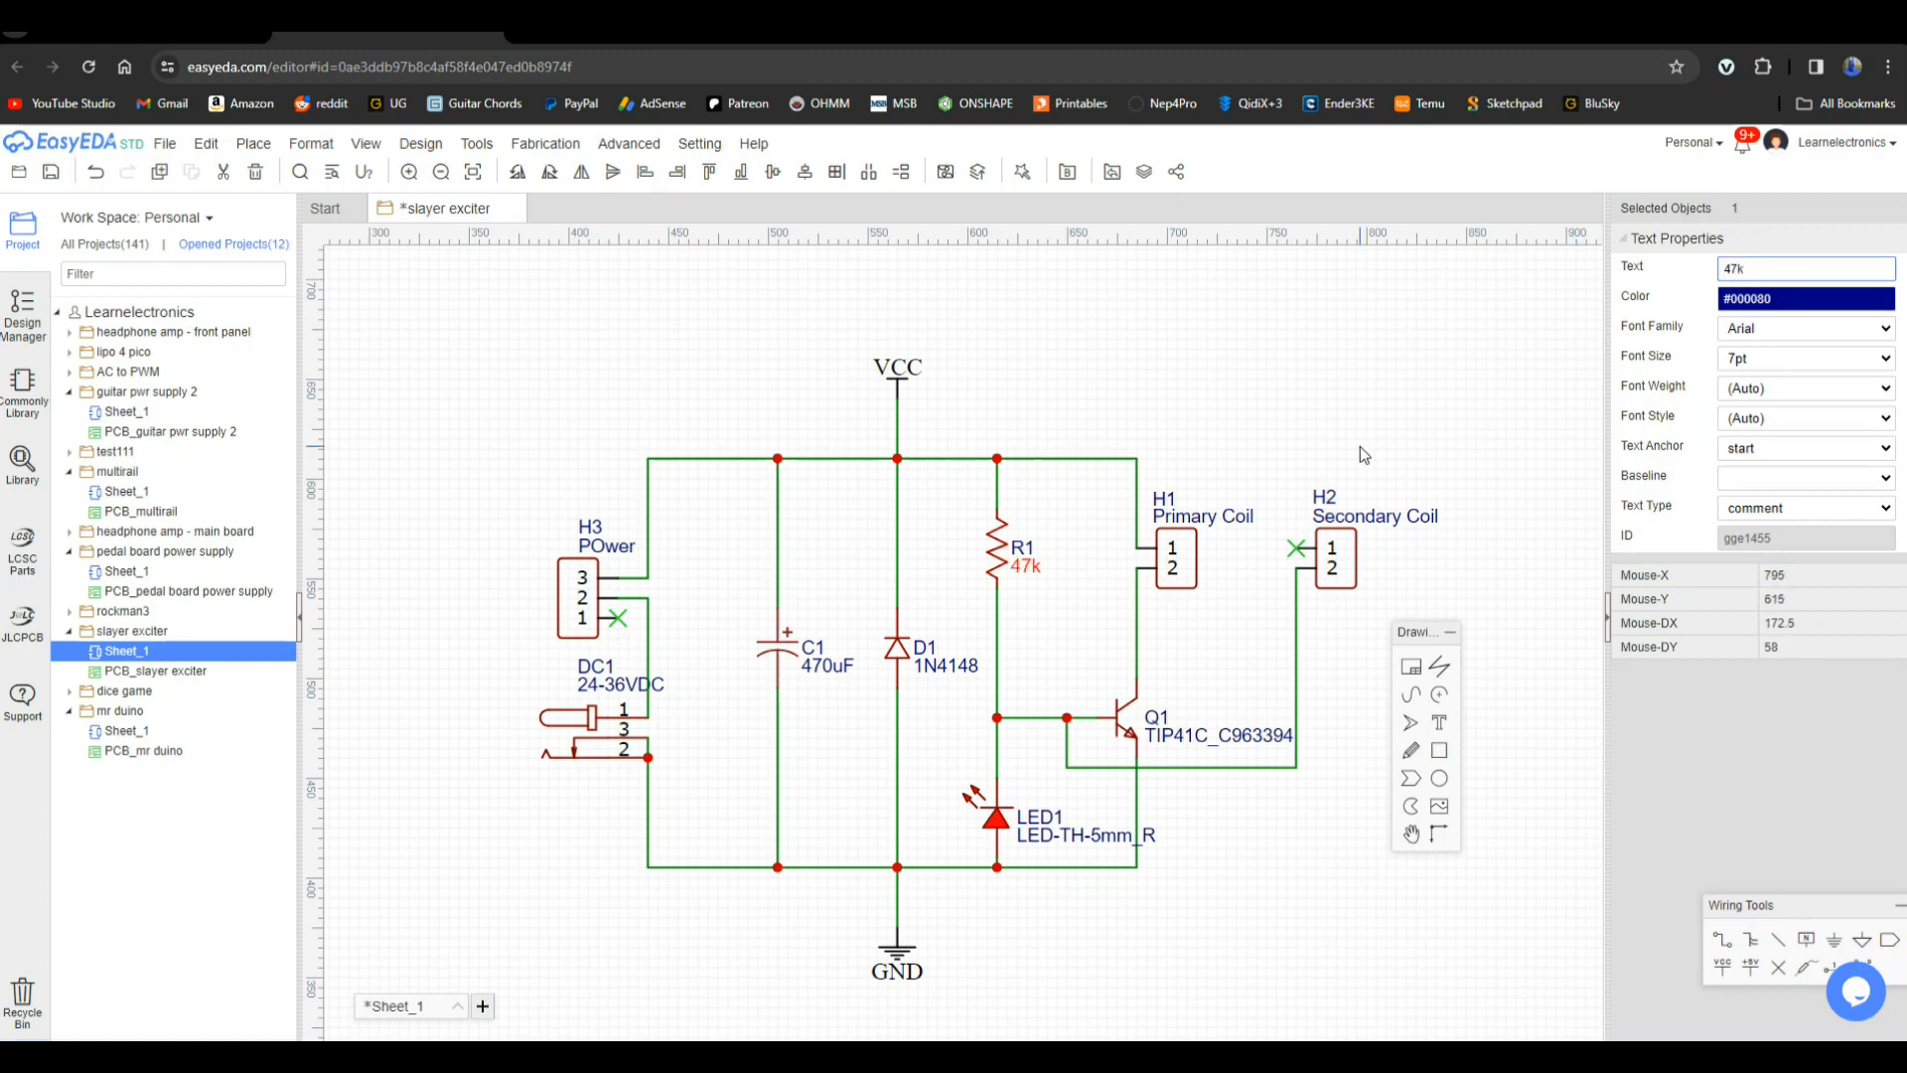
{"action": "left_click", "coordinate": [1144, 431]}
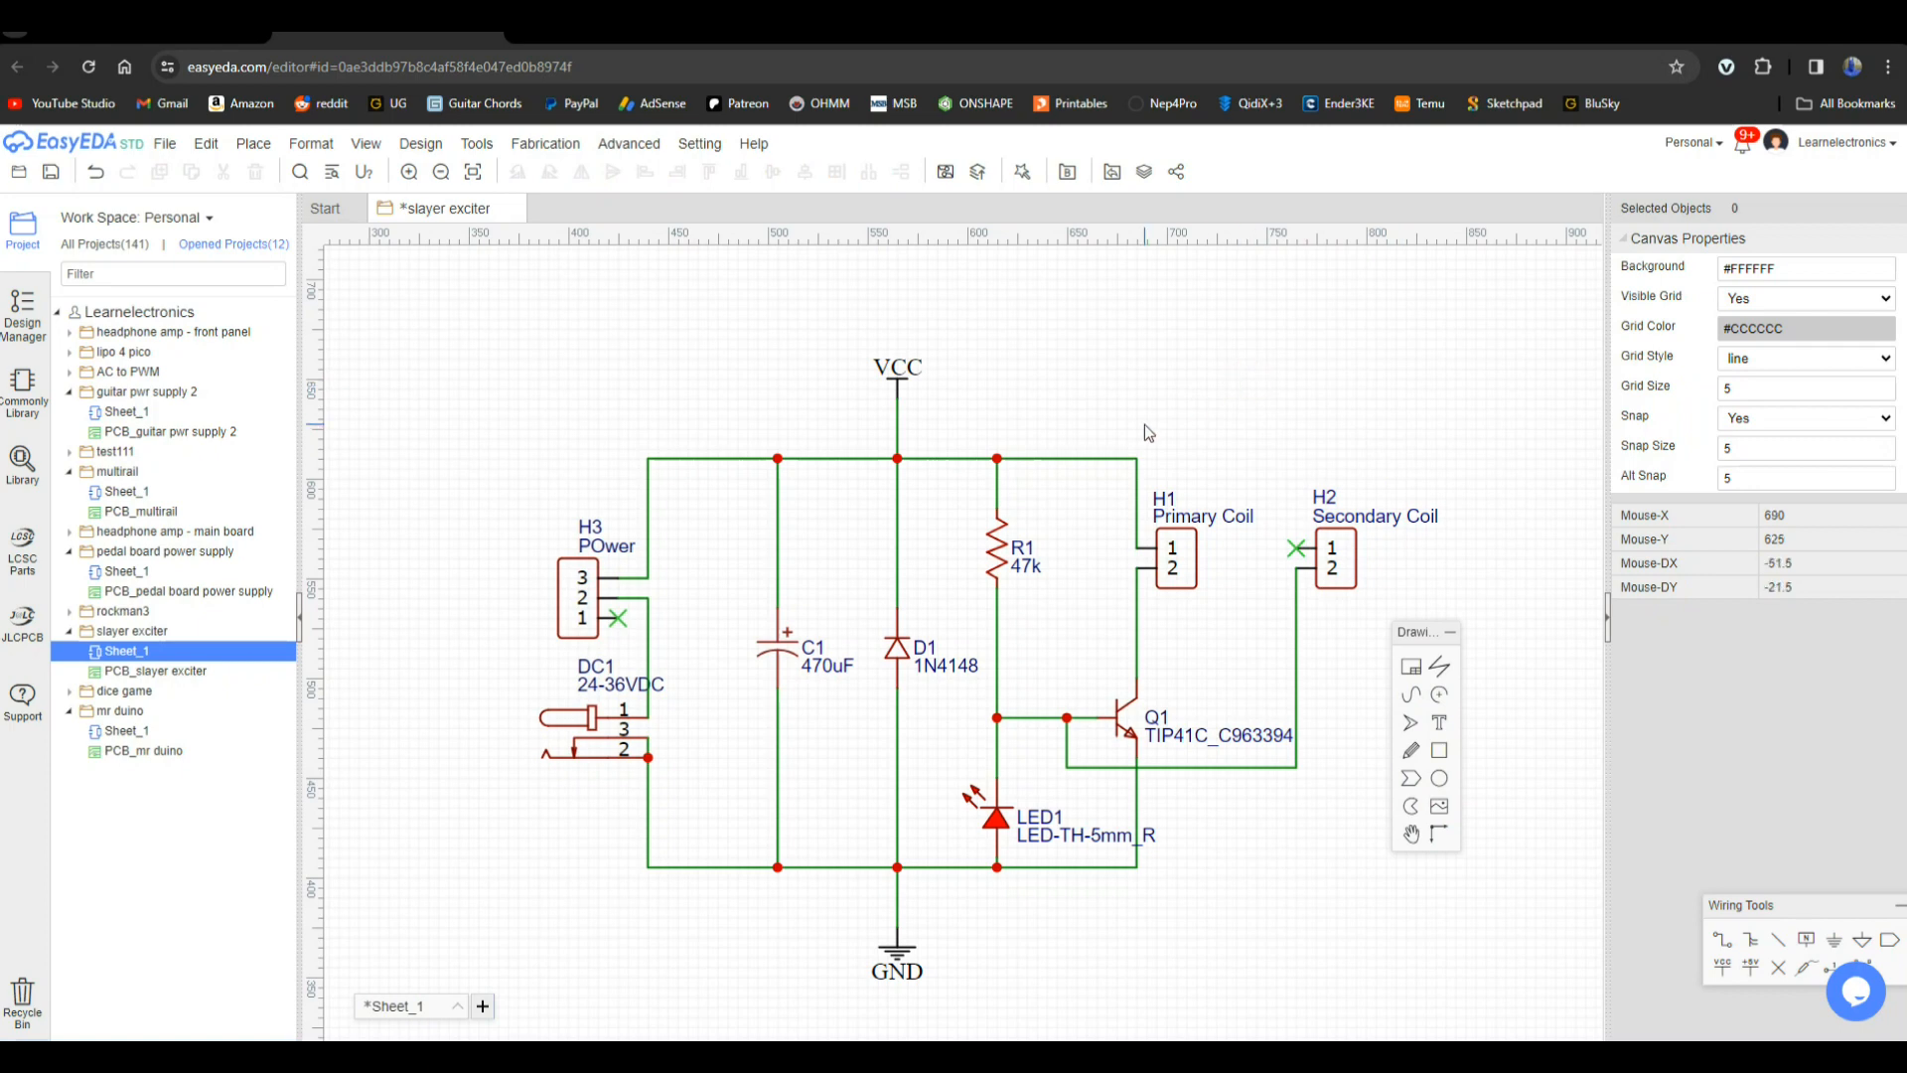
{"action": "mouse_move", "coordinate": [1066, 711]}
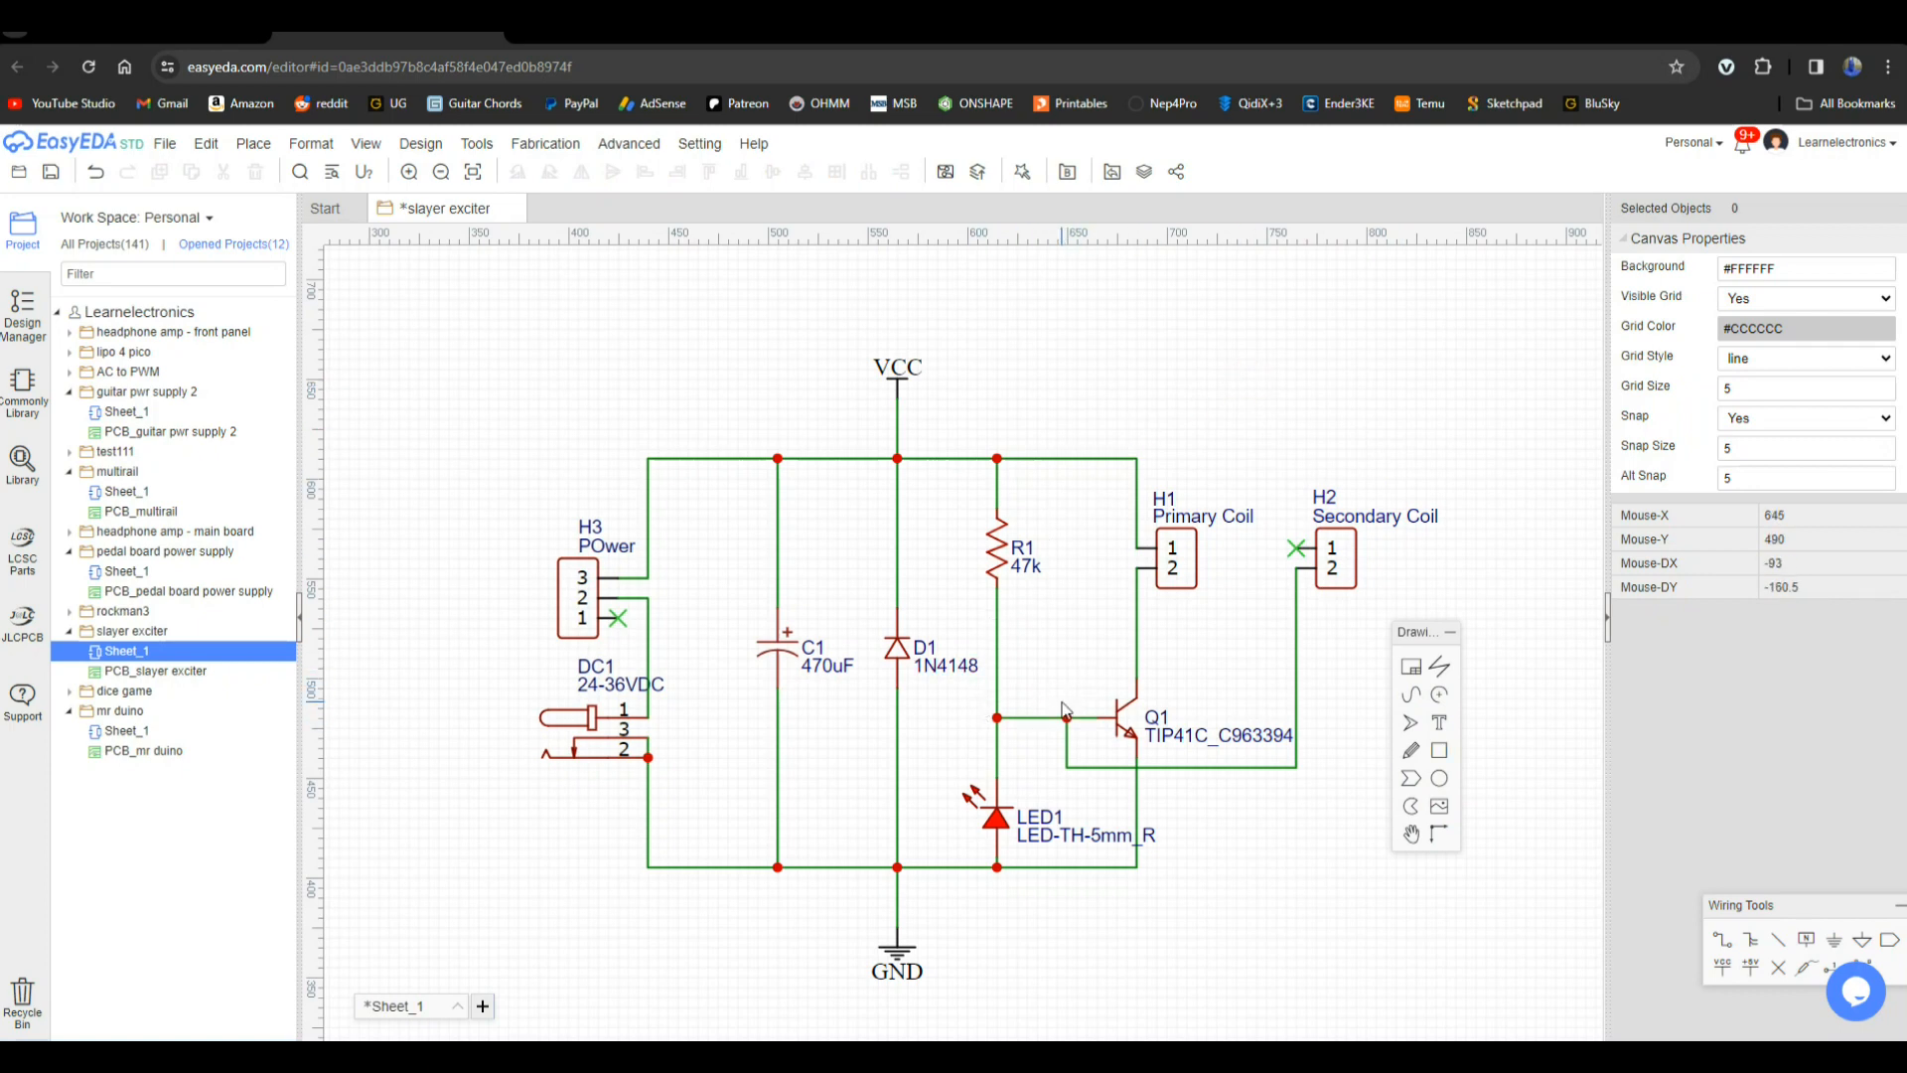
{"action": "mouse_move", "coordinate": [1025, 793]}
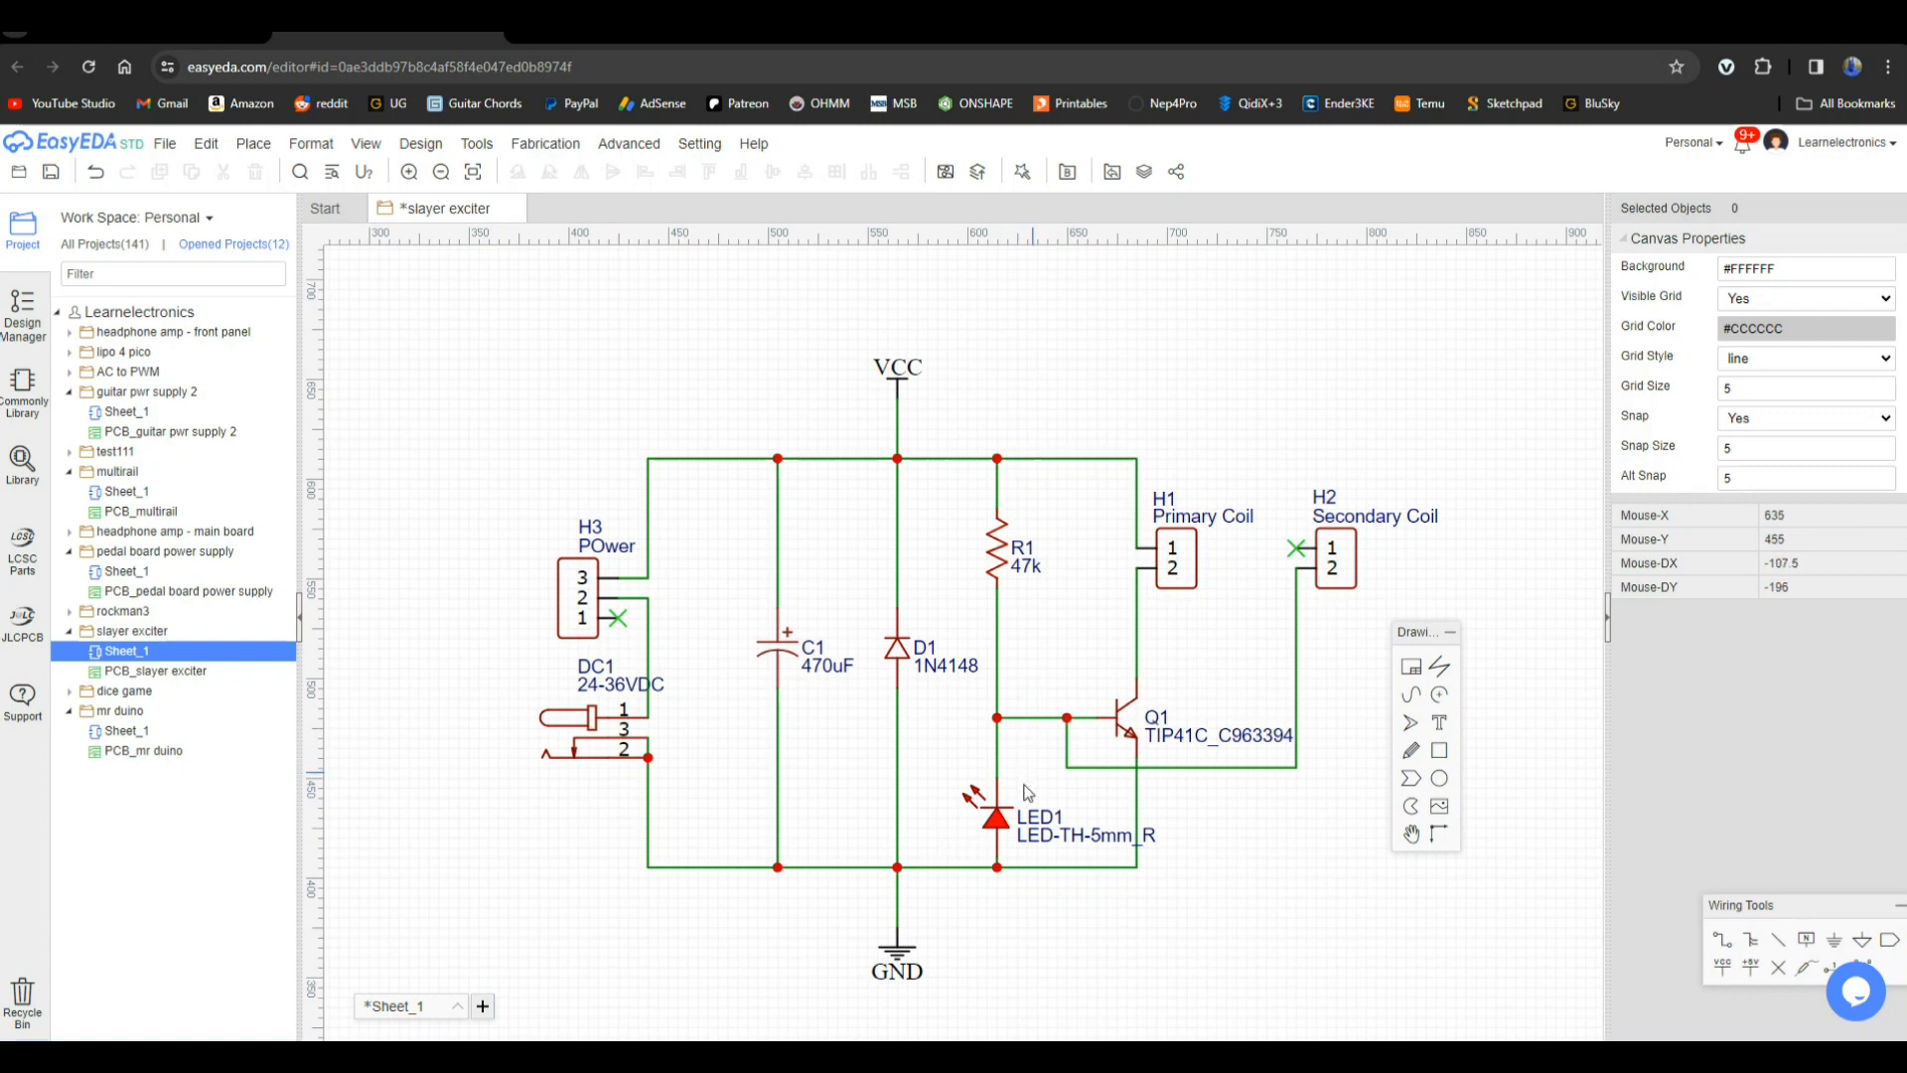
{"action": "mouse_move", "coordinate": [1043, 464]}
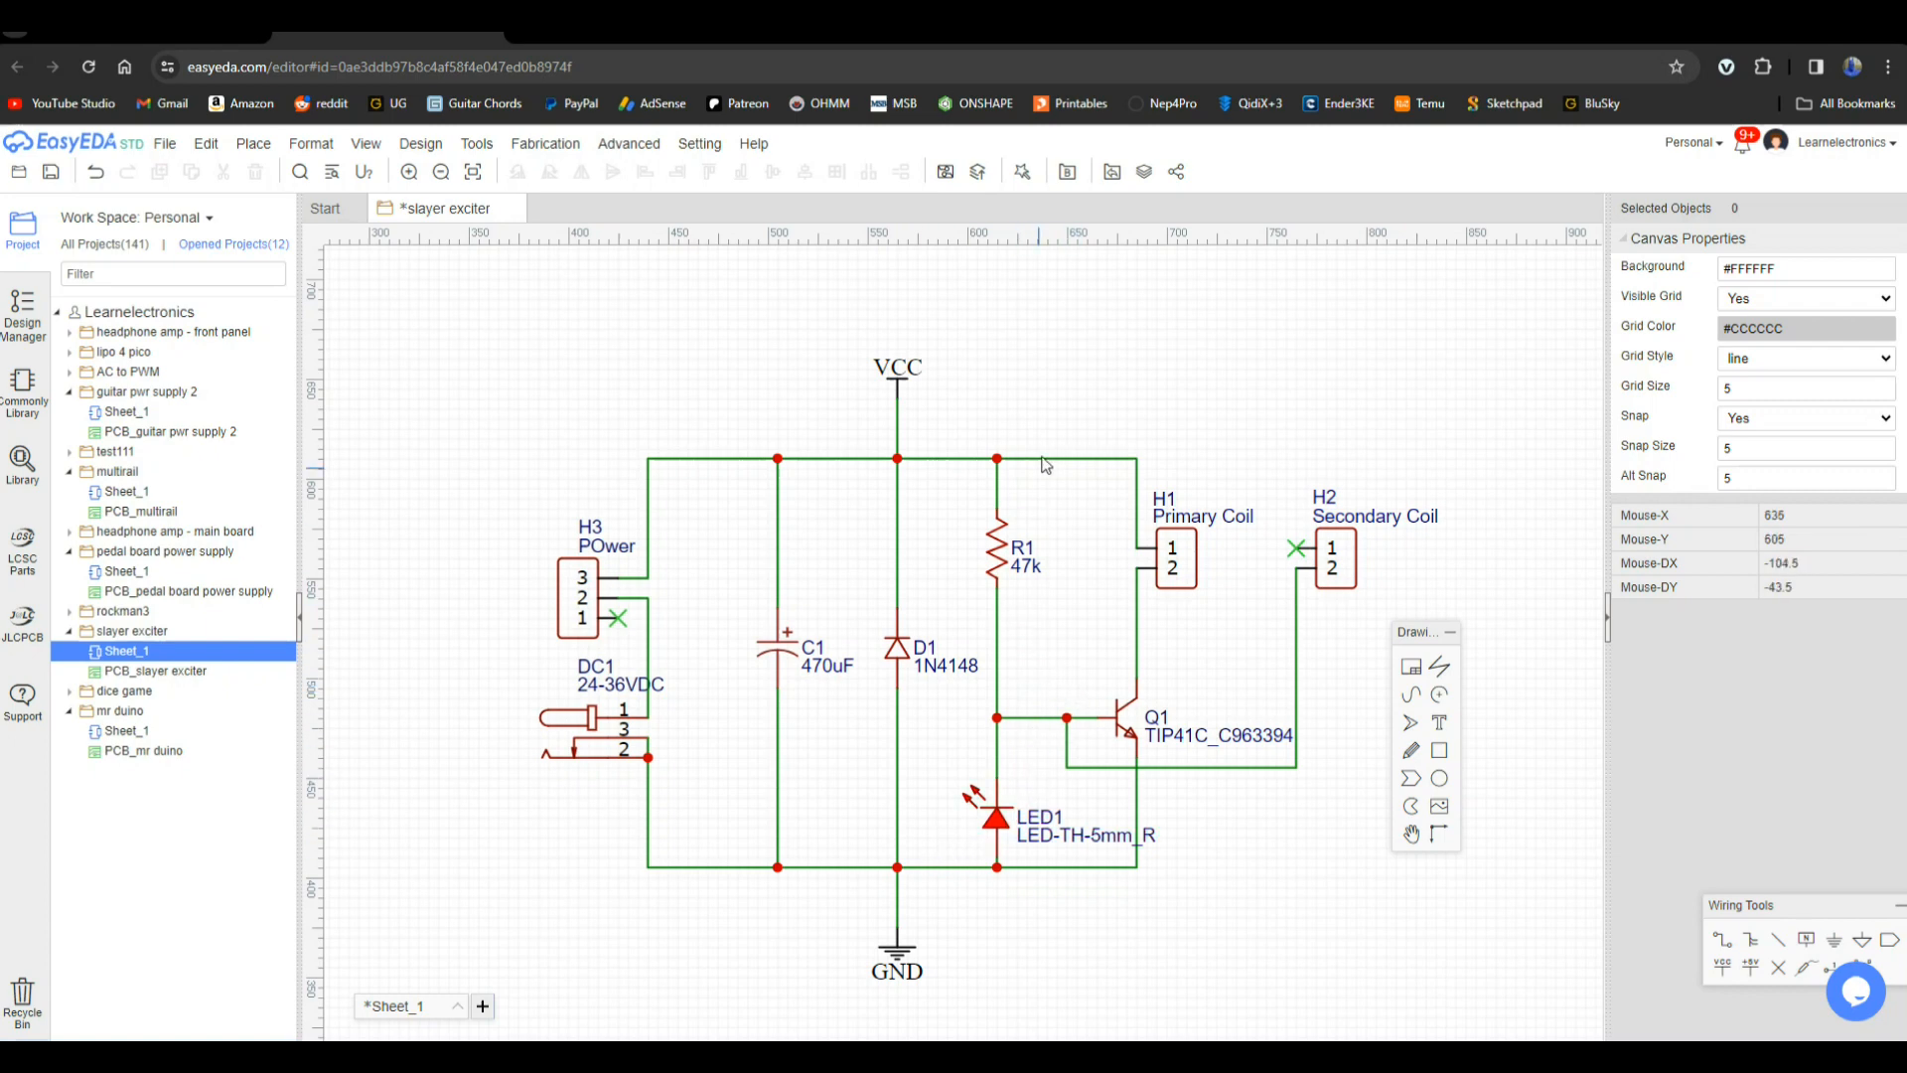
{"action": "mouse_move", "coordinate": [588, 685]}
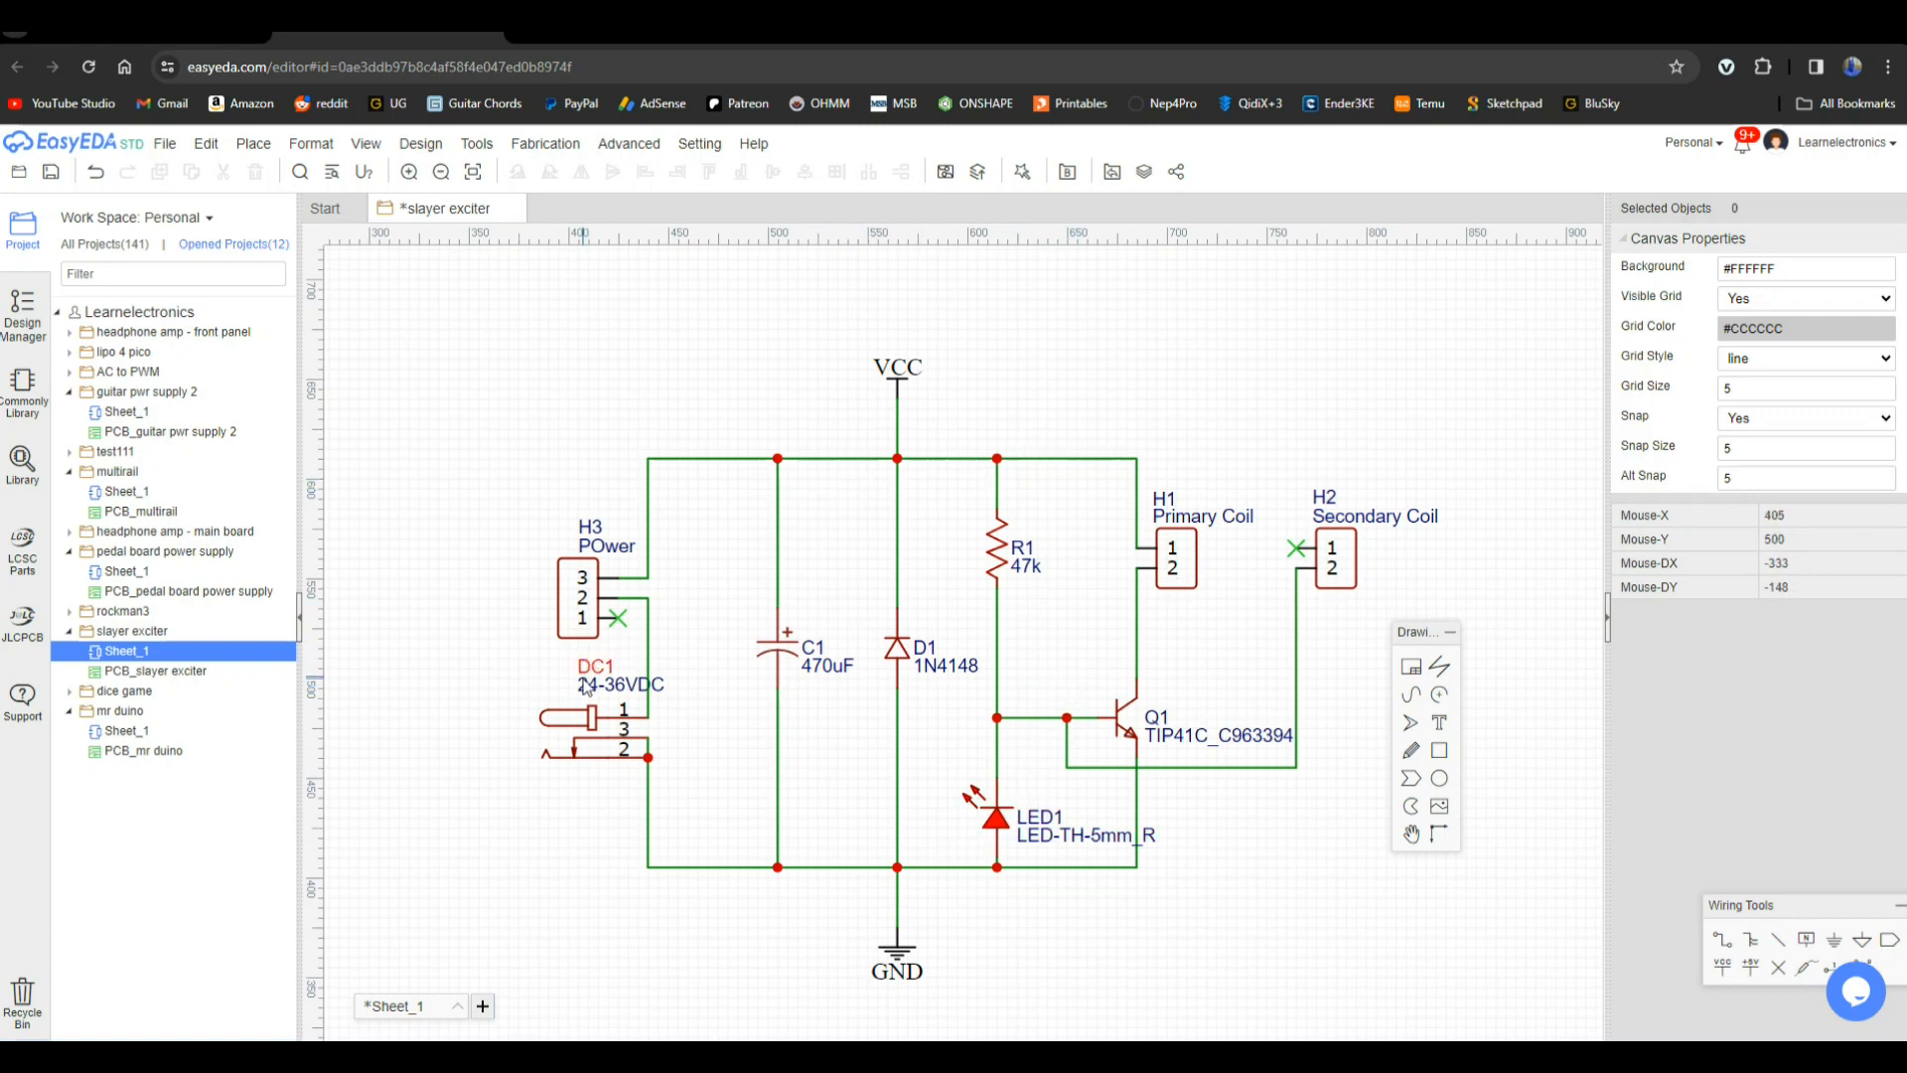
{"action": "mouse_move", "coordinate": [996, 415]}
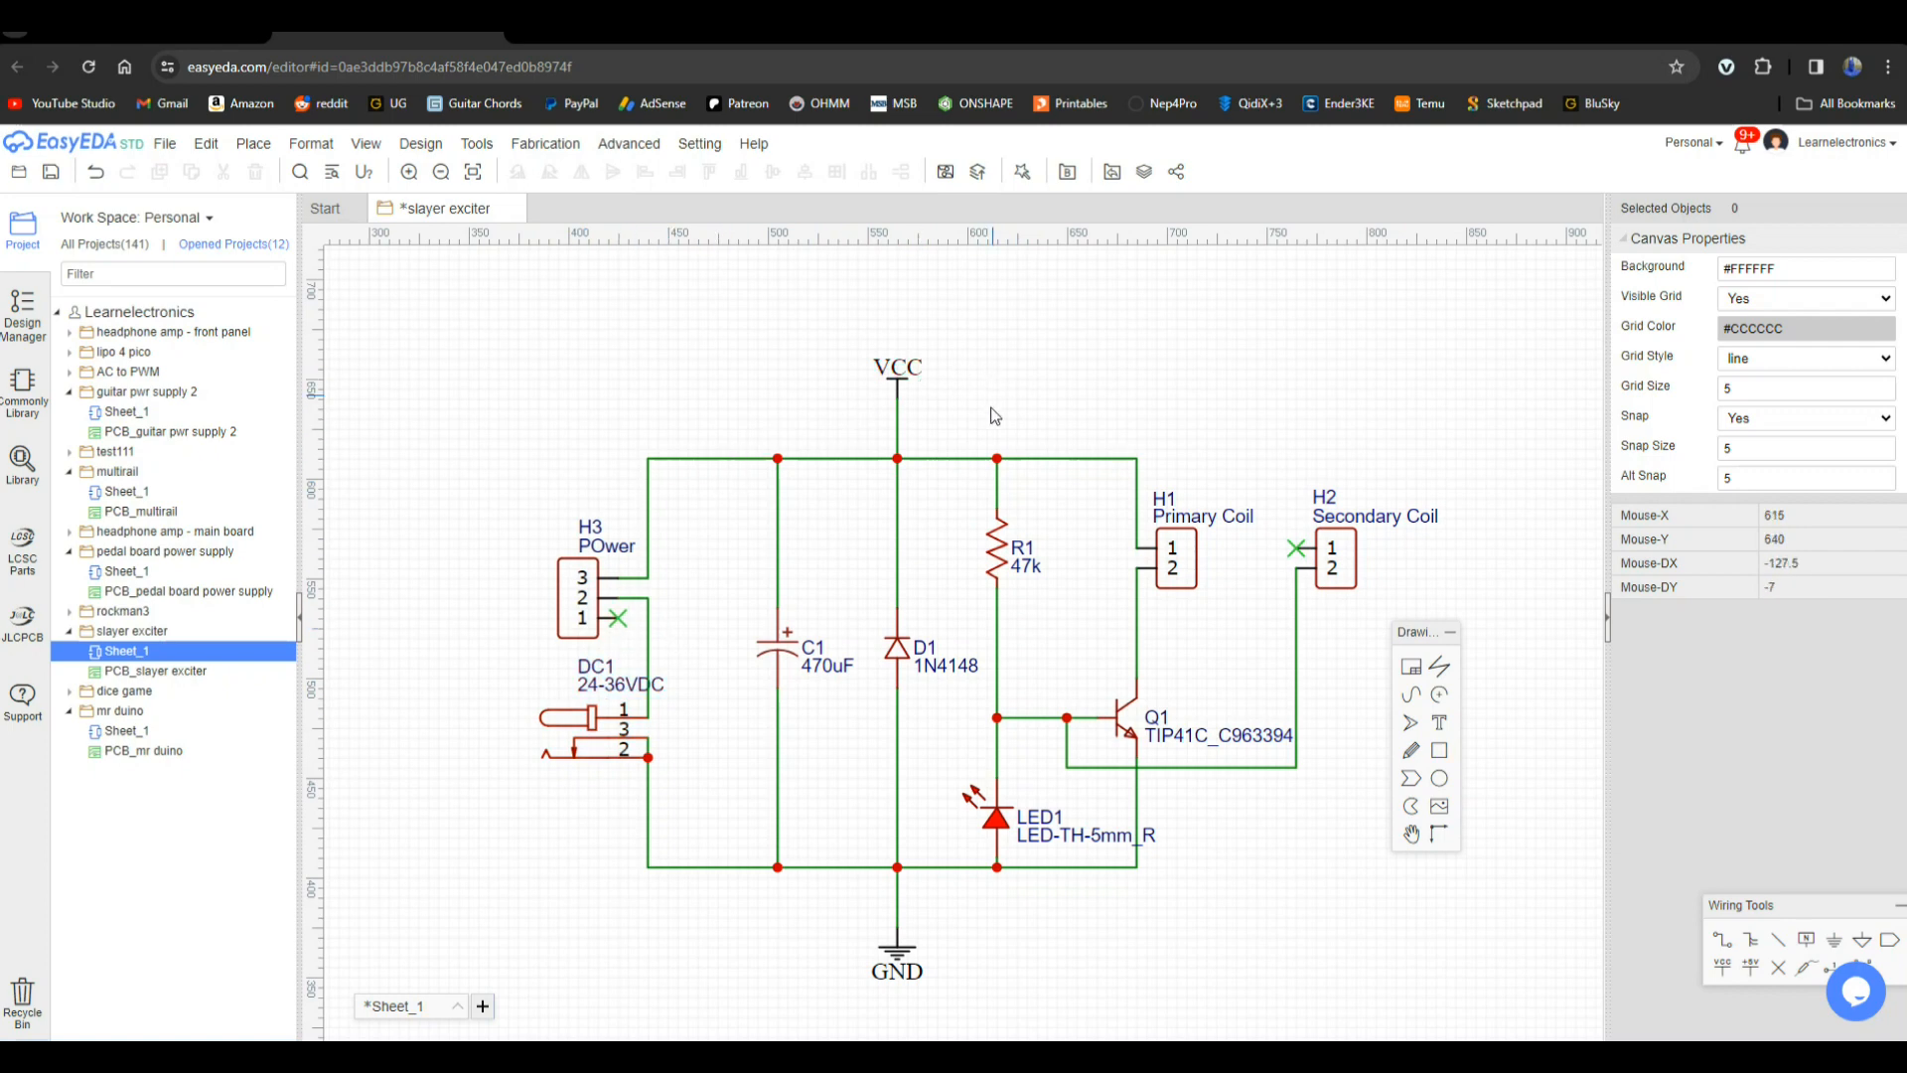
{"action": "mouse_move", "coordinate": [995, 721]}
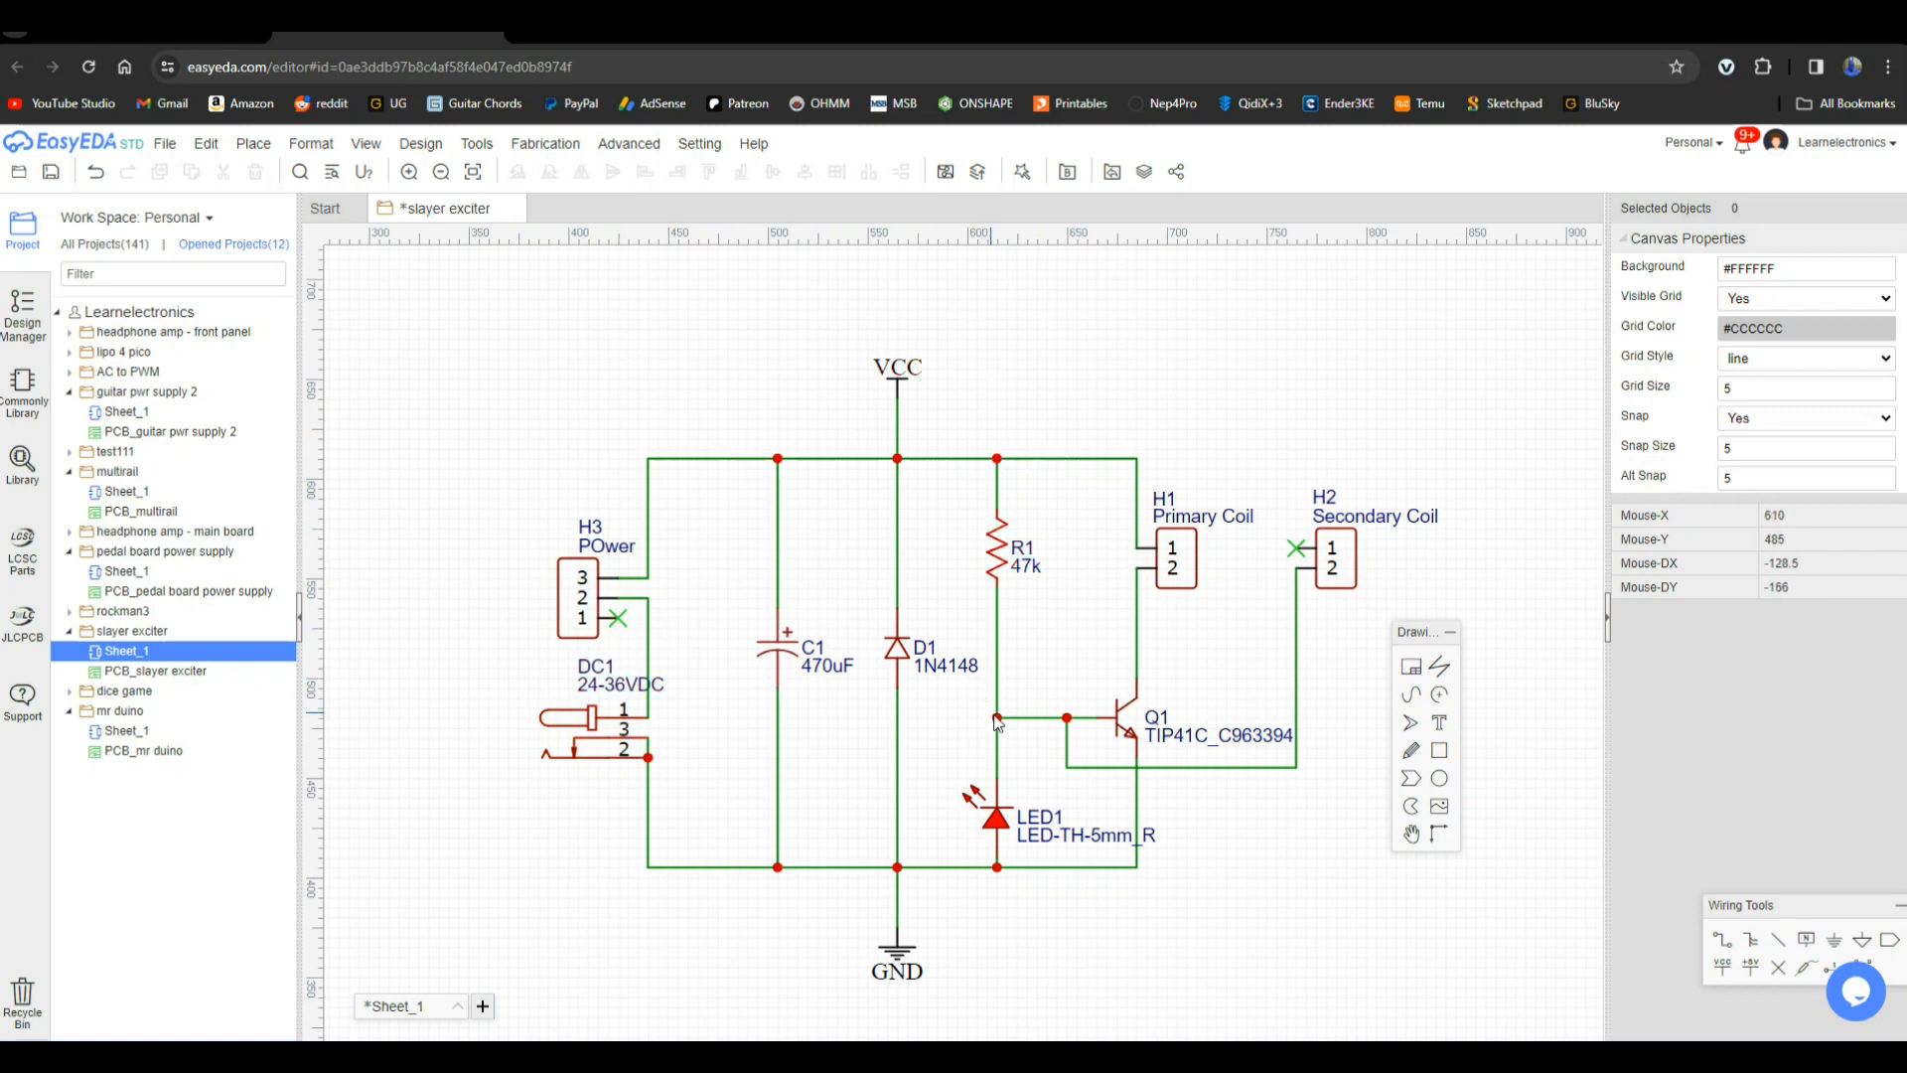
{"action": "mouse_move", "coordinate": [1008, 717]}
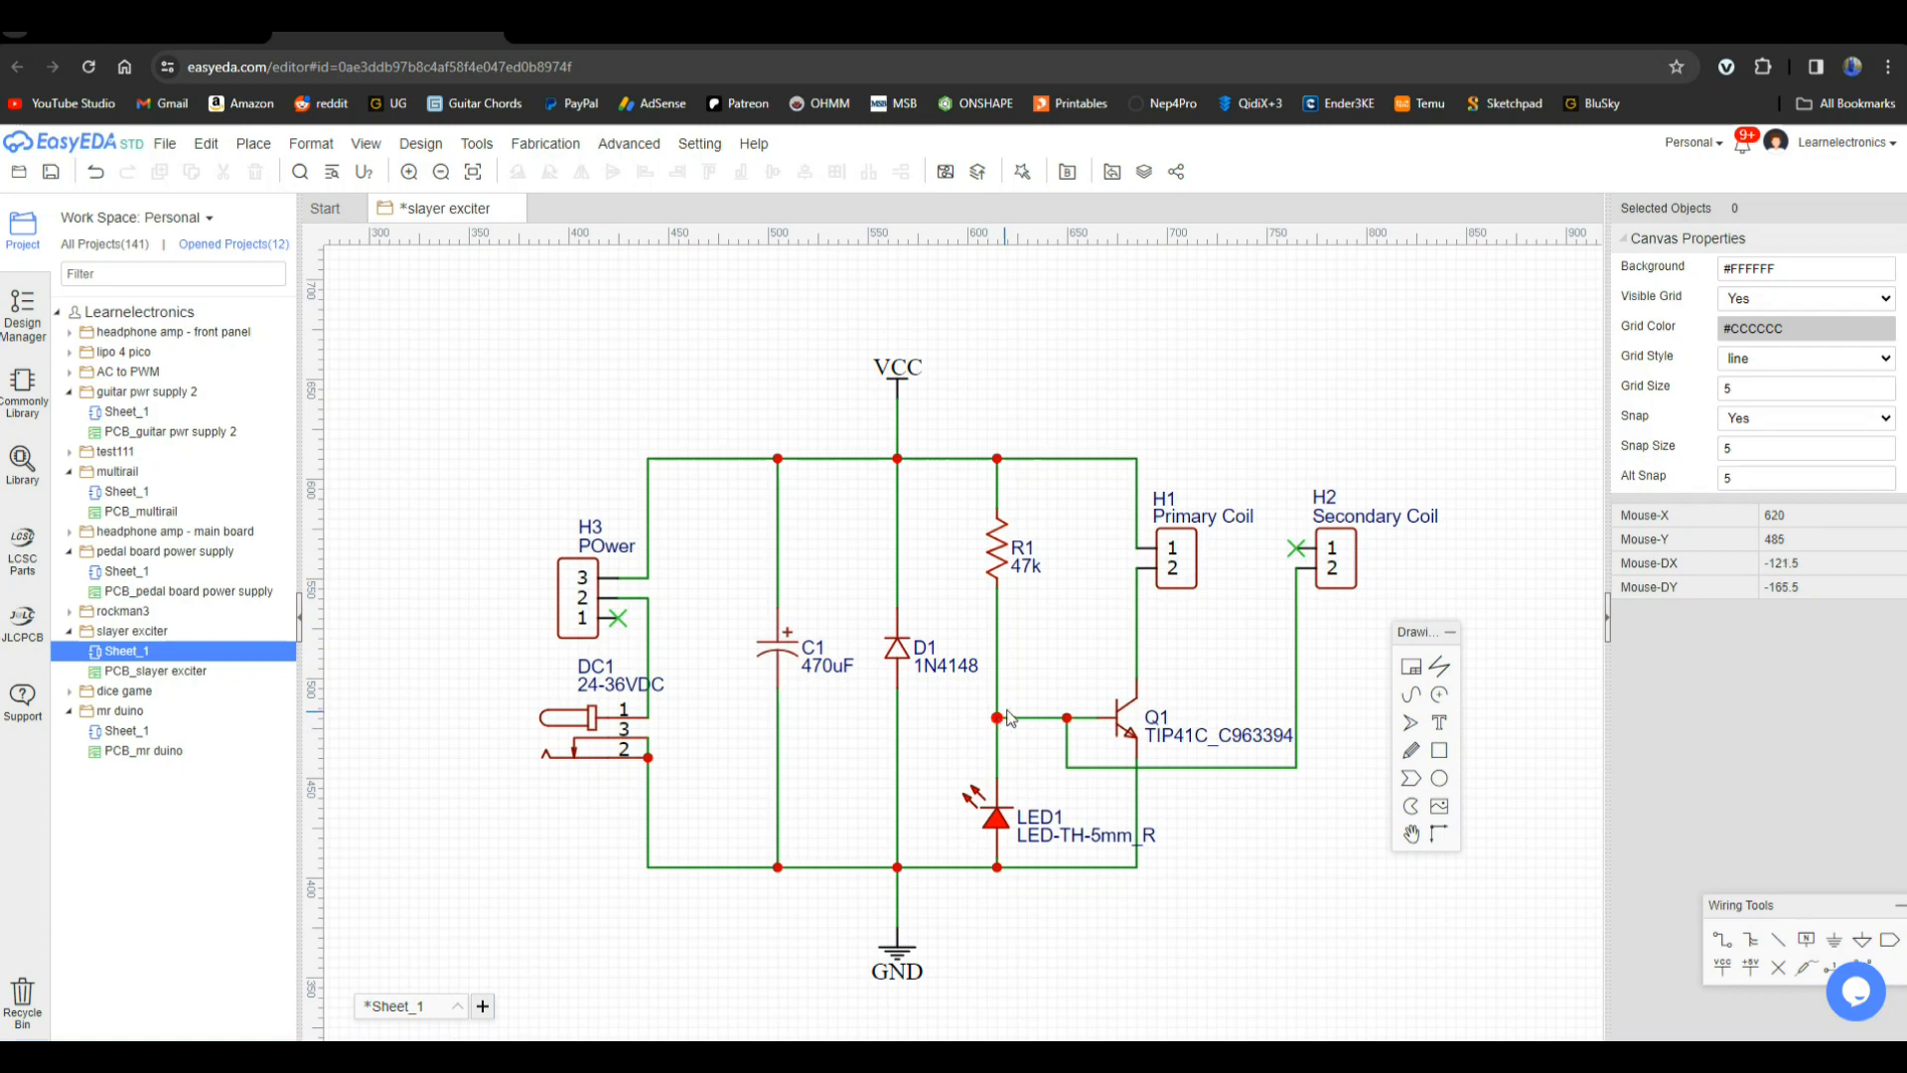
{"action": "mouse_move", "coordinate": [1232, 524]}
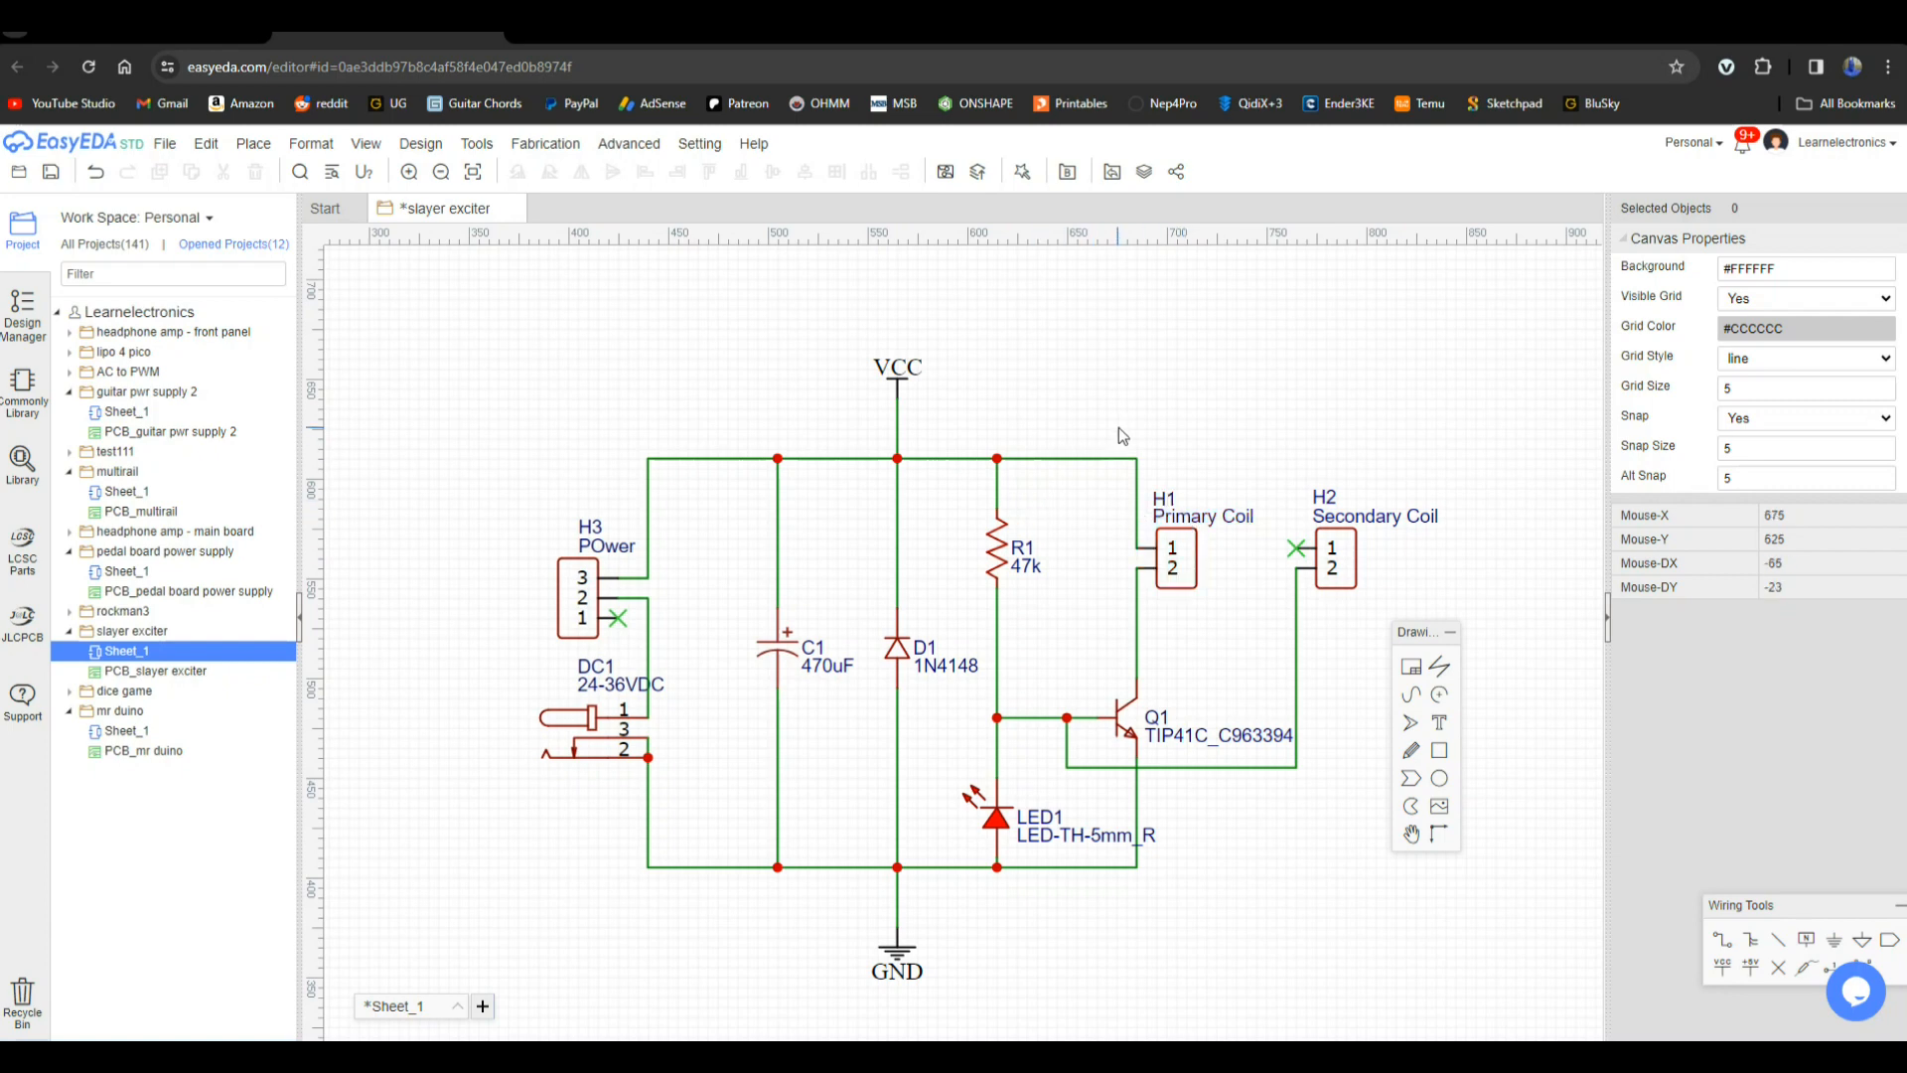
{"action": "mouse_move", "coordinate": [1145, 561]}
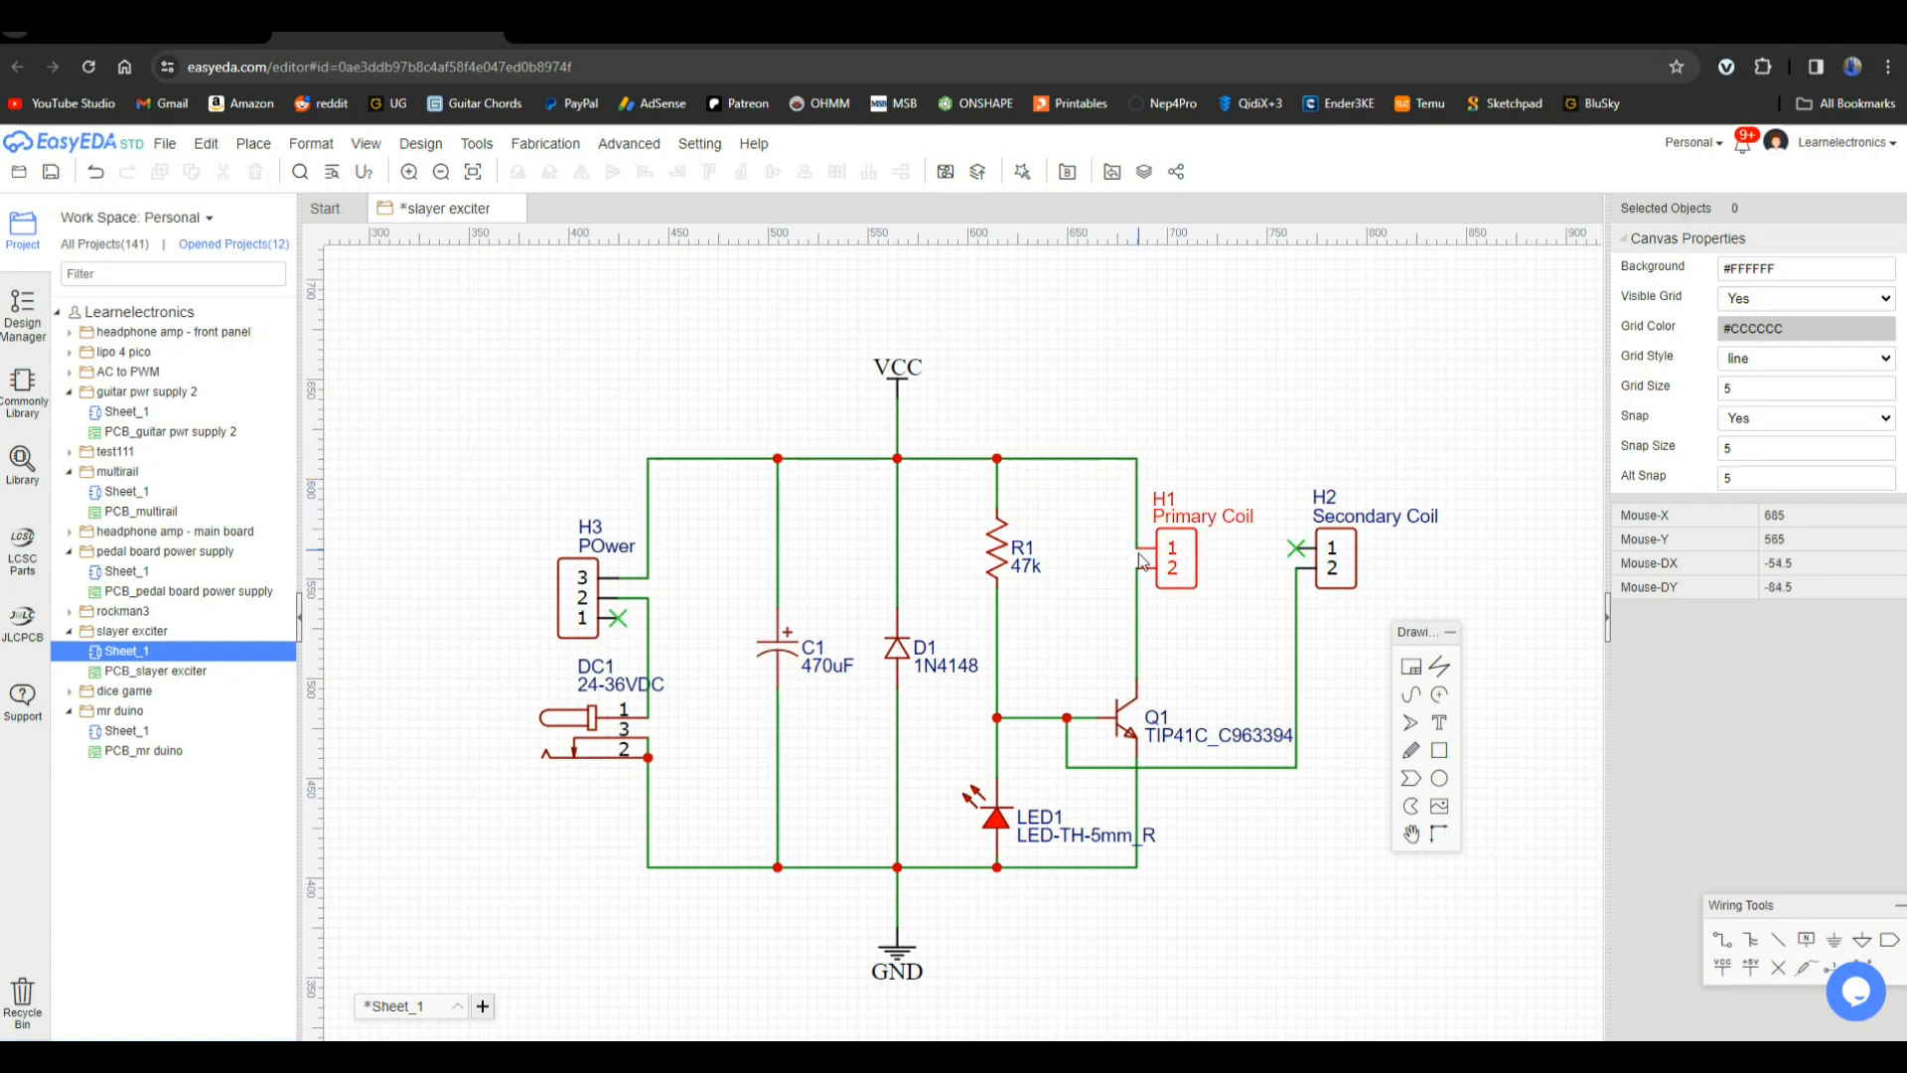
{"action": "mouse_move", "coordinate": [1091, 669]}
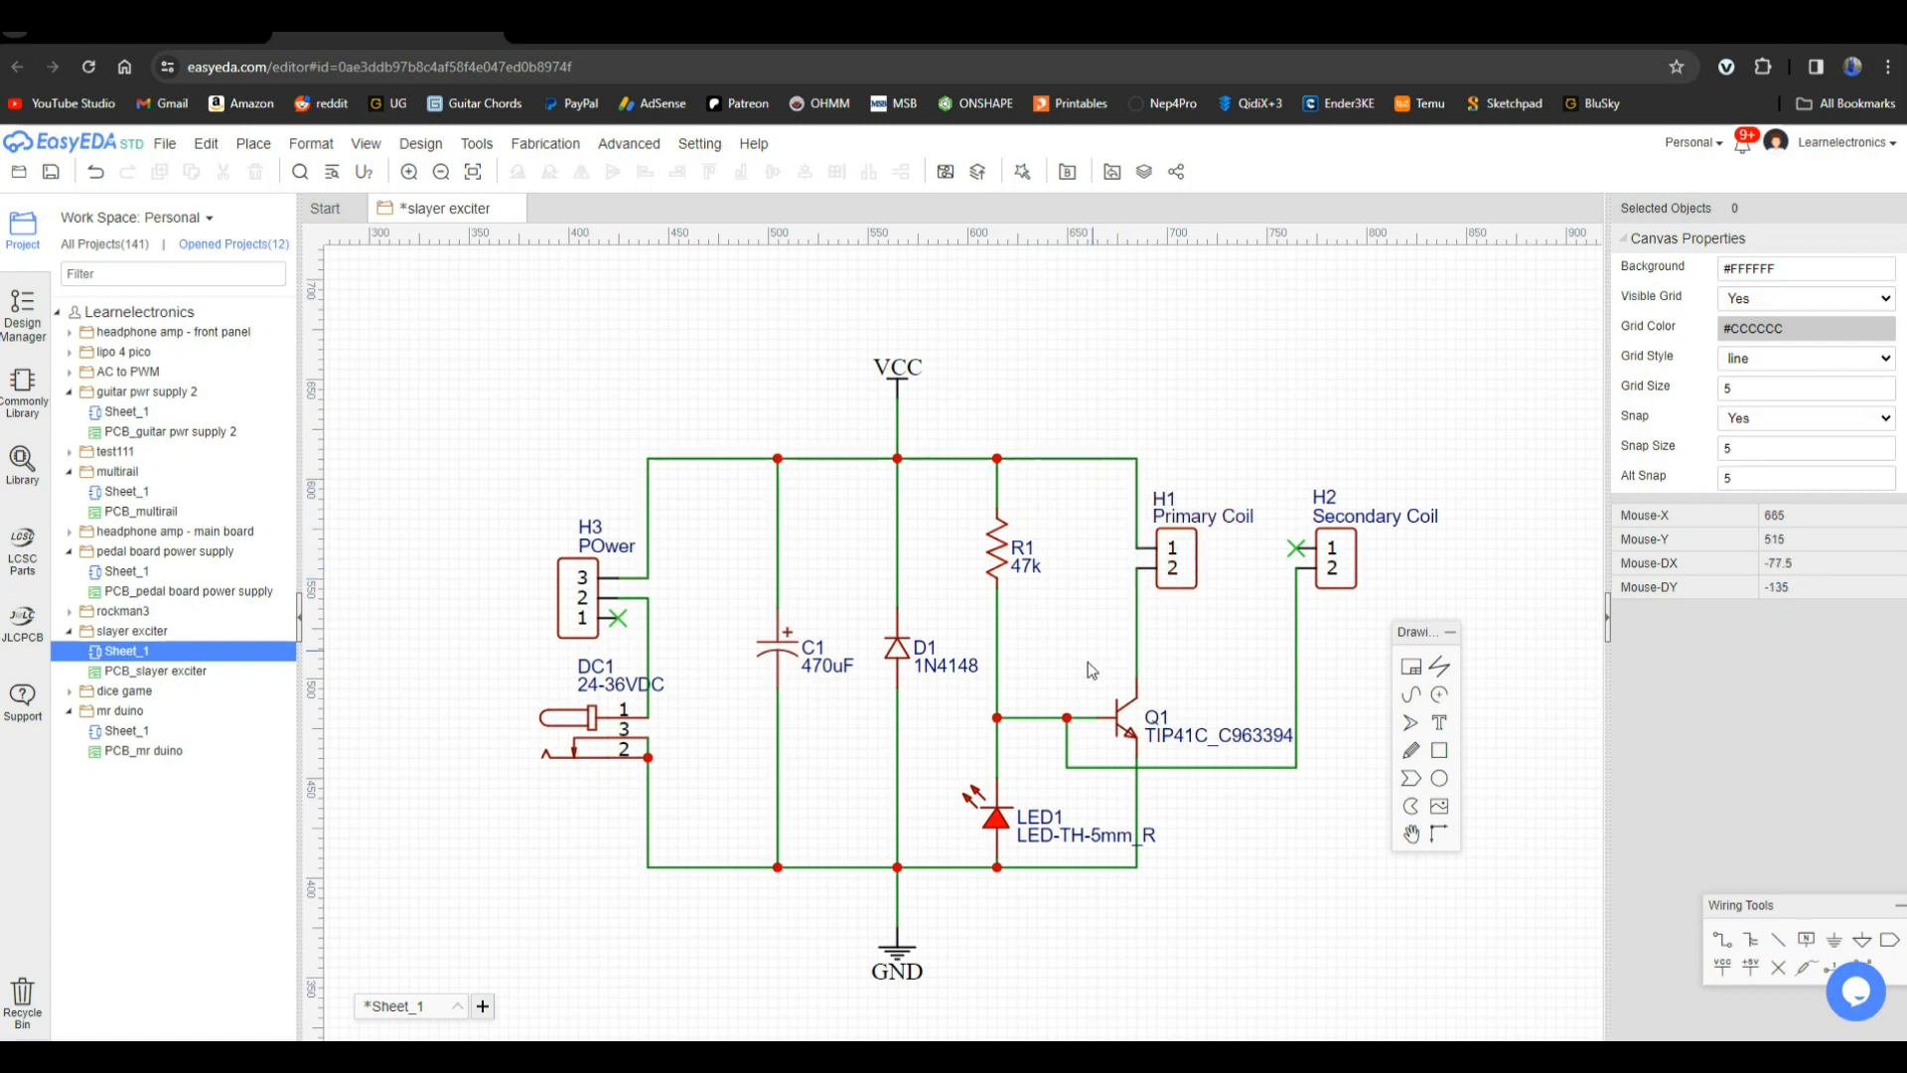
{"action": "mouse_move", "coordinate": [1296, 526]}
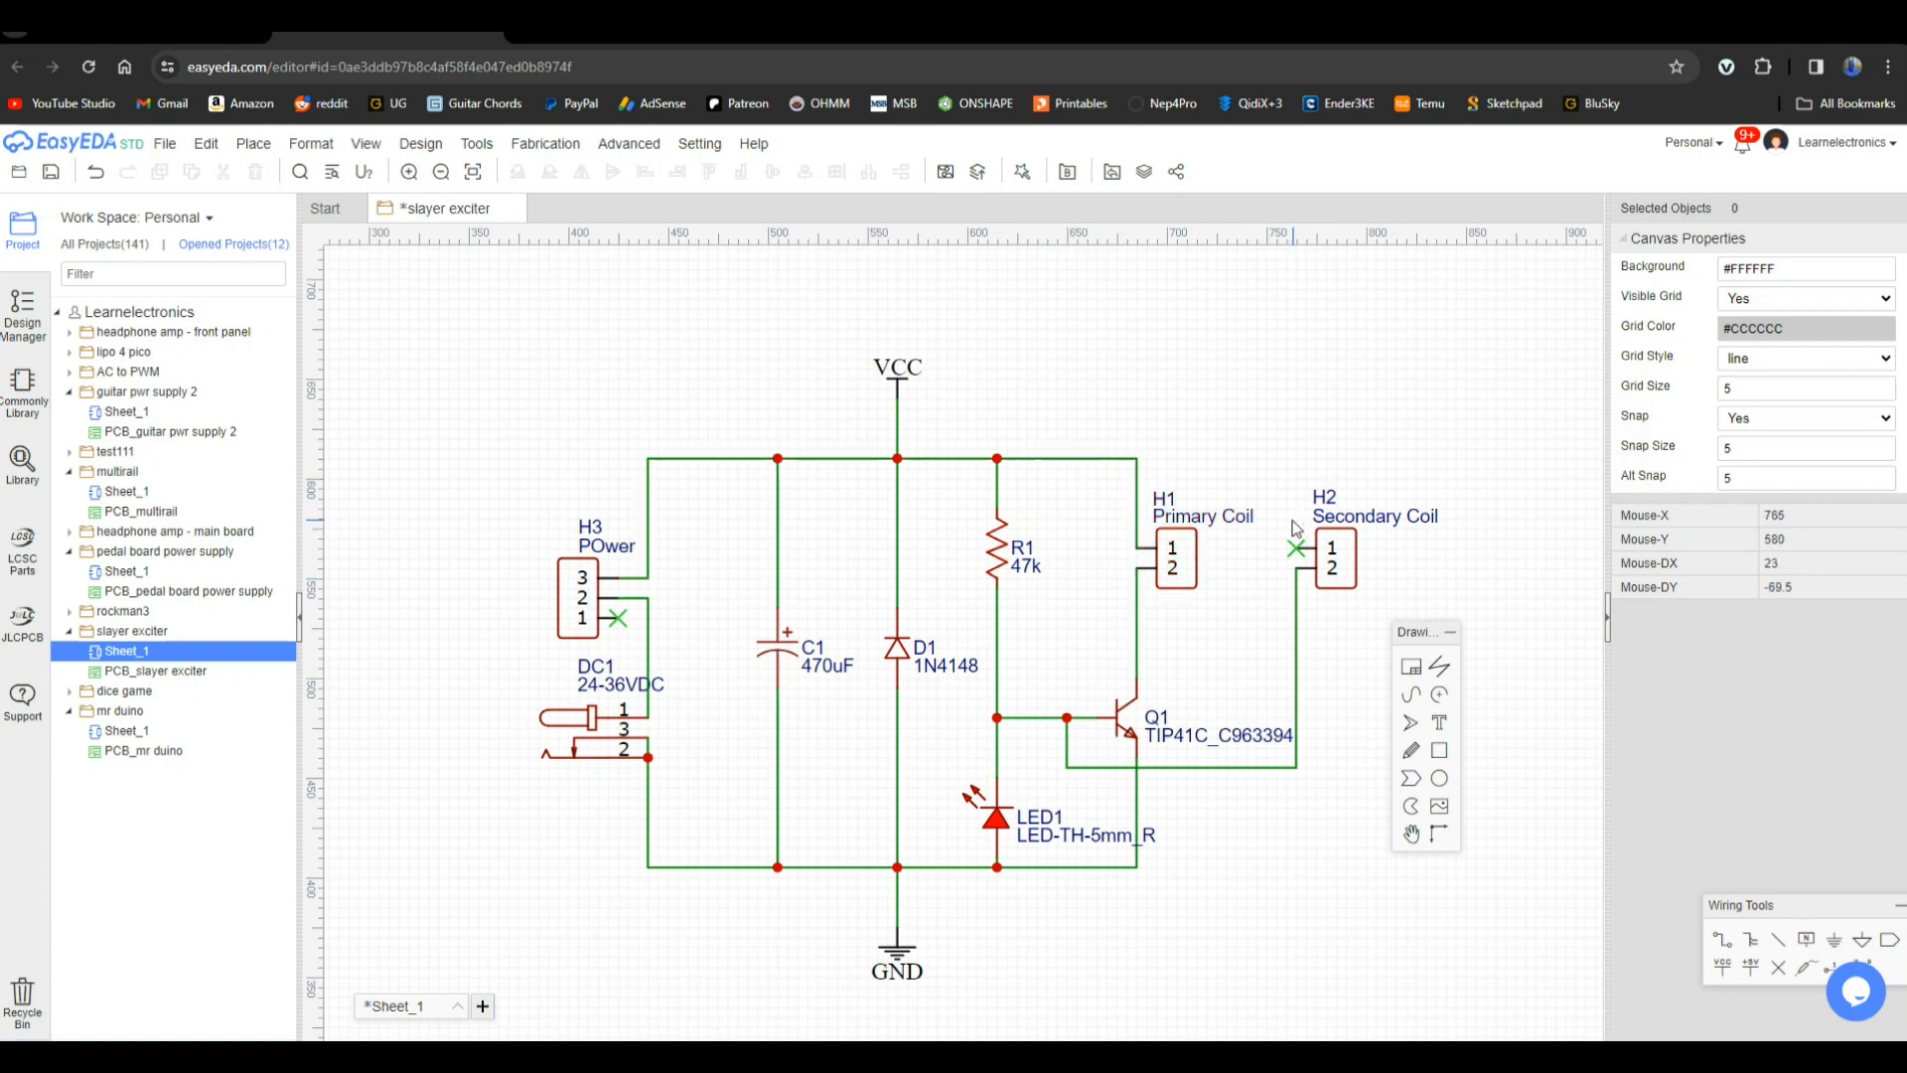
{"action": "mouse_move", "coordinate": [1319, 578]}
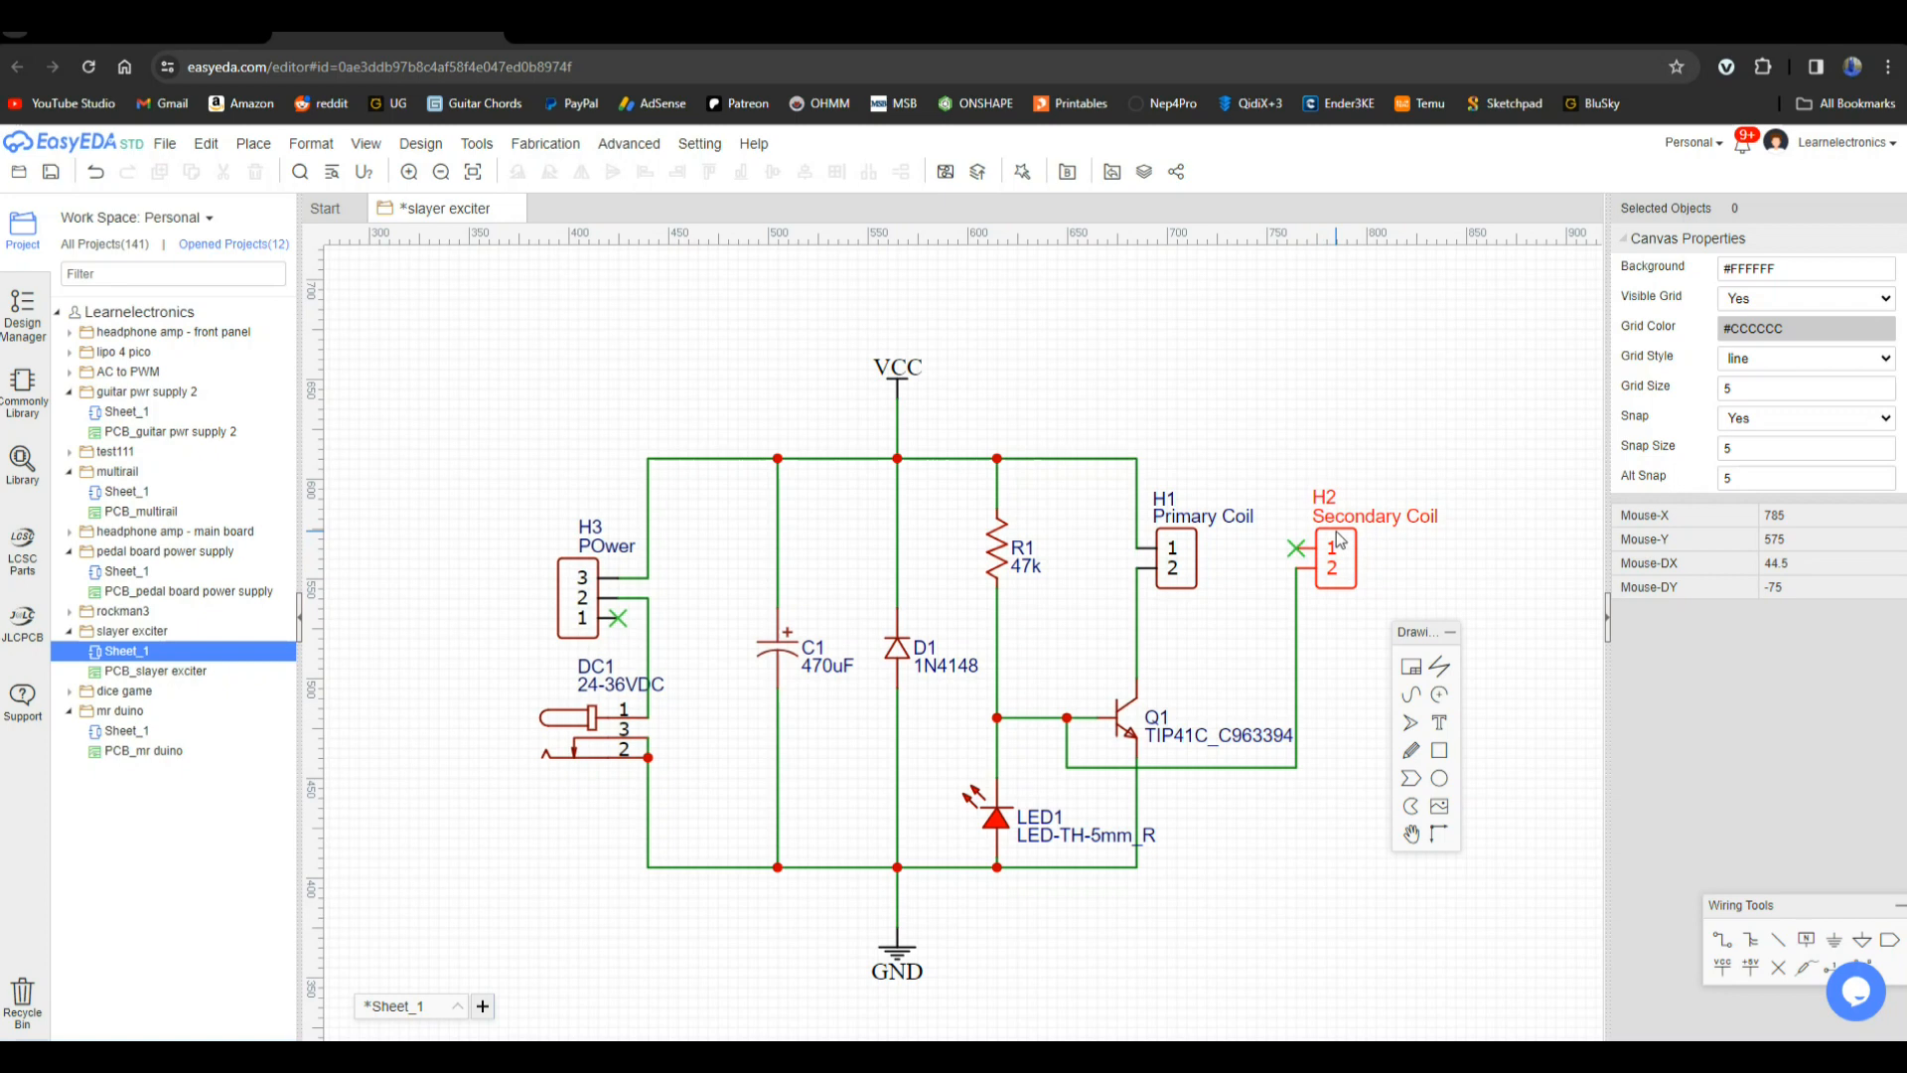
{"action": "mouse_move", "coordinate": [1306, 573]}
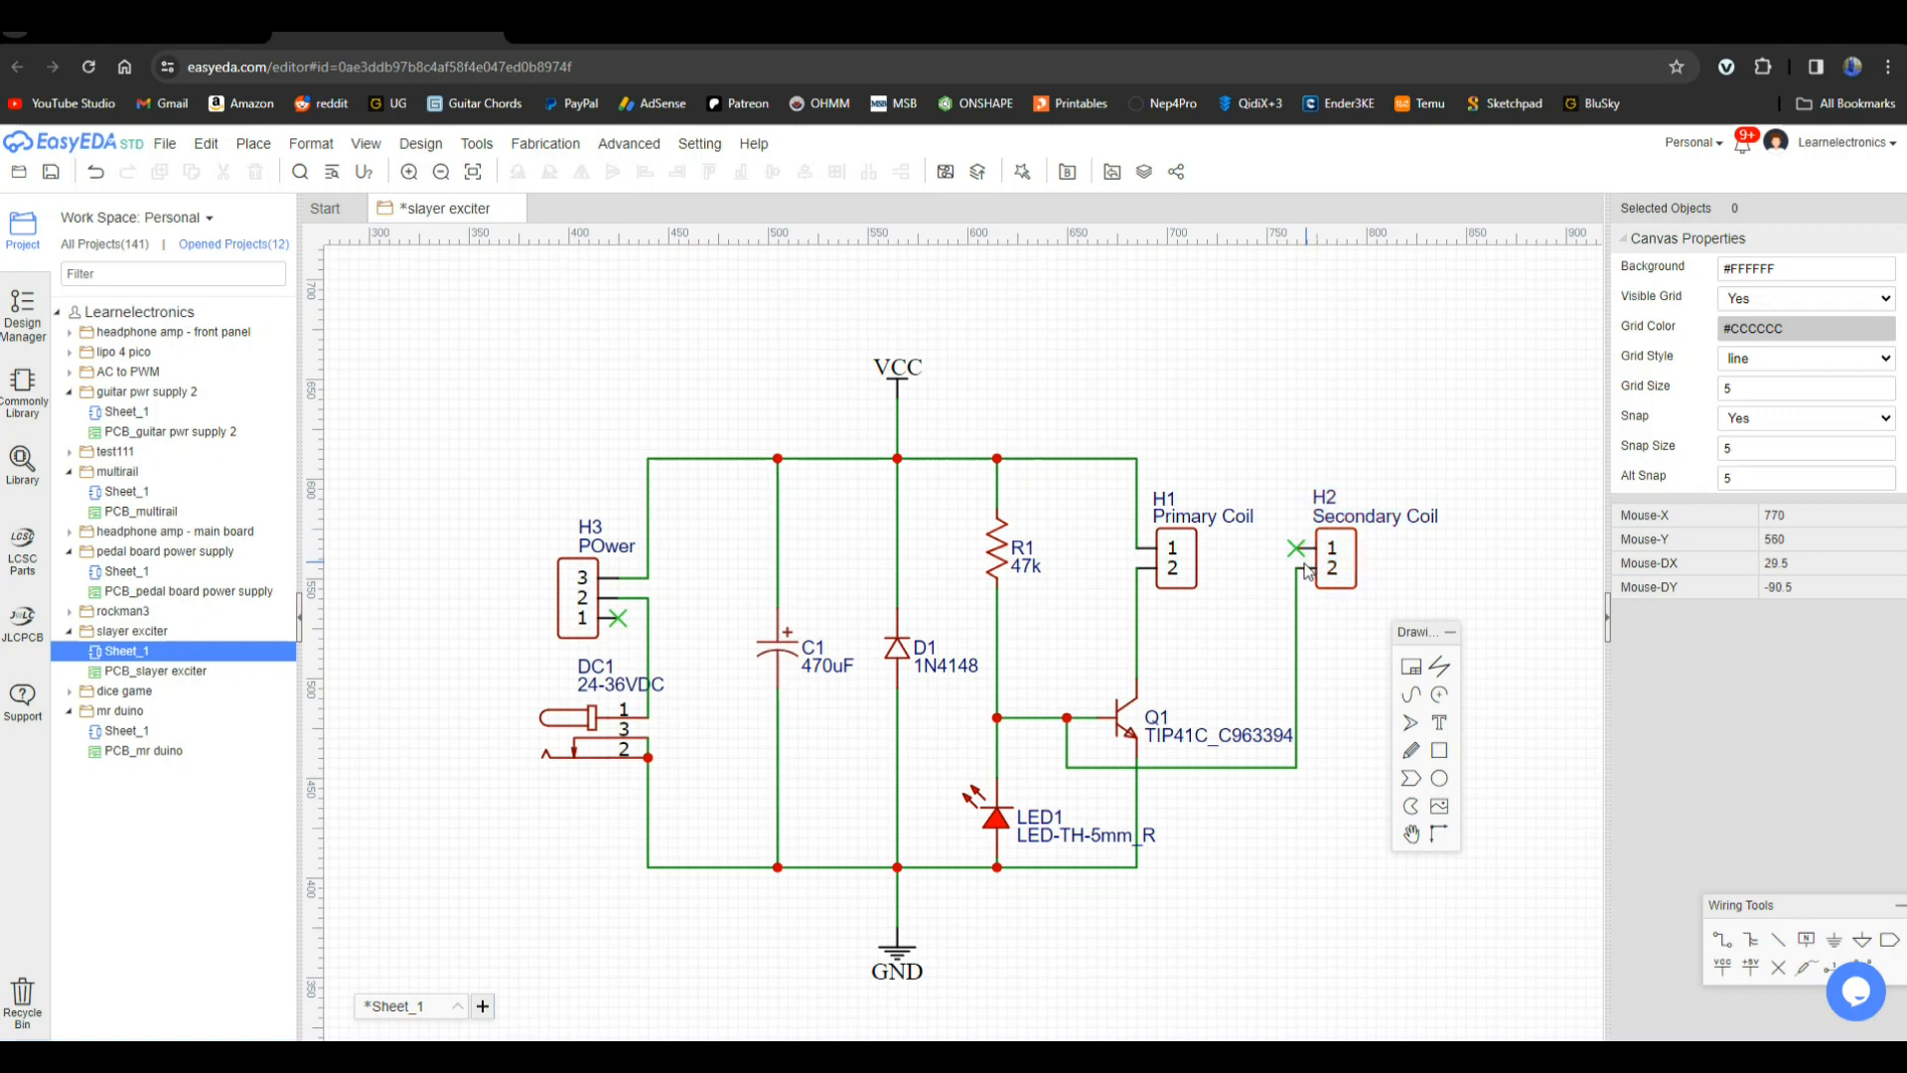
{"action": "mouse_move", "coordinate": [1254, 799]}
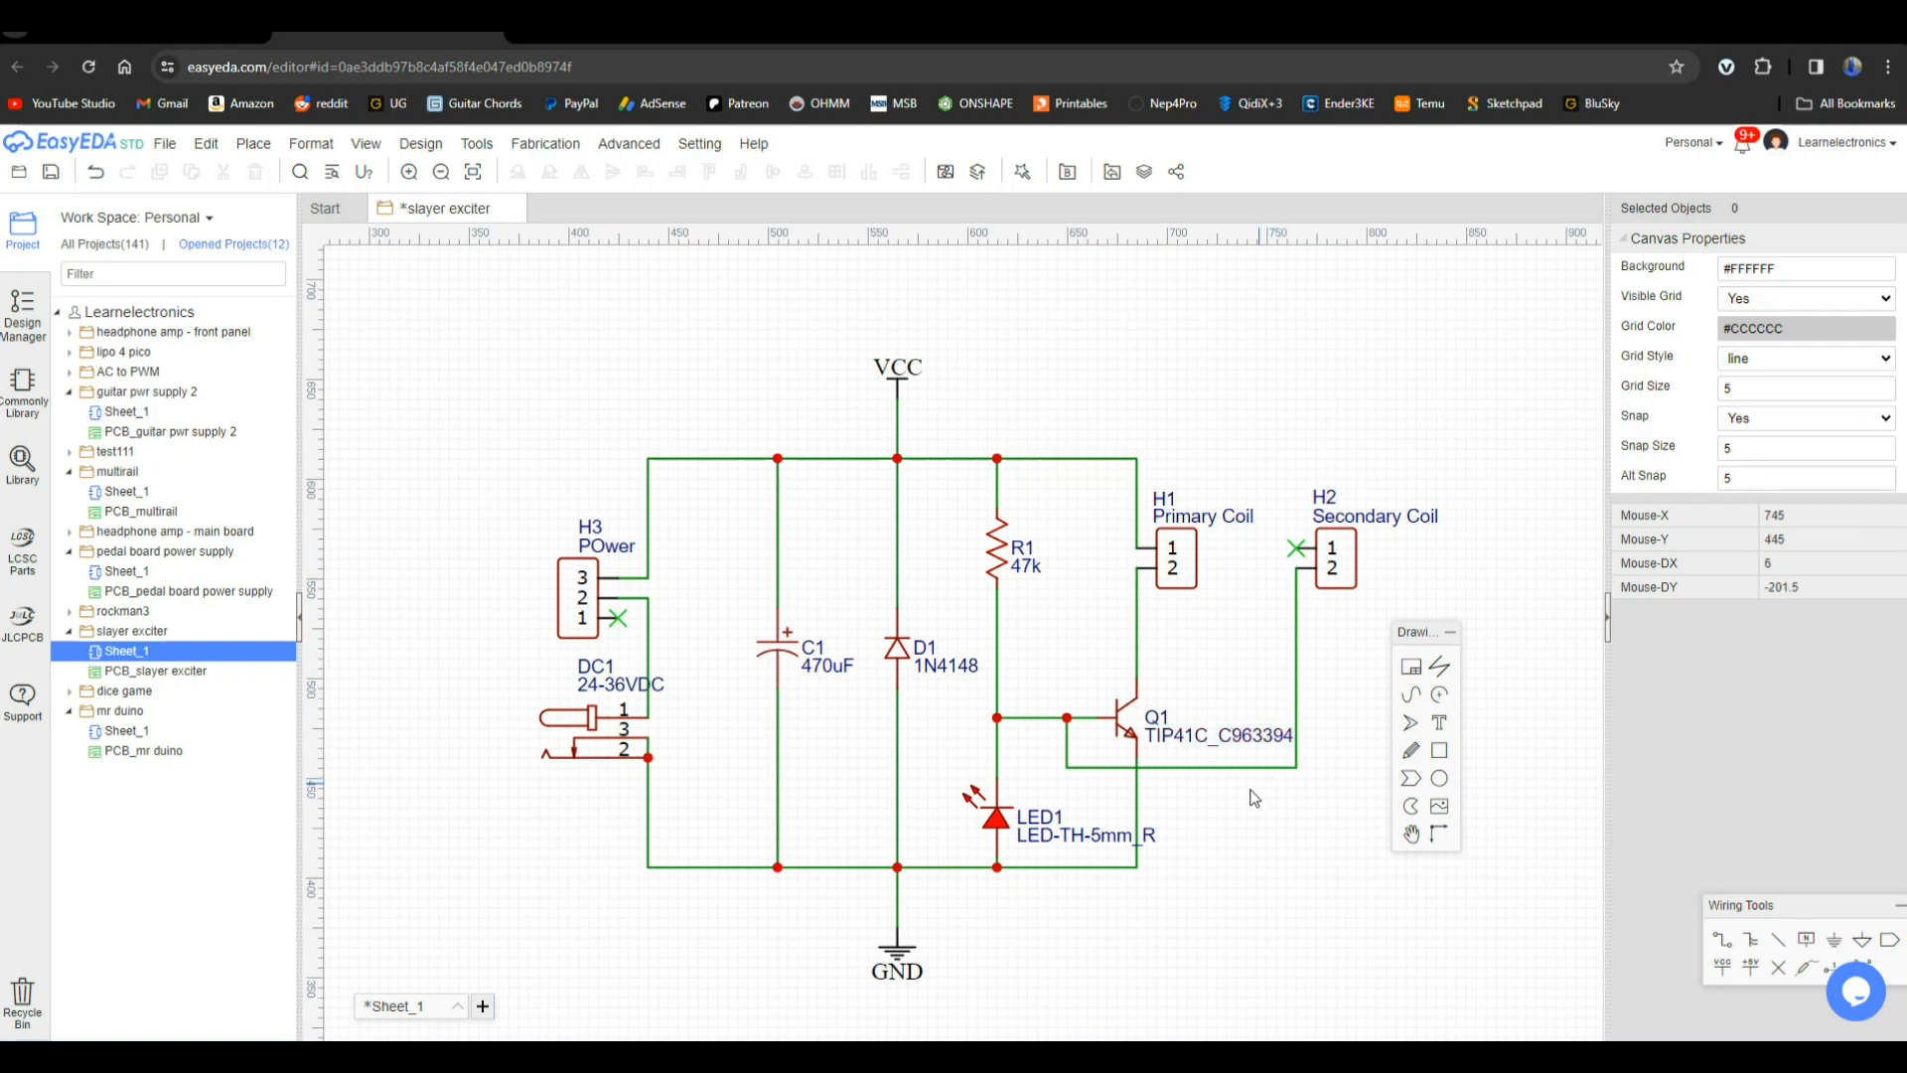
{"action": "mouse_move", "coordinate": [1079, 731]}
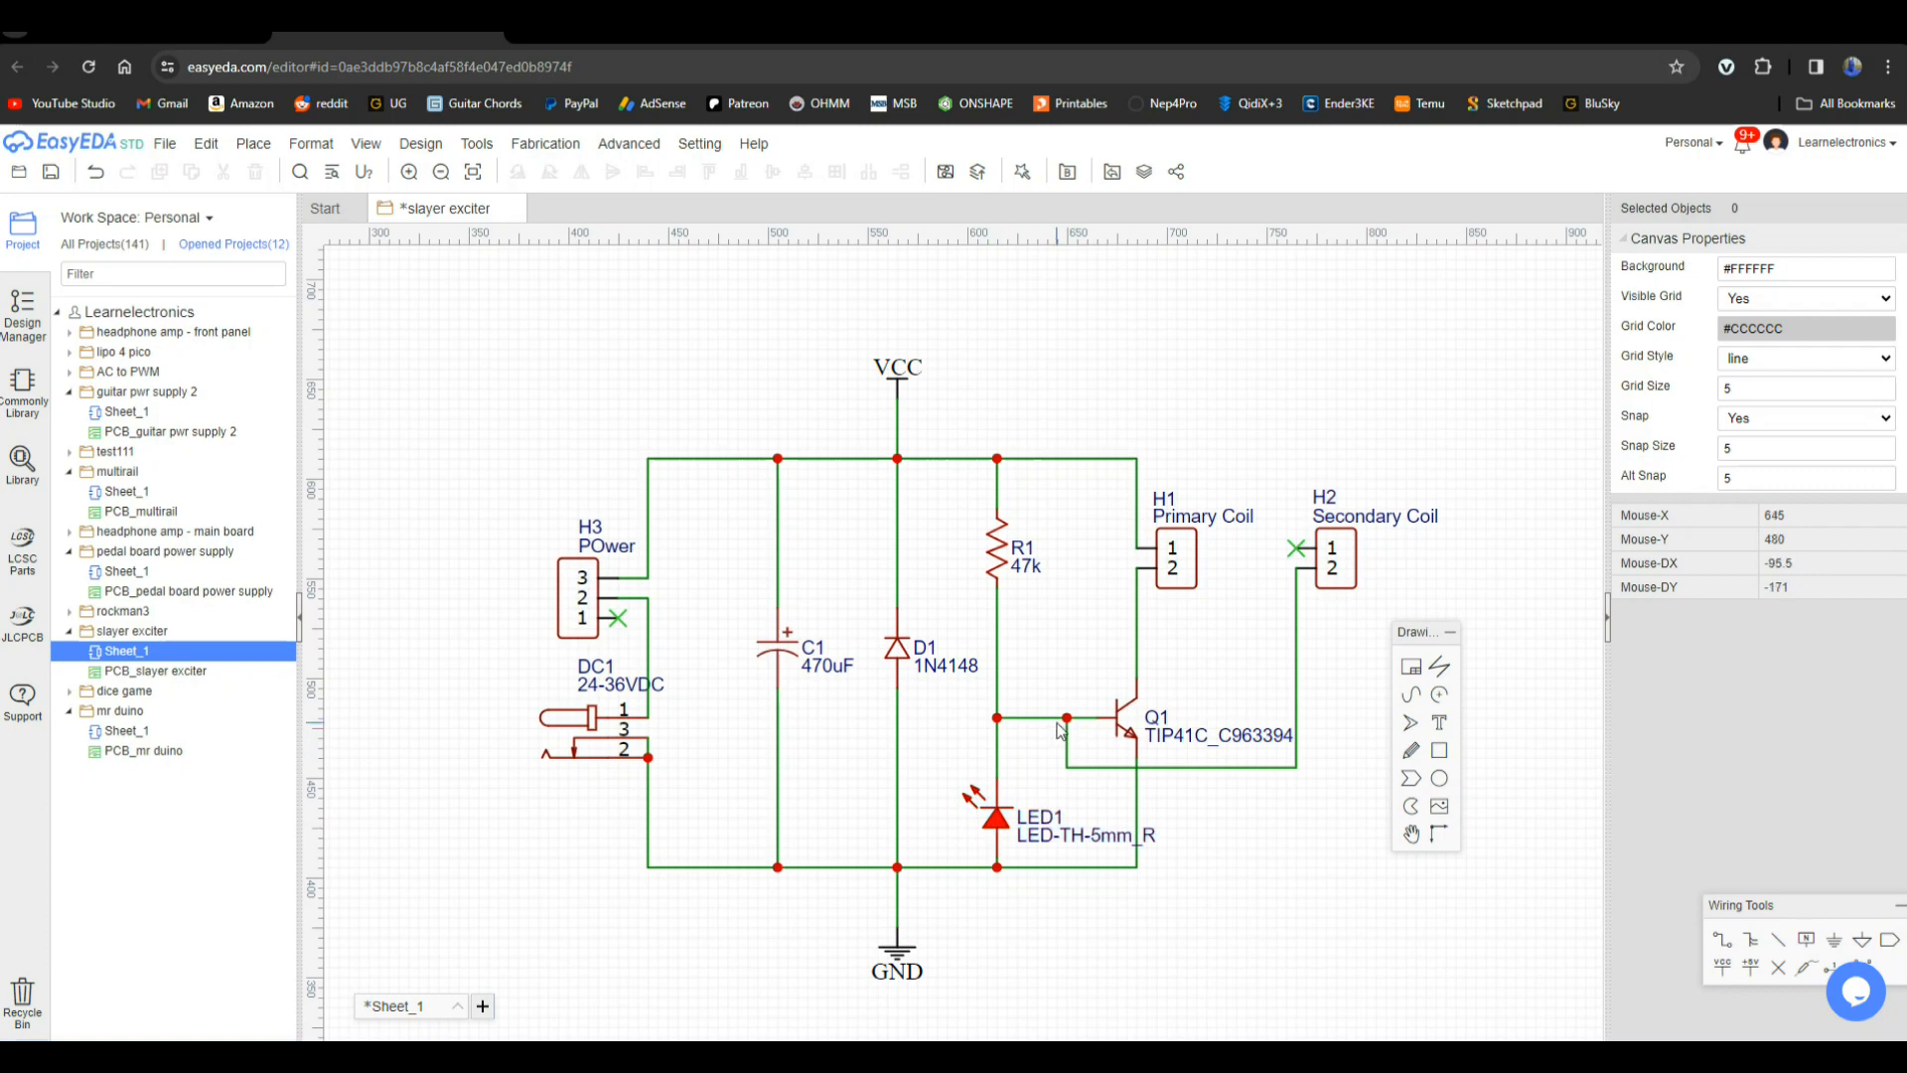
{"action": "mouse_move", "coordinate": [1049, 747]}
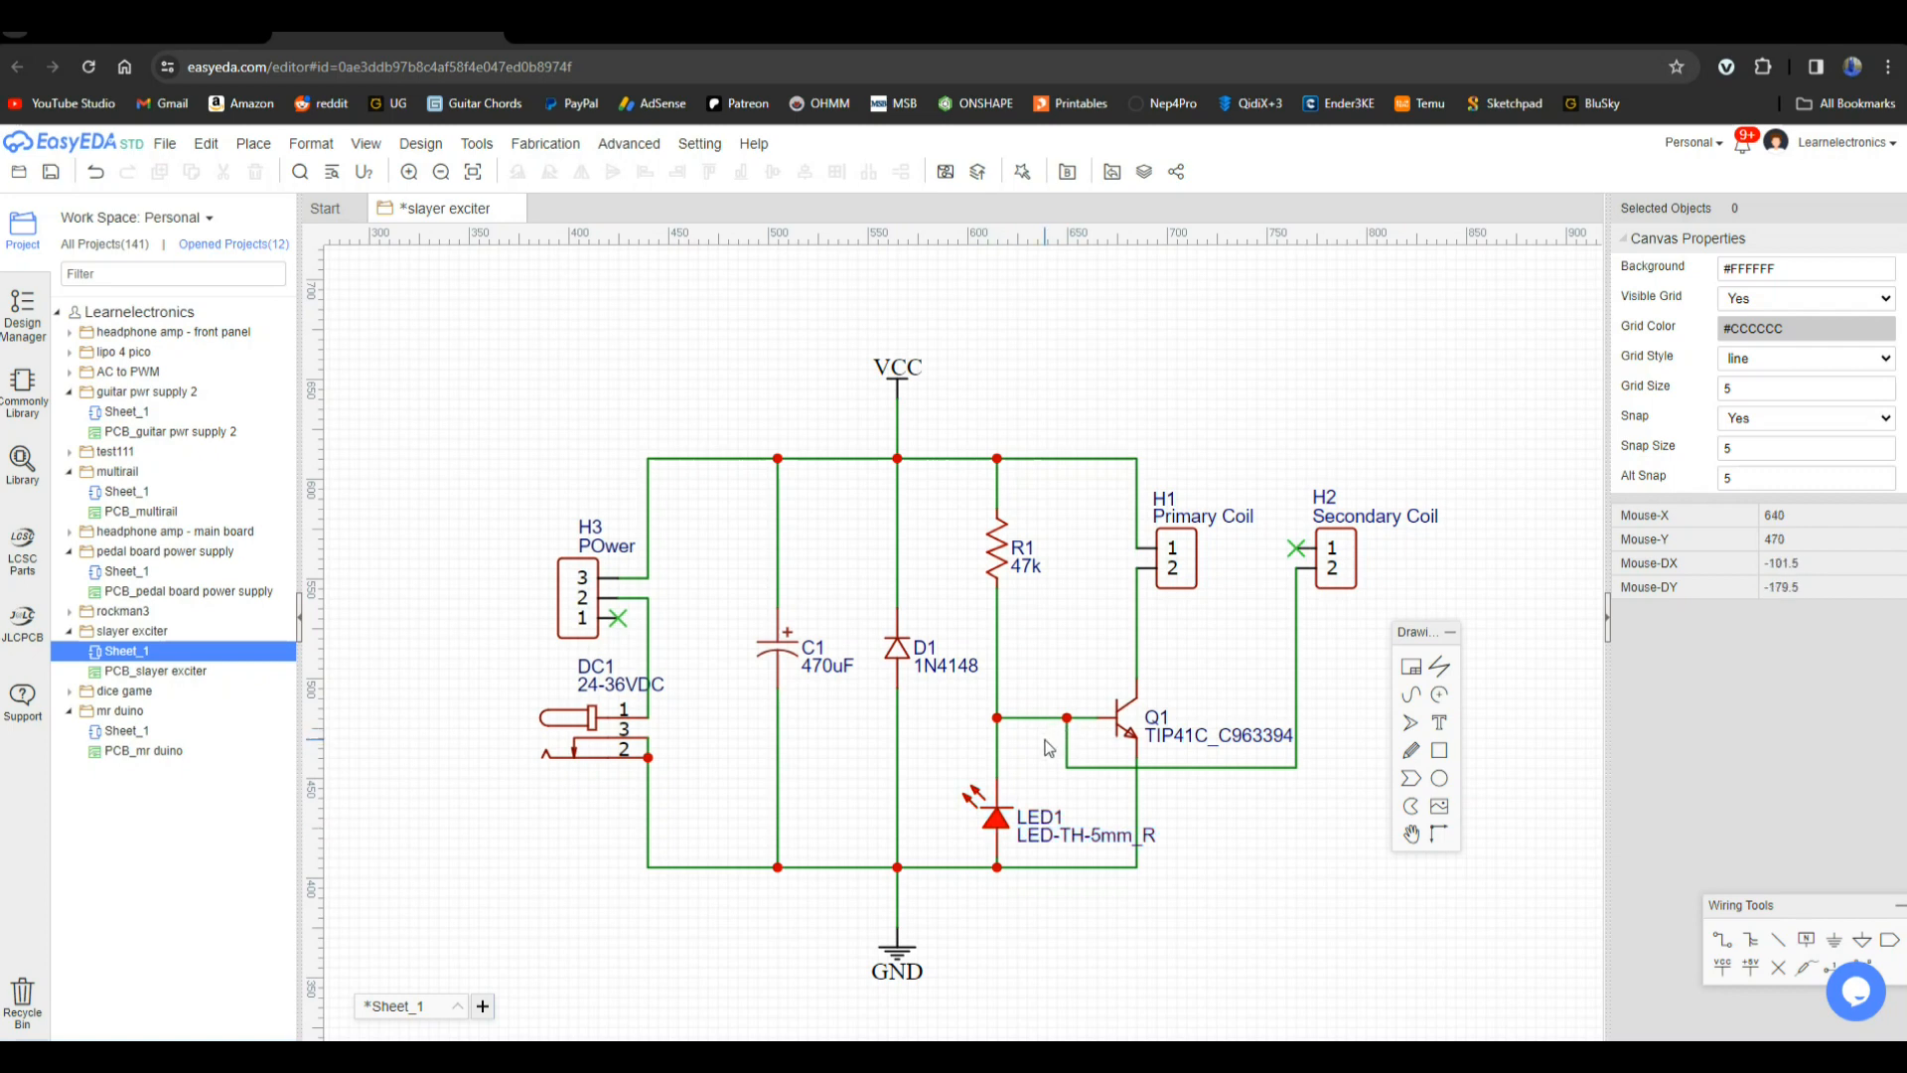
{"action": "mouse_move", "coordinate": [1039, 763]}
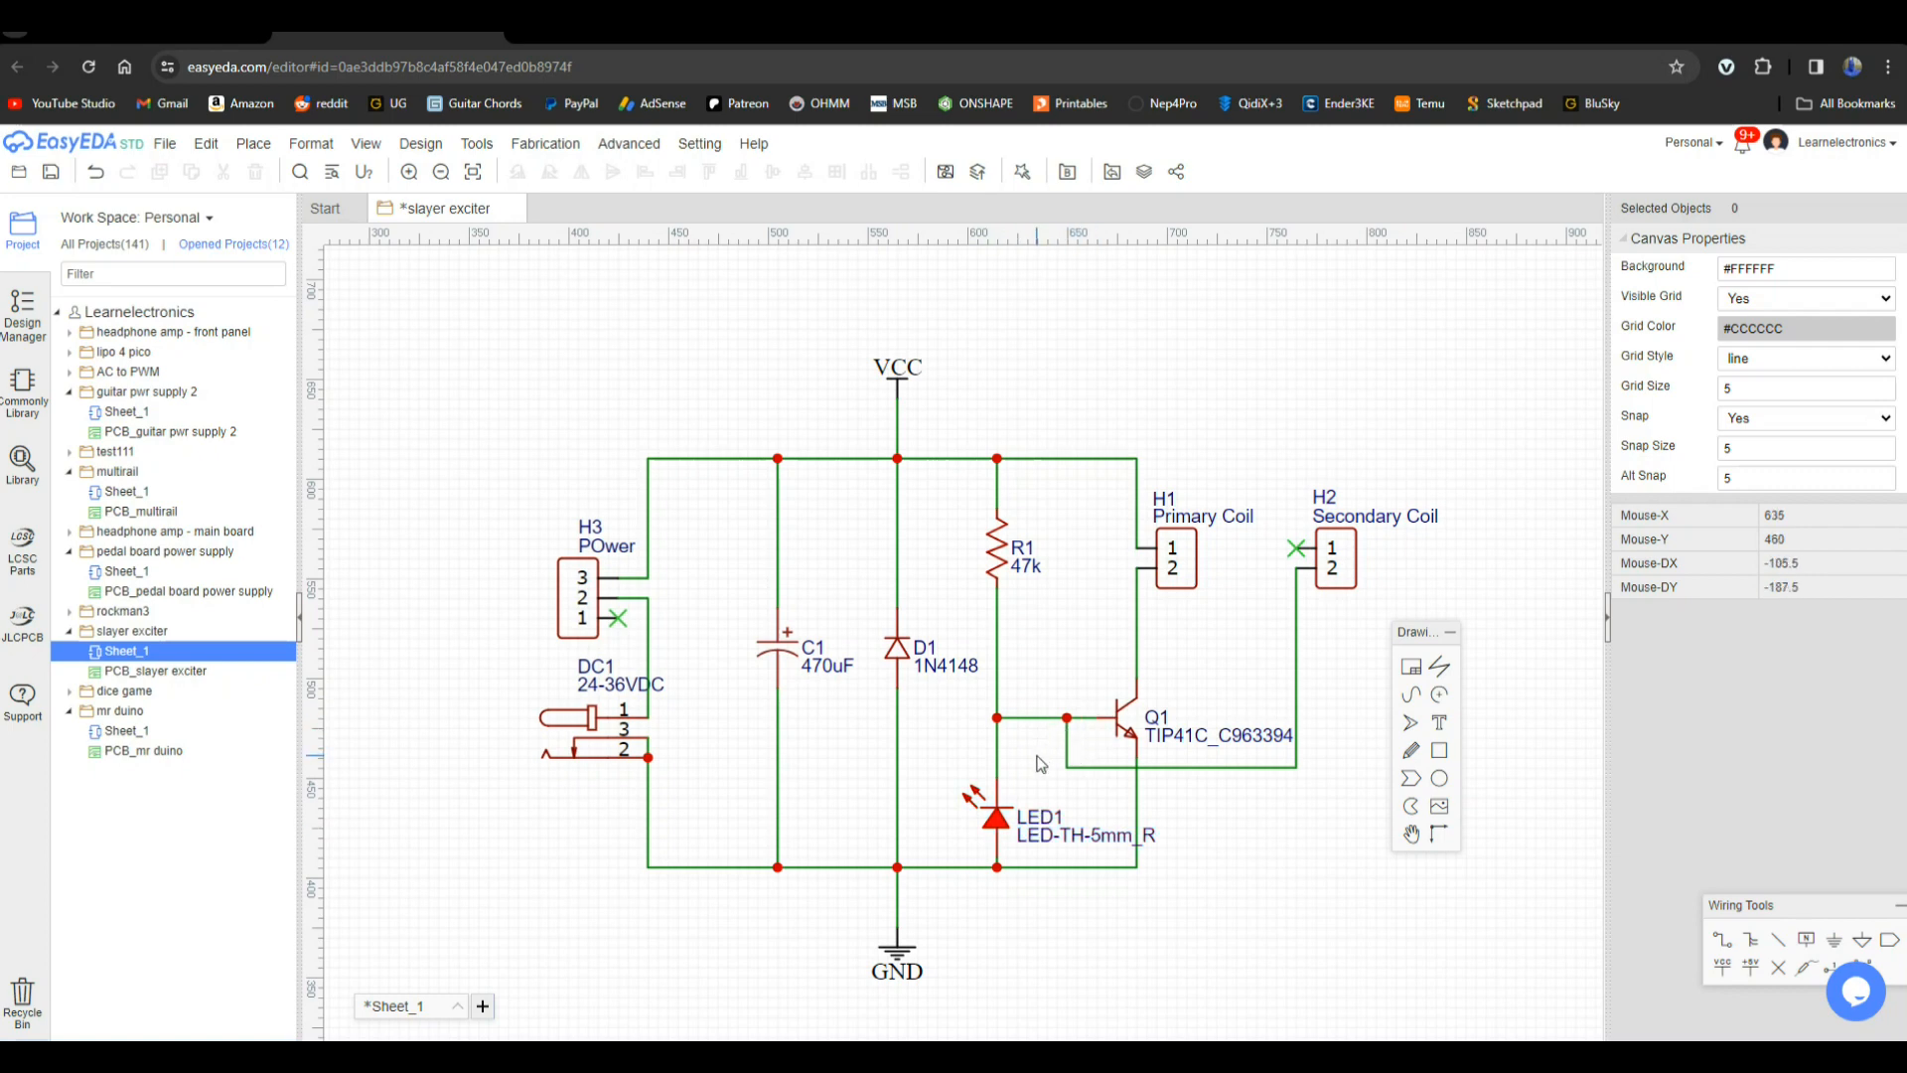
{"action": "mouse_move", "coordinate": [1039, 602]}
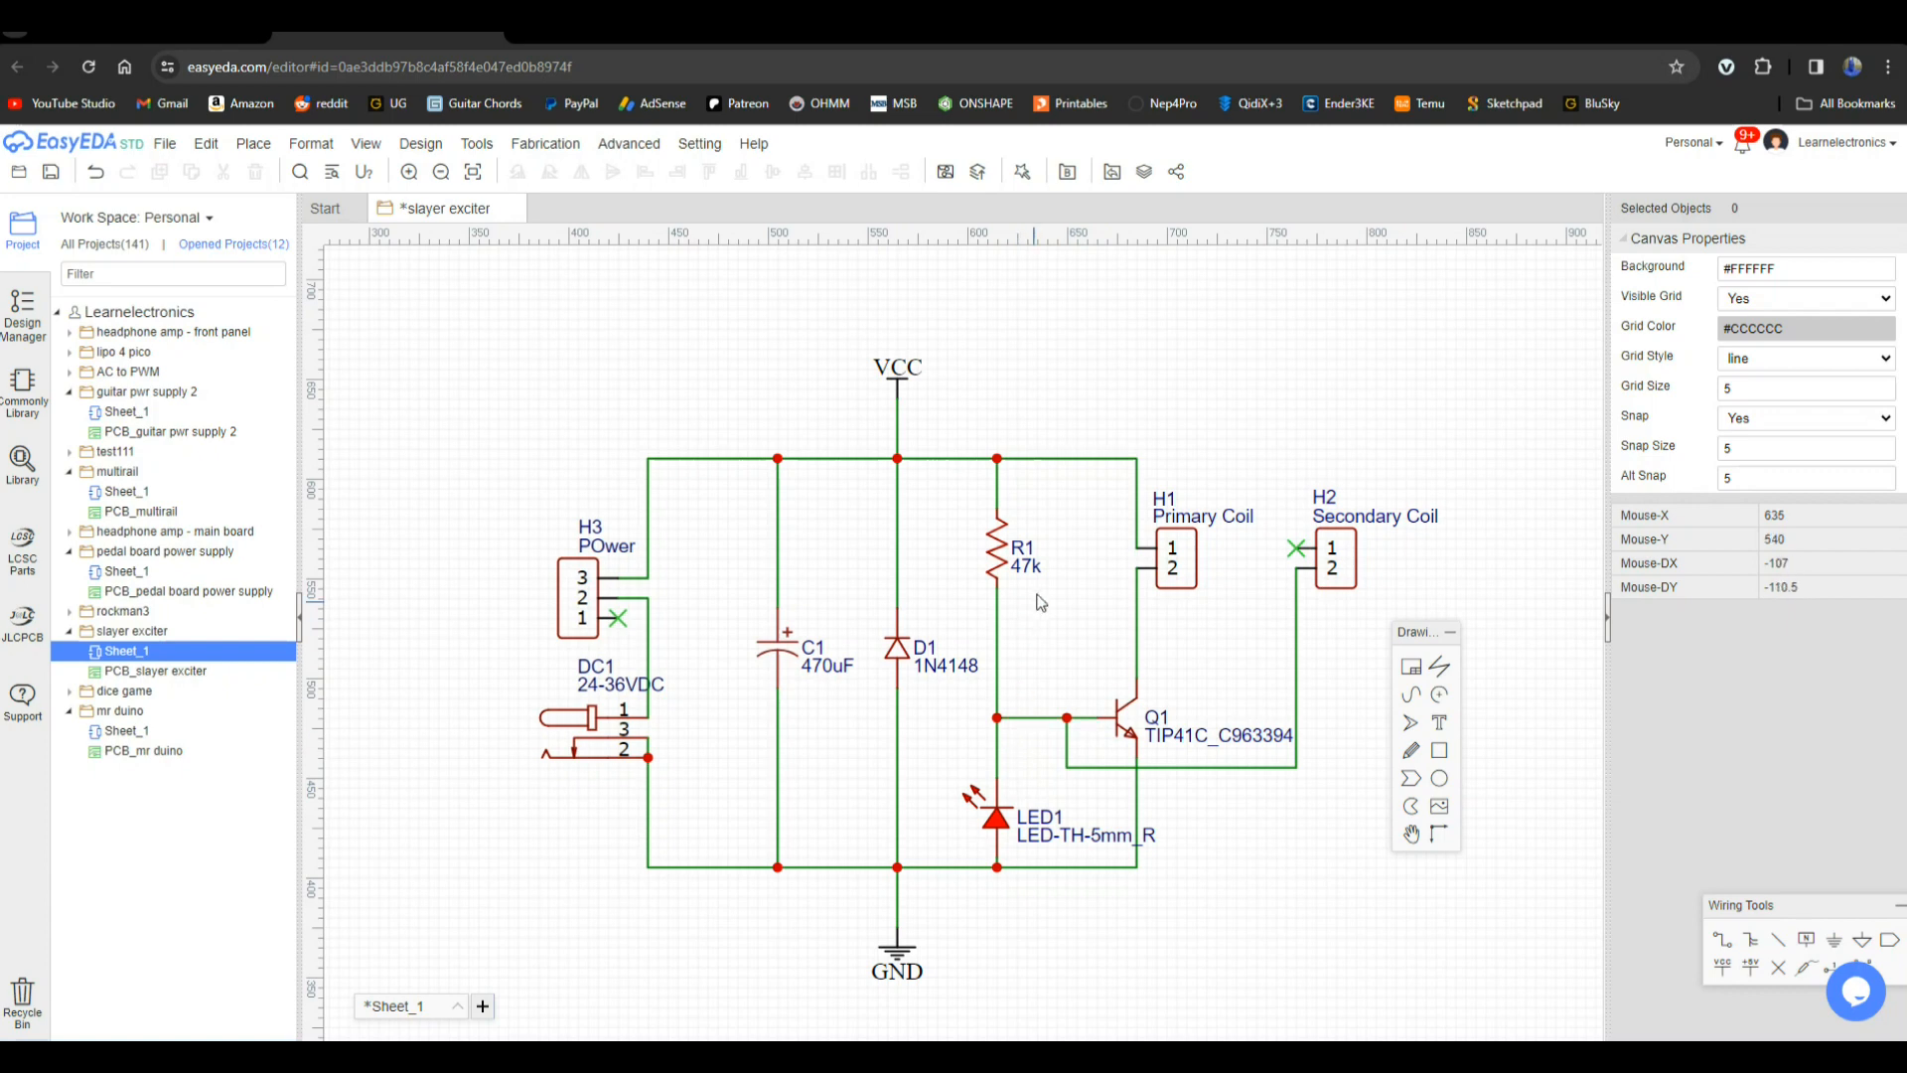
{"action": "mouse_move", "coordinate": [1051, 795]}
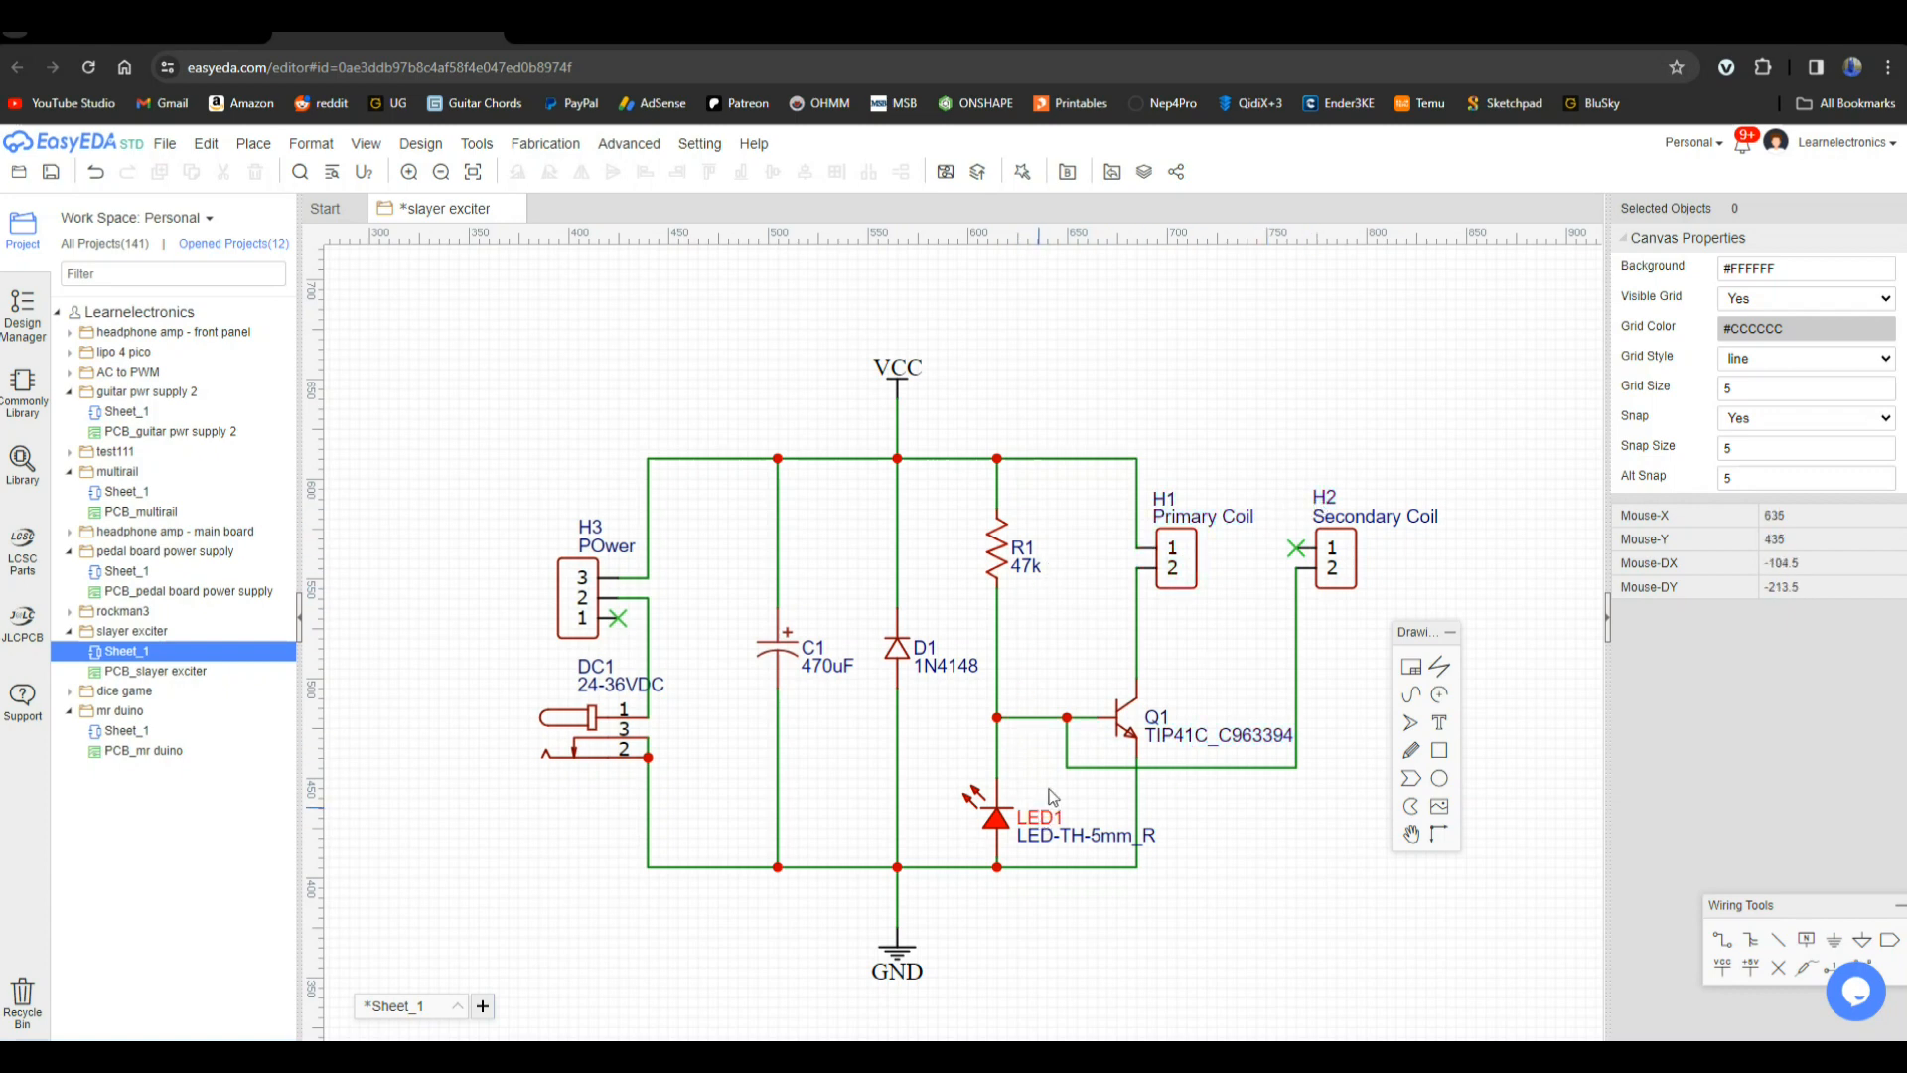
{"action": "mouse_move", "coordinate": [1091, 729]}
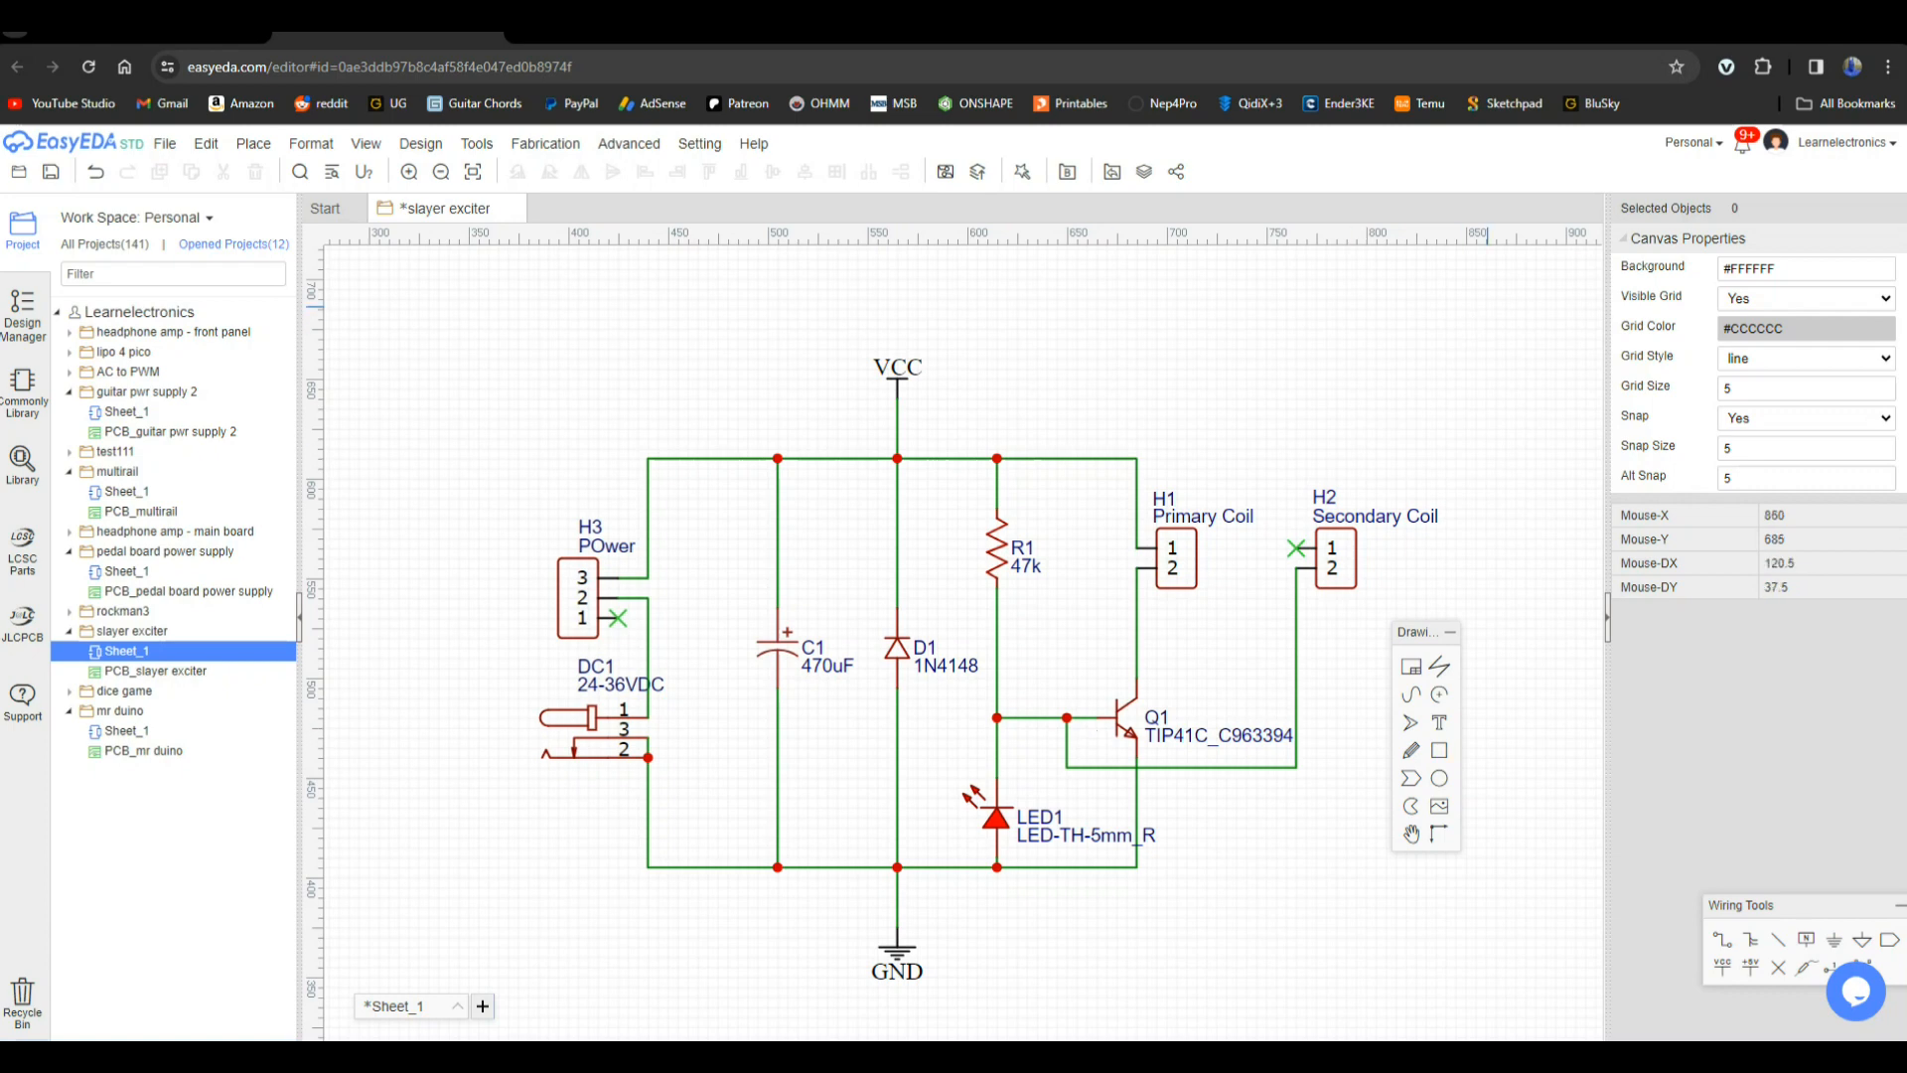
{"action": "mouse_move", "coordinate": [1884, 34]}
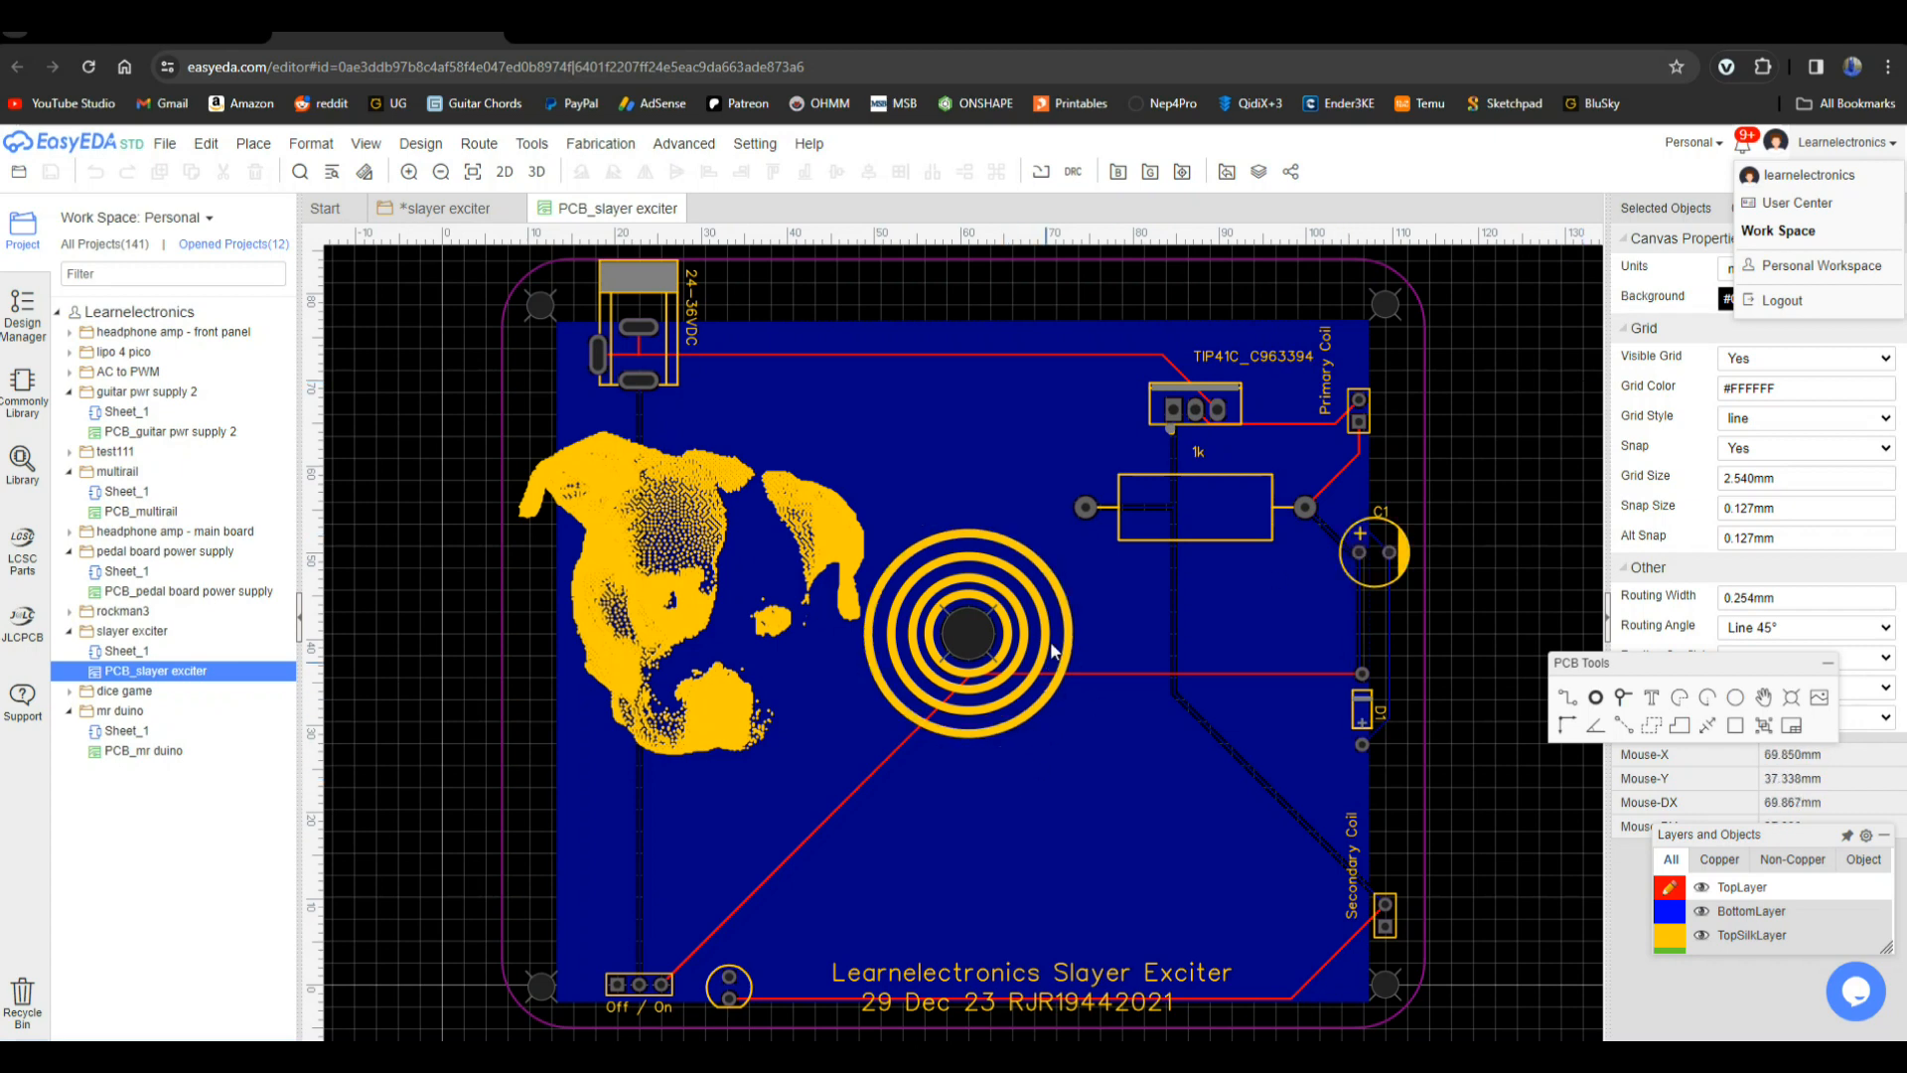
{"action": "mouse_move", "coordinate": [906, 642]}
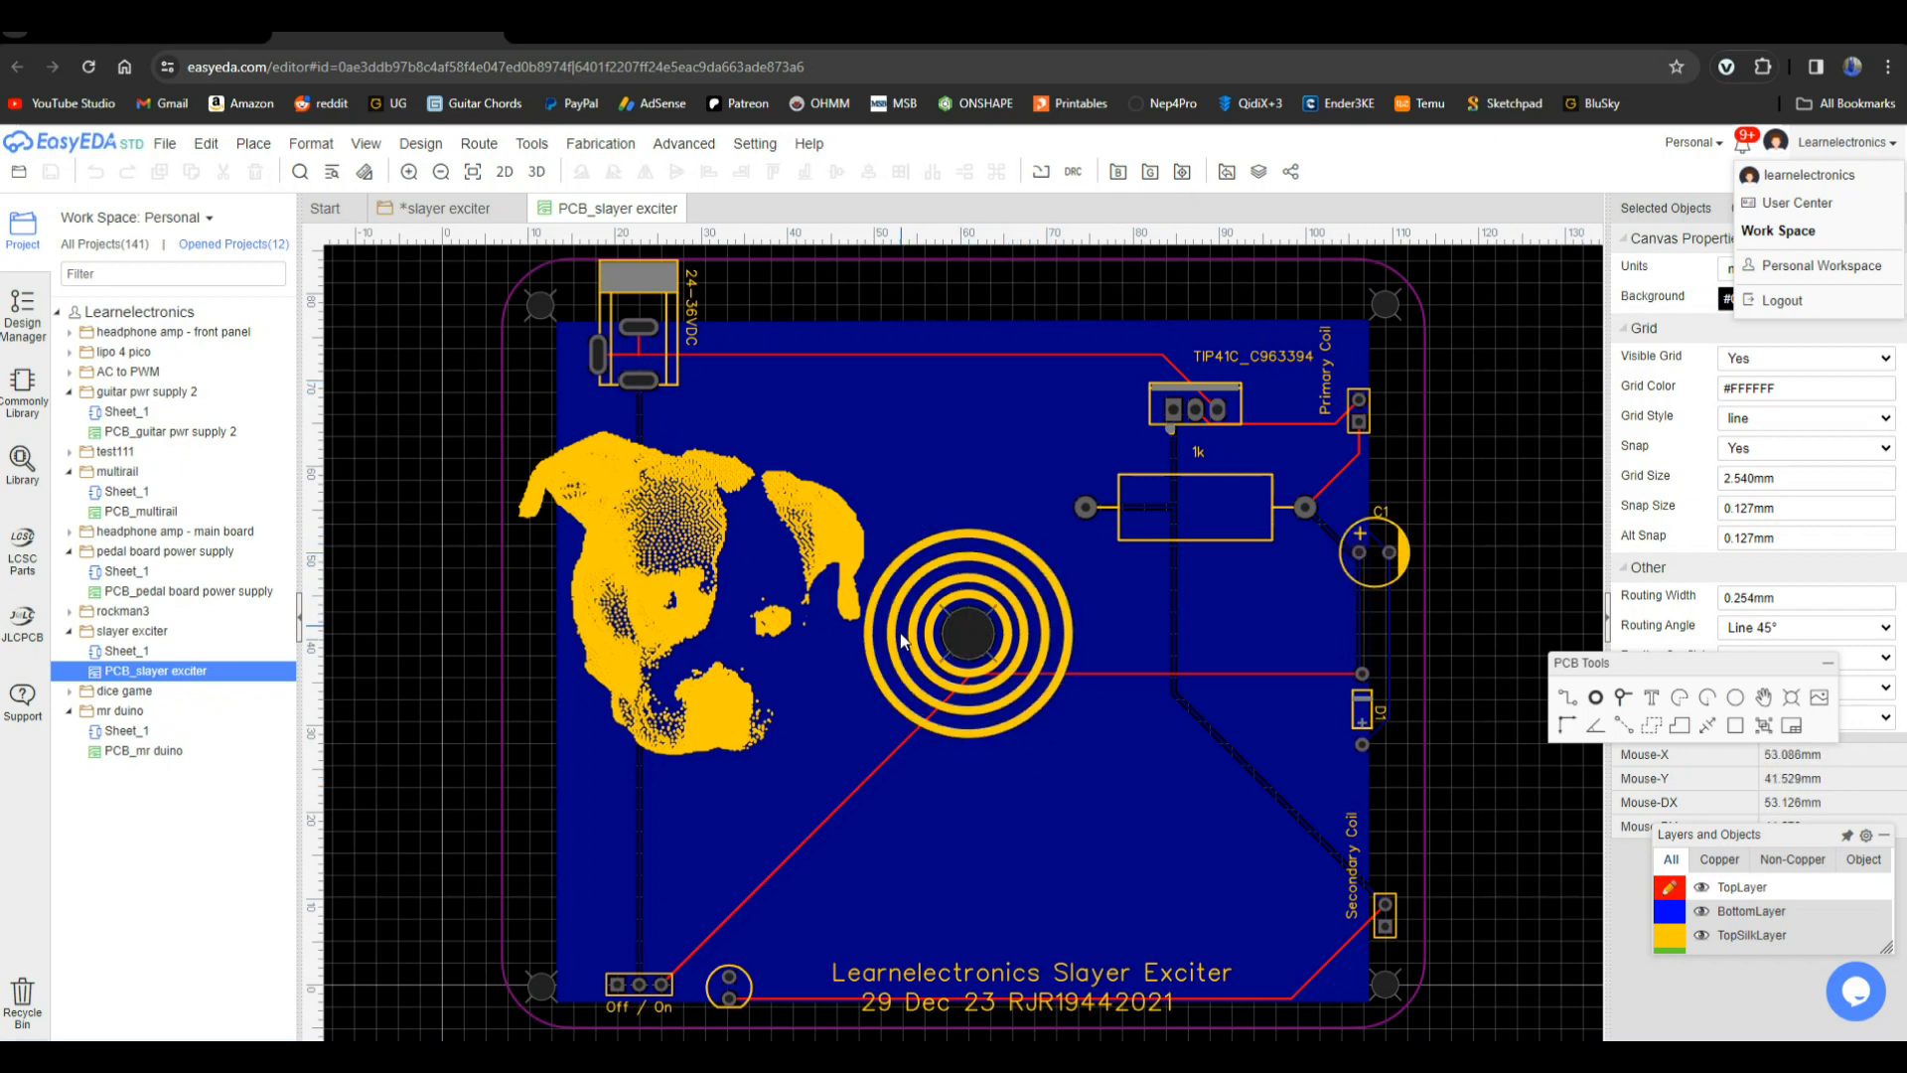
{"action": "mouse_move", "coordinate": [1055, 604]}
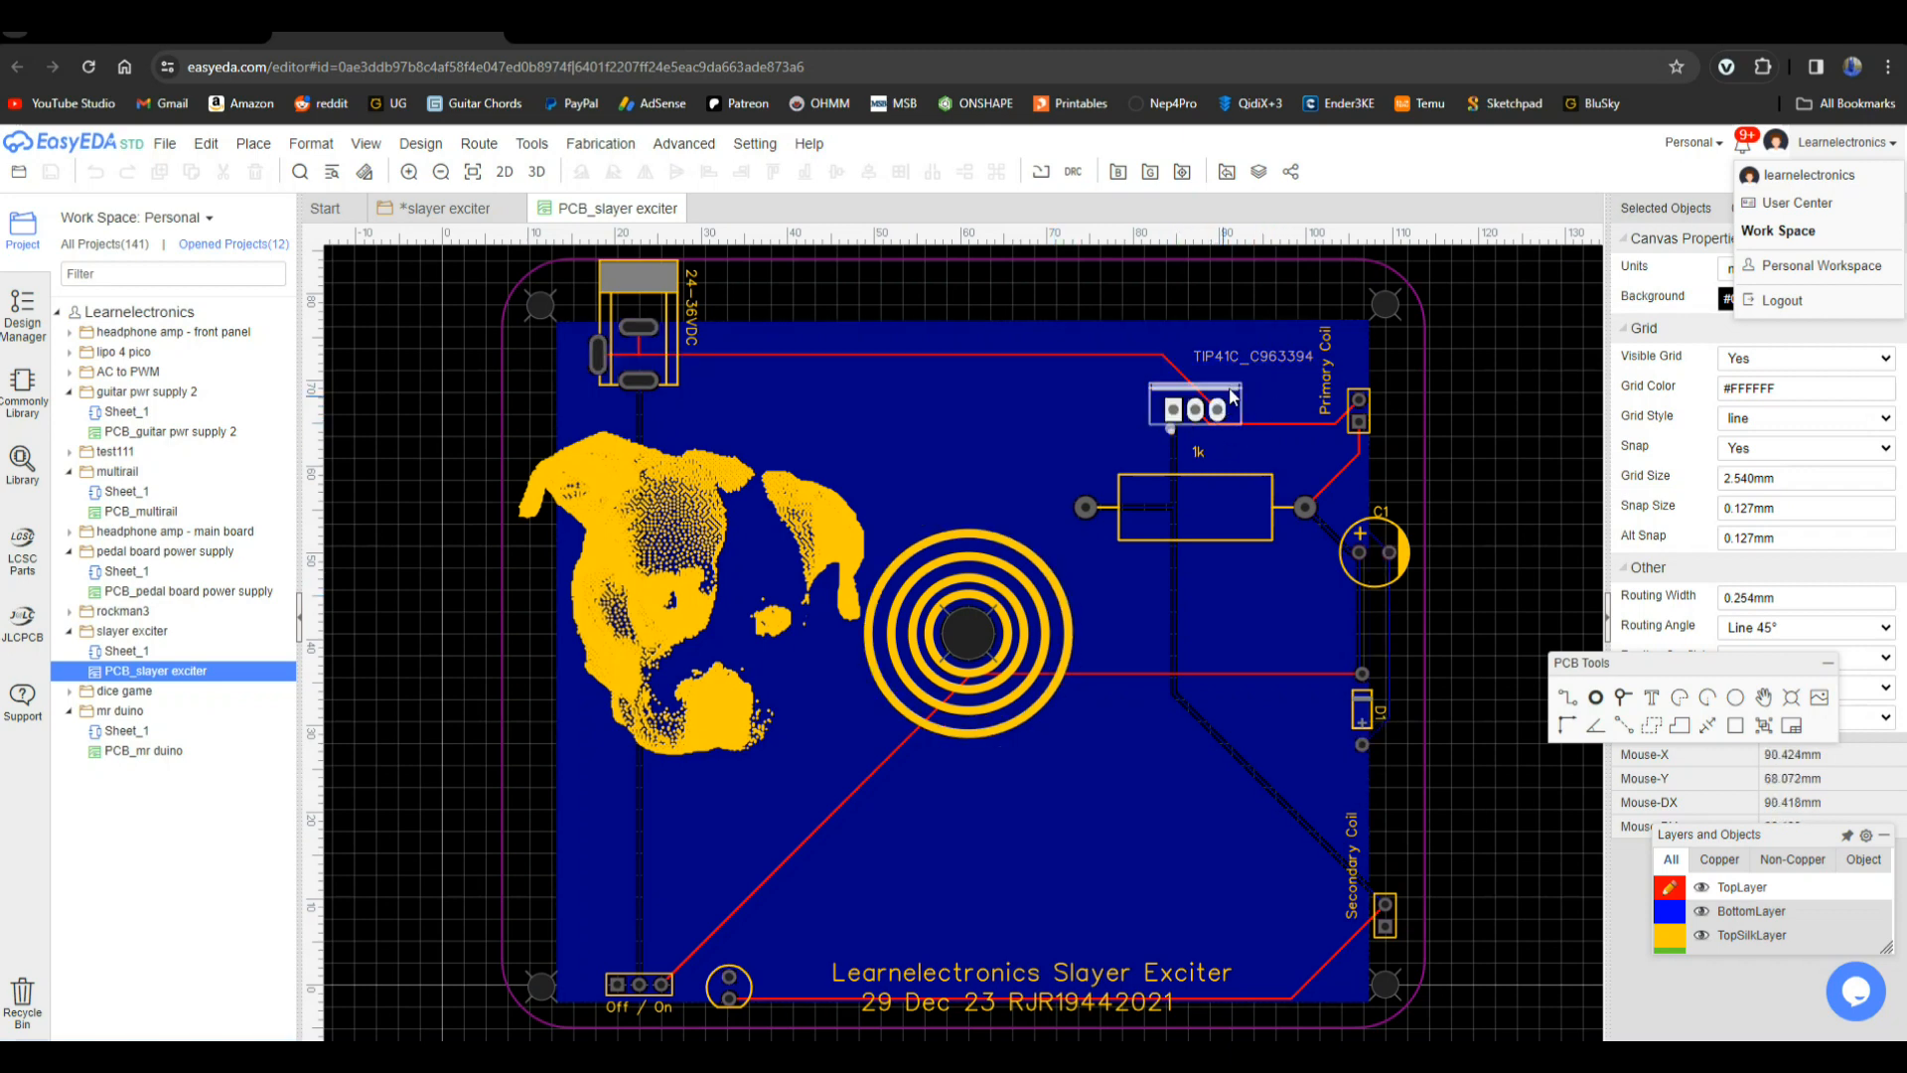
{"action": "mouse_move", "coordinate": [1228, 401]}
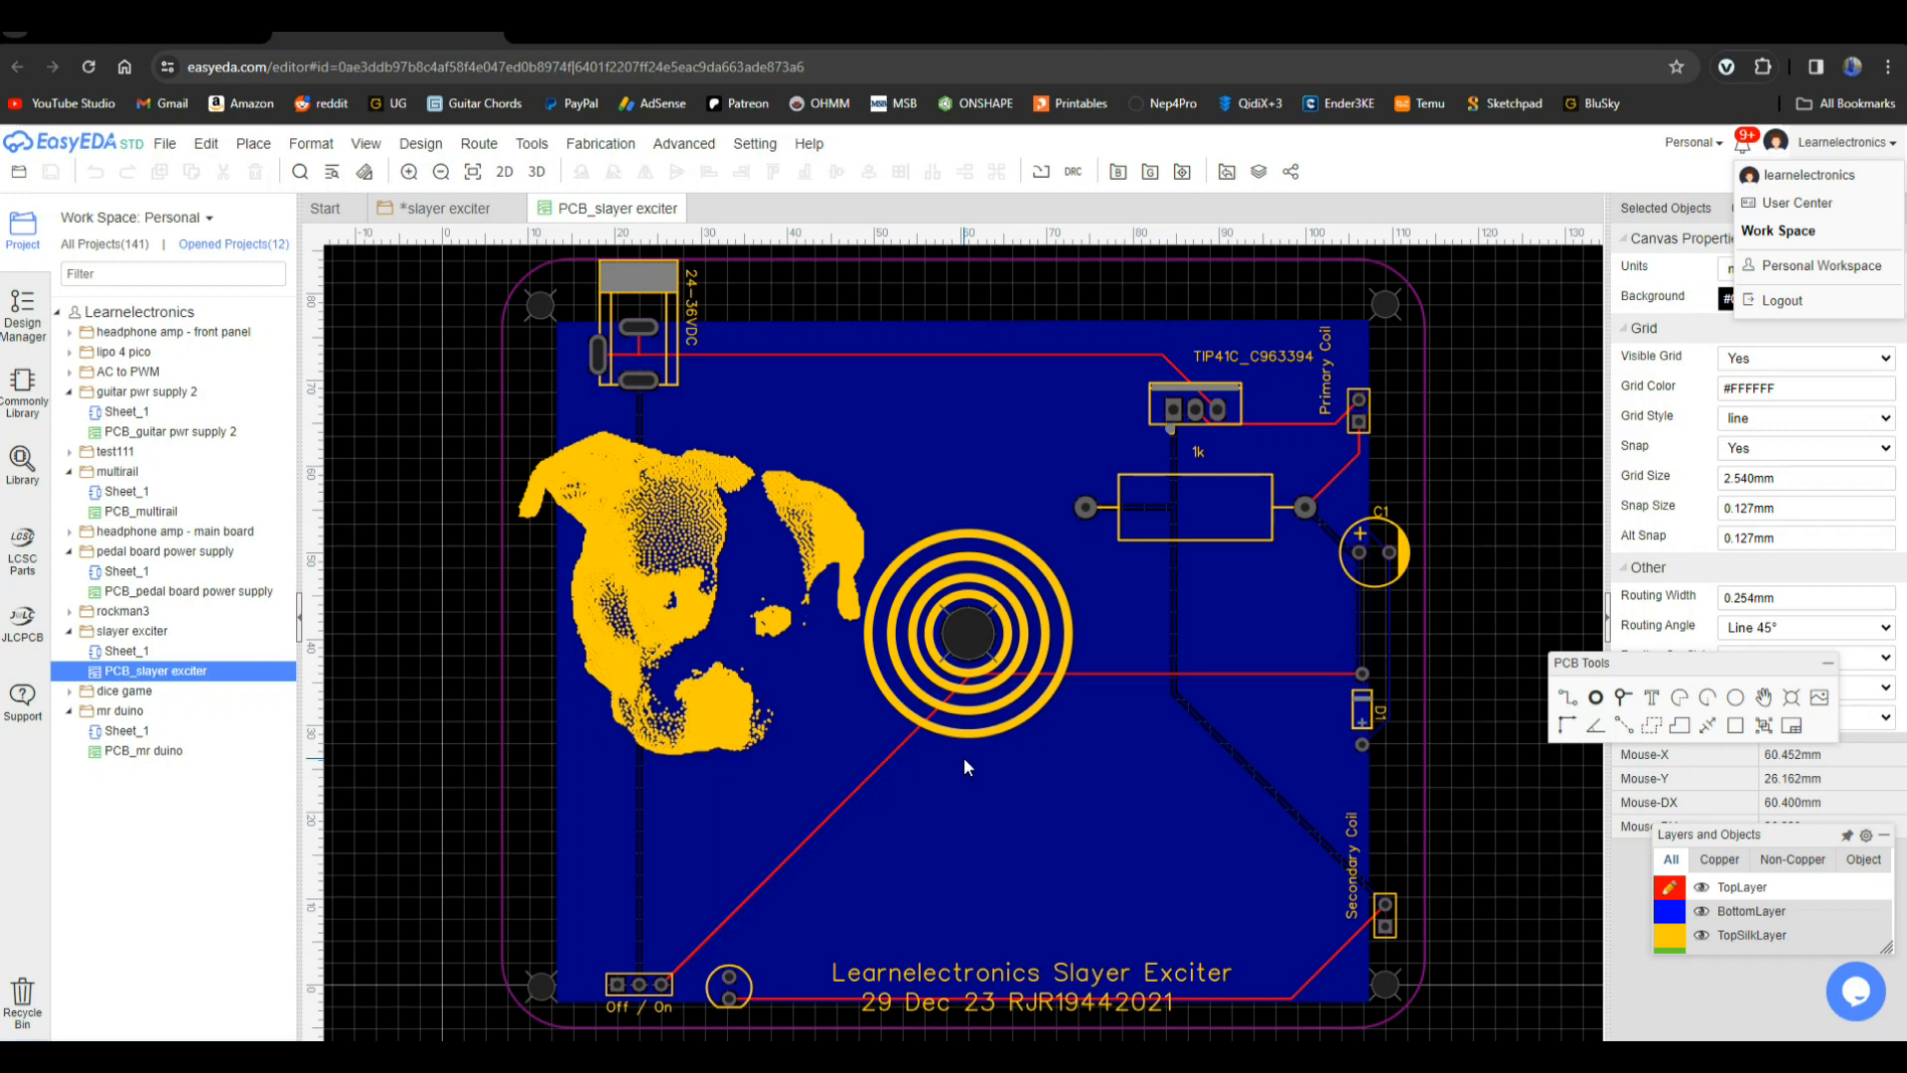
{"action": "mouse_move", "coordinate": [949, 777]}
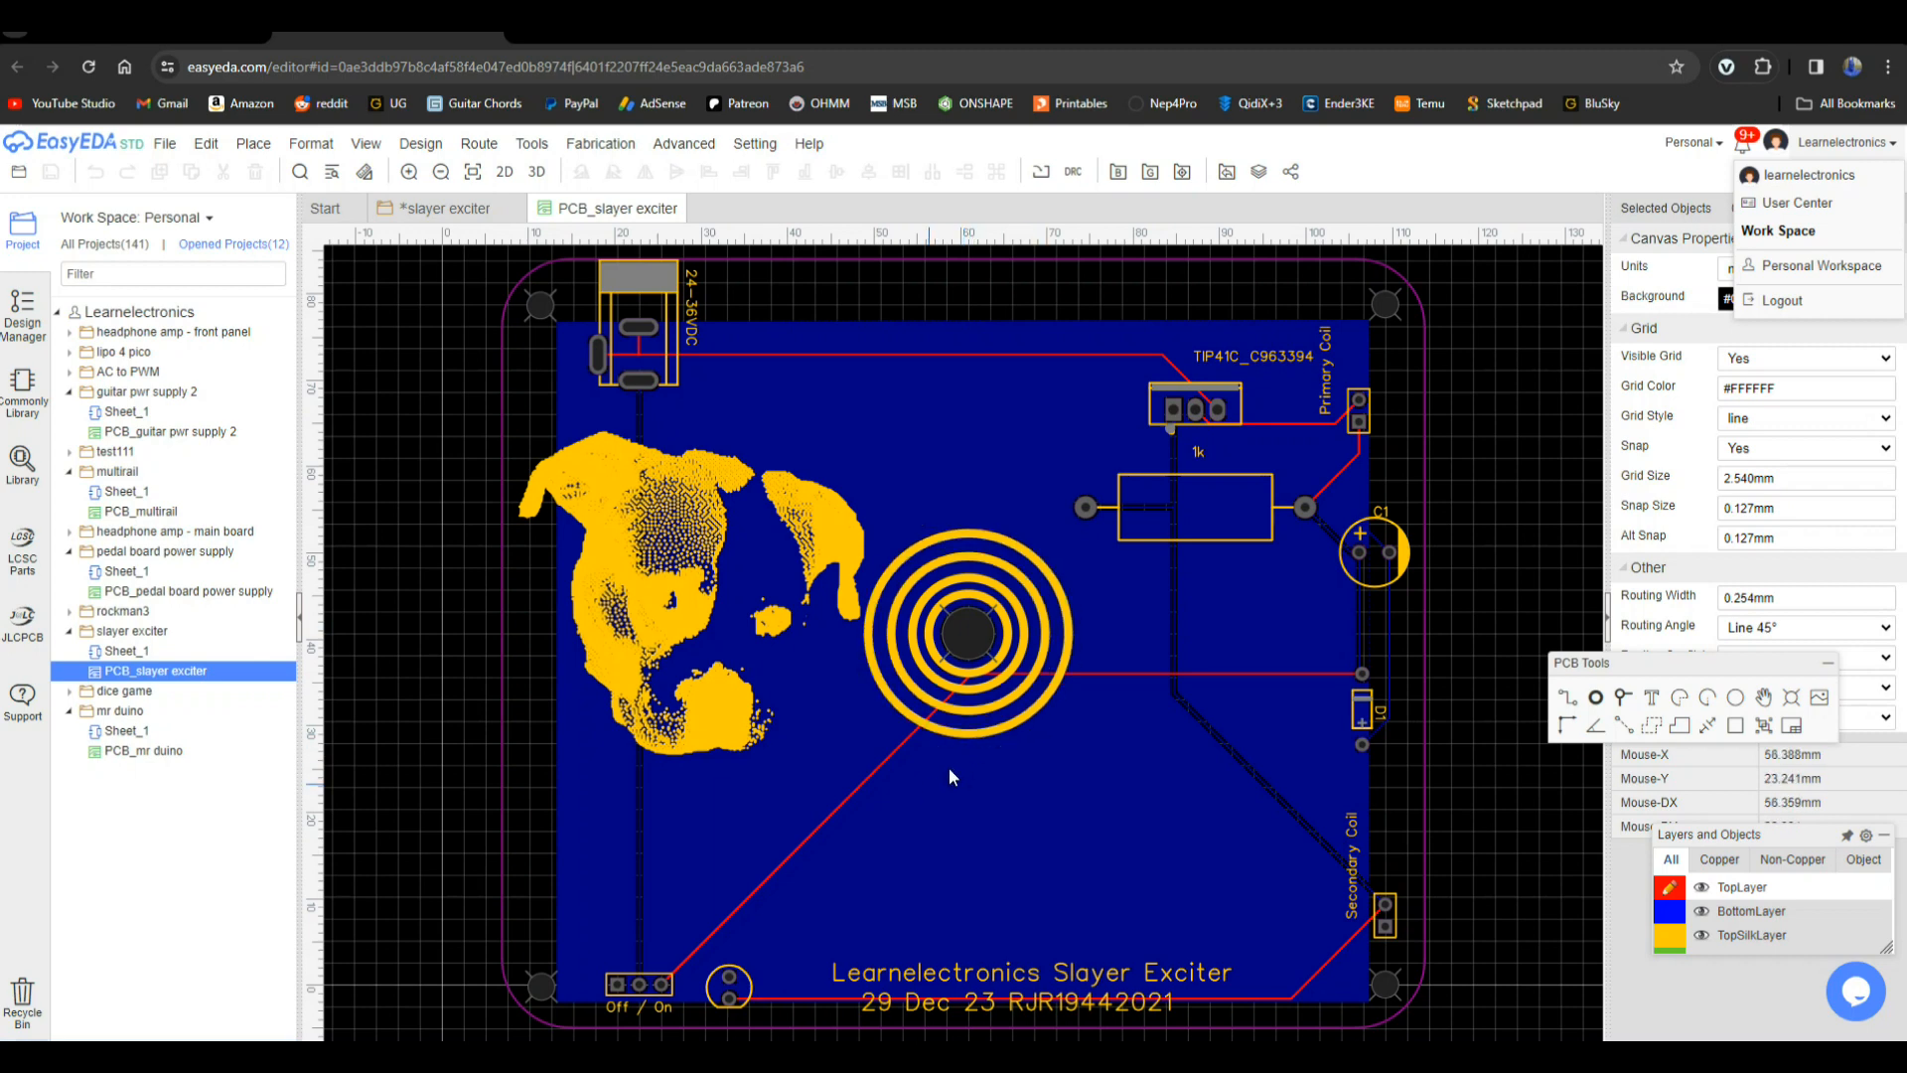
{"action": "mouse_move", "coordinate": [983, 755]}
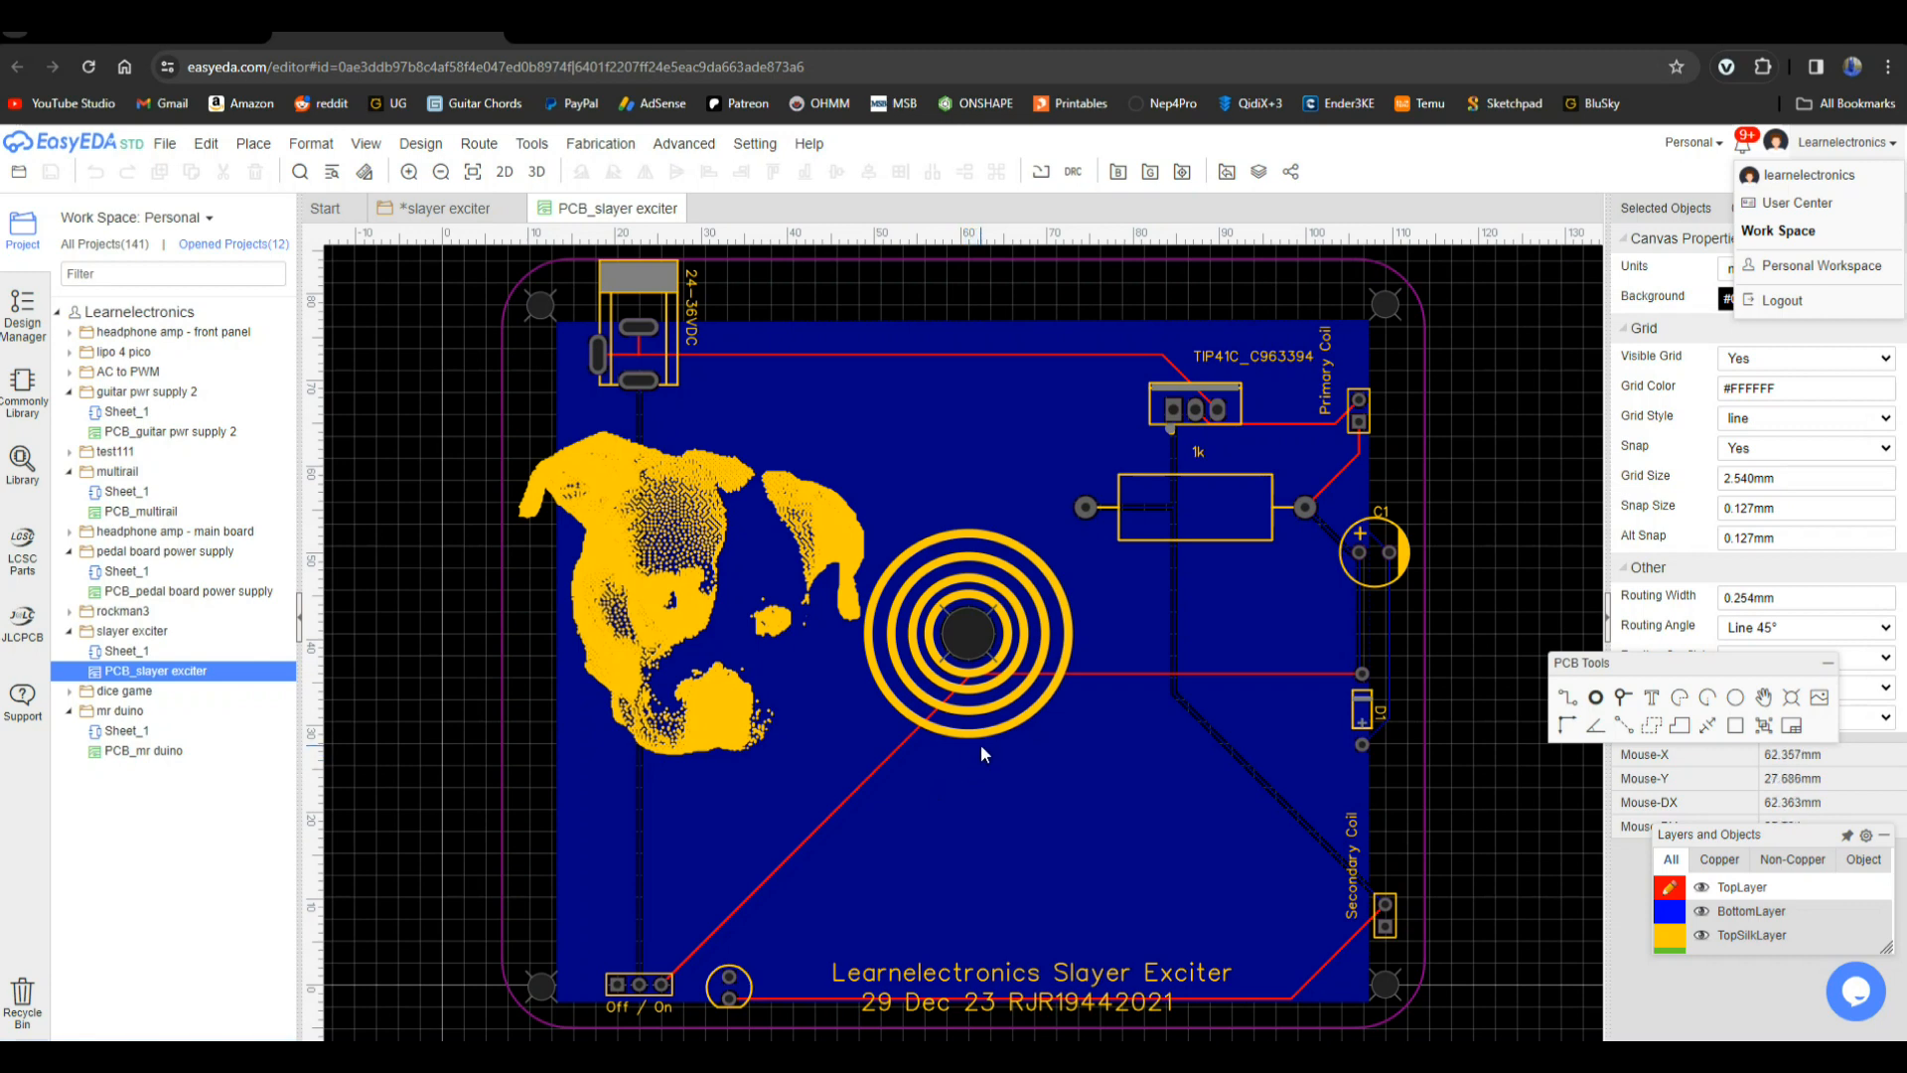
{"action": "mouse_move", "coordinate": [1373, 866]}
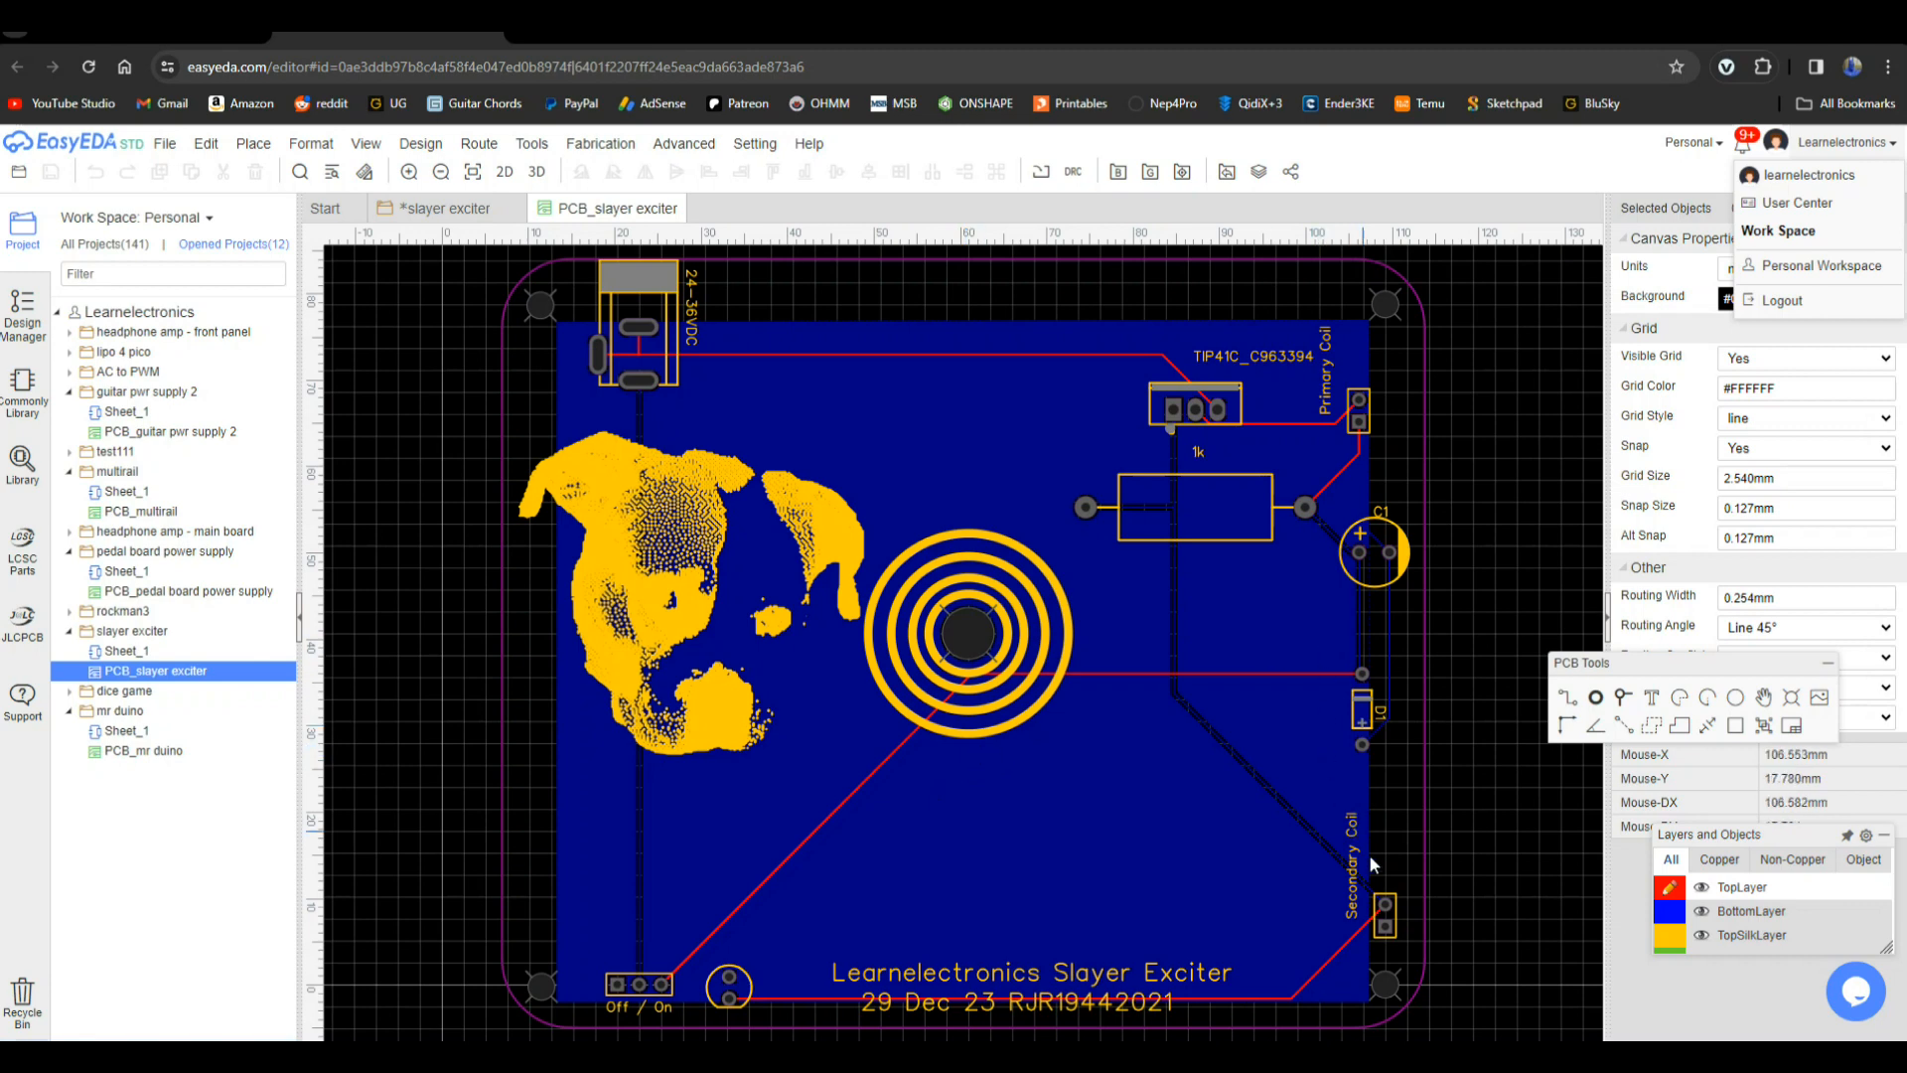
{"action": "mouse_move", "coordinate": [1103, 614]}
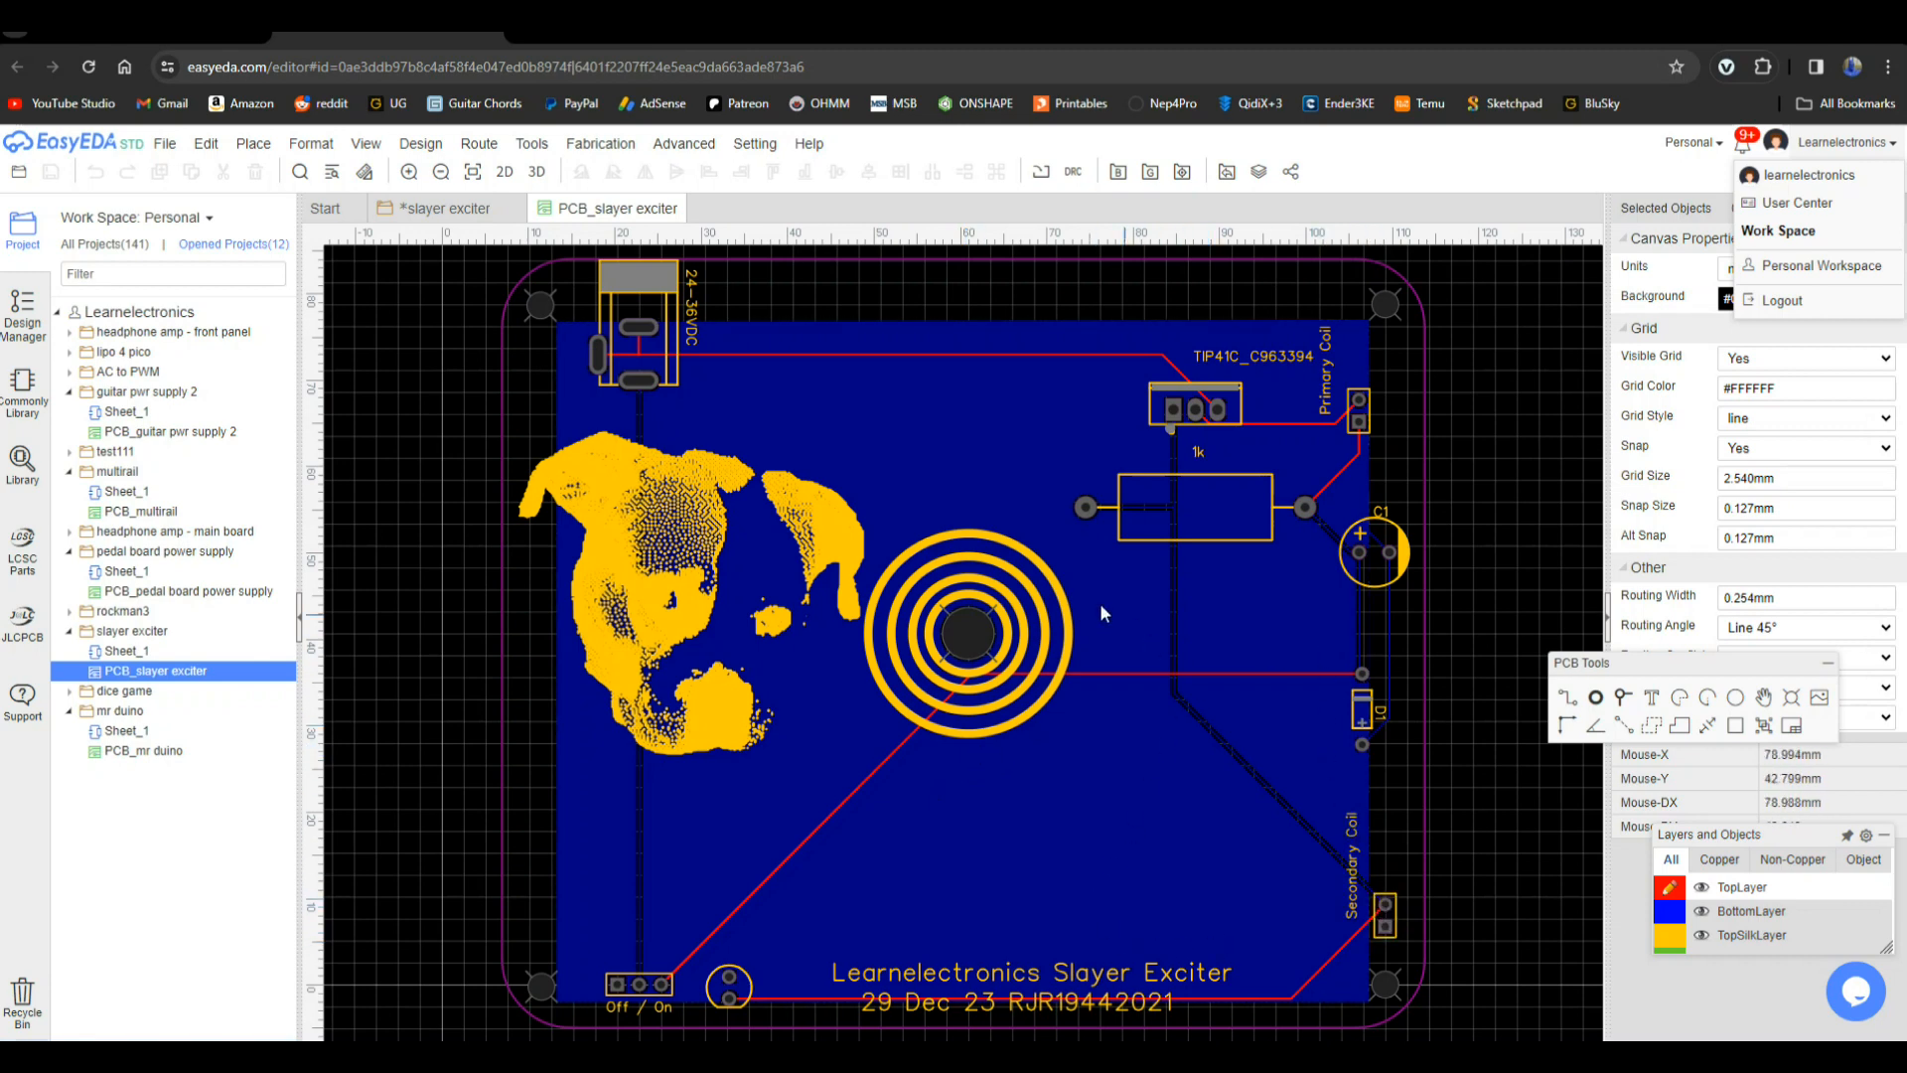
{"action": "mouse_move", "coordinate": [975, 519]}
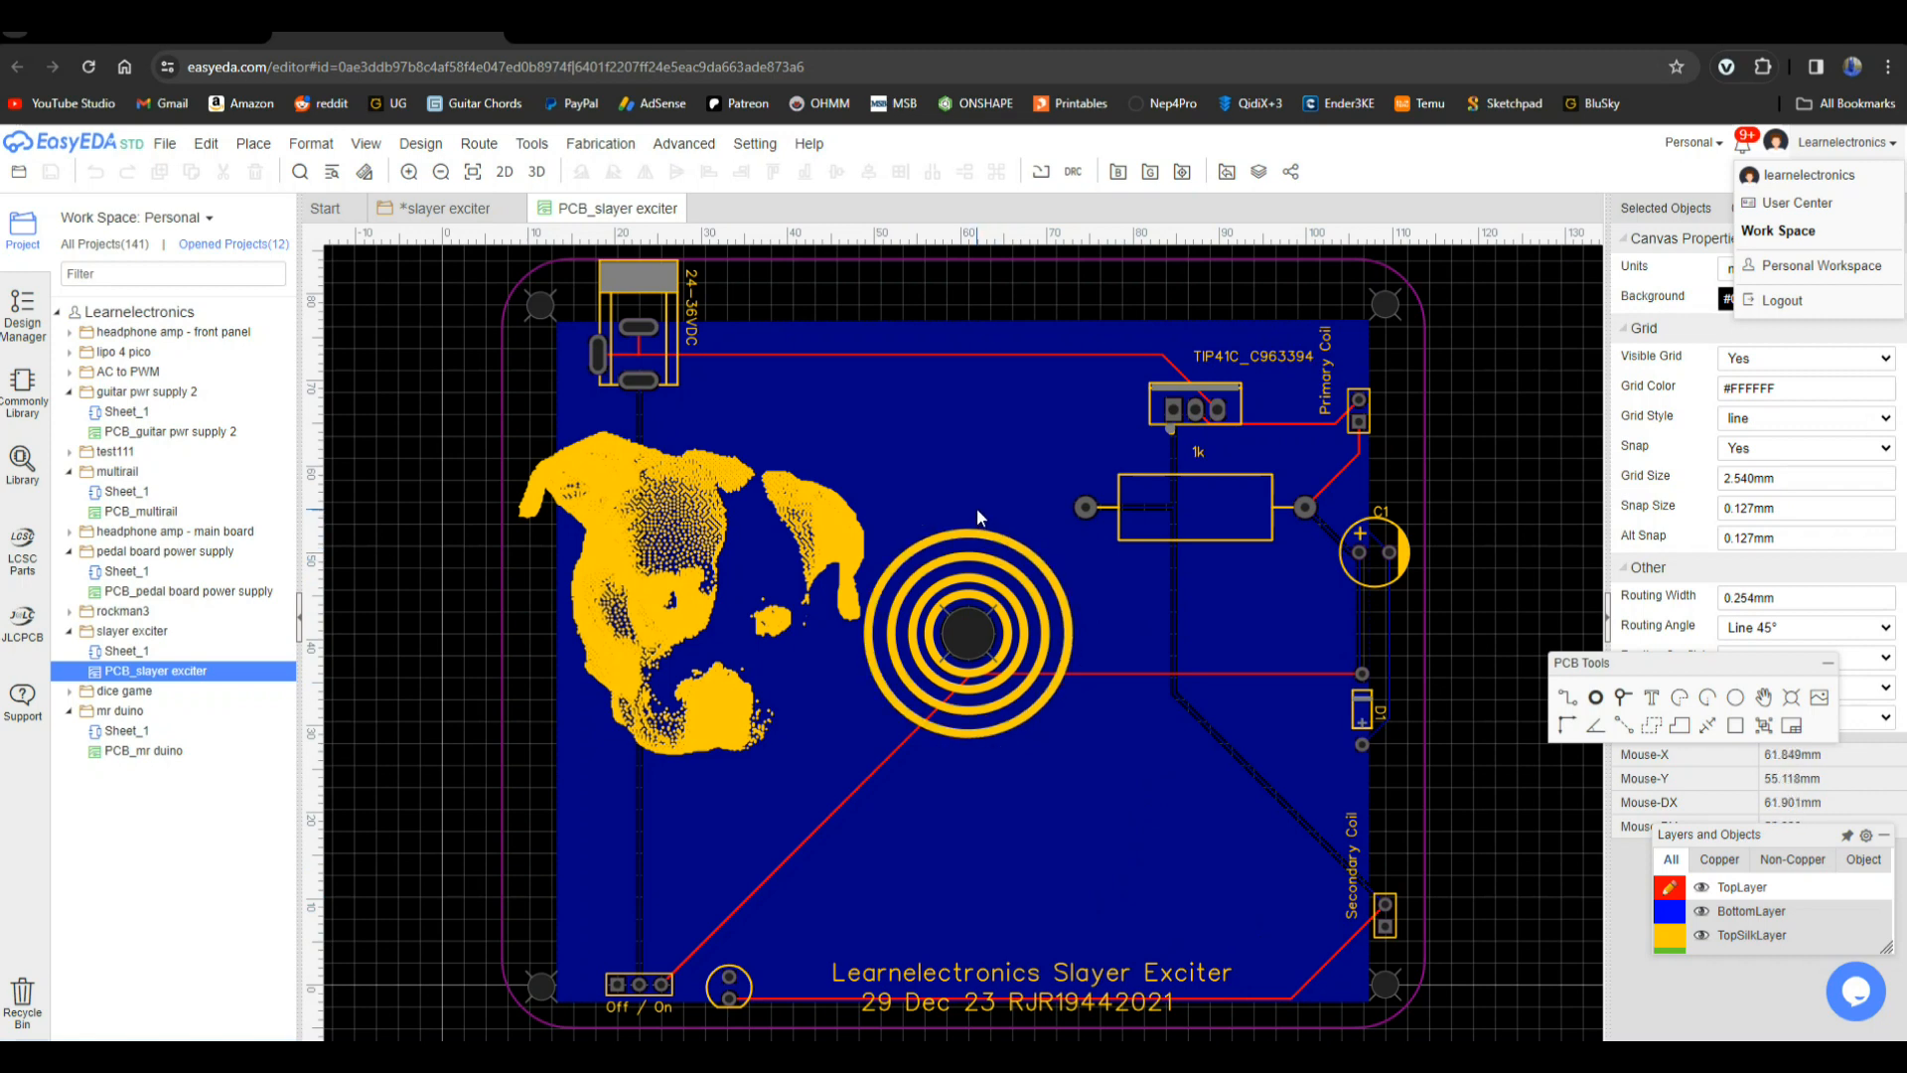
{"action": "mouse_move", "coordinate": [974, 520]}
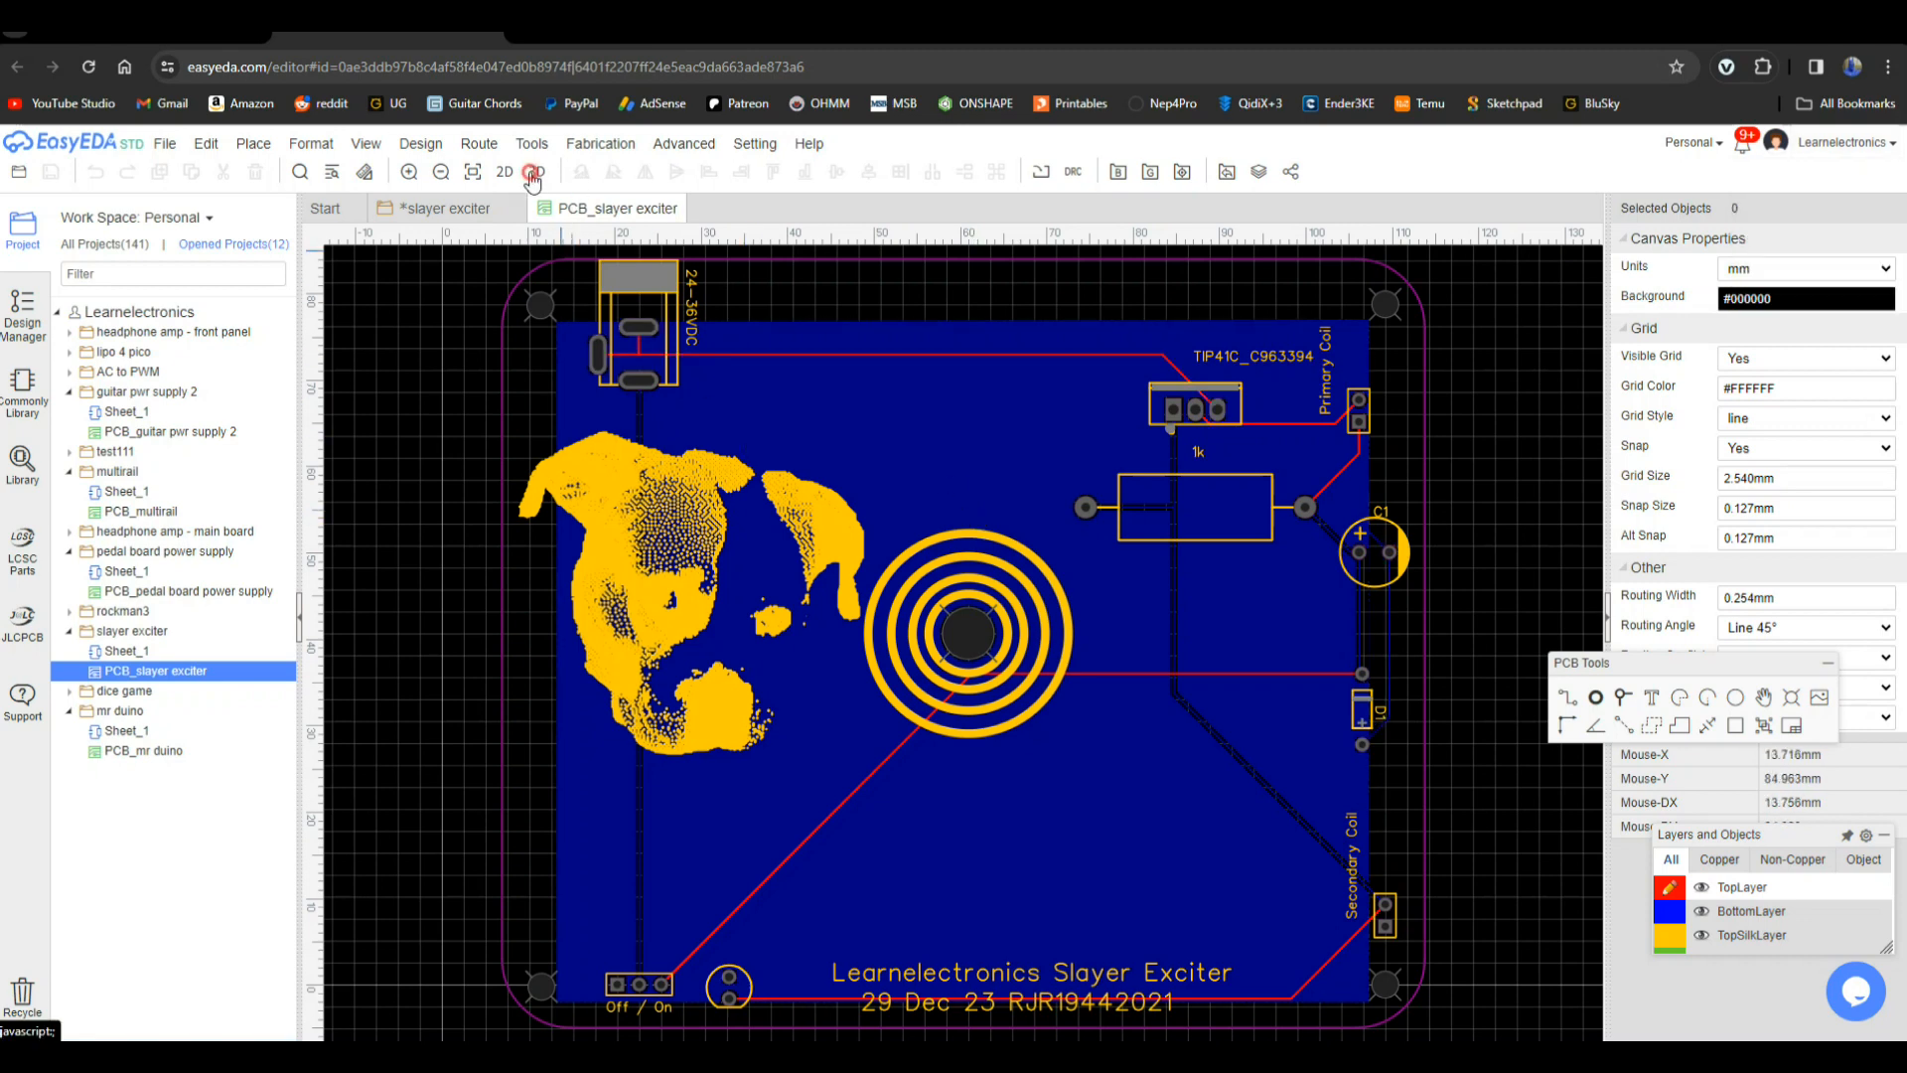
- Render the board in 3D and set Board Color to Black
{"action": "left_click", "coordinate": [532, 171]}
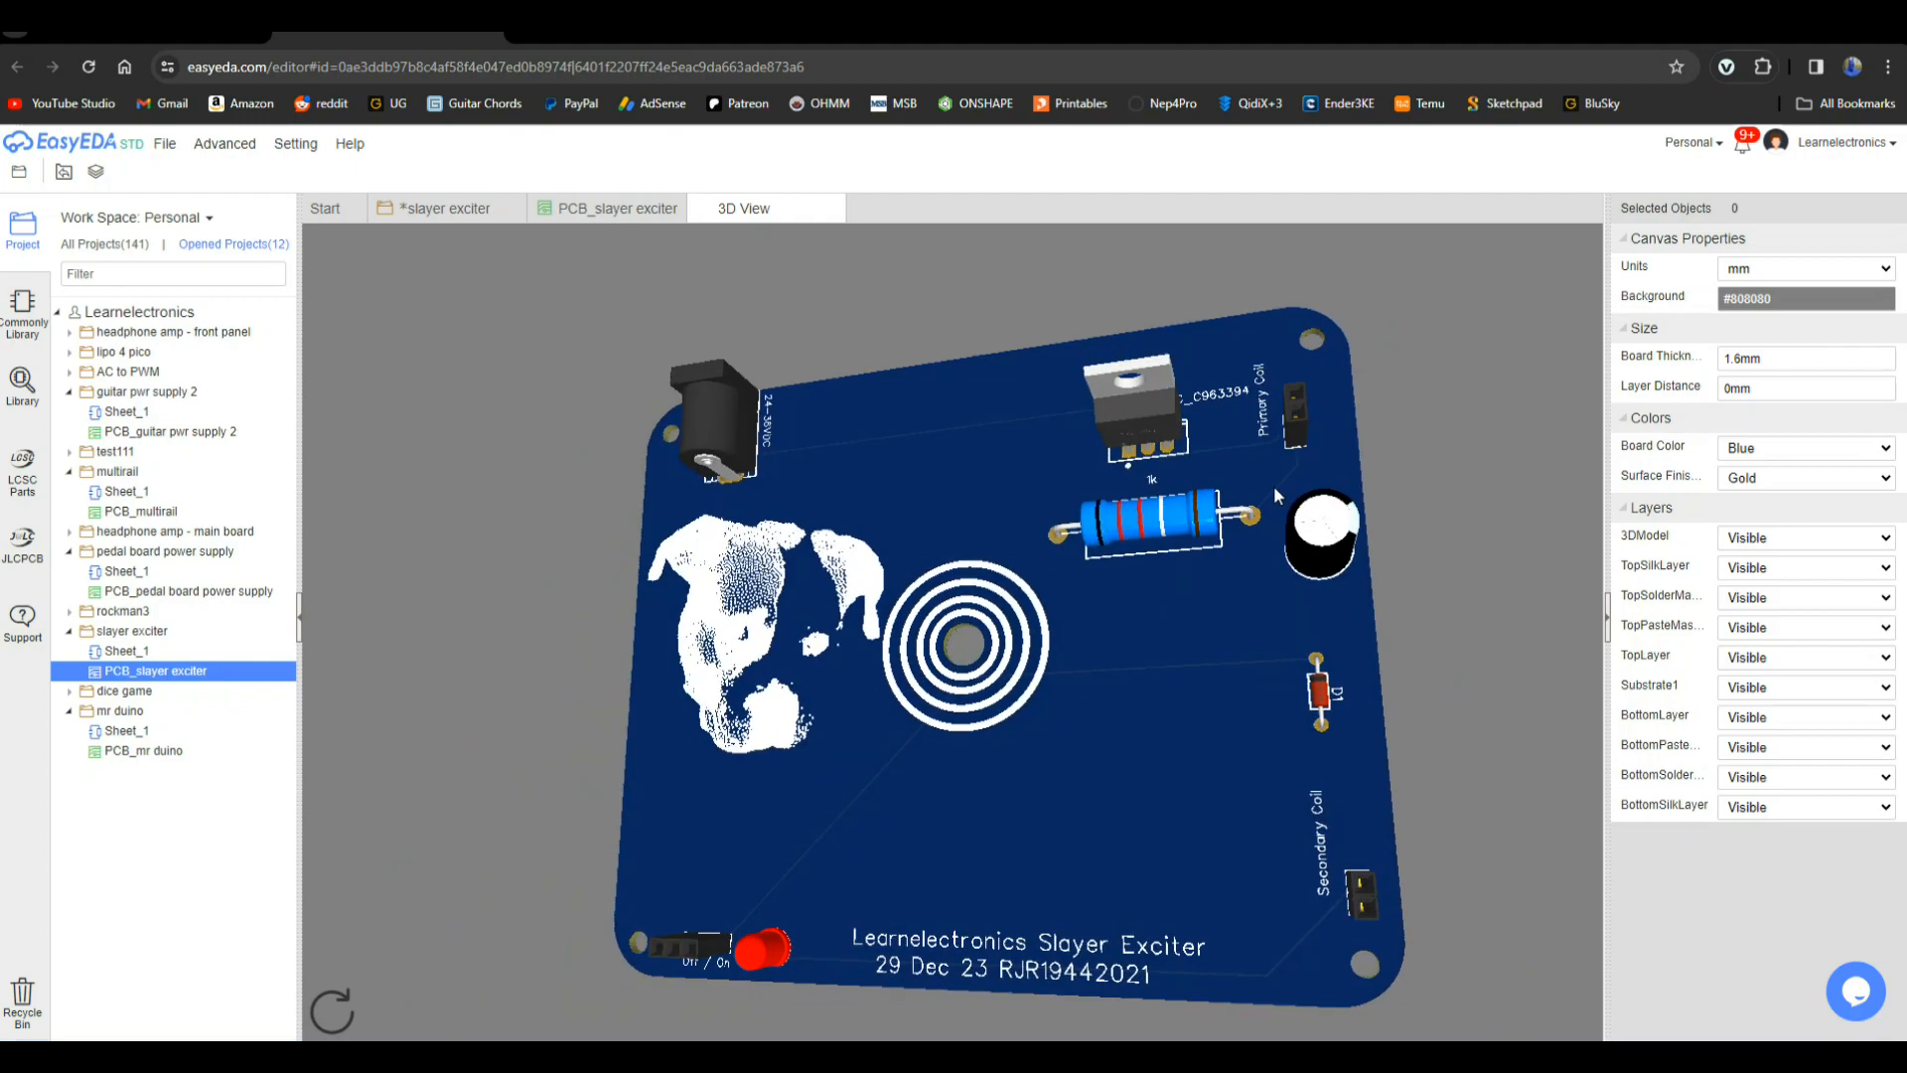
{"action": "left_click", "coordinate": [1804, 447]}
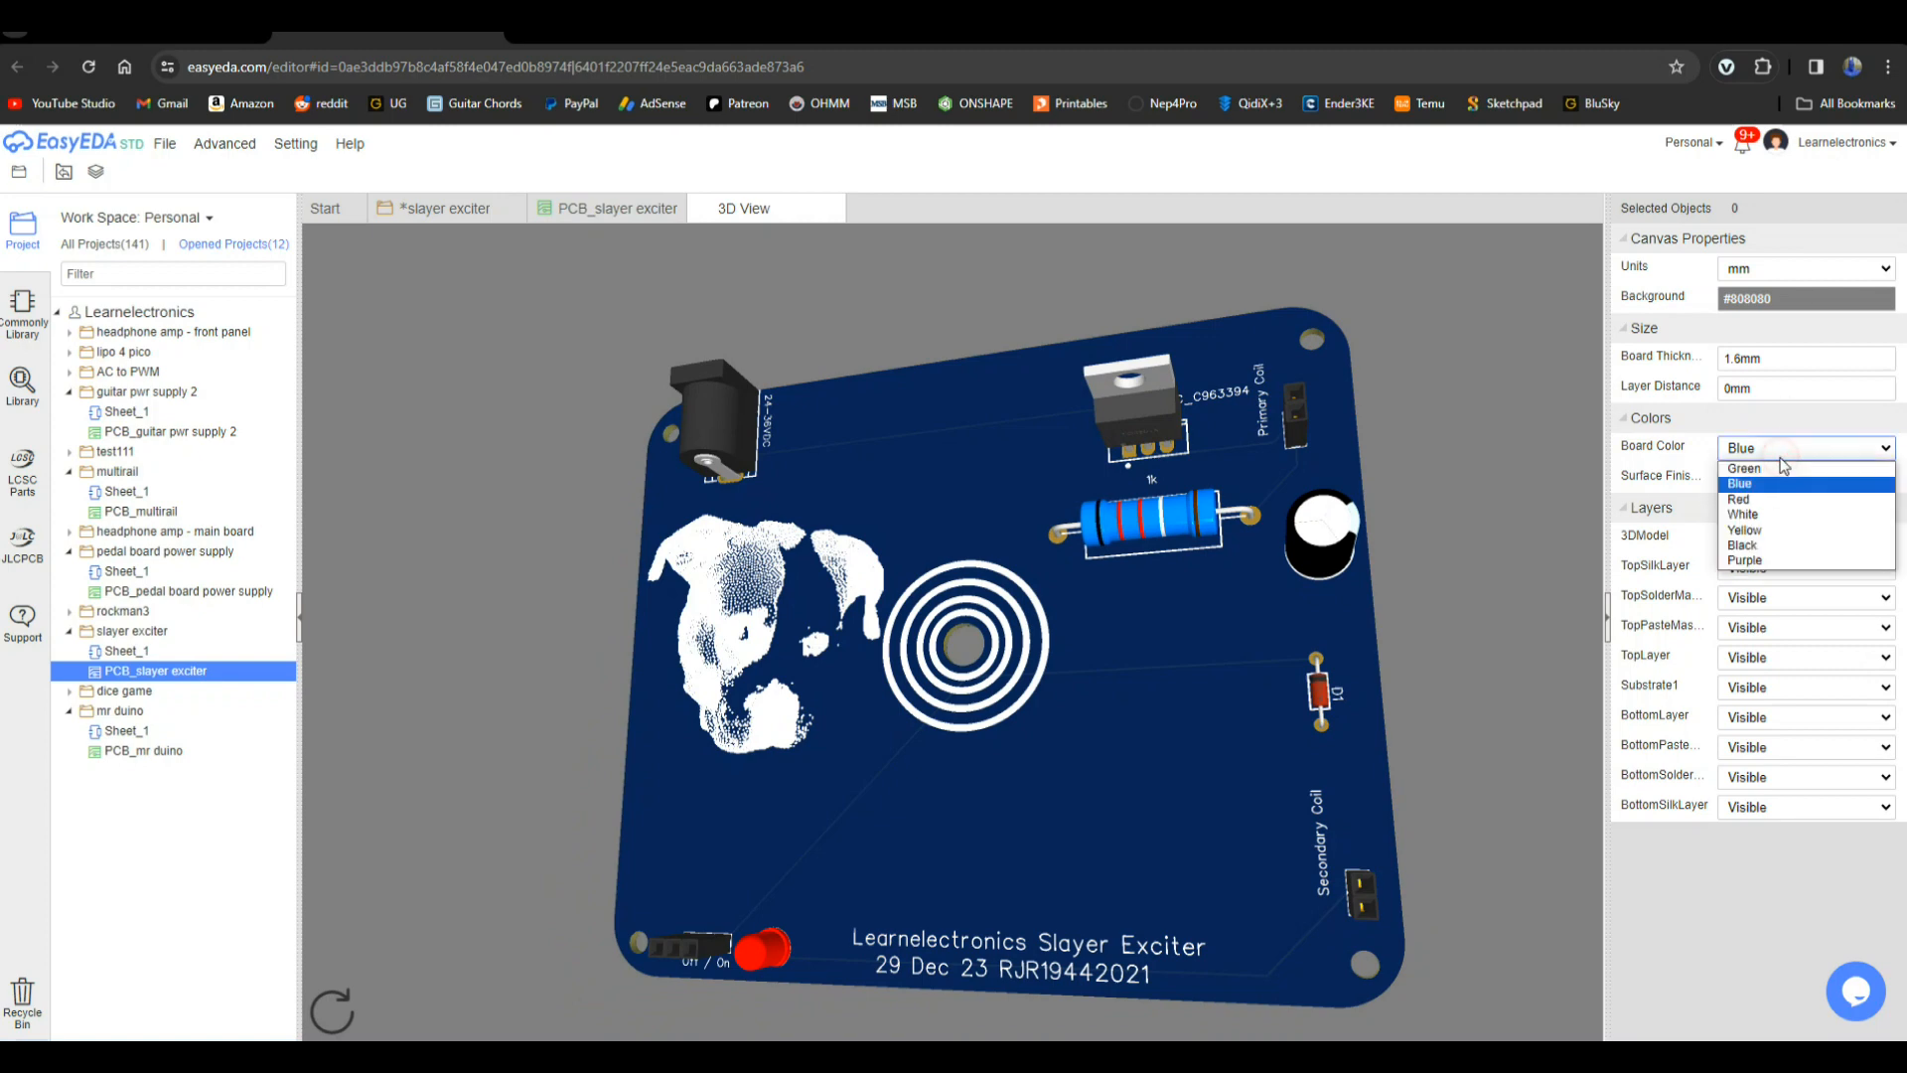
{"action": "left_click", "coordinate": [1743, 544]}
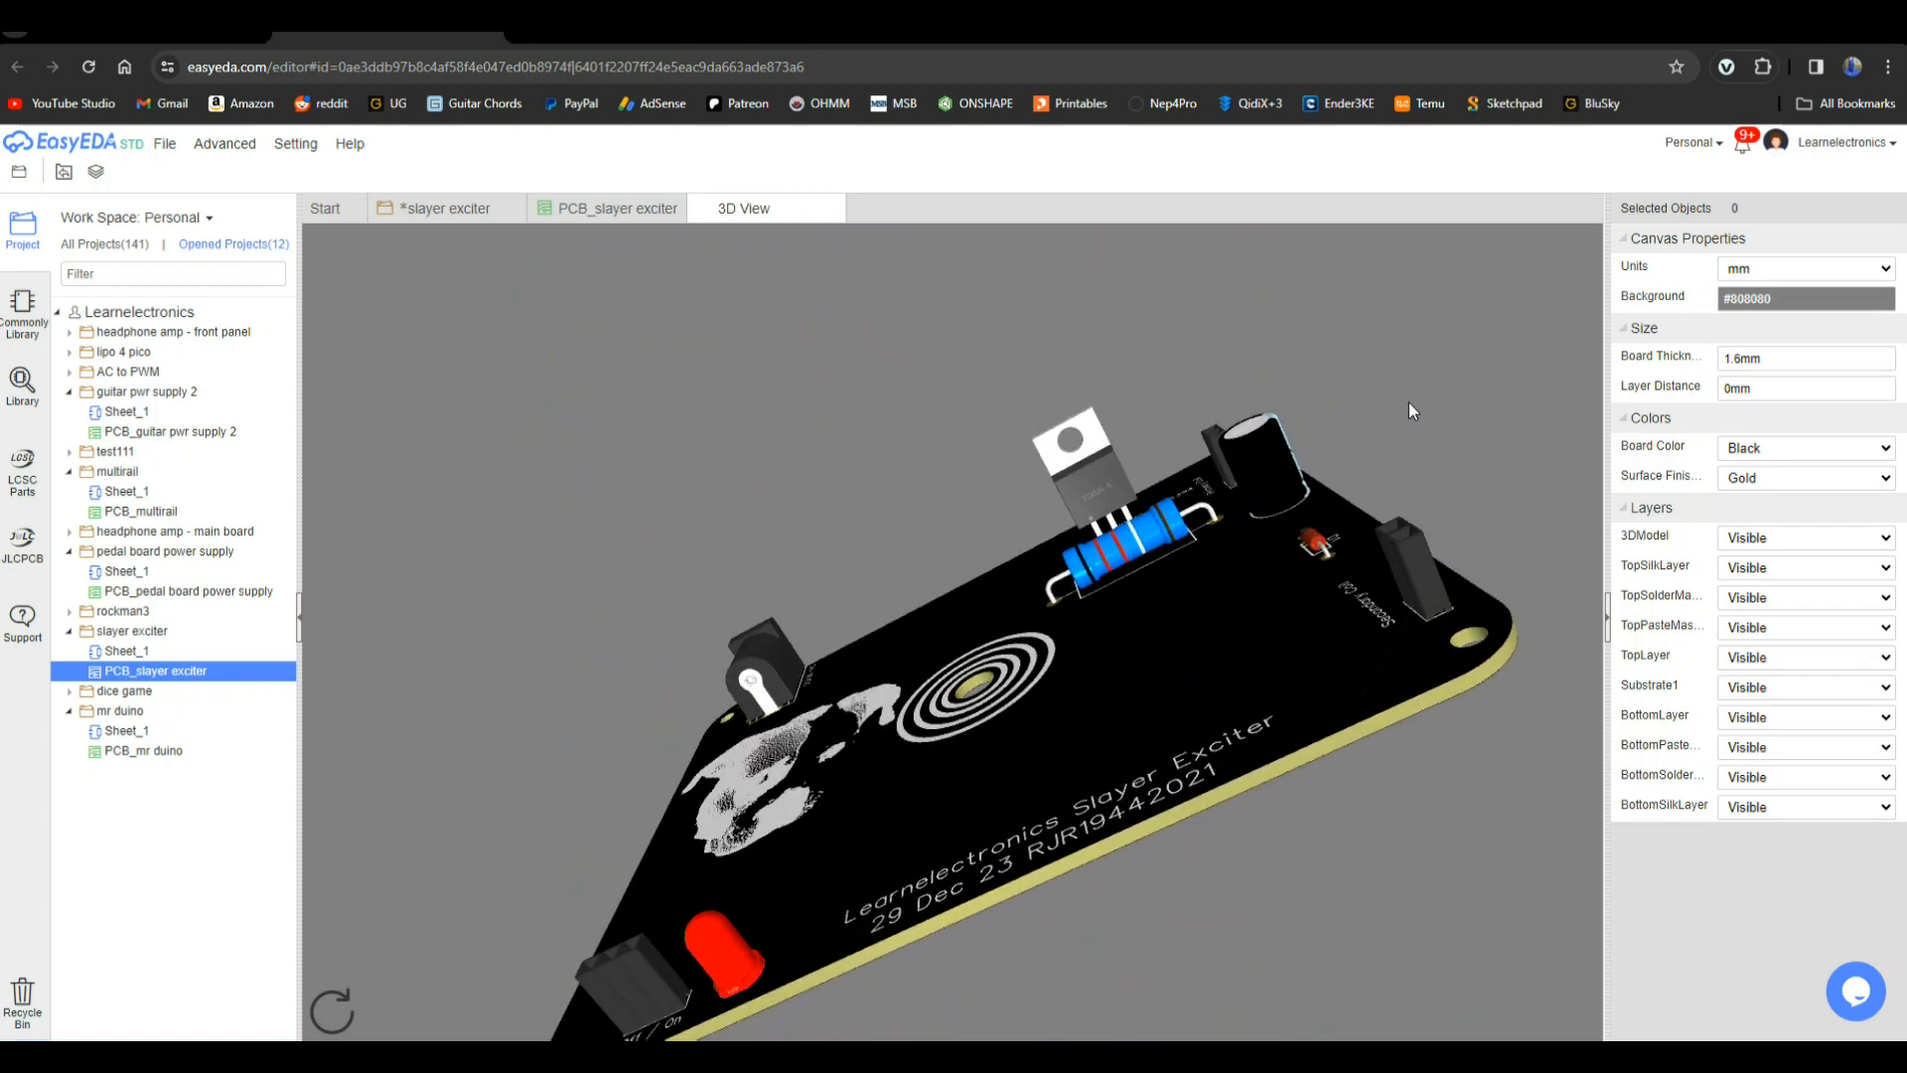
{"action": "mouse_move", "coordinate": [1812, 36]}
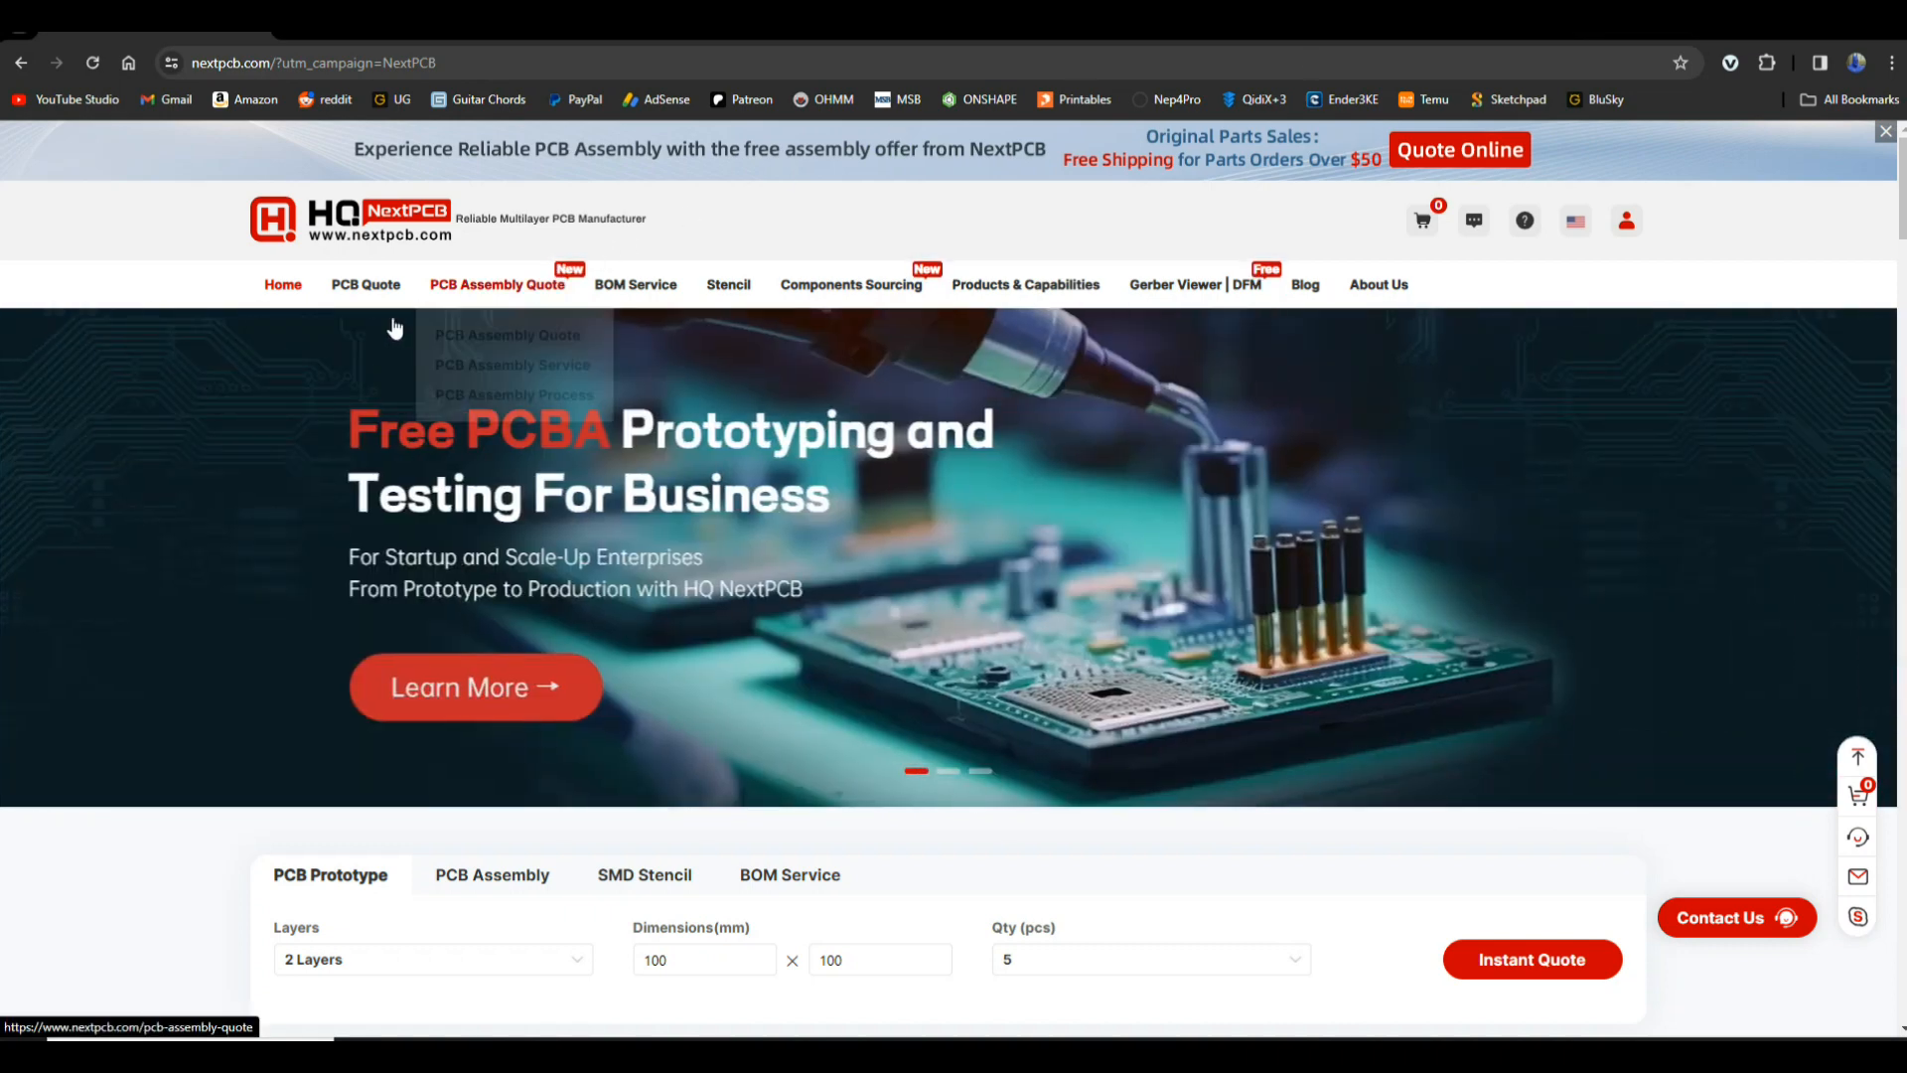
{"action": "mouse_move", "coordinate": [366, 284]}
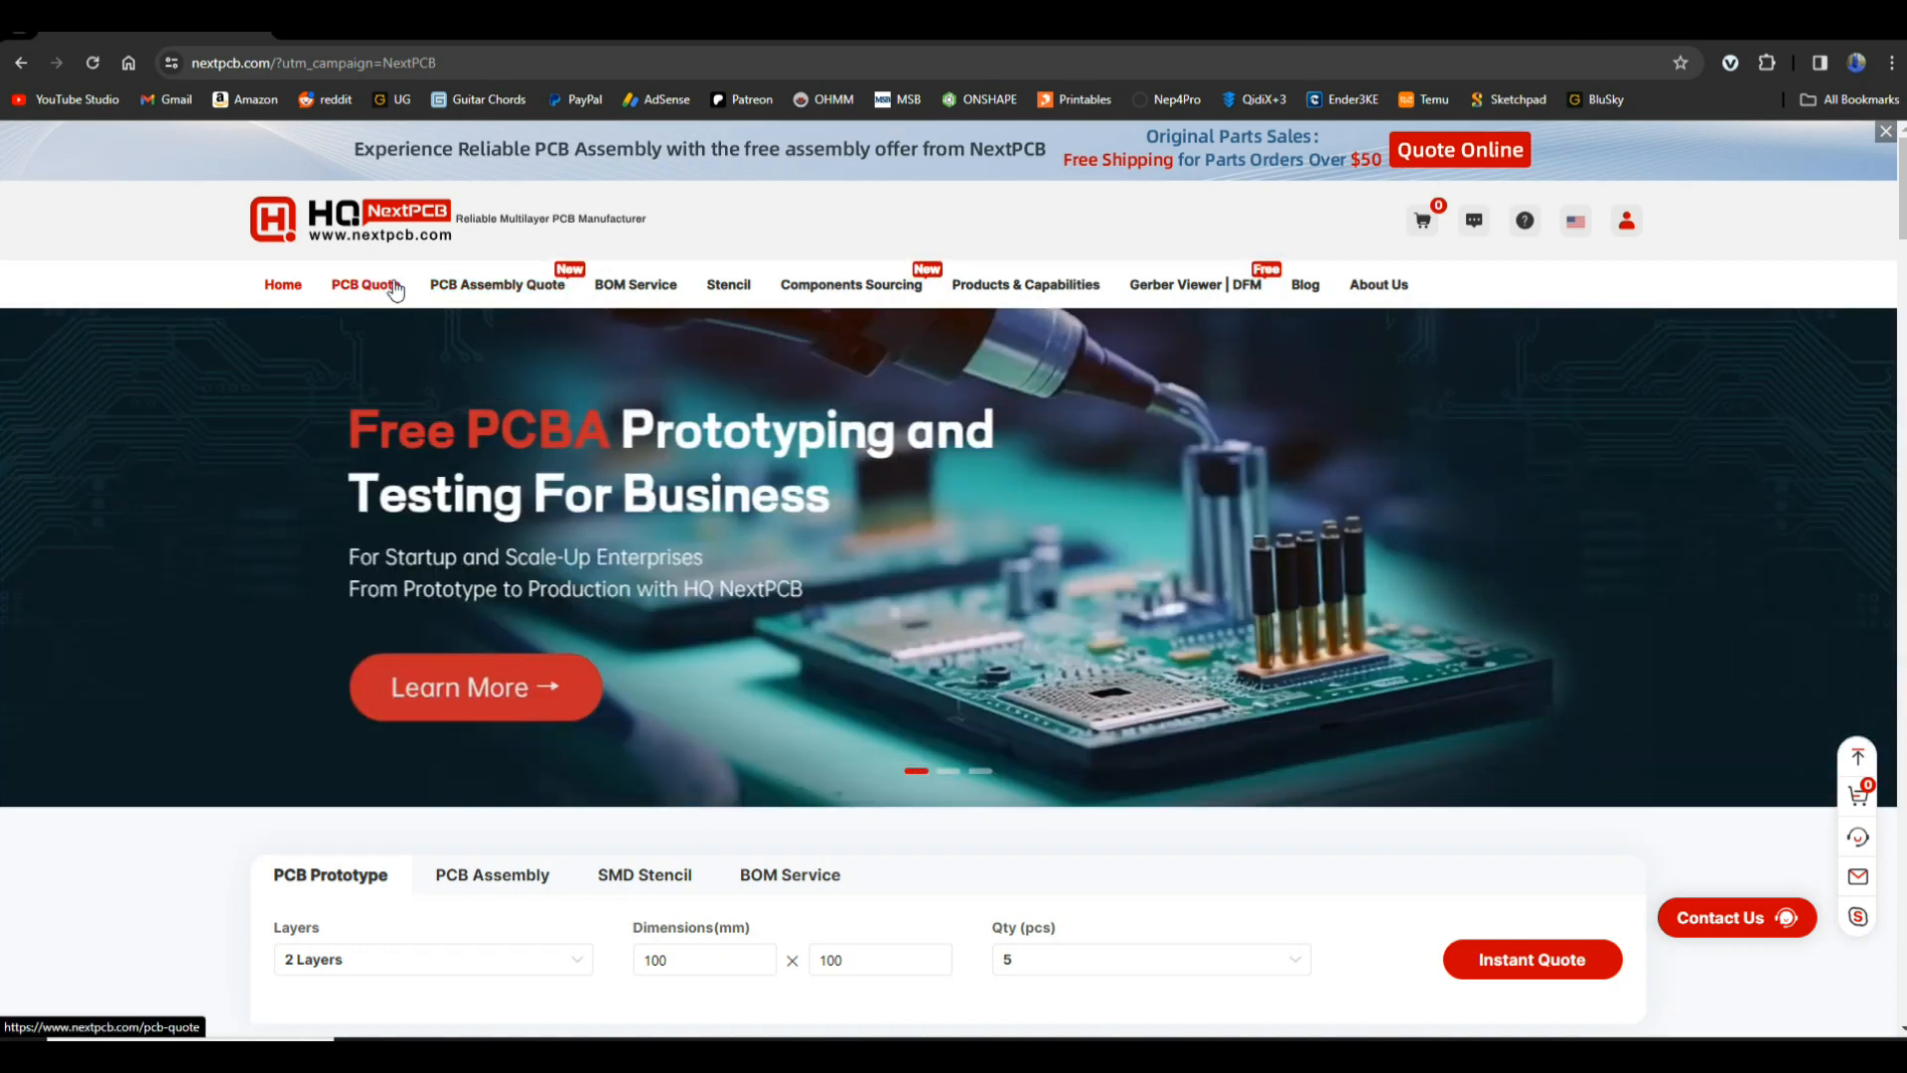
- Go to the PCB Quote page and start the Gerber File upload
{"action": "left_click", "coordinate": [363, 284]}
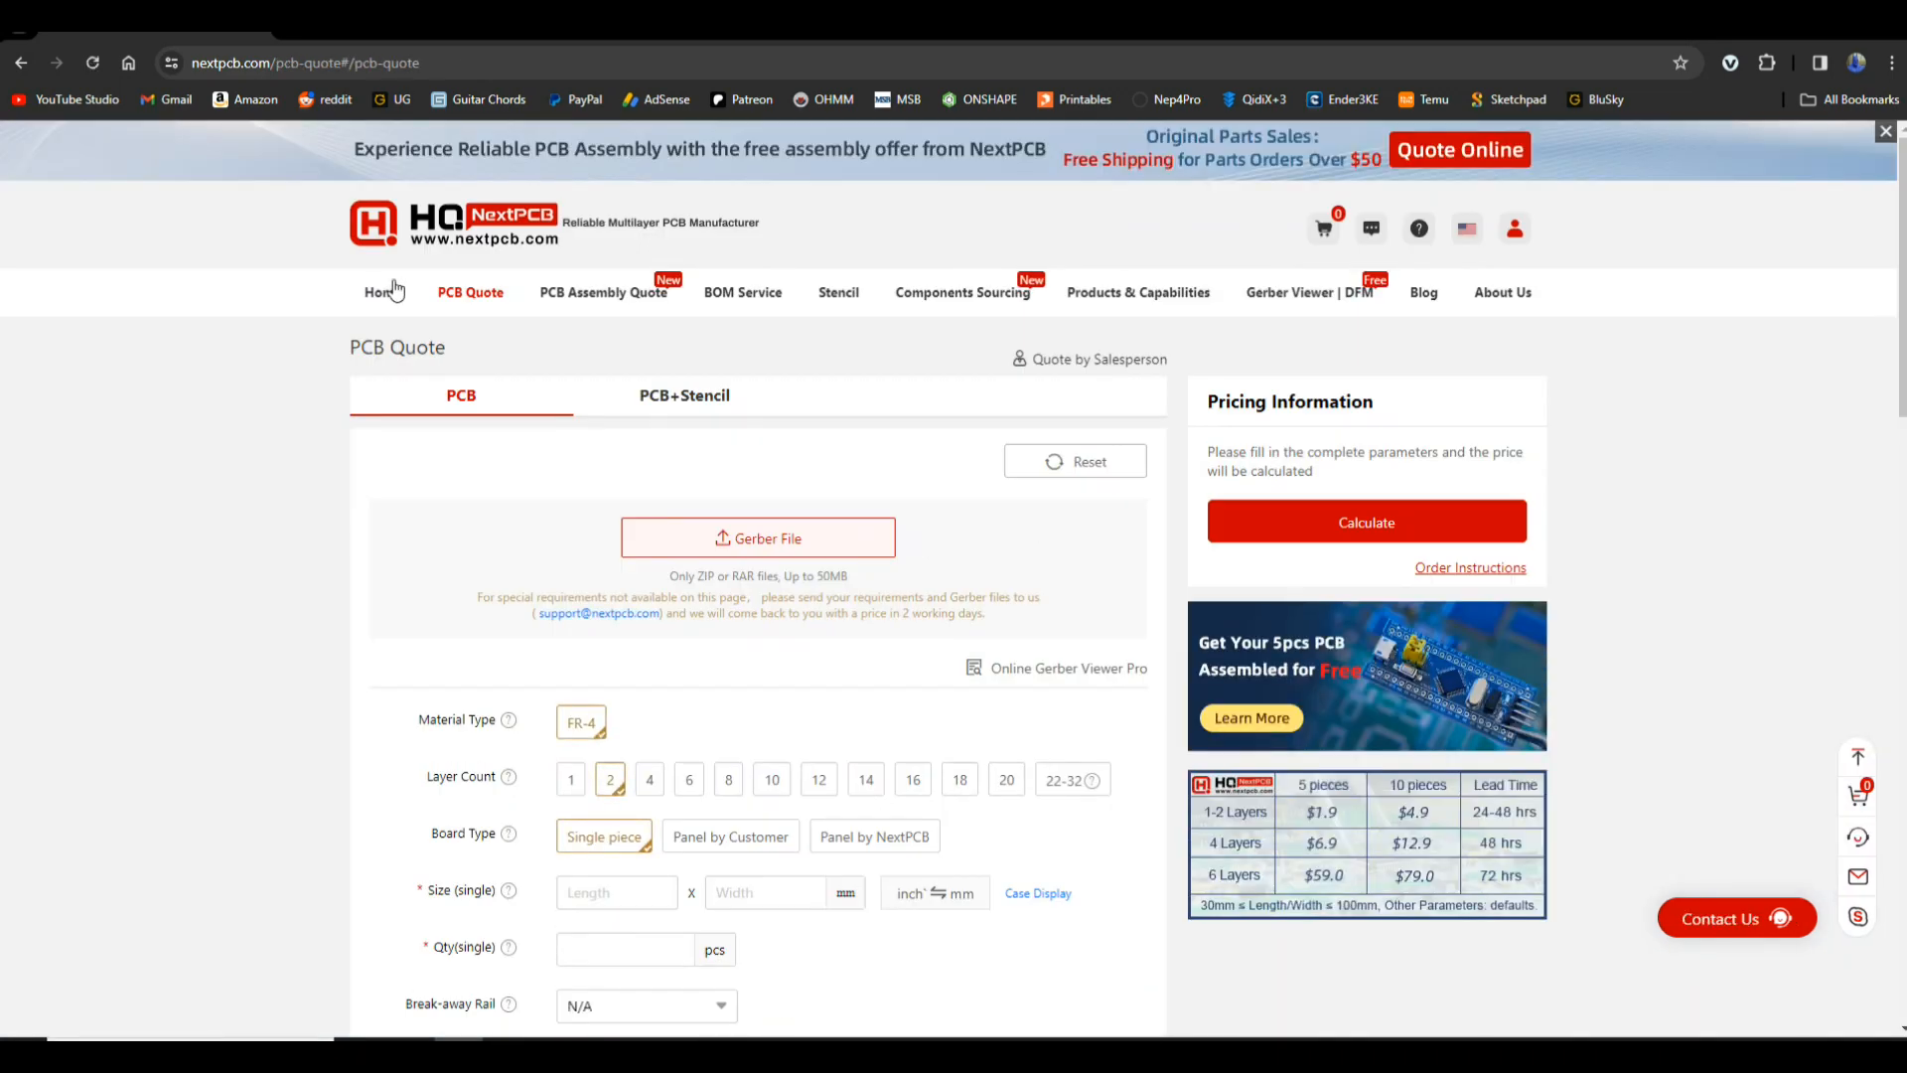
{"action": "mouse_move", "coordinate": [741, 539]}
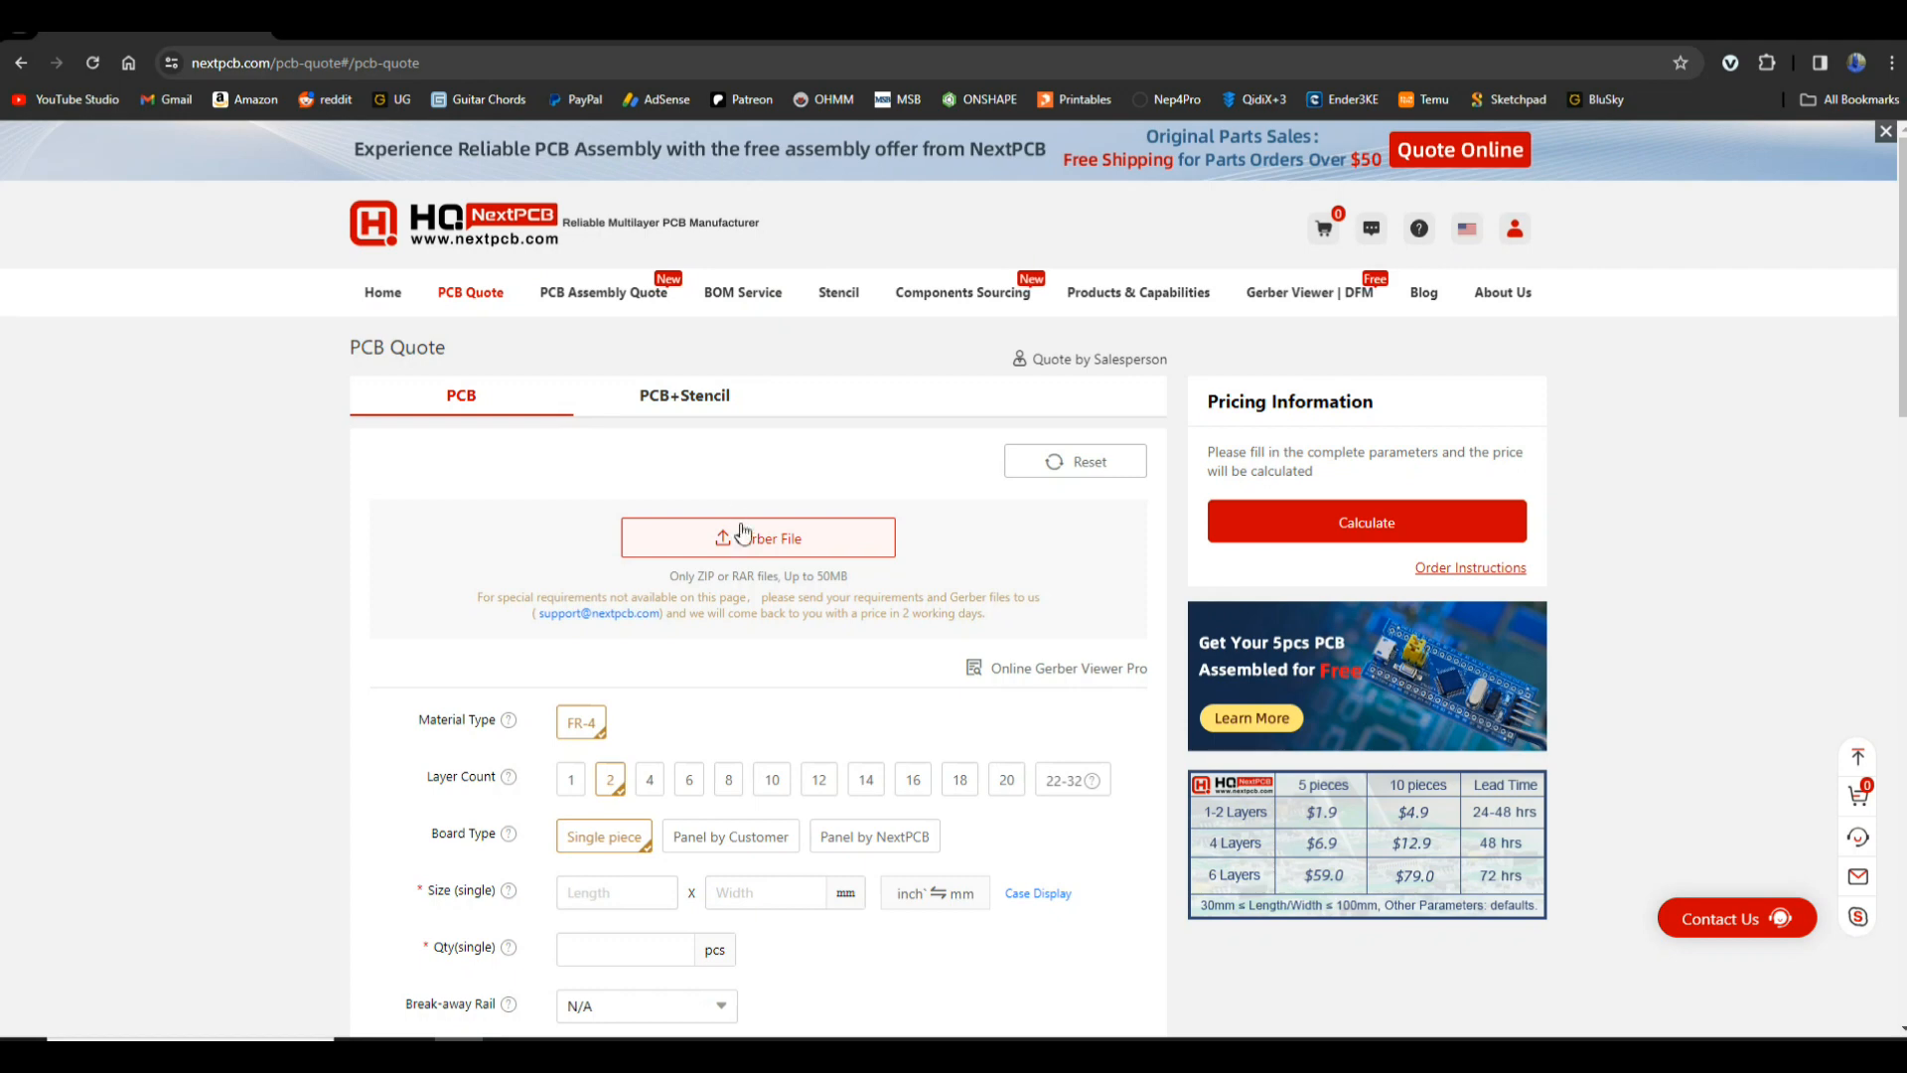
{"action": "left_click", "coordinate": [757, 536]}
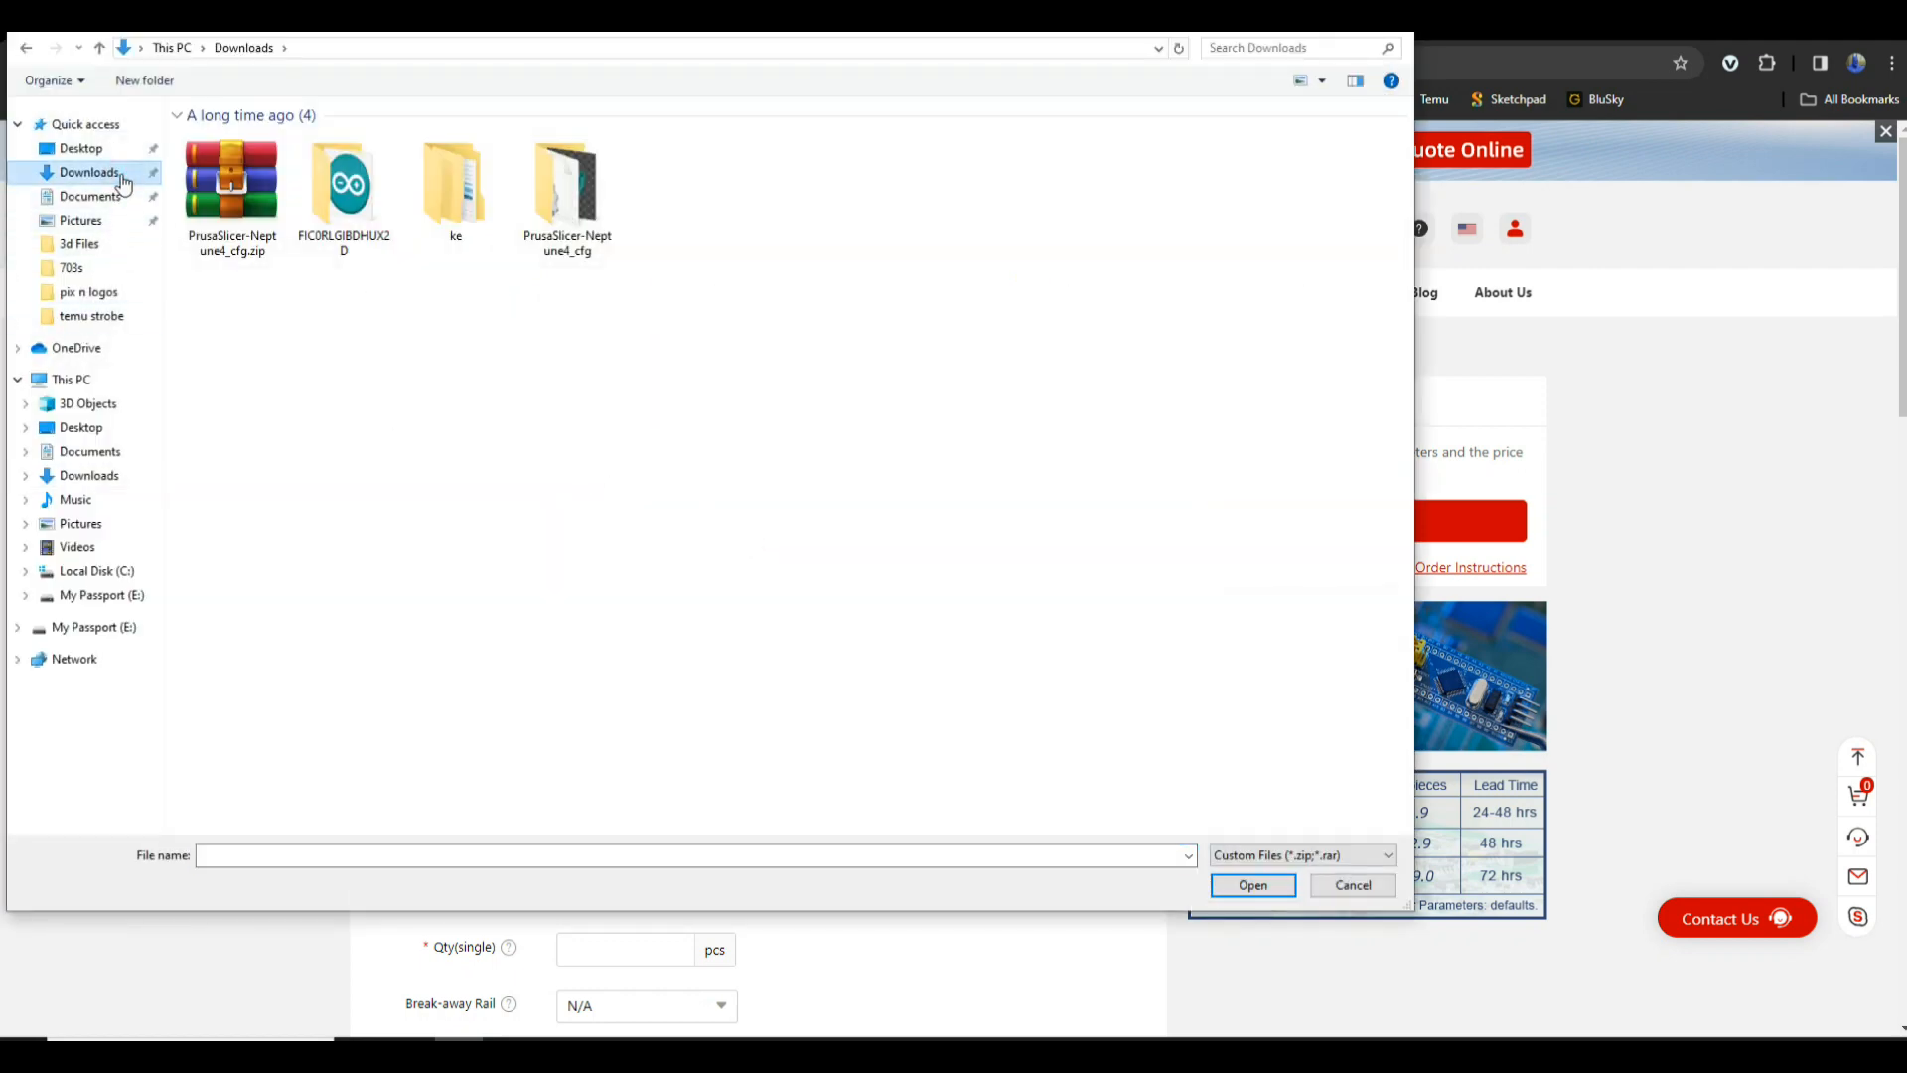
{"action": "mouse_move", "coordinate": [95, 189]}
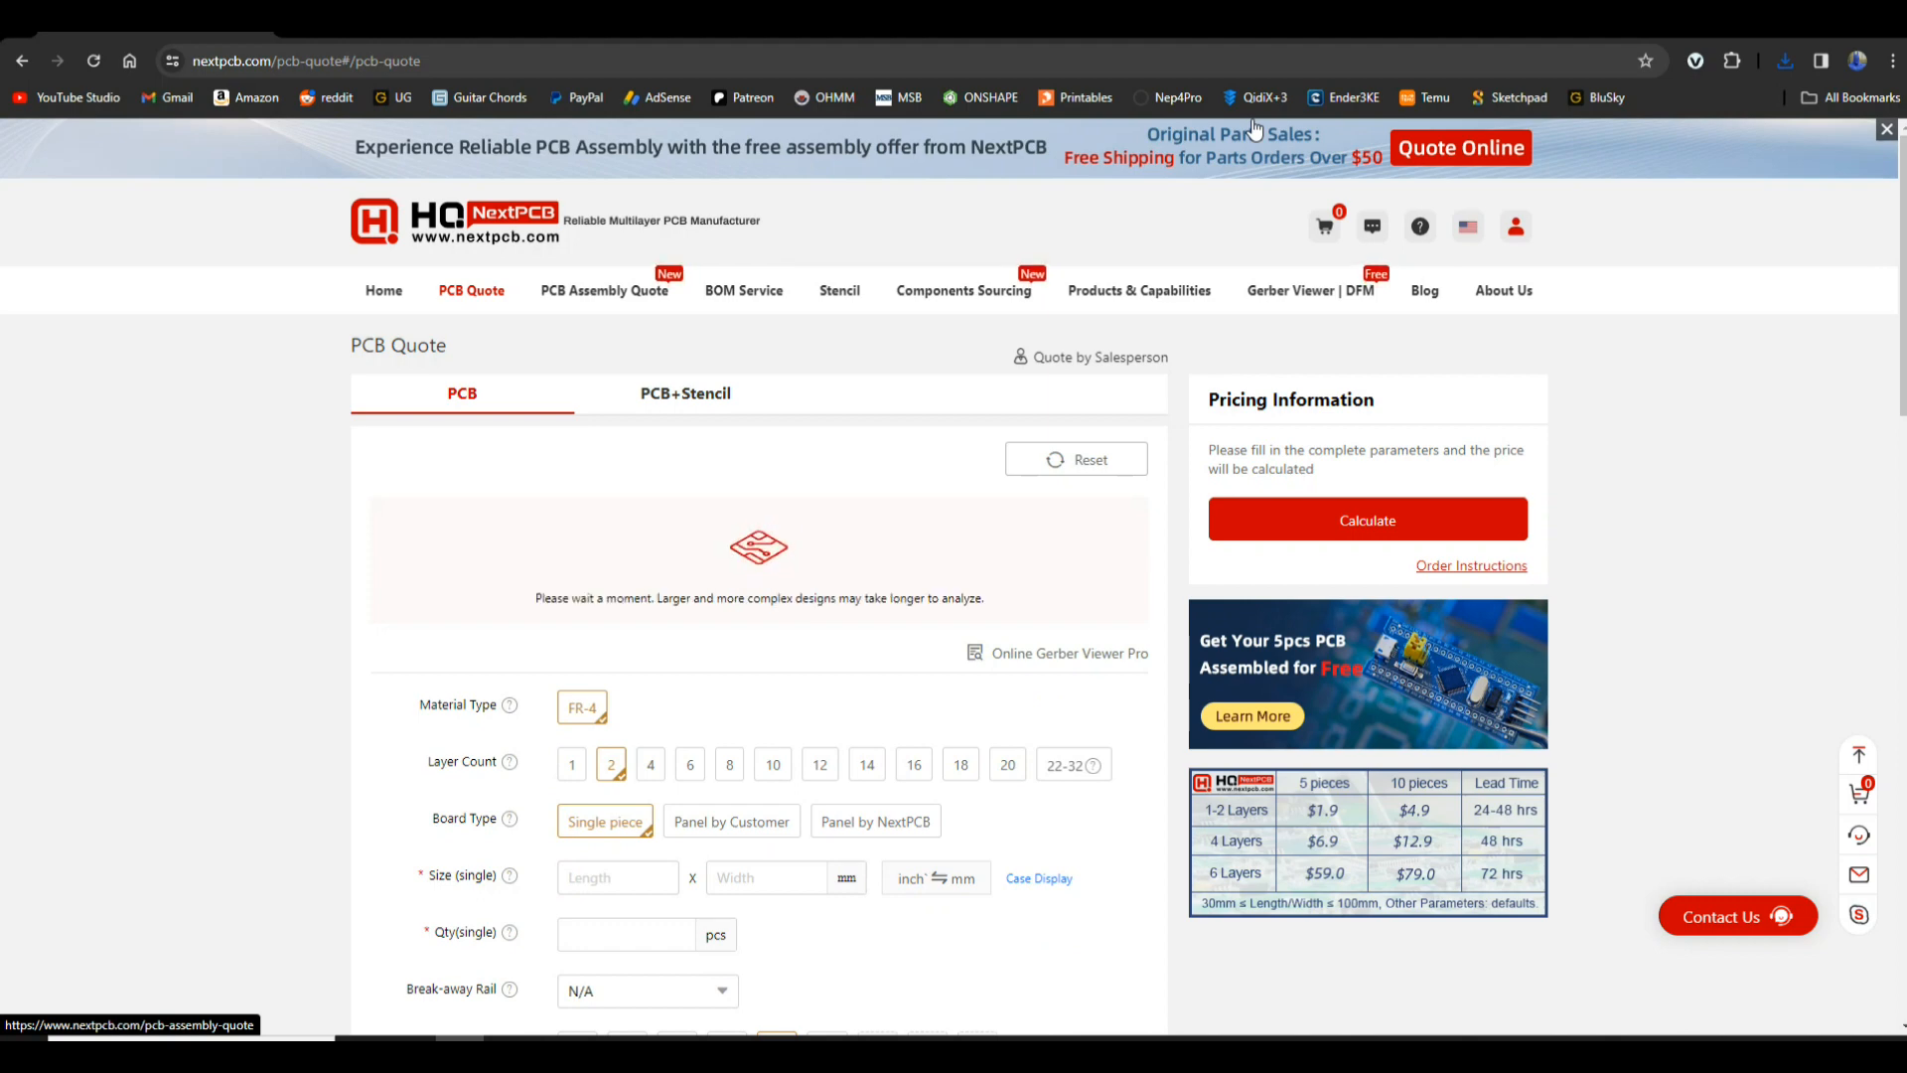
{"action": "mouse_move", "coordinate": [1796, 35]}
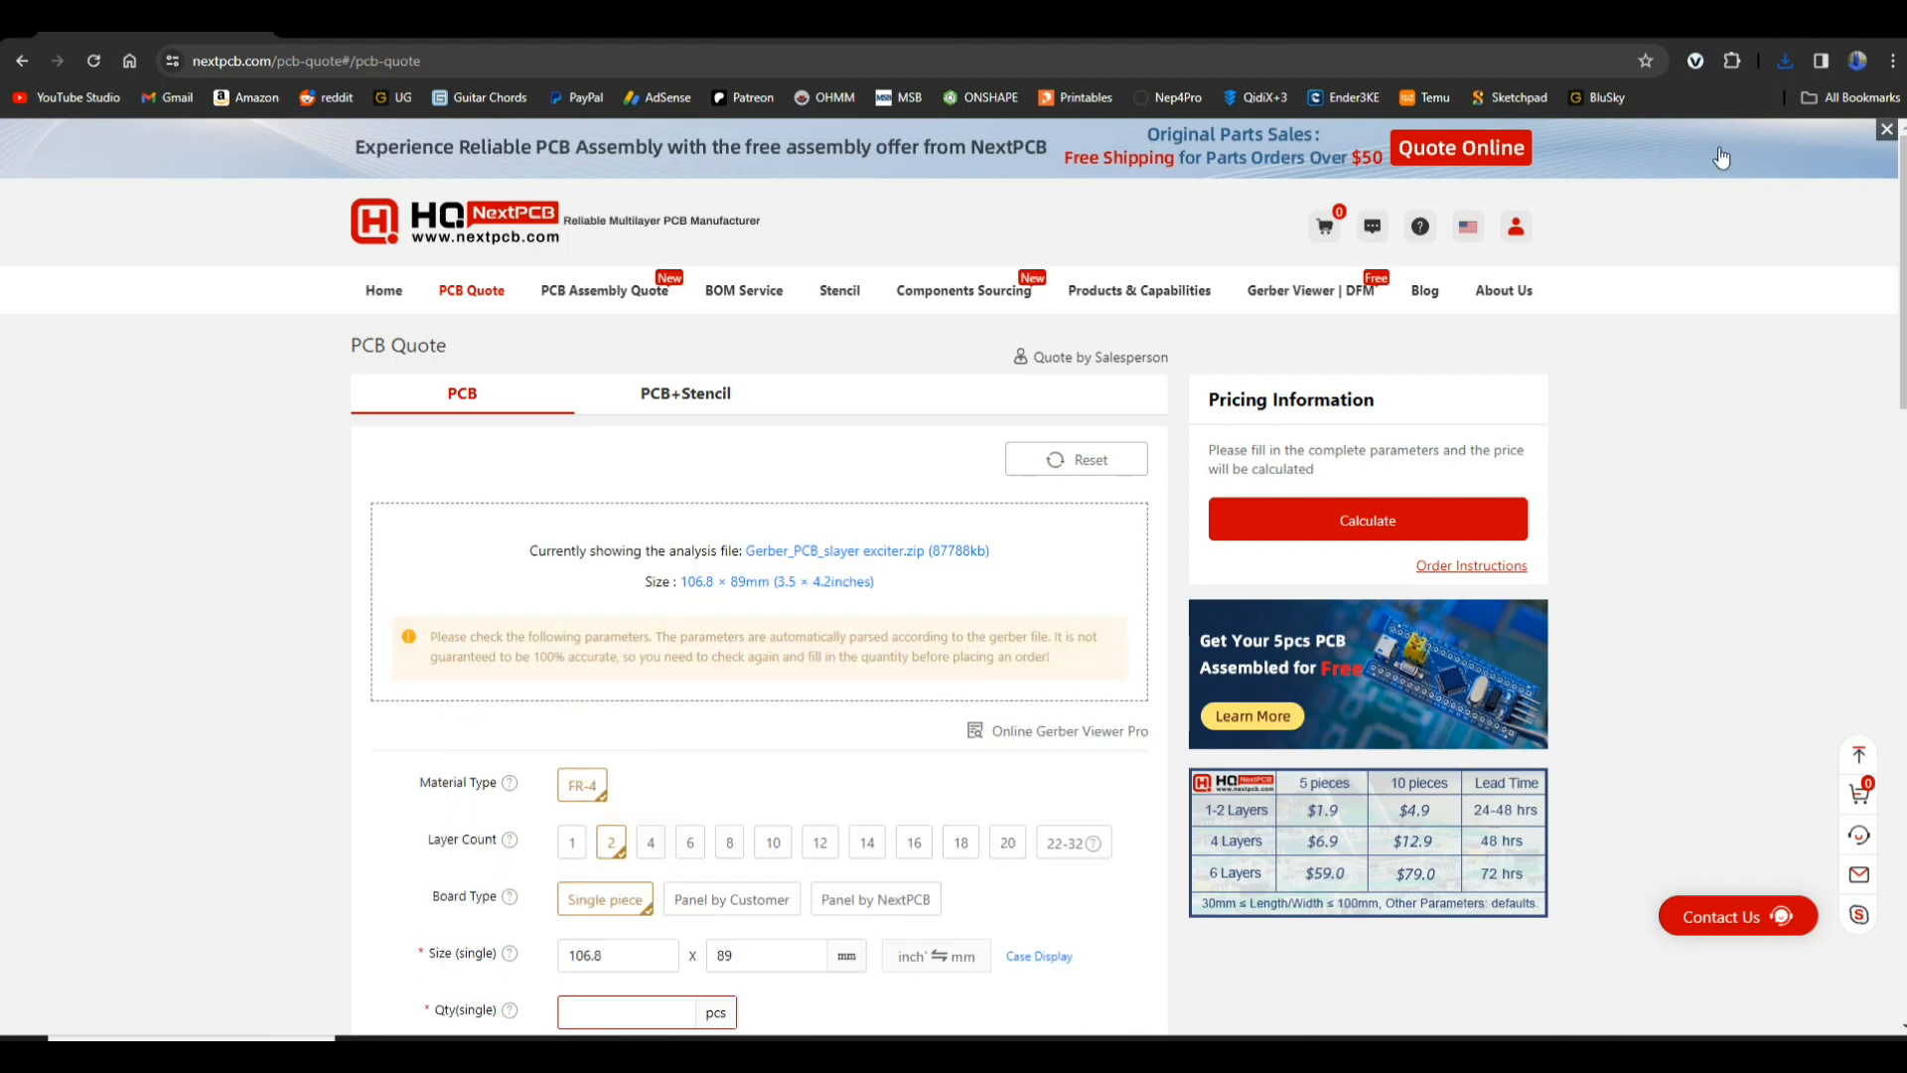
{"action": "mouse_move", "coordinate": [596, 584]}
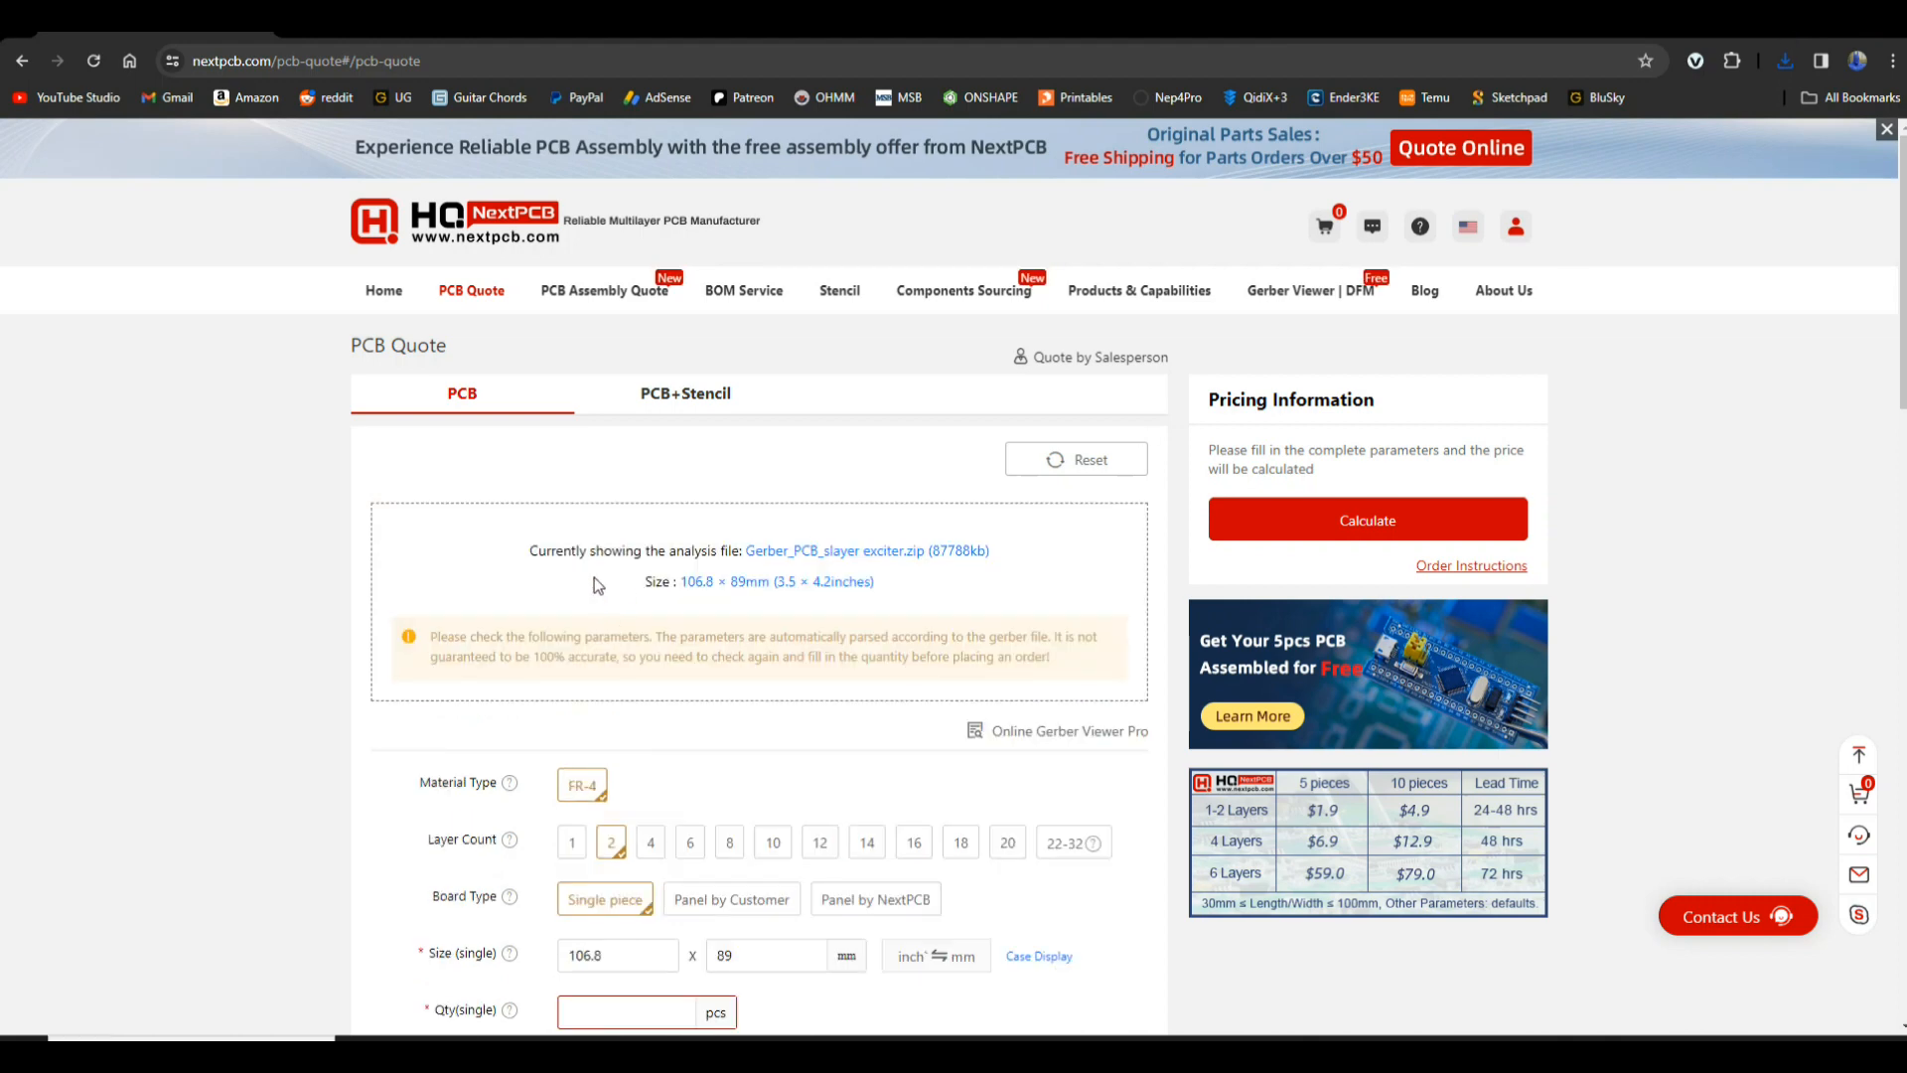
{"action": "mouse_move", "coordinate": [837, 556]}
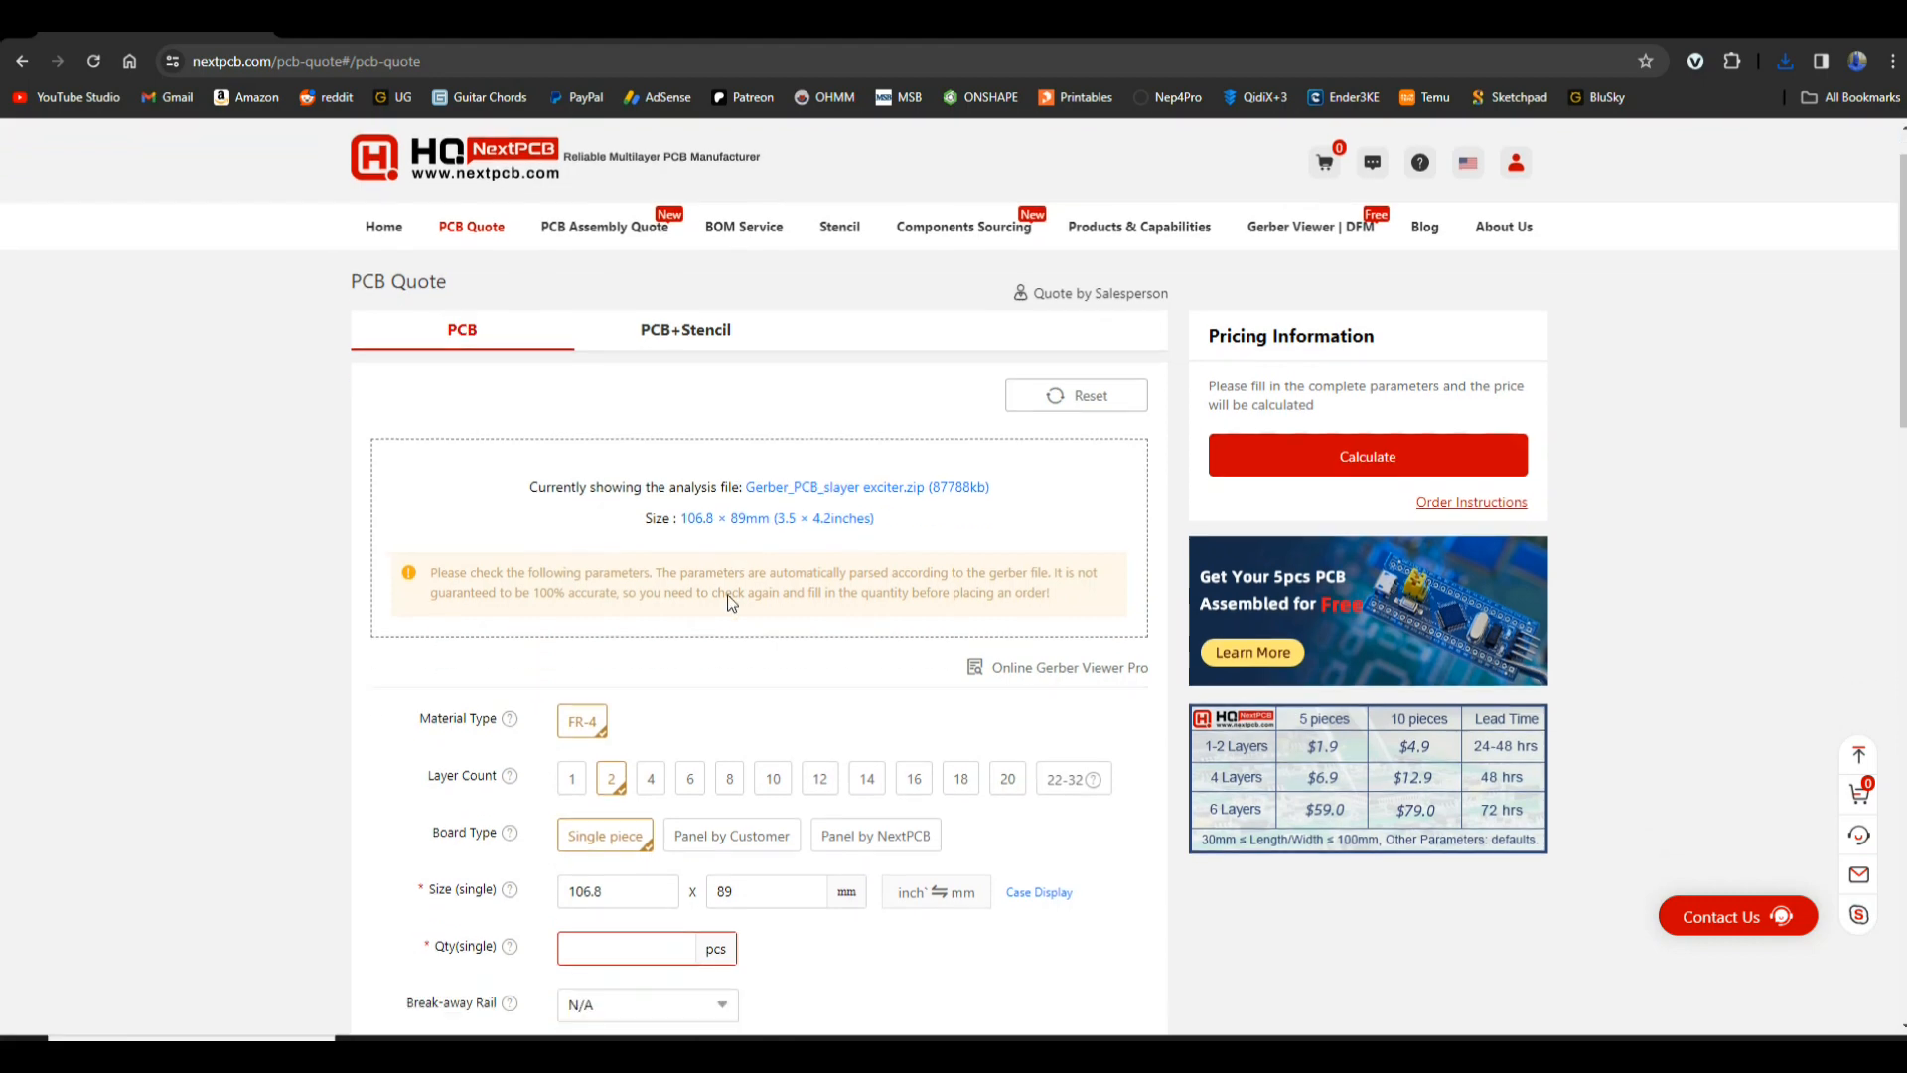
- Set the board quantity to 5 pcs so the quote totals $38.09 with DHL shipping
{"action": "scroll", "scroll_direction": "down", "scroll_amount": 3}
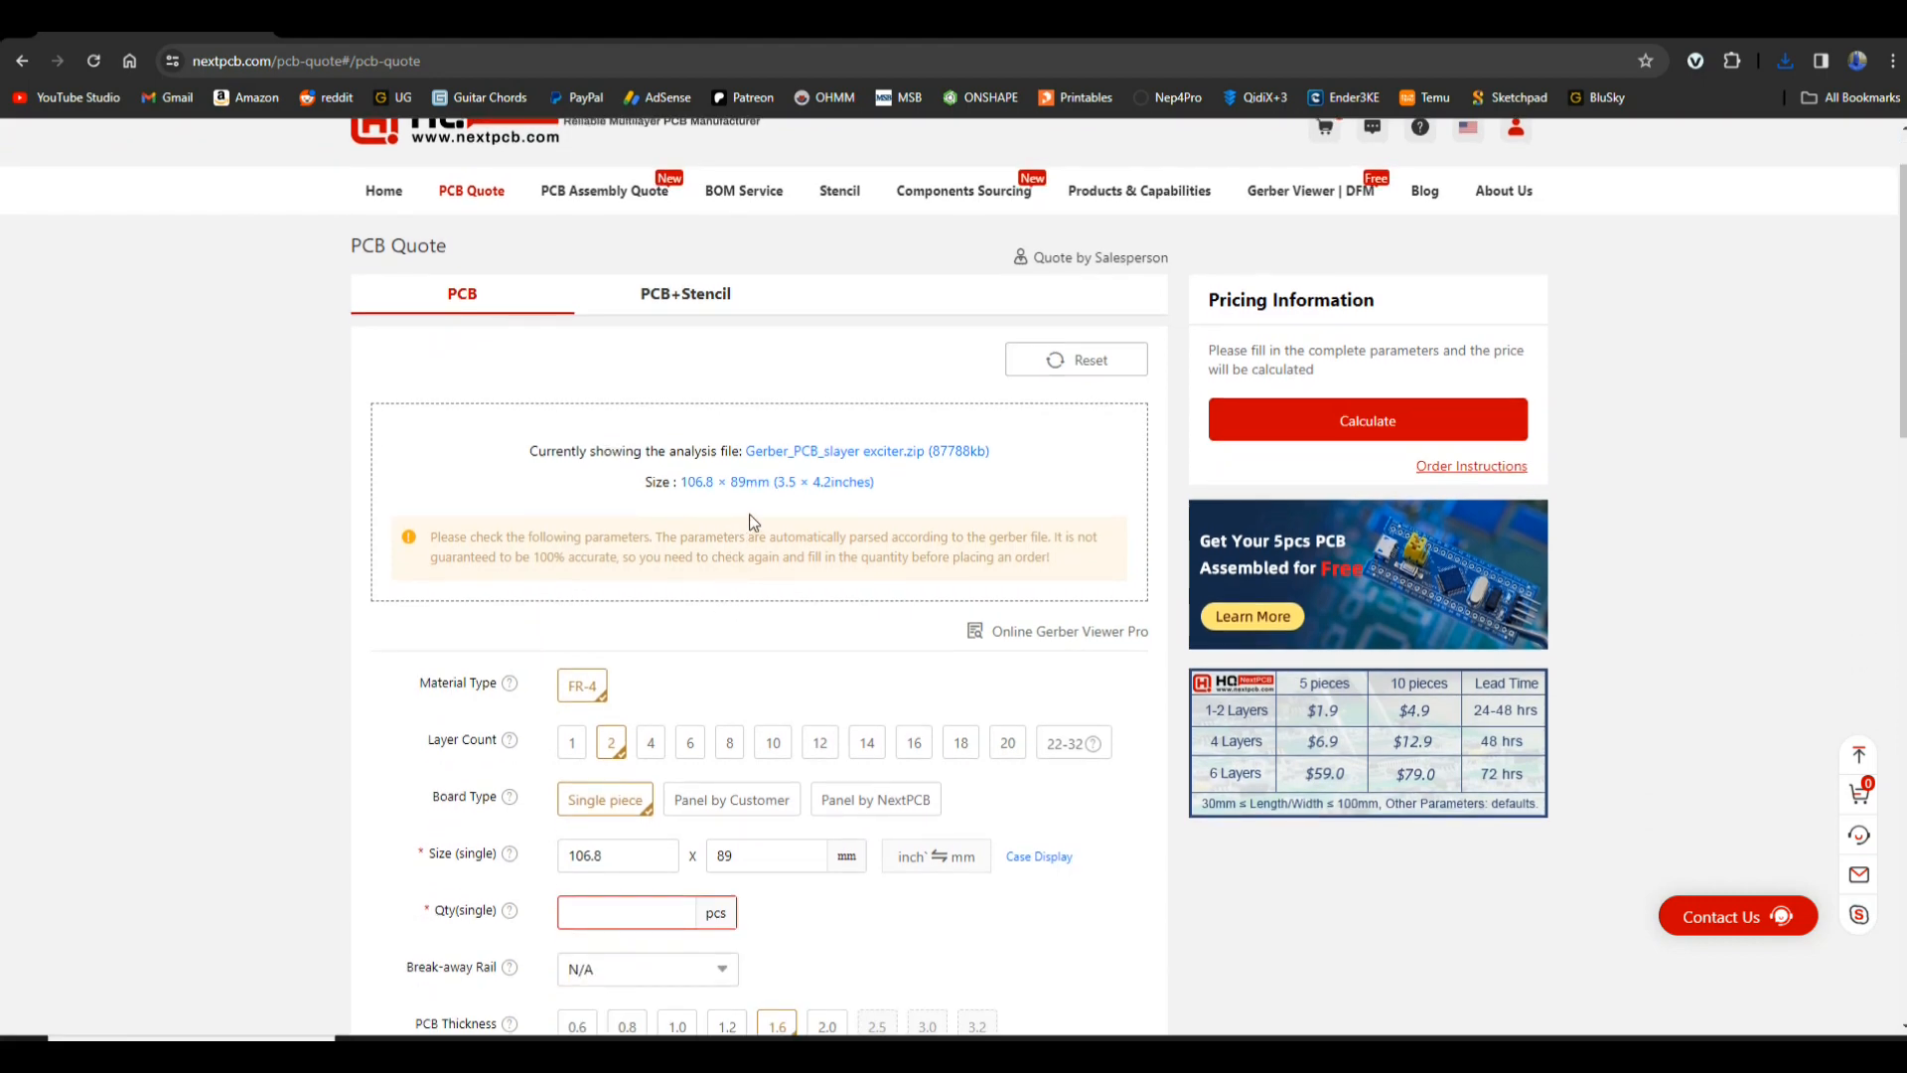
{"action": "scroll", "scroll_direction": "down", "scroll_amount": 3}
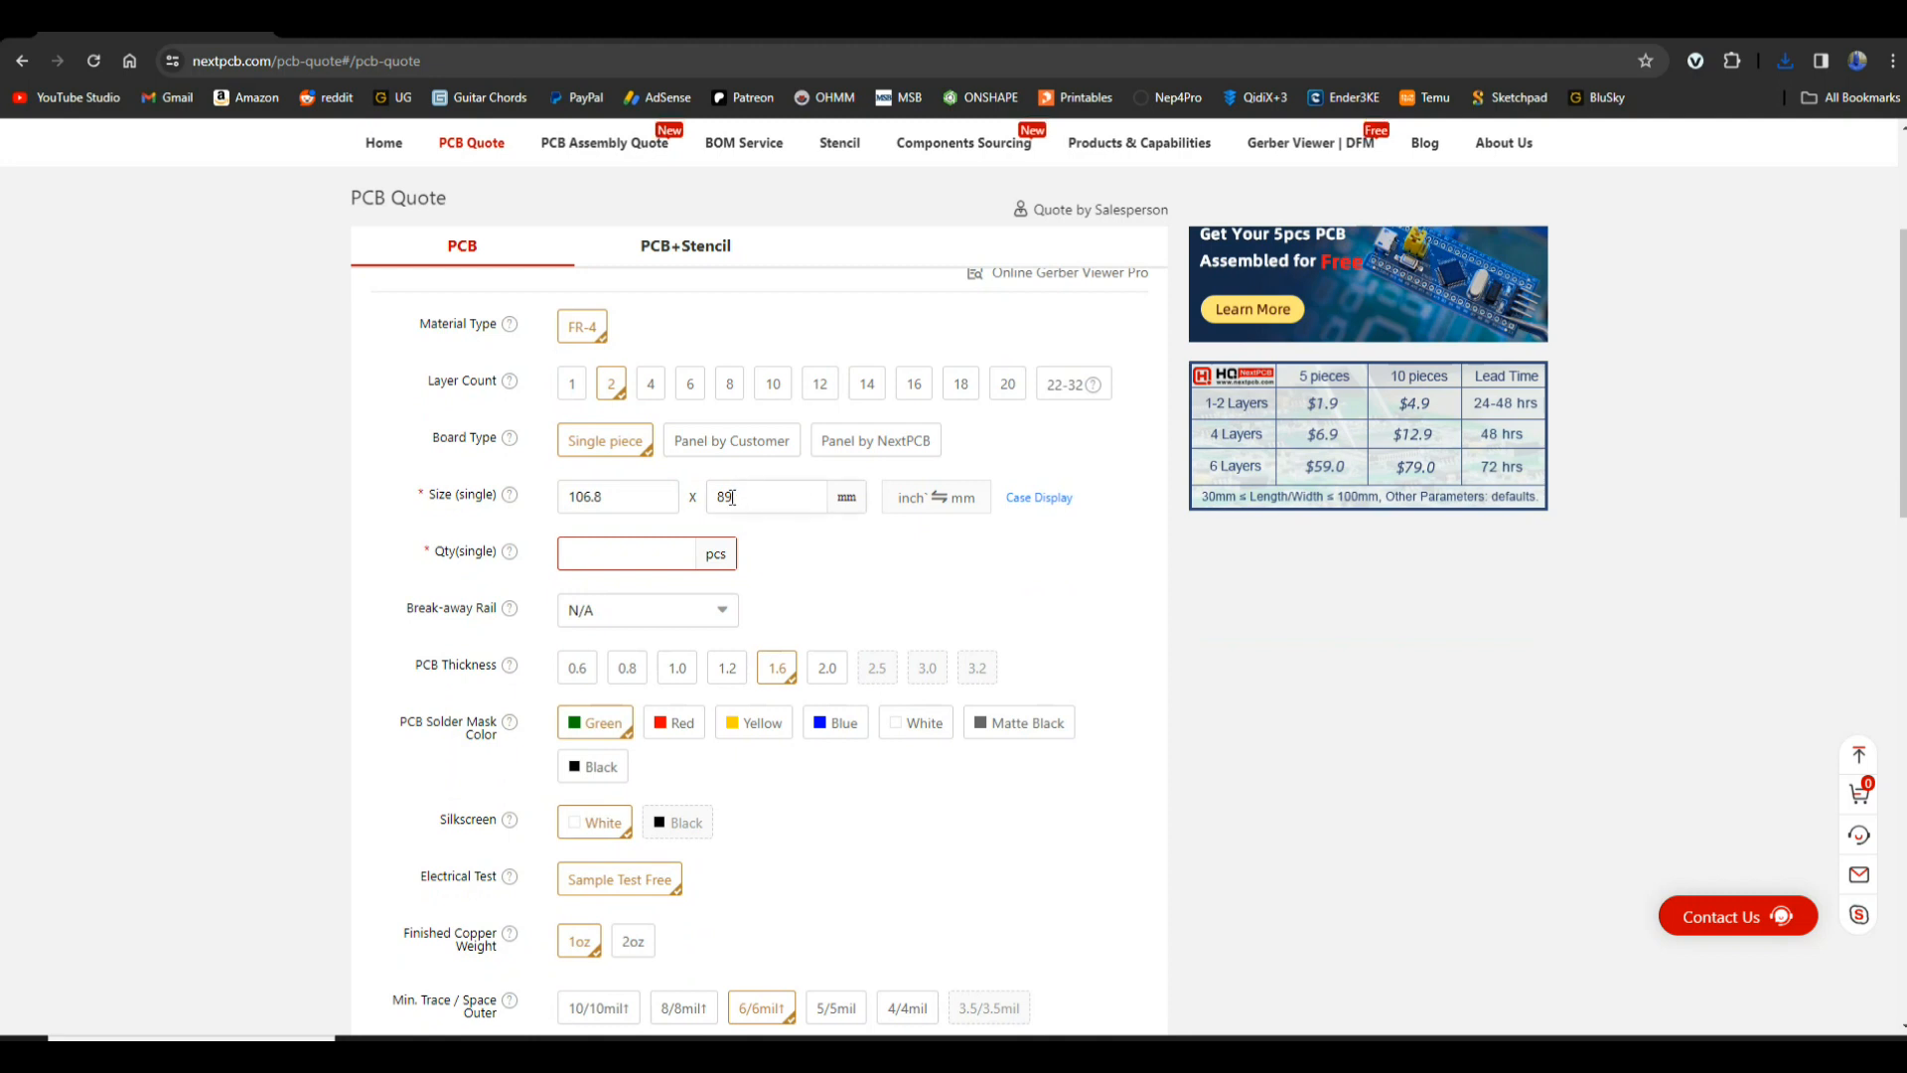
{"action": "left_click", "coordinate": [624, 554]}
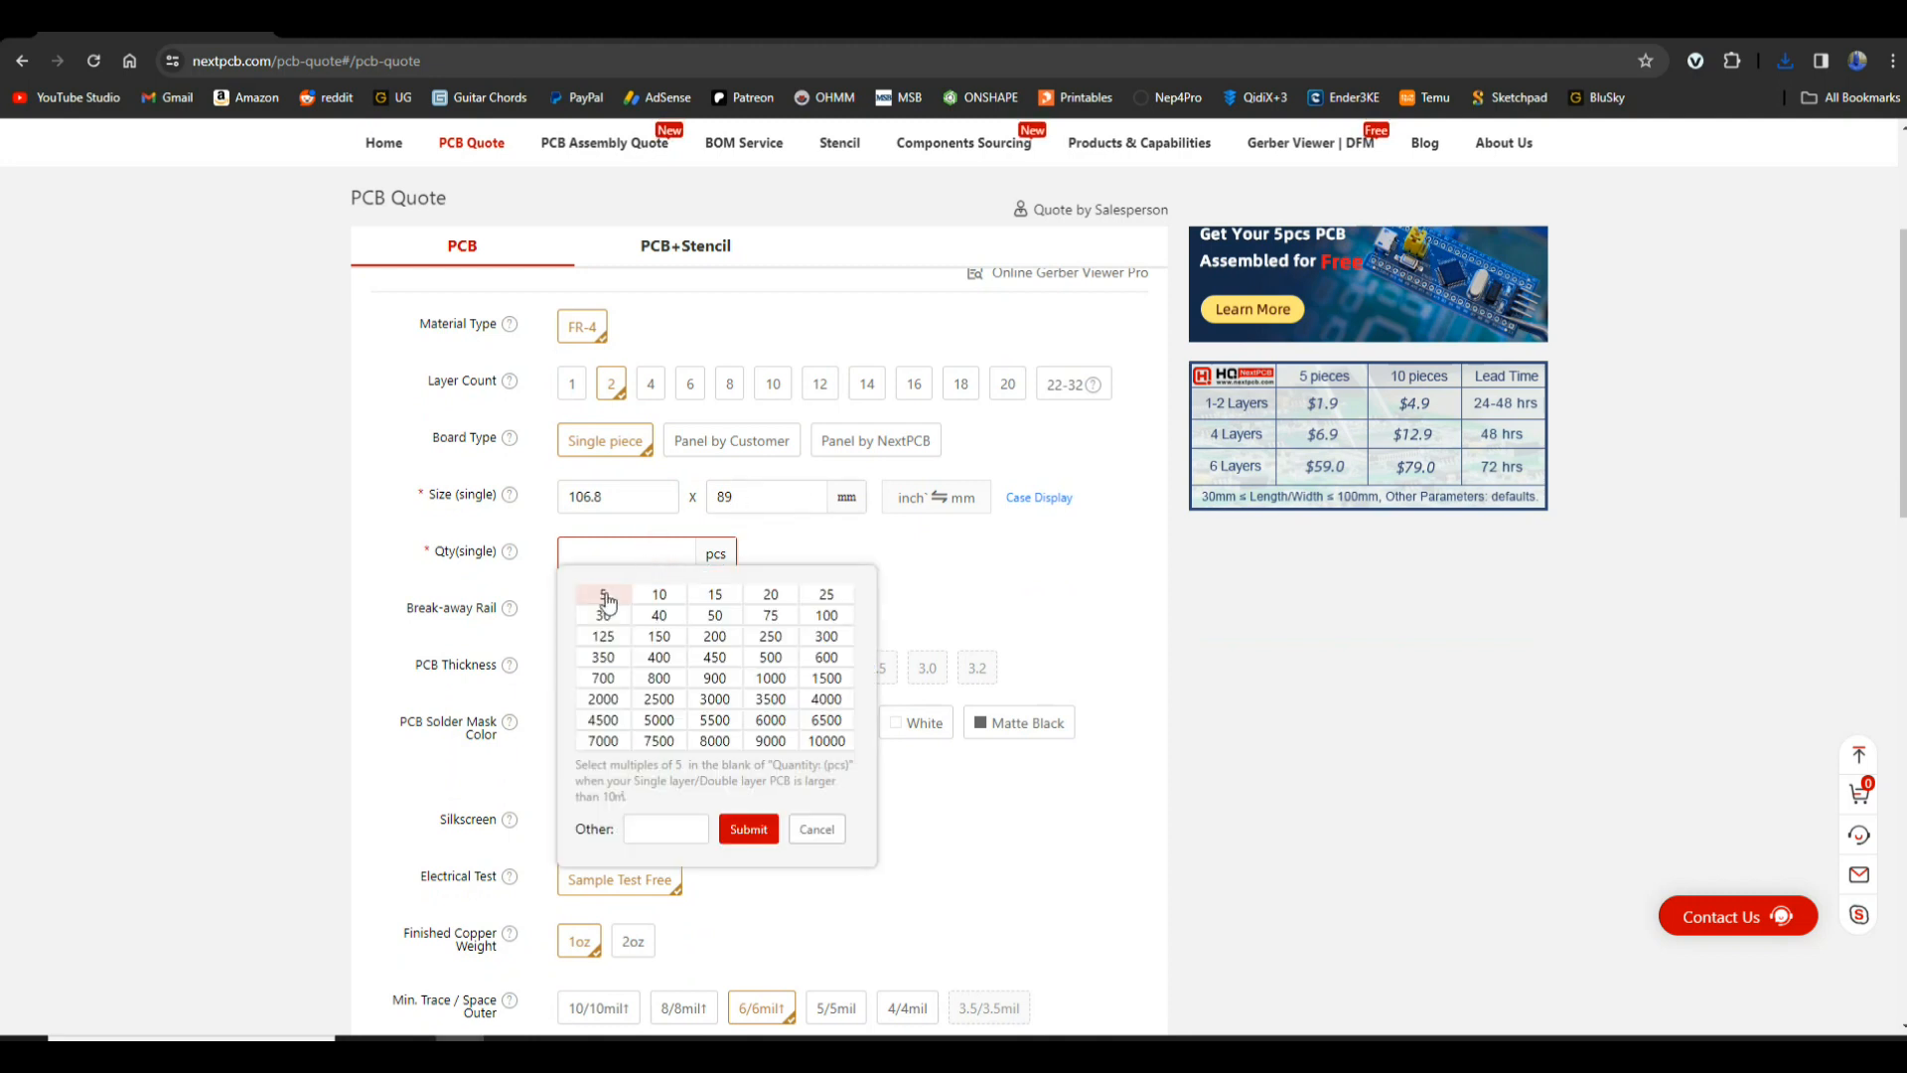
{"action": "left_click", "coordinate": [604, 594]}
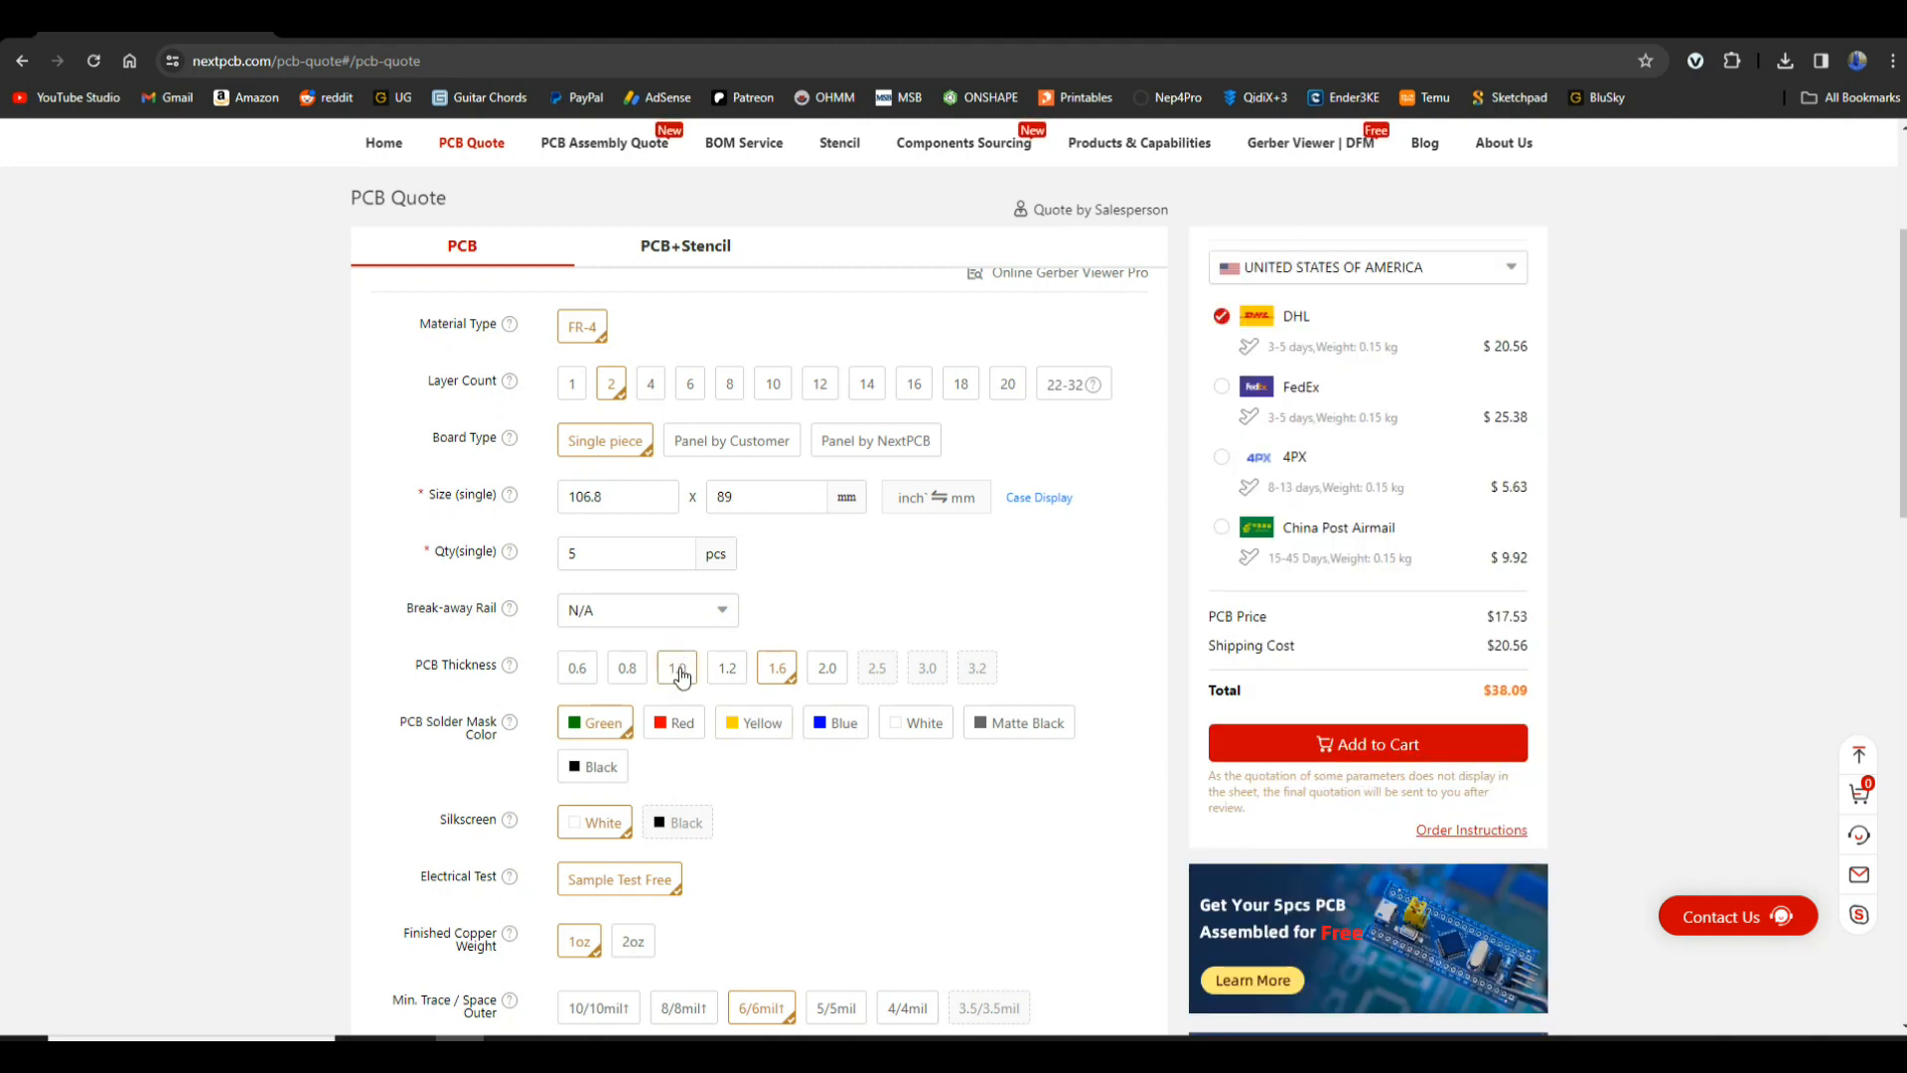
- Scroll through solder mask, silkscreen, thickness and finish options down to the tier prices and shipping costs
{"action": "scroll", "scroll_direction": "down", "scroll_amount": 3}
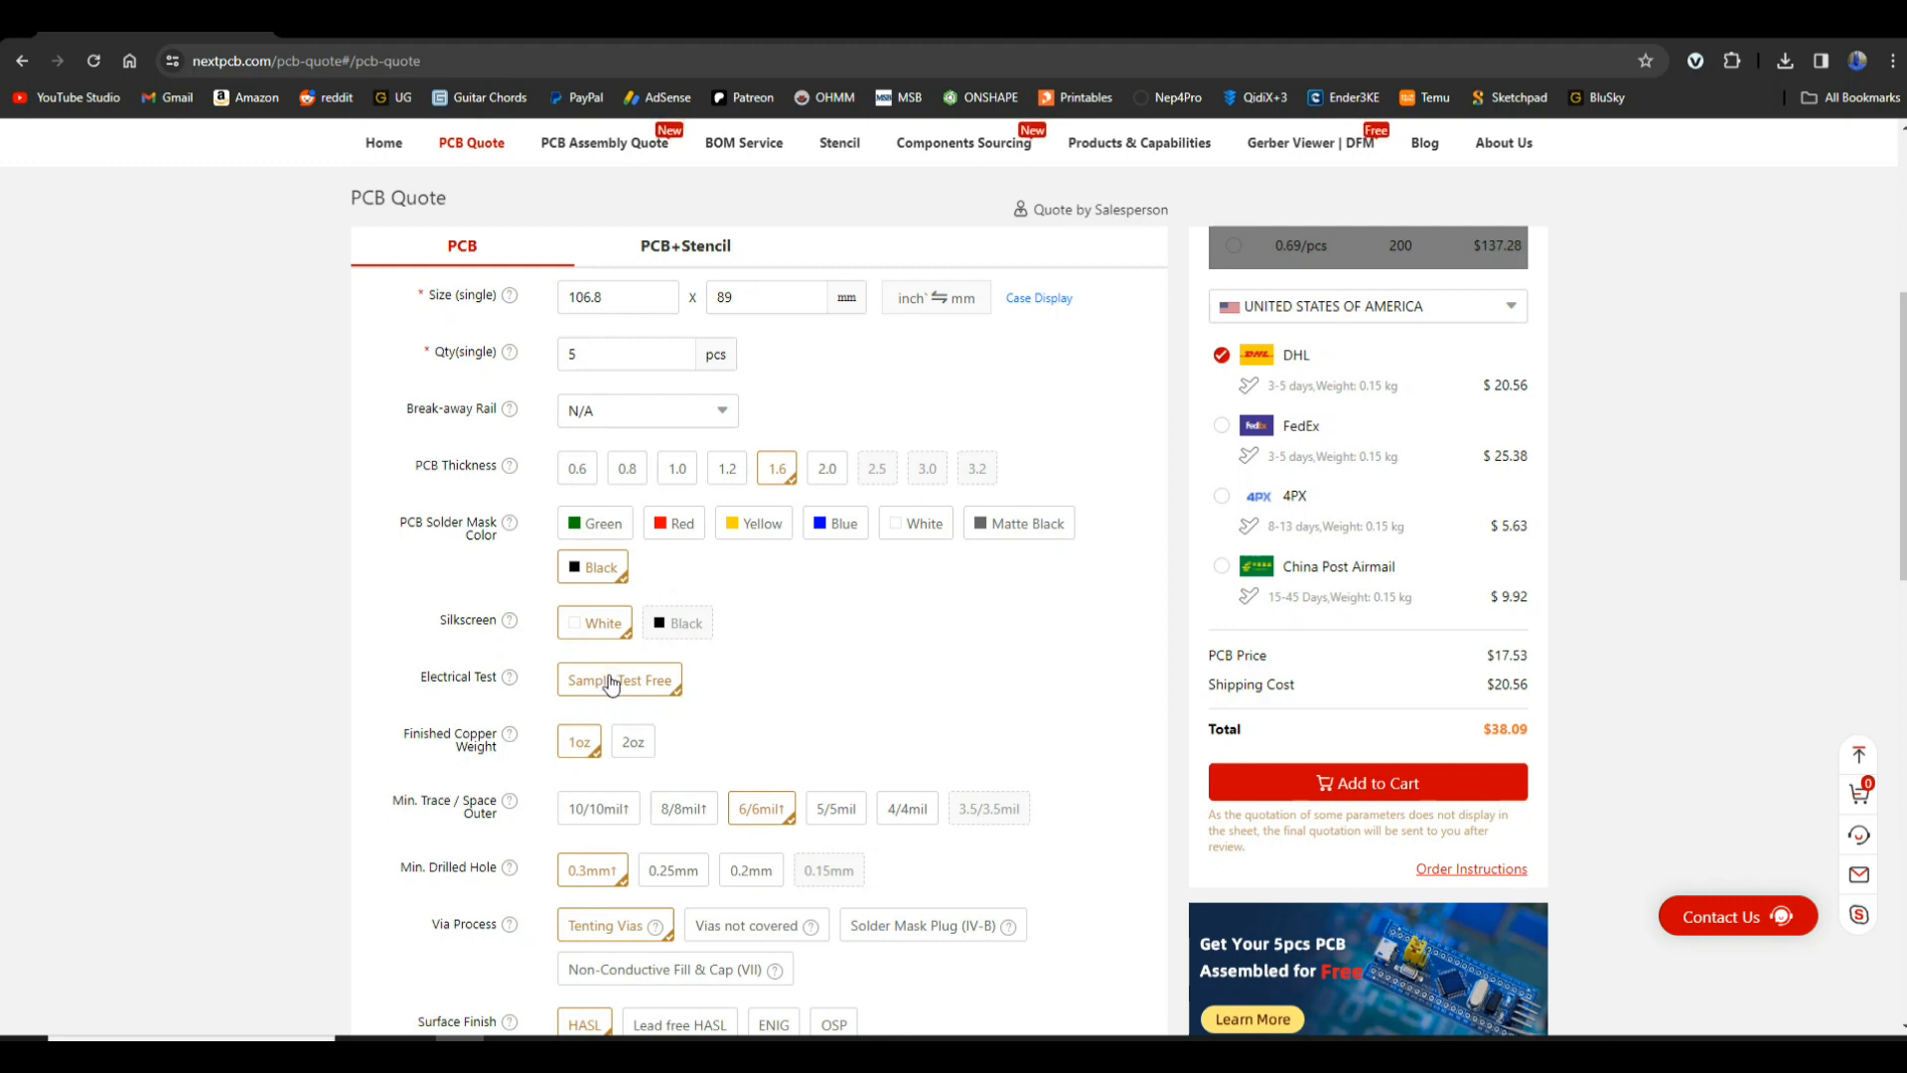
{"action": "scroll", "scroll_direction": "down", "scroll_amount": 3}
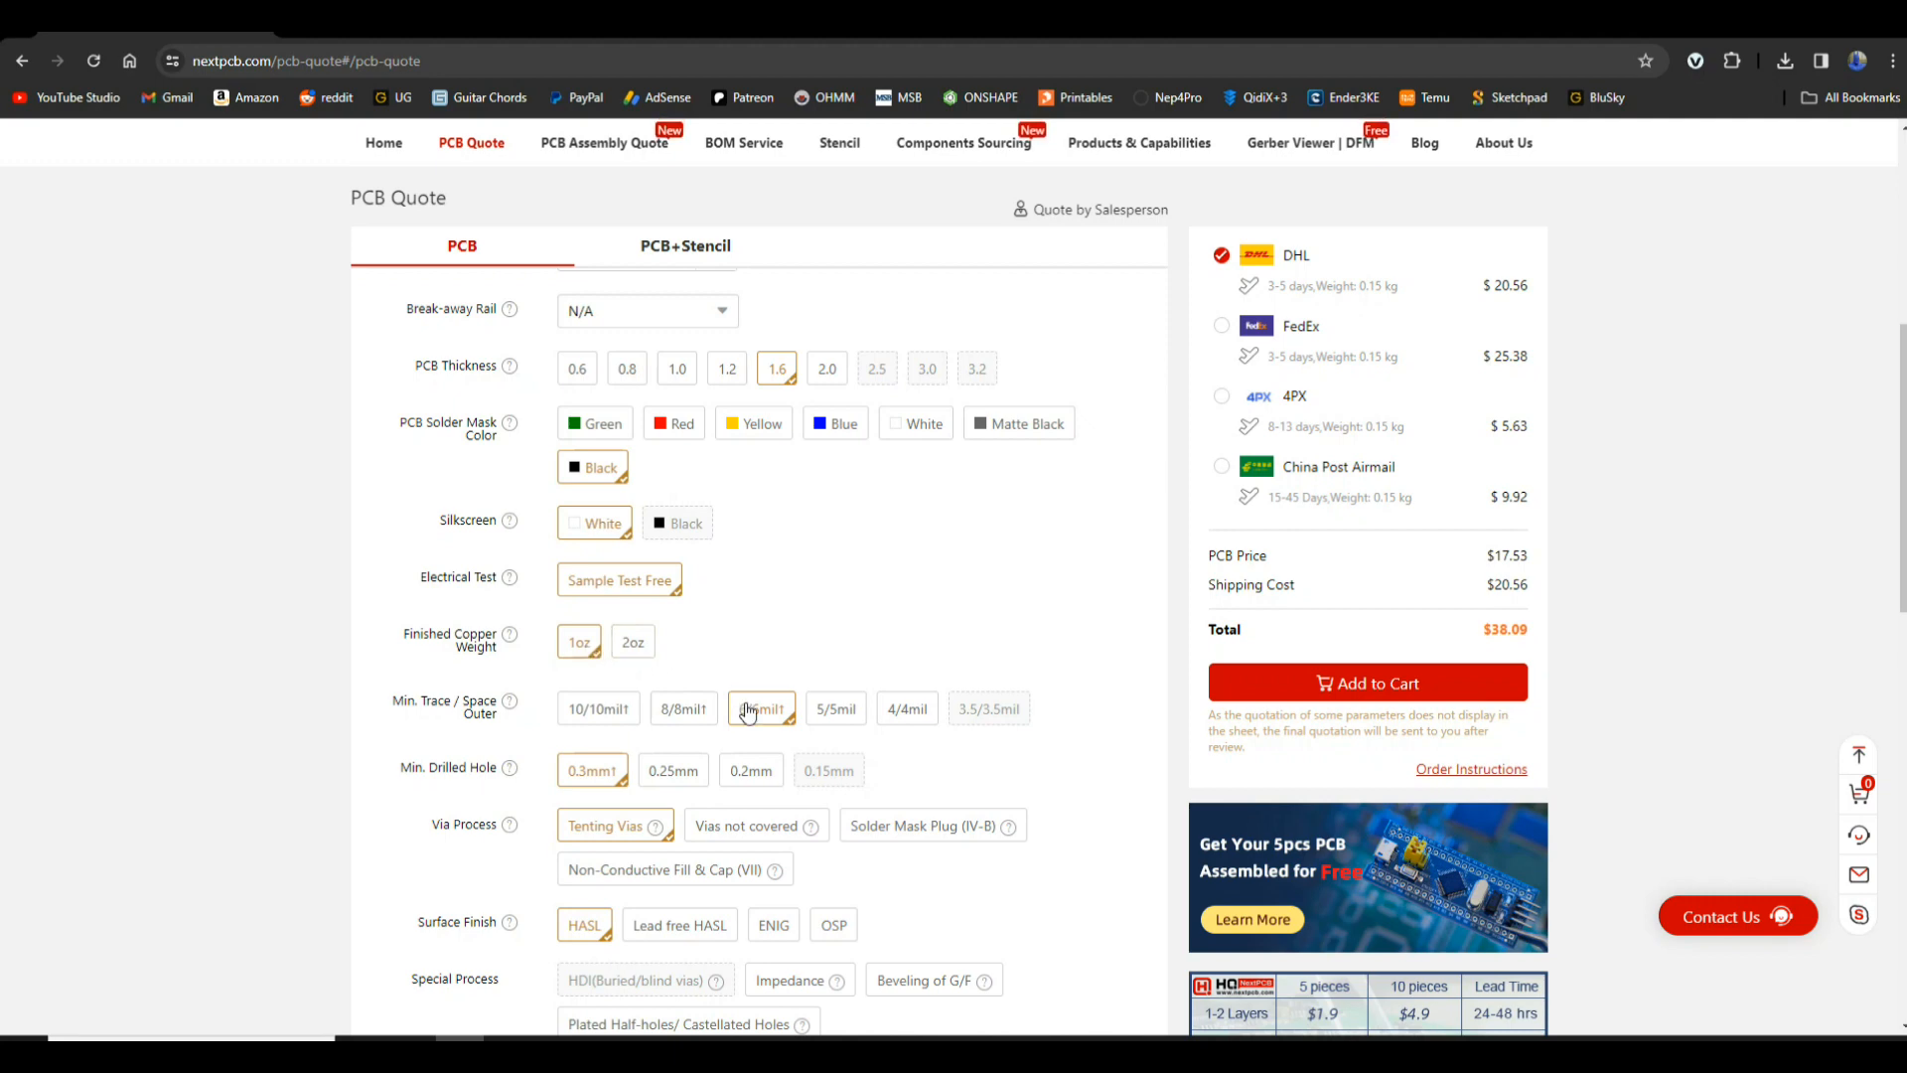
{"action": "scroll", "scroll_direction": "down", "scroll_amount": 3}
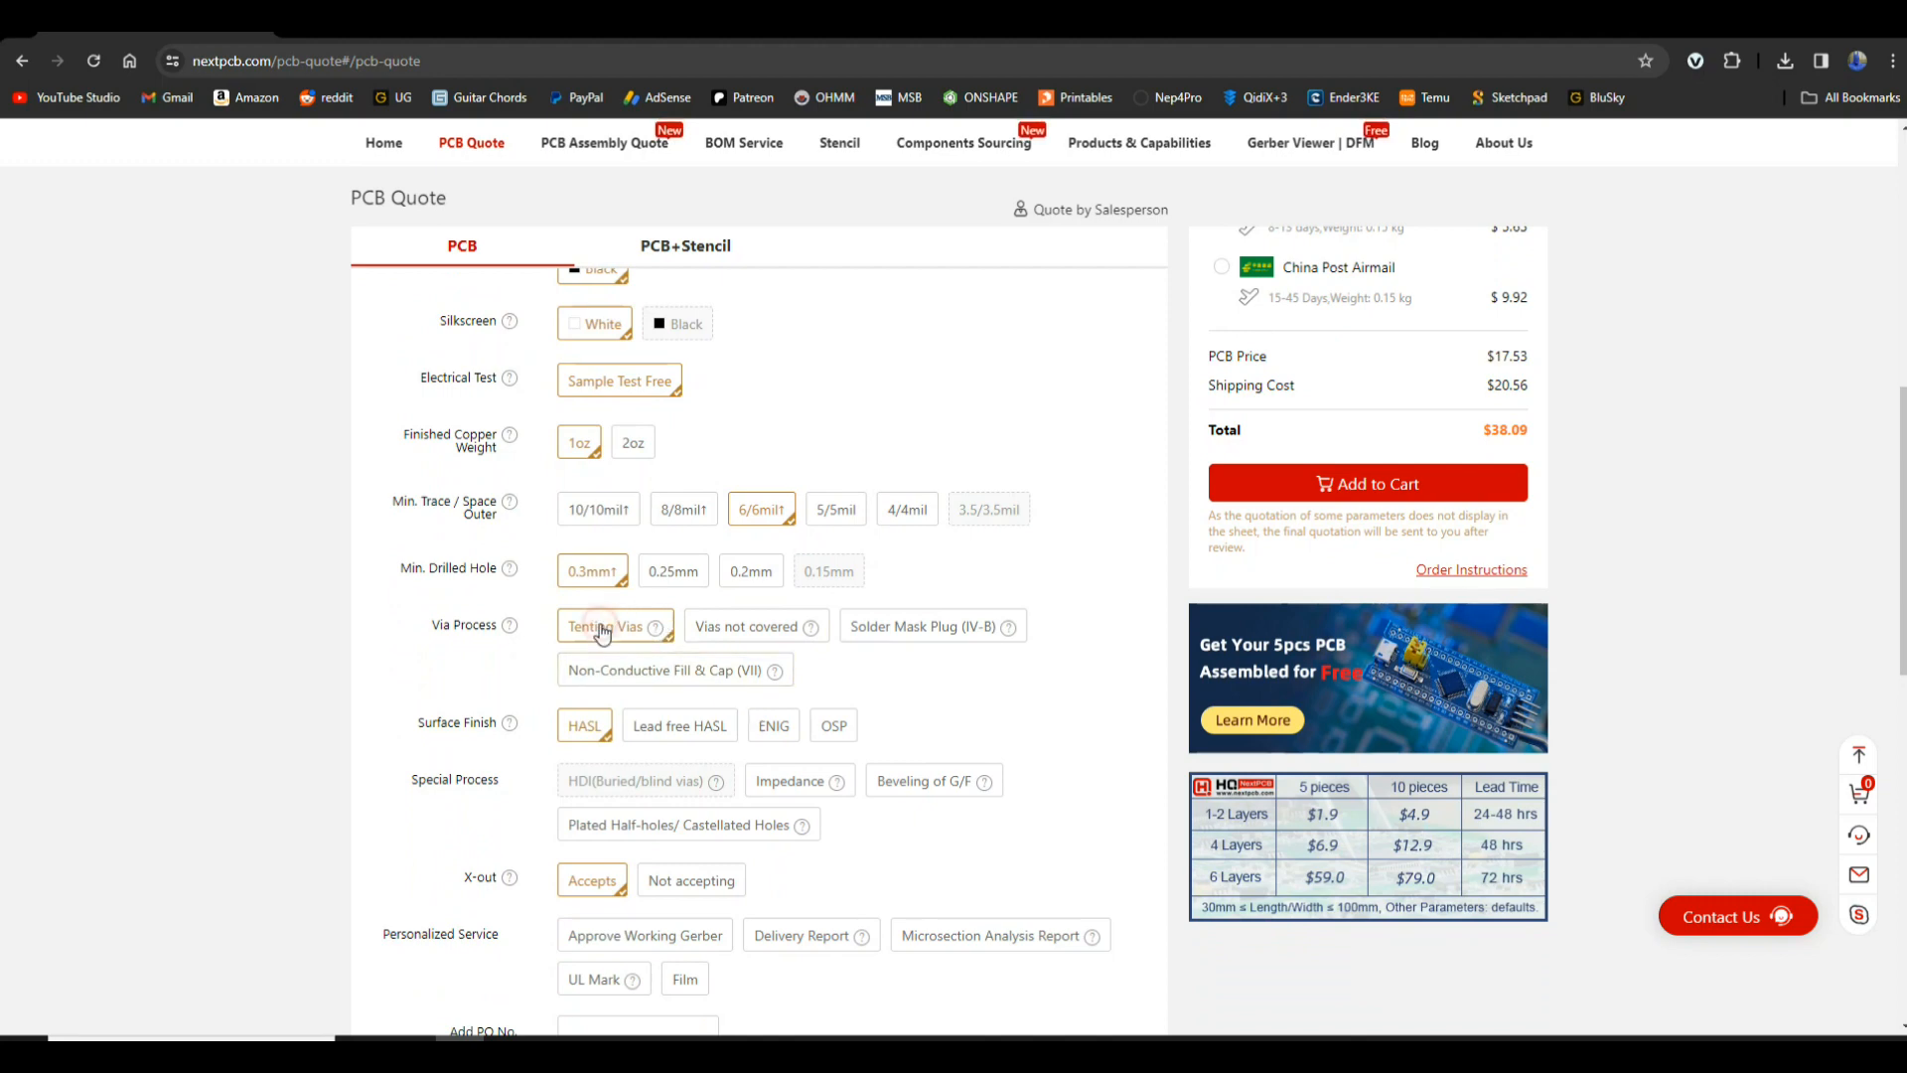
{"action": "mouse_move", "coordinate": [580, 735]}
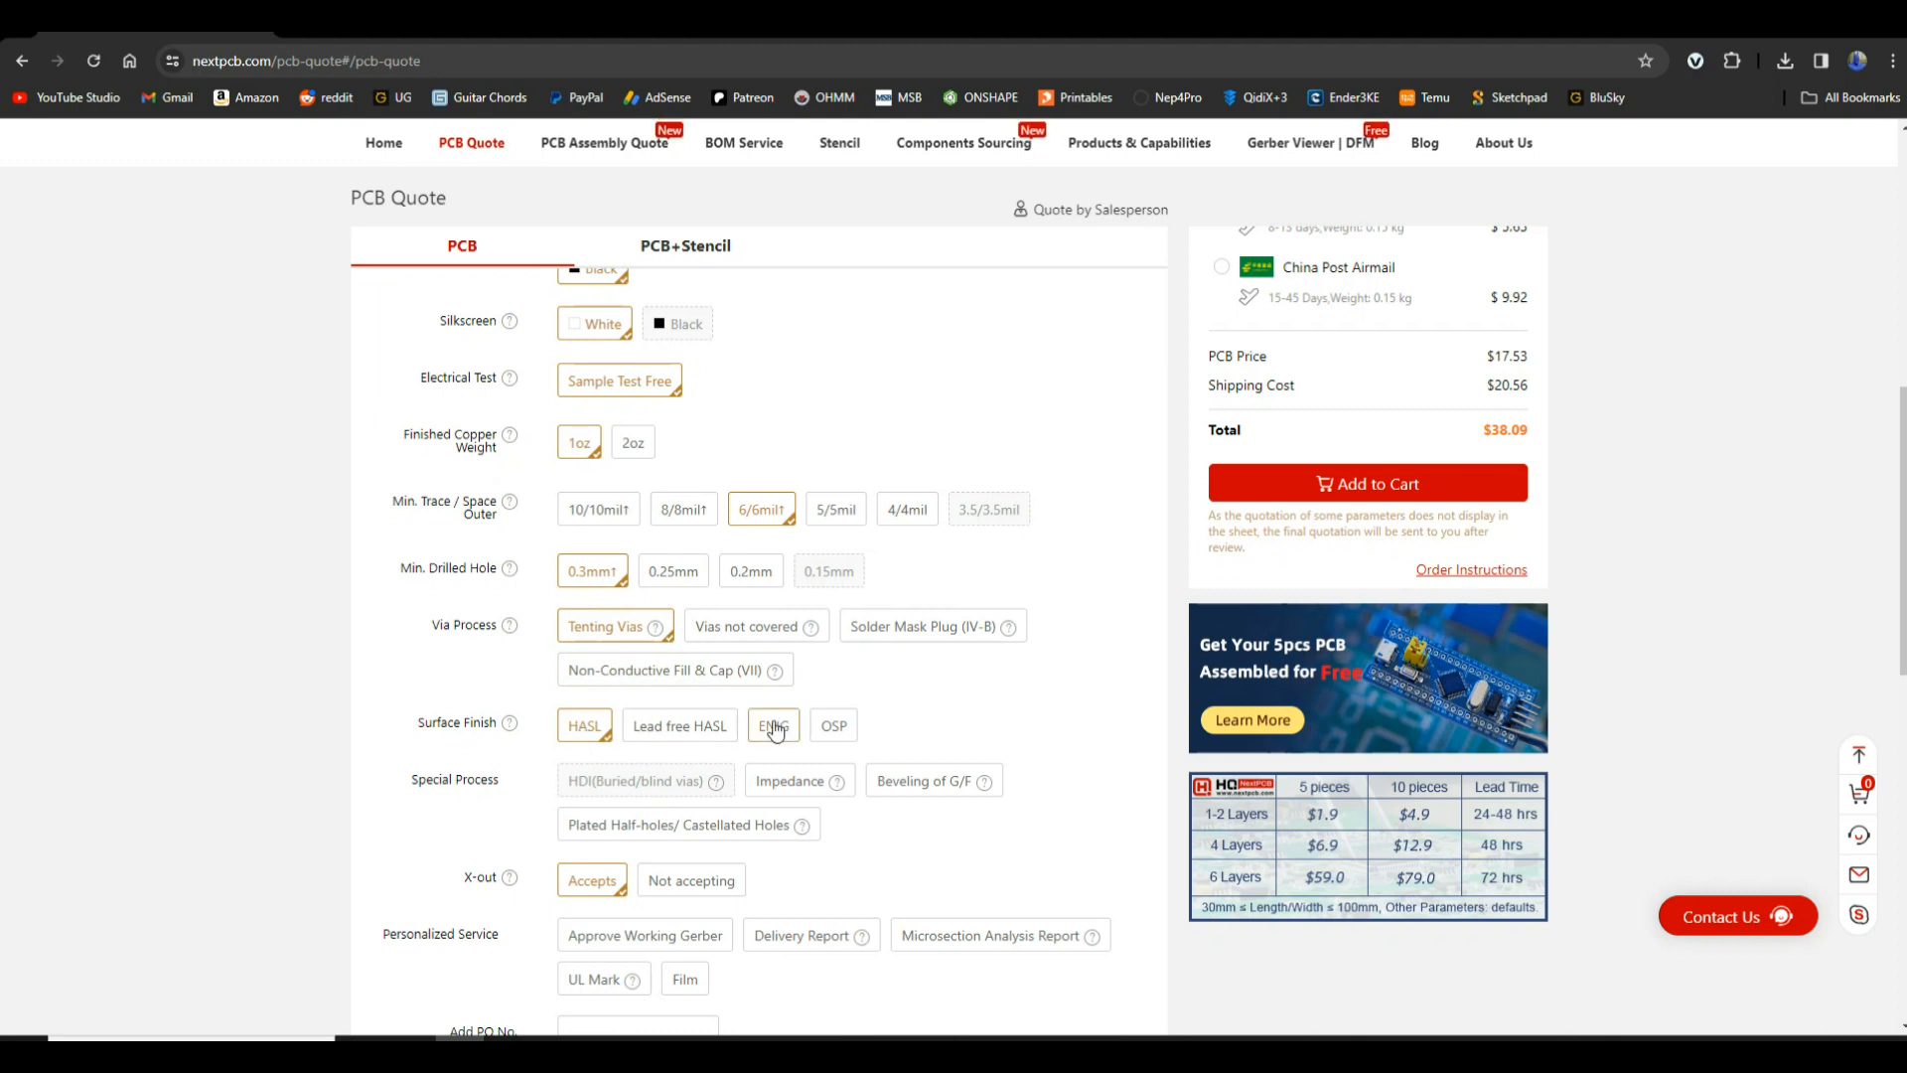
{"action": "scroll", "scroll_direction": "down", "scroll_amount": 3}
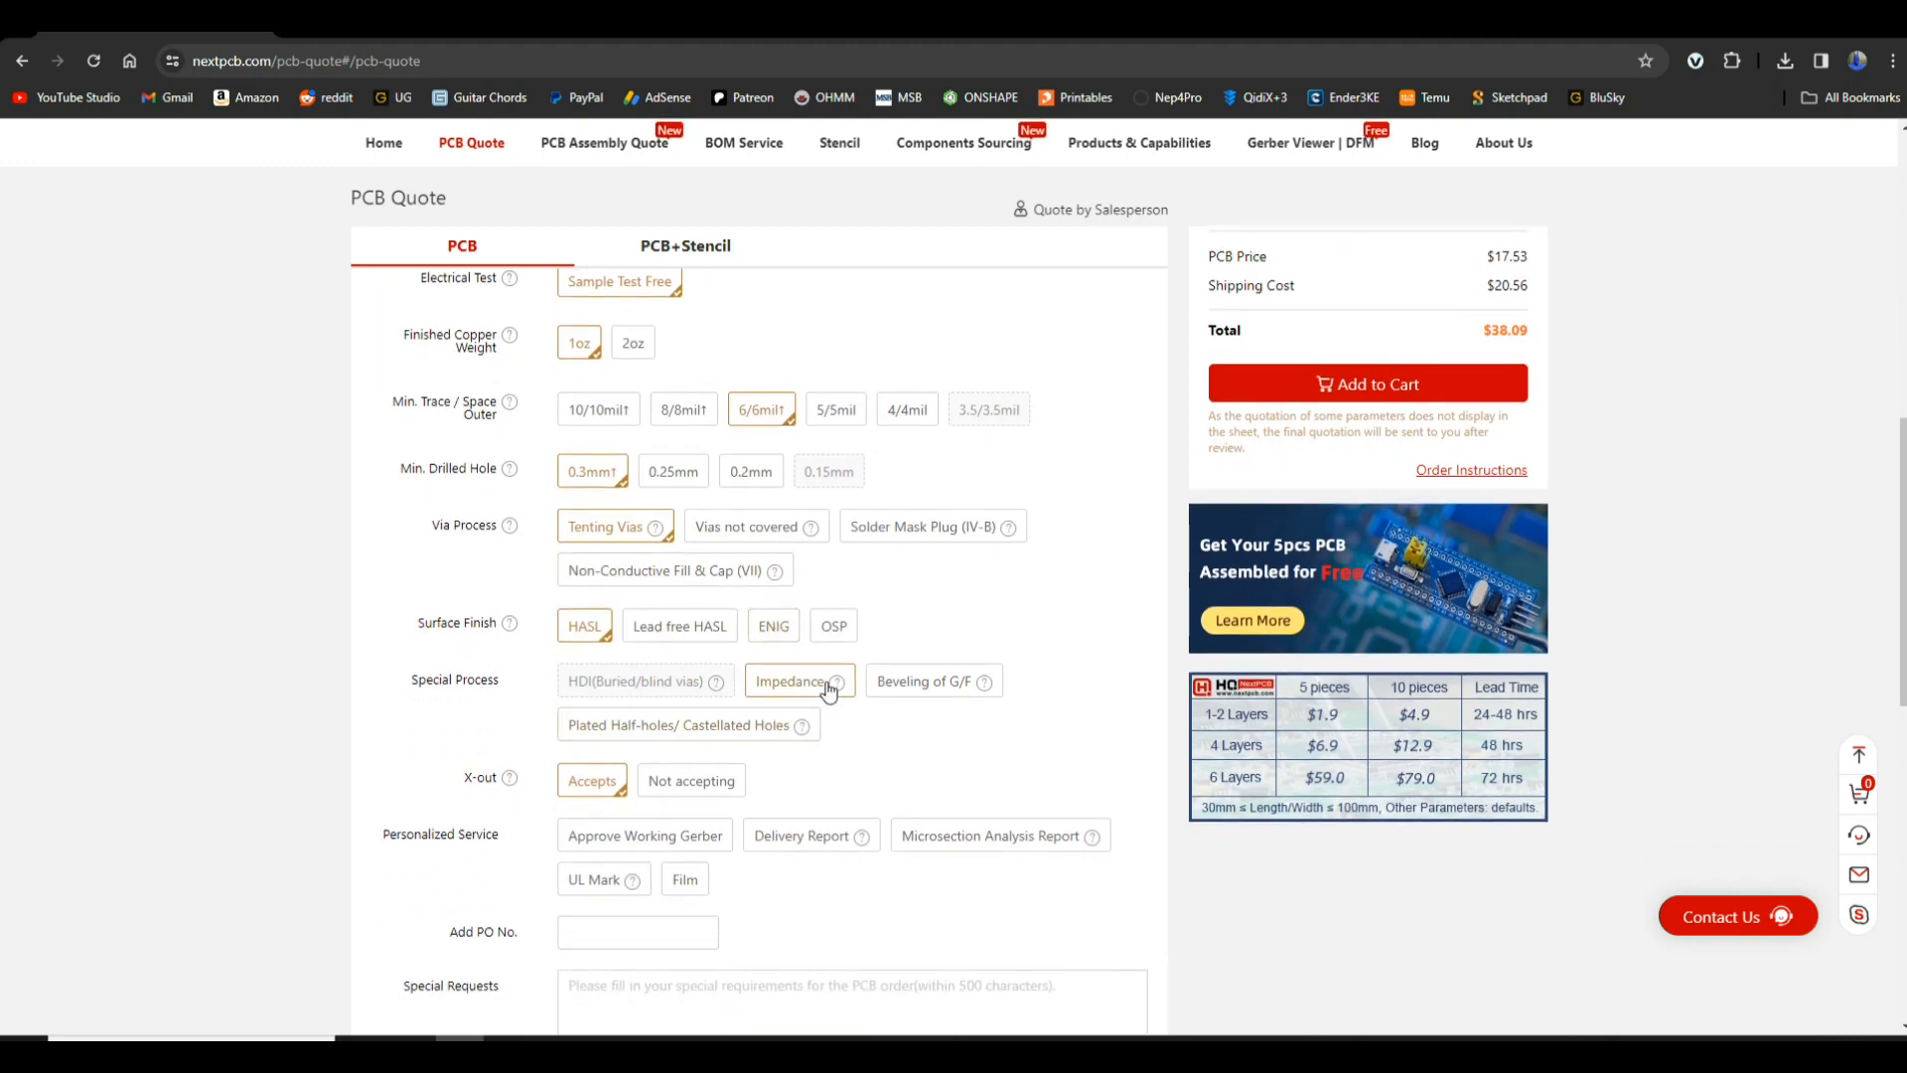
{"action": "scroll", "scroll_direction": "down", "scroll_amount": 3}
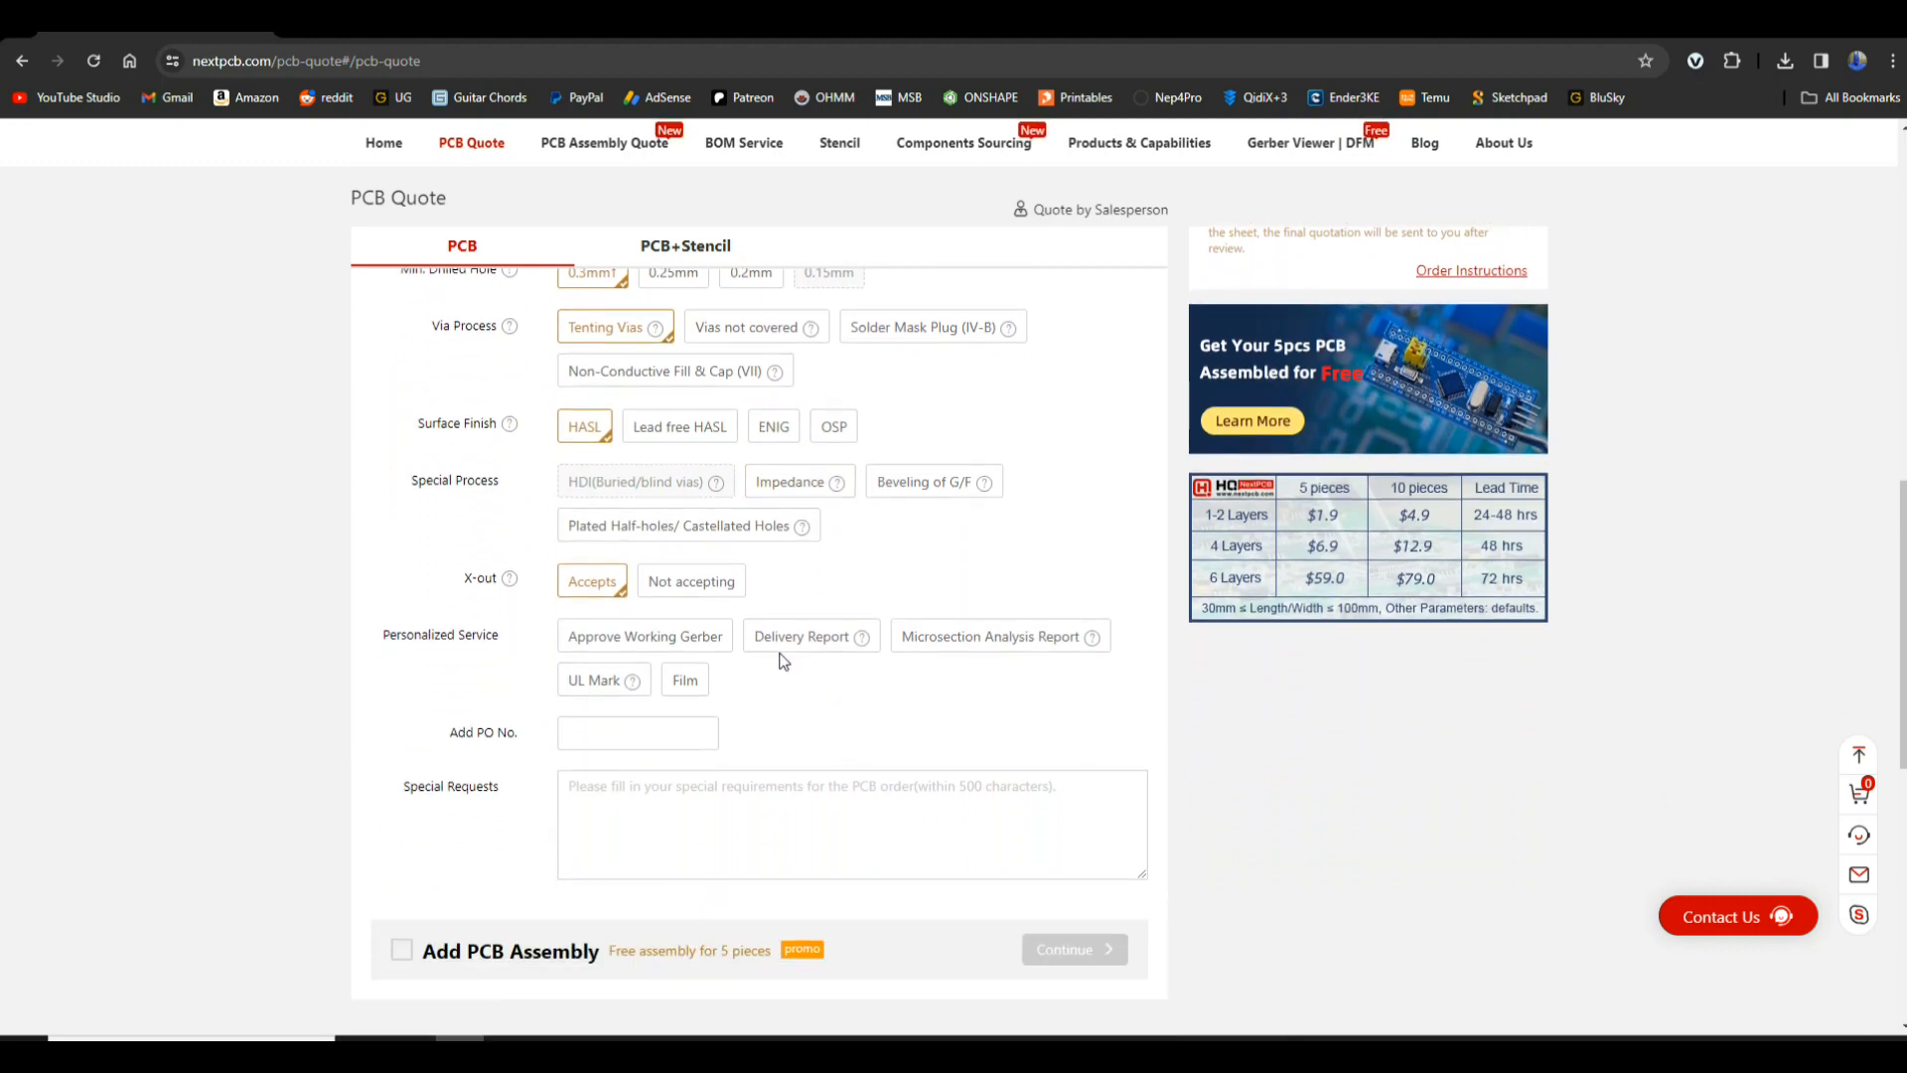
{"action": "scroll", "scroll_direction": "up", "scroll_amount": 3}
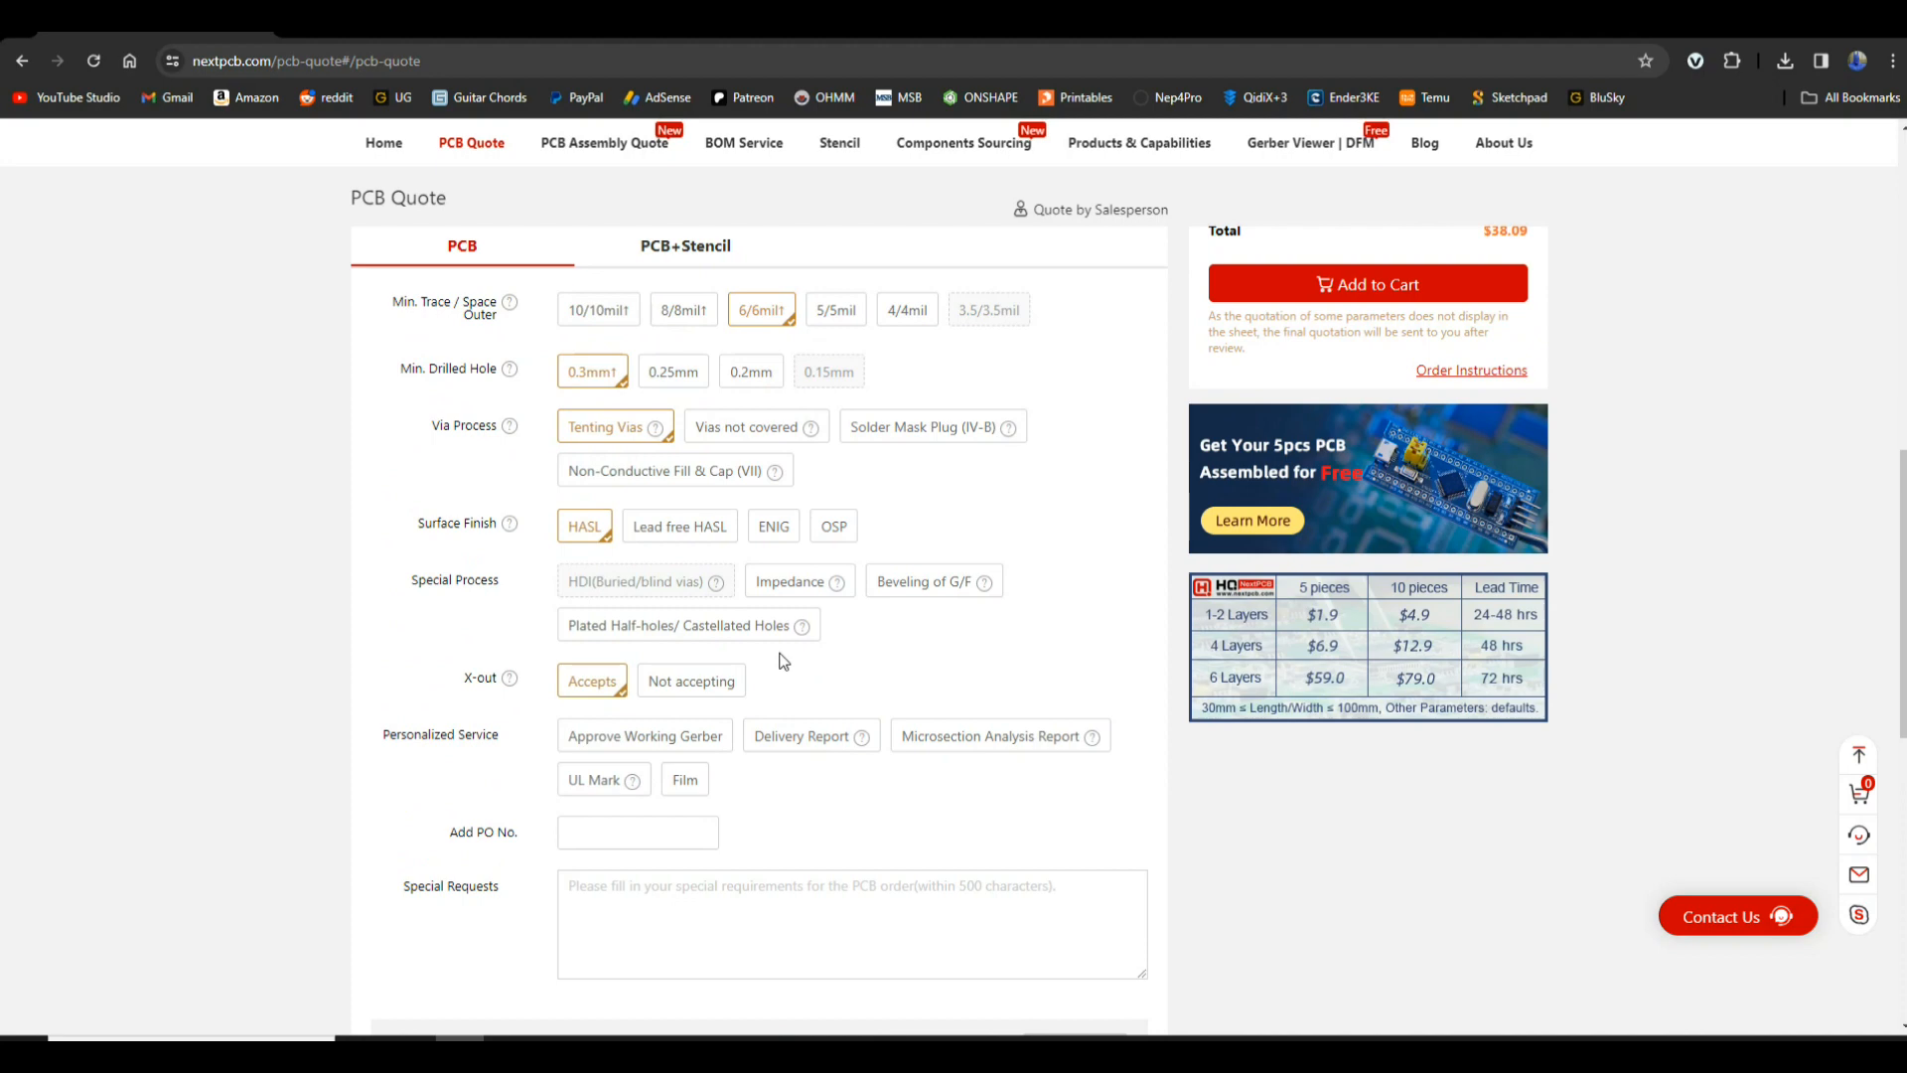
{"action": "scroll", "scroll_direction": "up", "scroll_amount": 3}
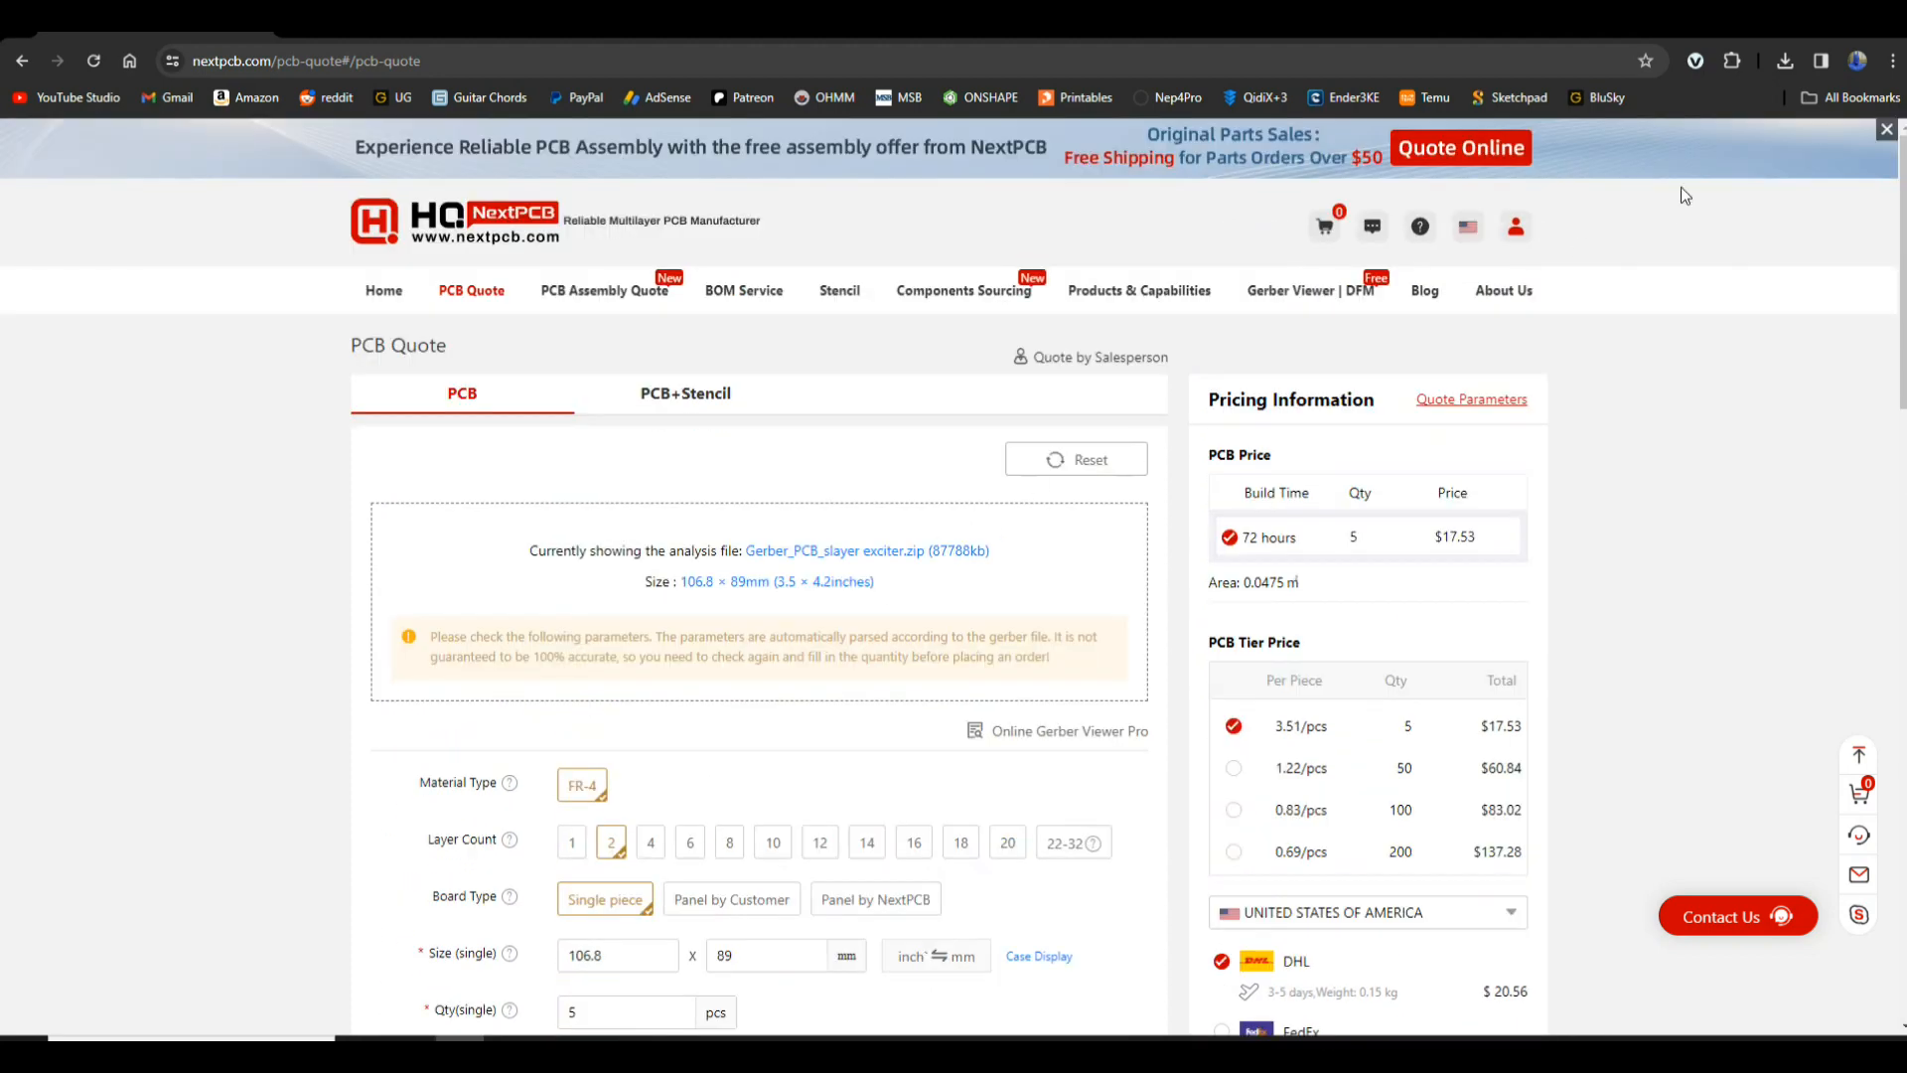
{"action": "mouse_move", "coordinate": [1455, 550]}
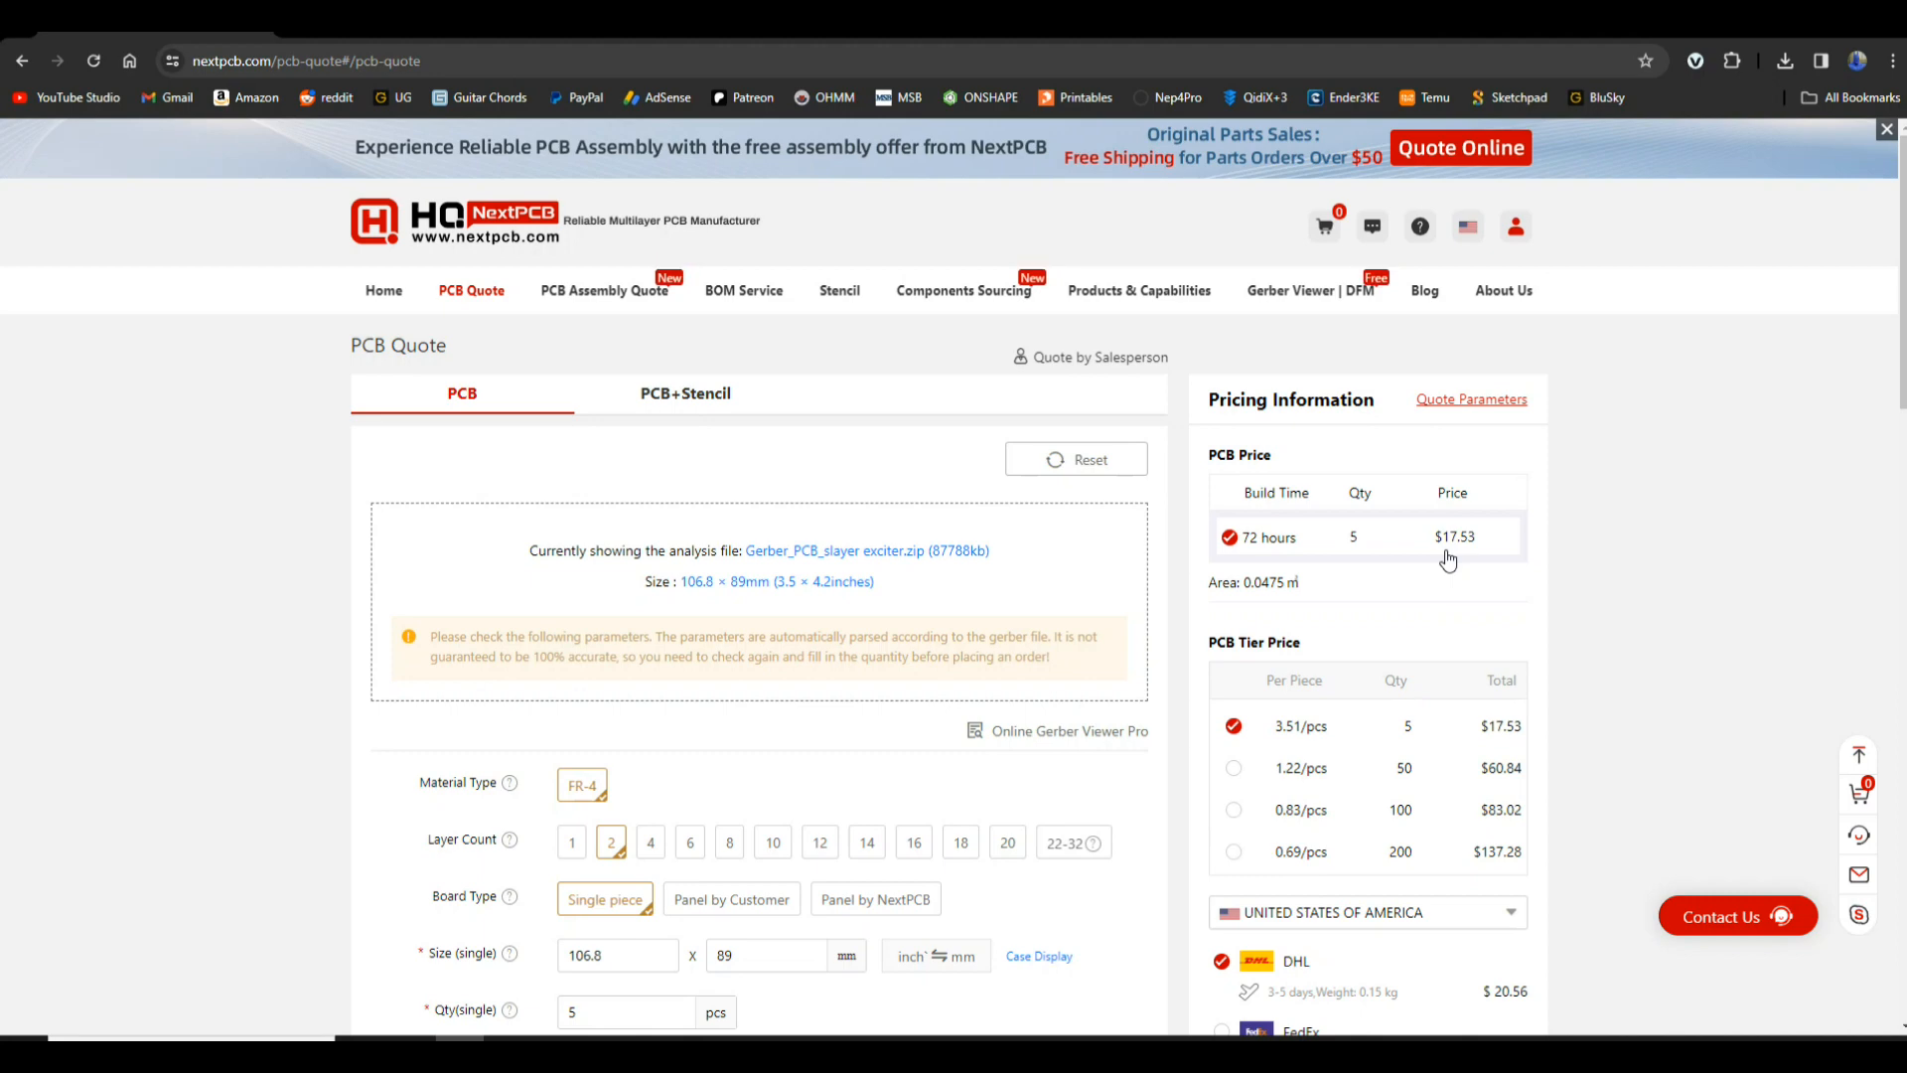
{"action": "scroll", "scroll_direction": "down", "scroll_amount": 3}
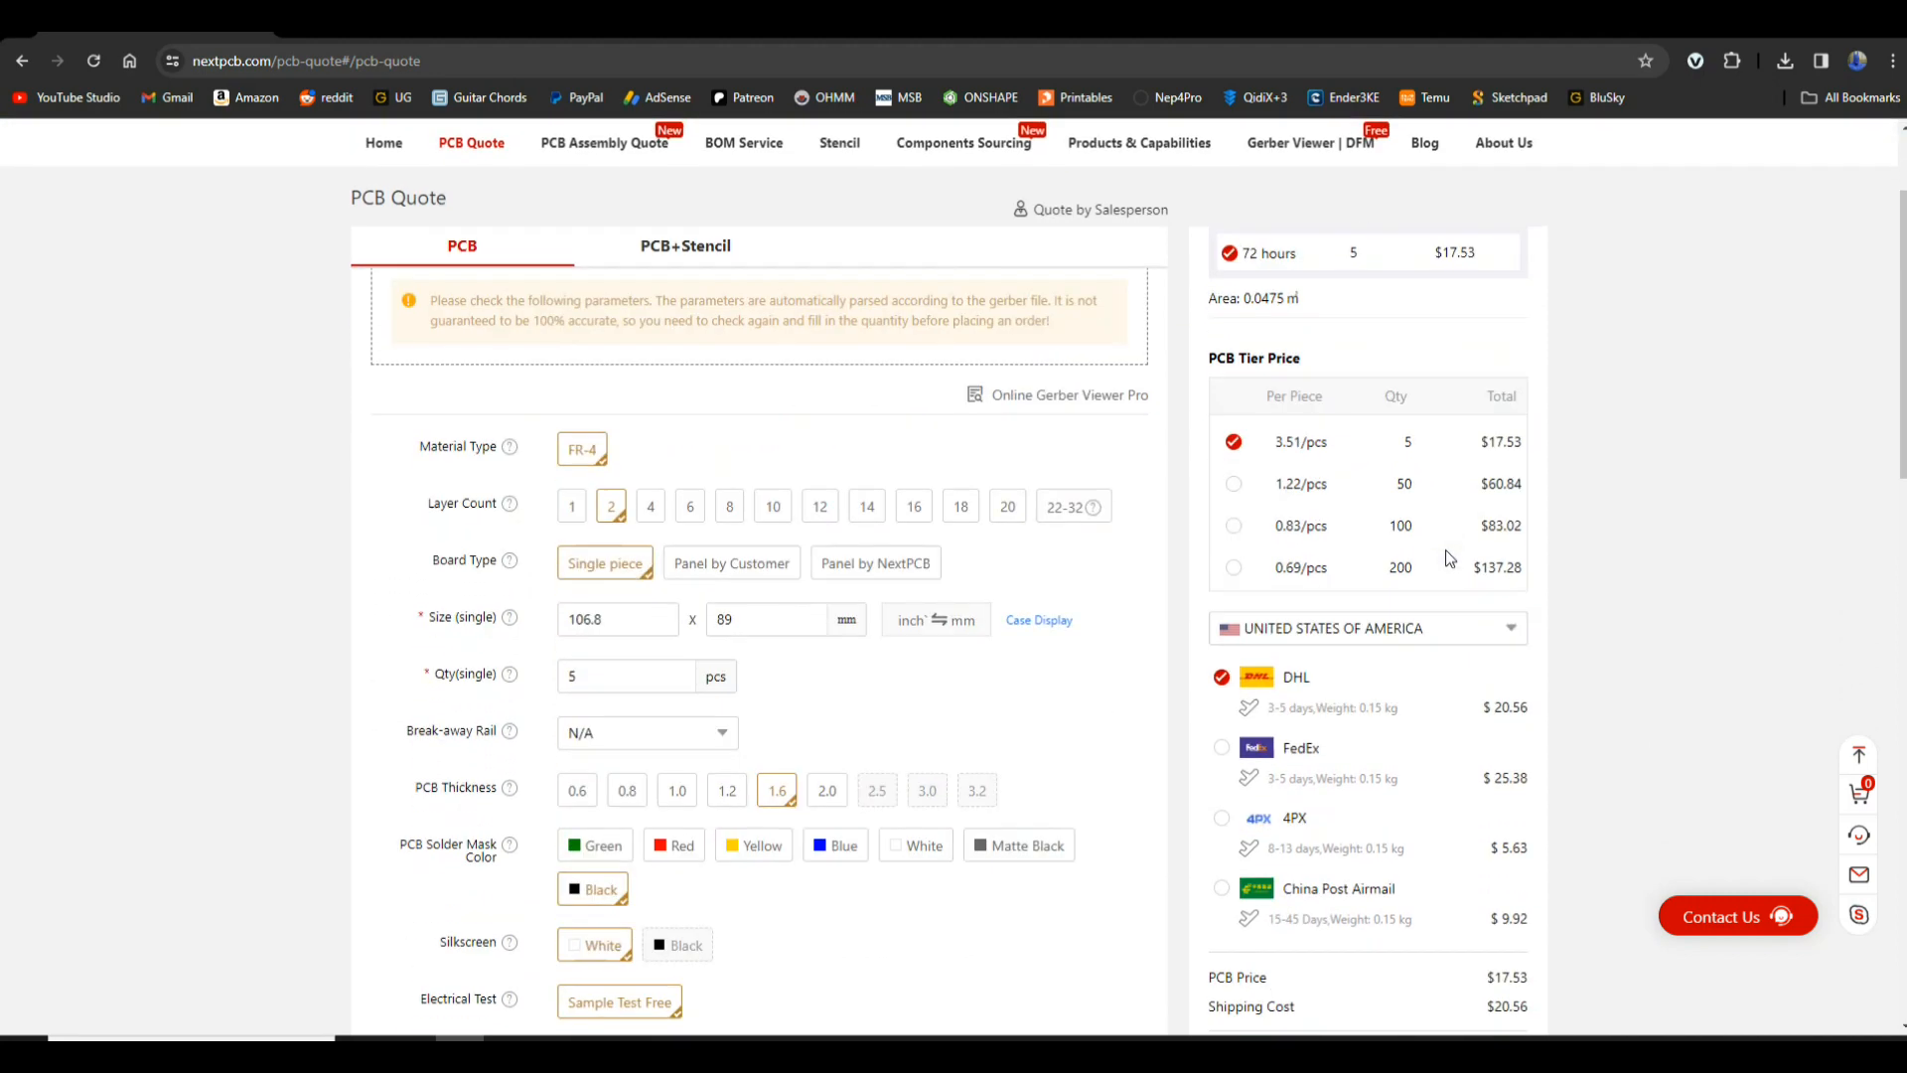
{"action": "scroll", "scroll_direction": "down", "scroll_amount": 3}
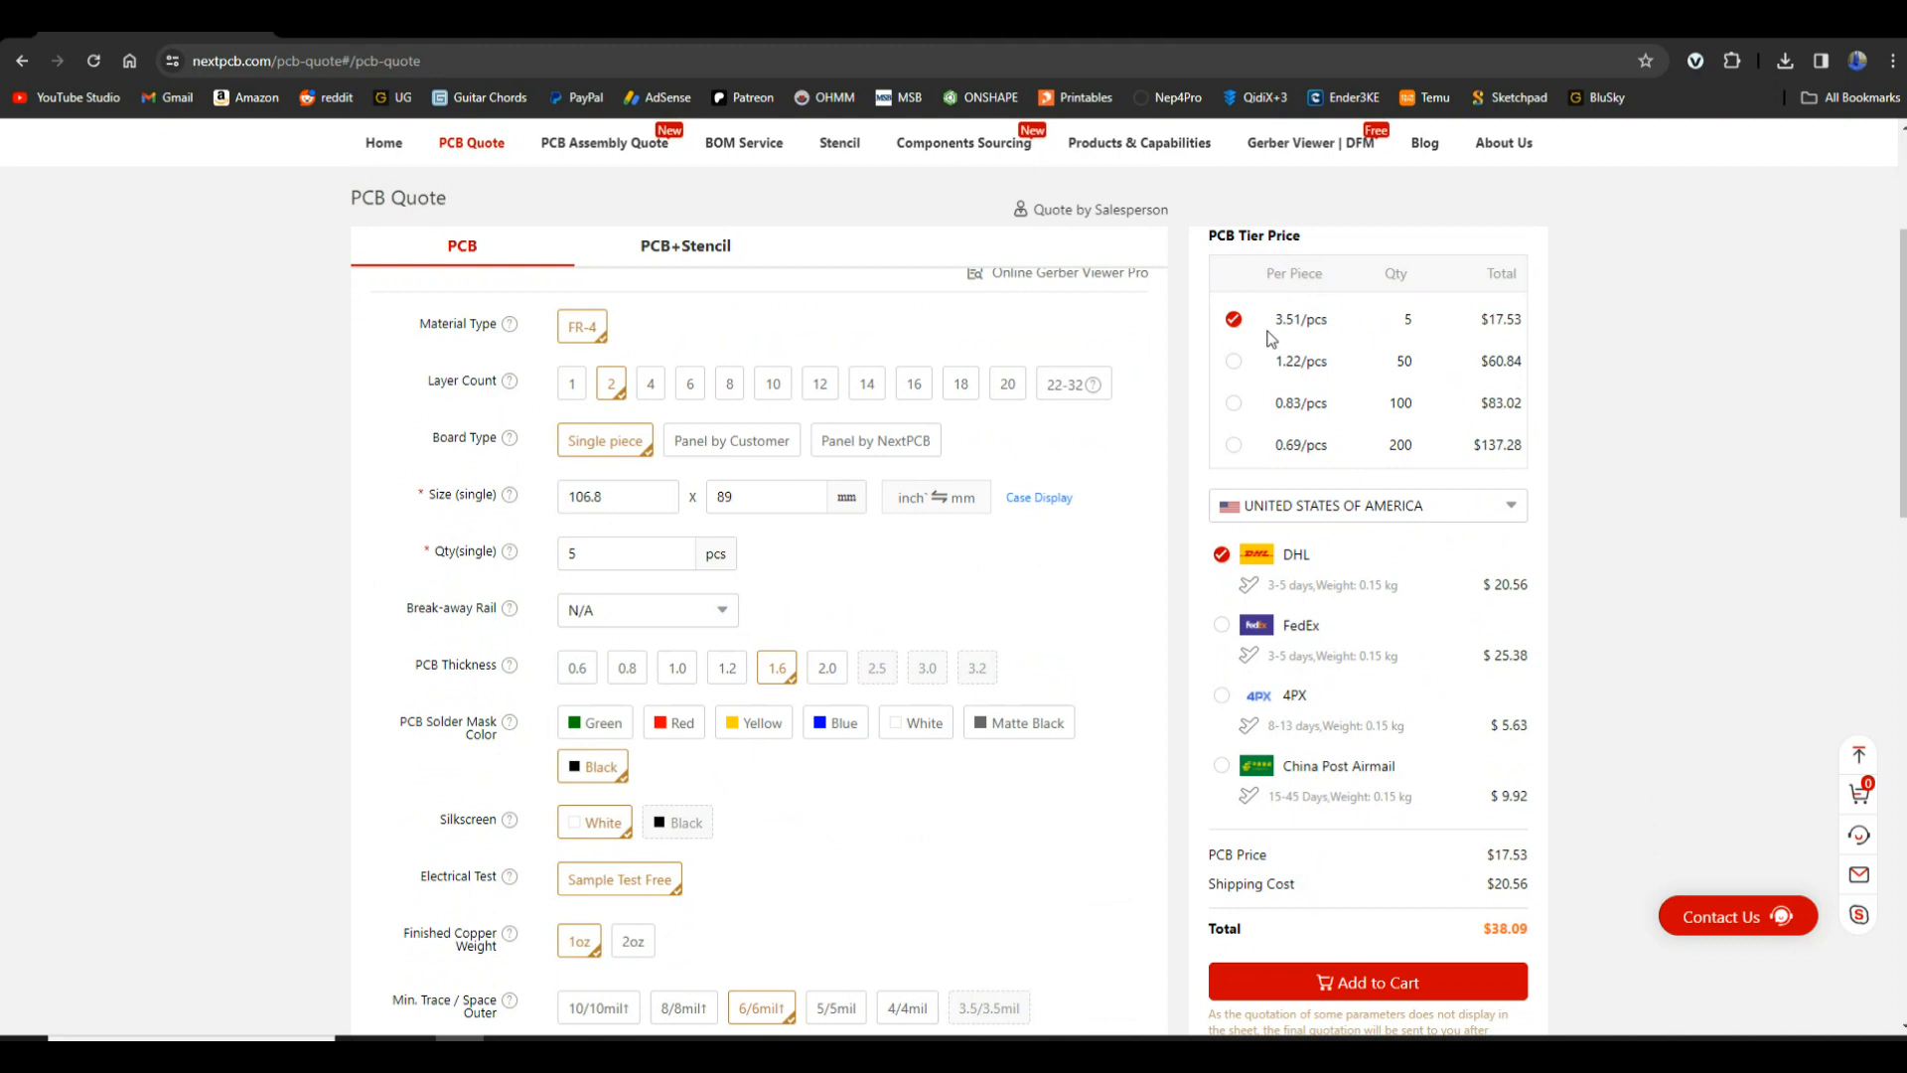
{"action": "mouse_move", "coordinate": [1467, 306]}
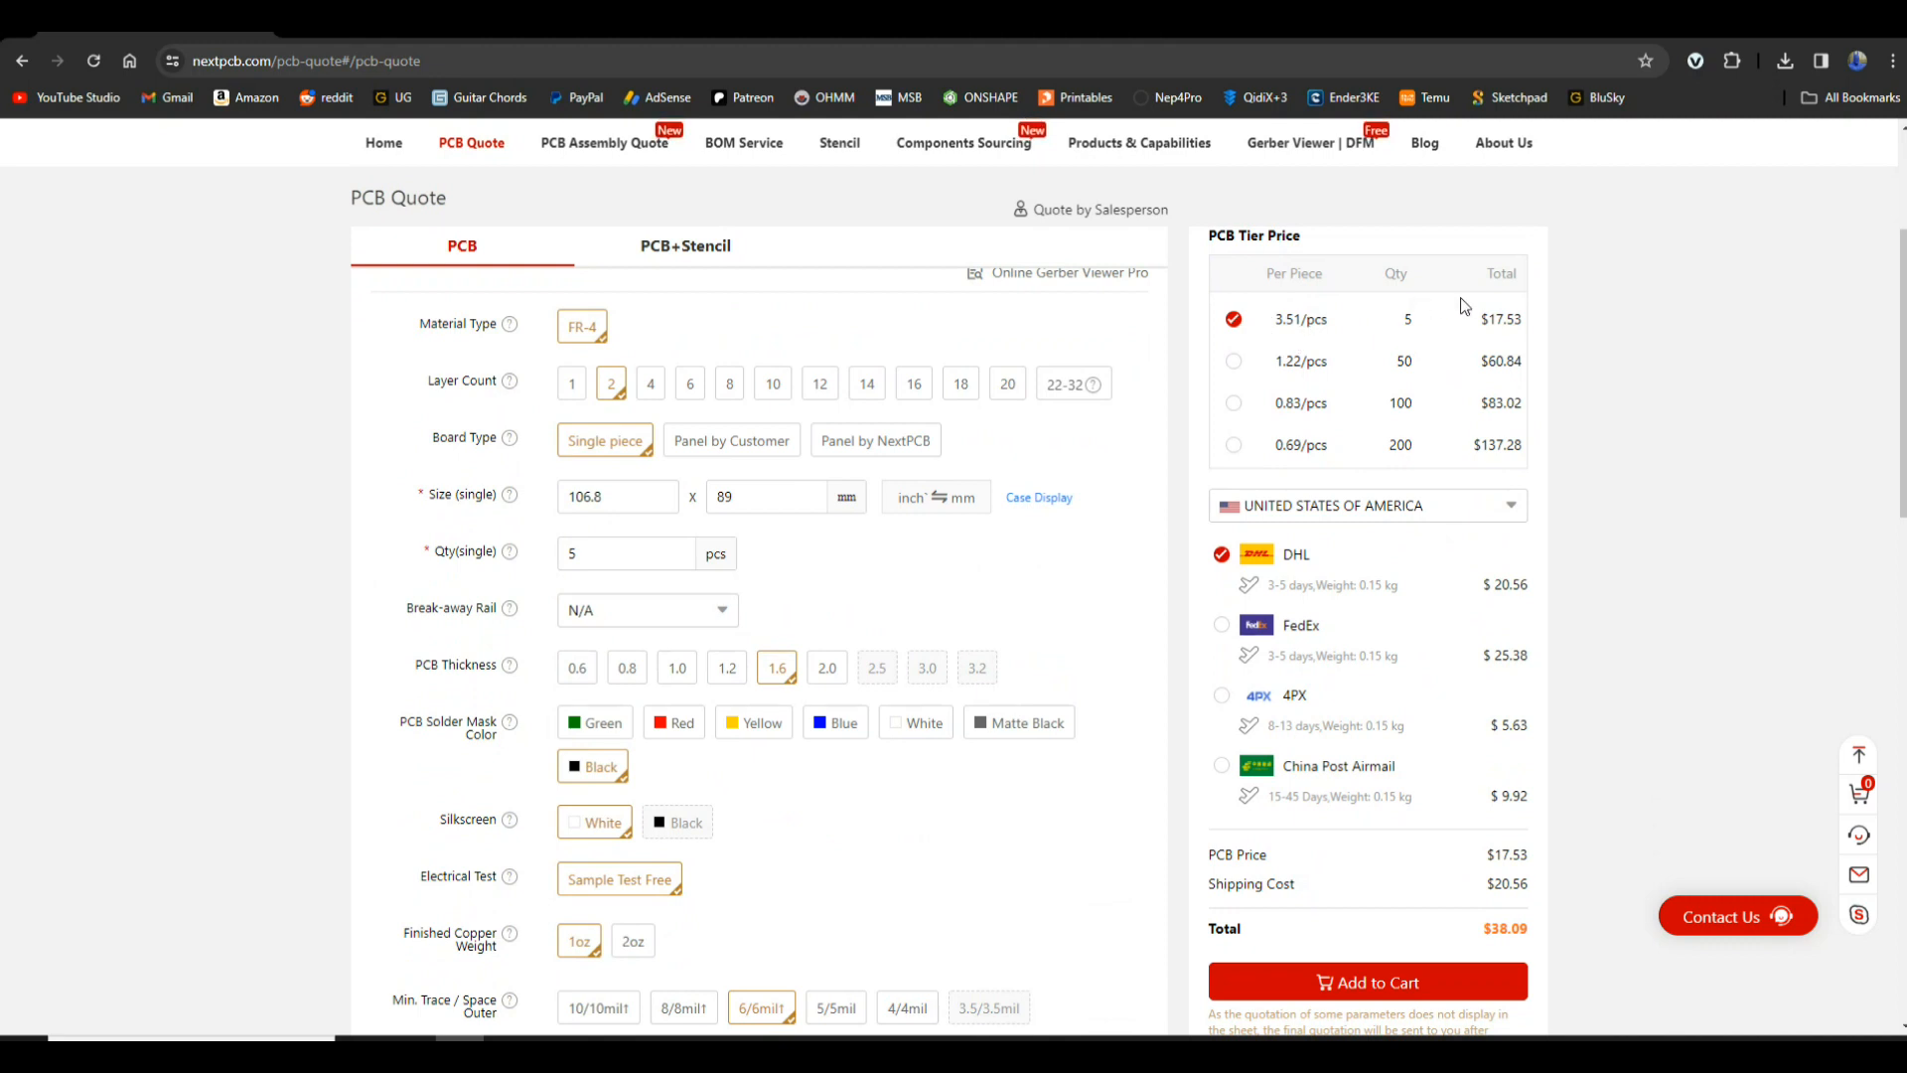
{"action": "mouse_move", "coordinate": [1330, 393]}
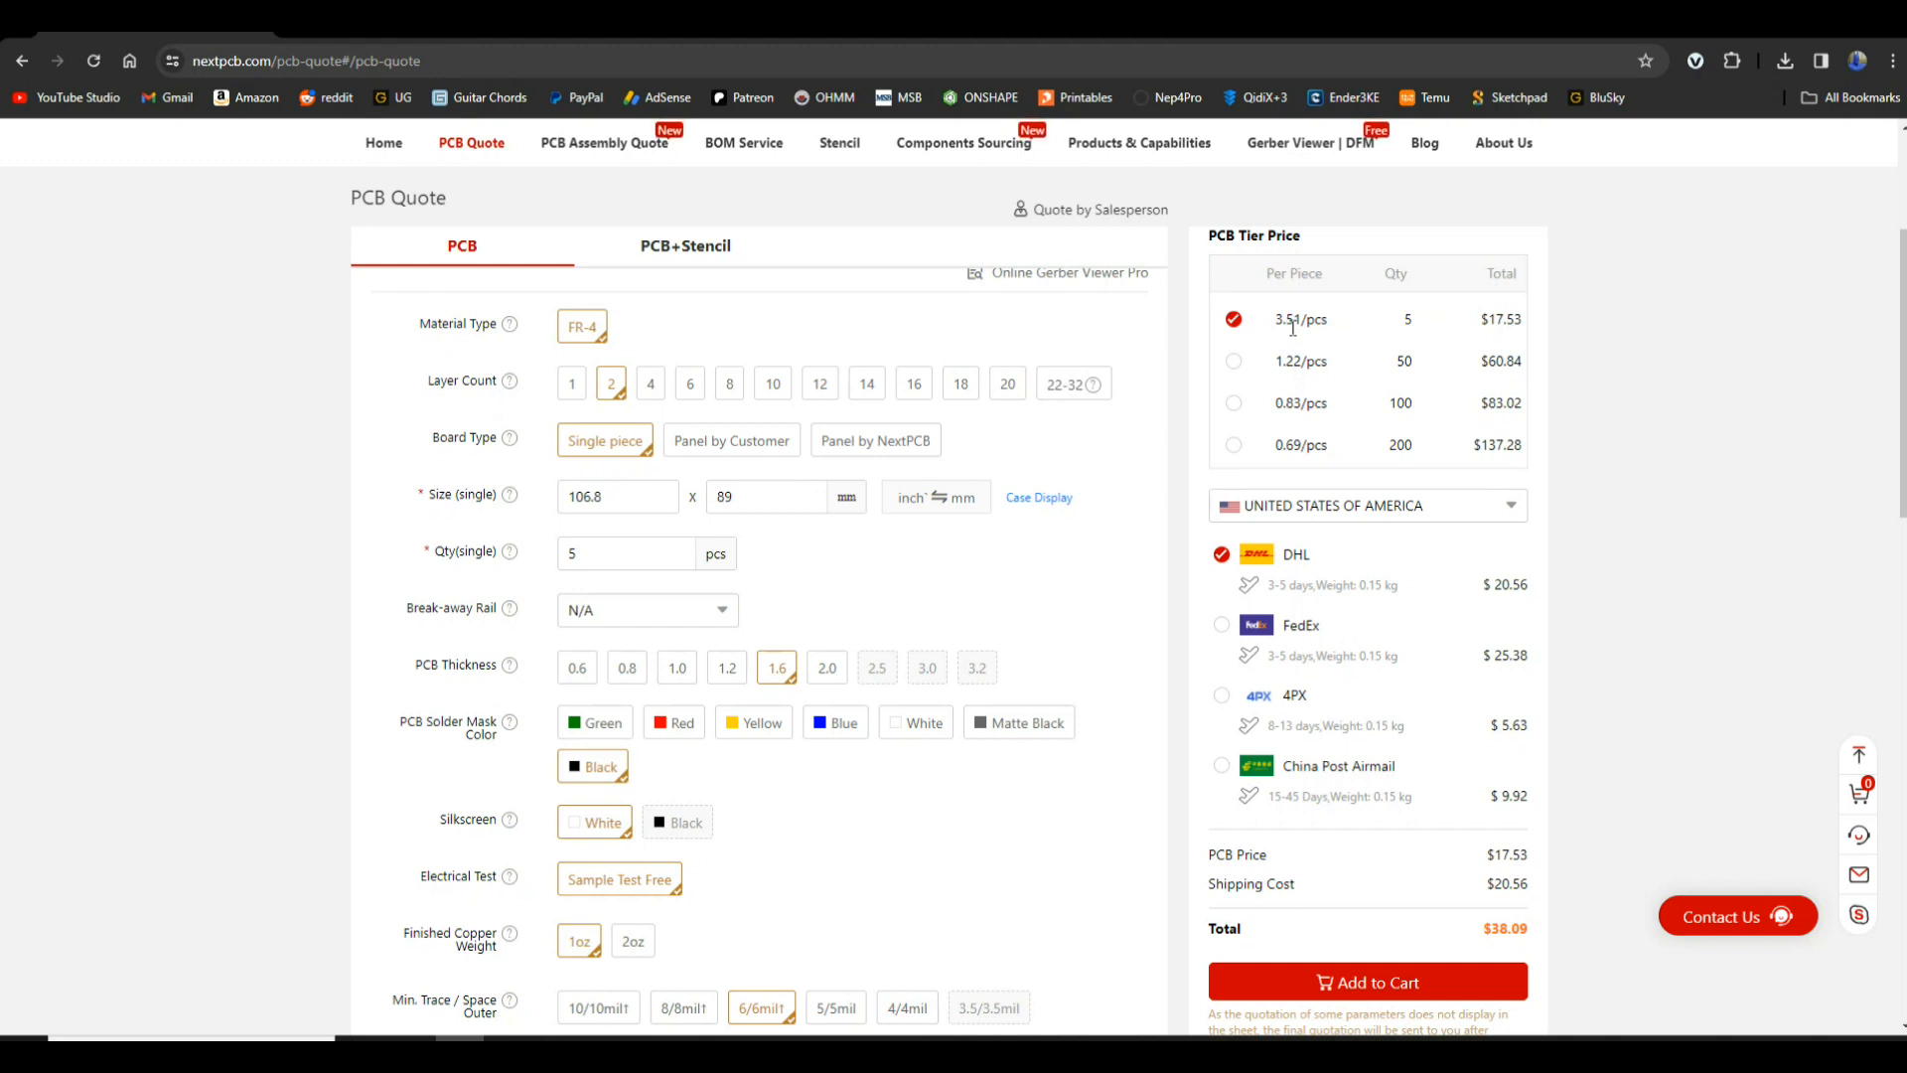
{"action": "mouse_move", "coordinate": [1389, 473]}
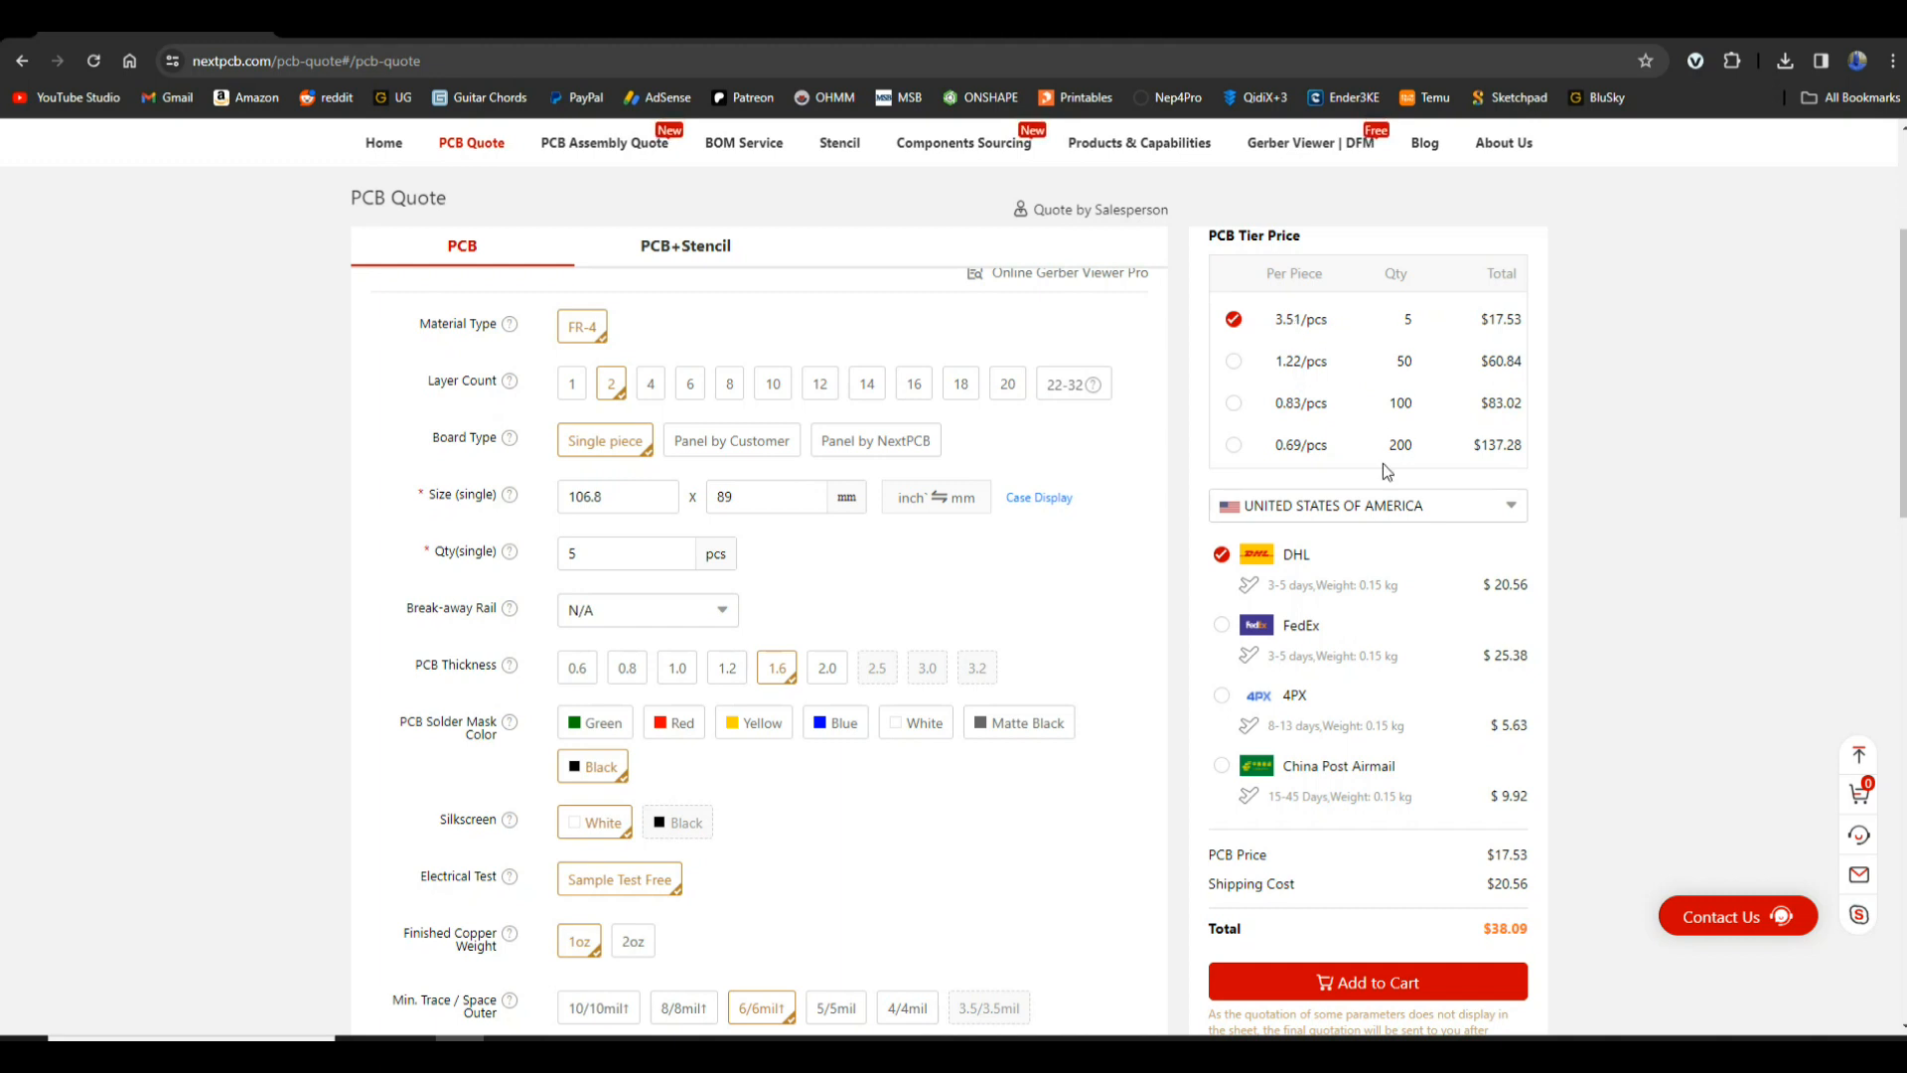
{"action": "mouse_move", "coordinate": [1232, 654]}
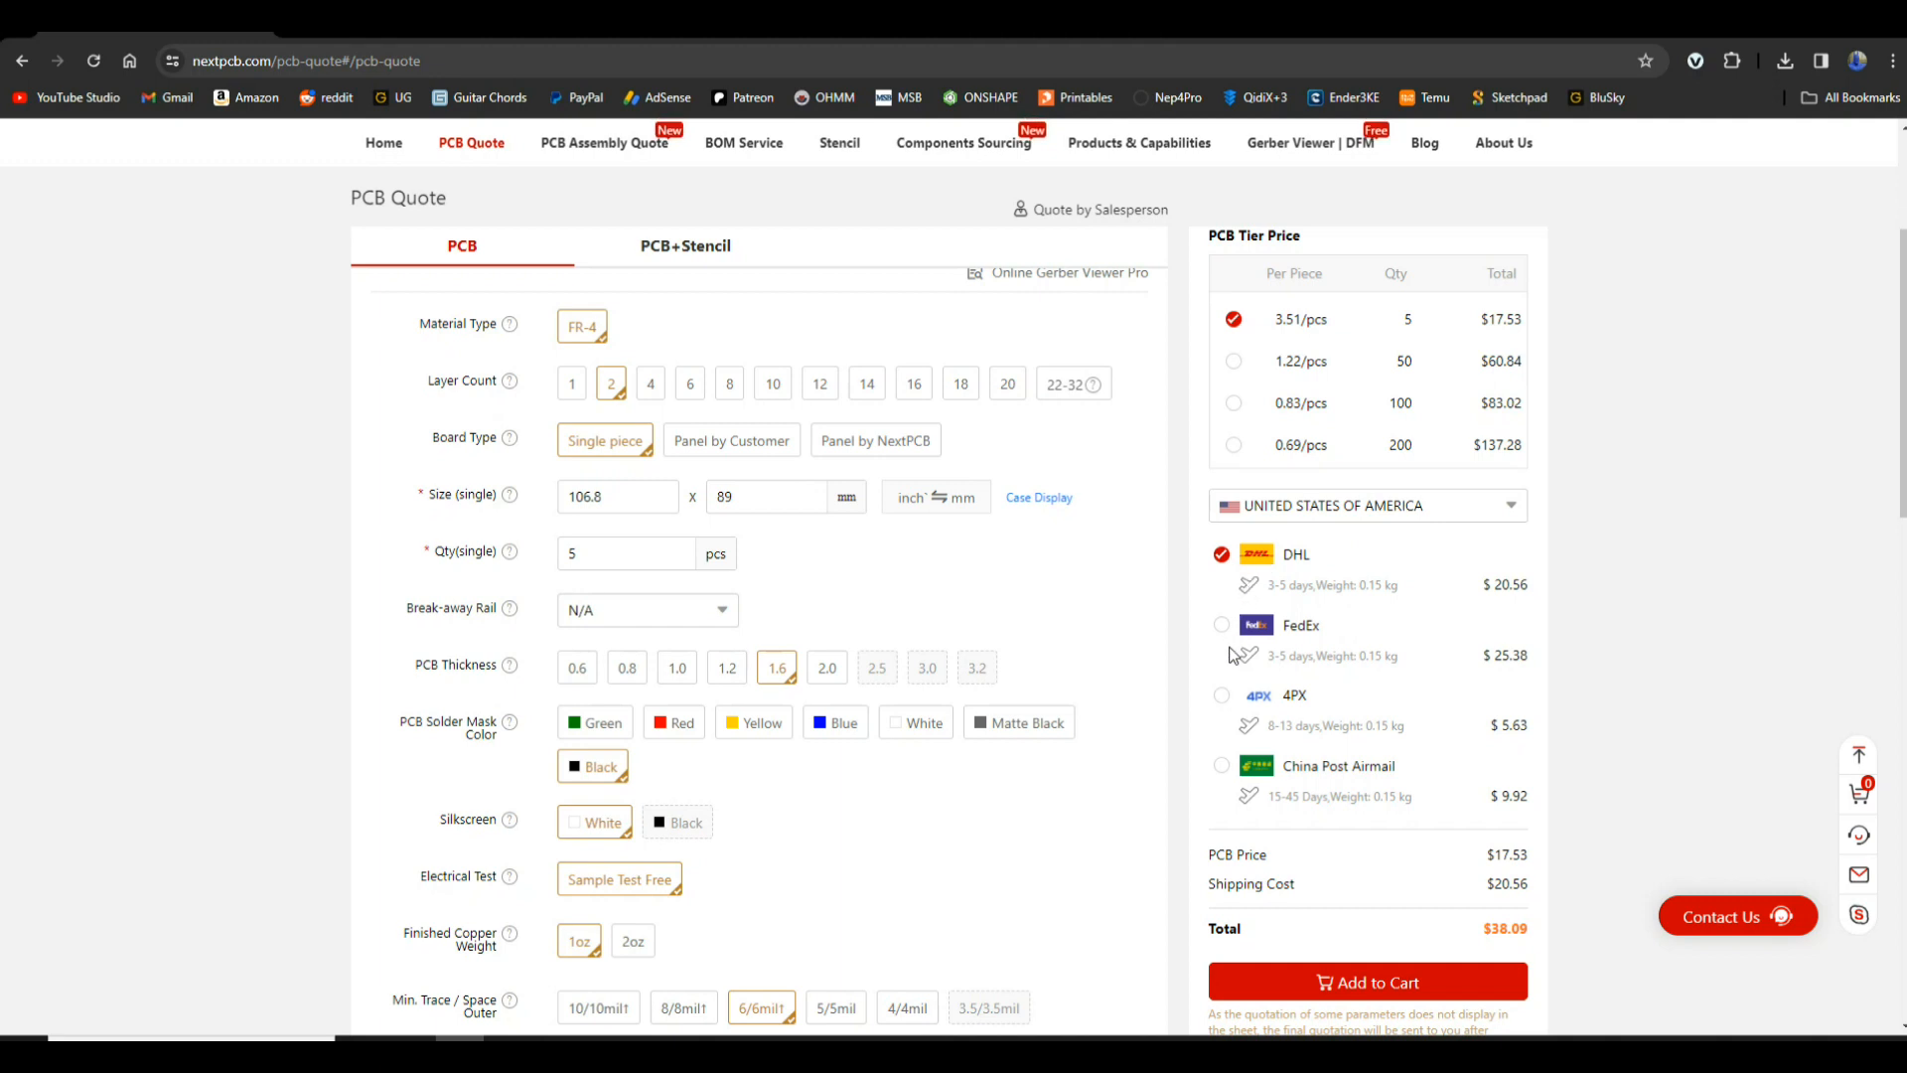
{"action": "mouse_move", "coordinate": [1228, 706]}
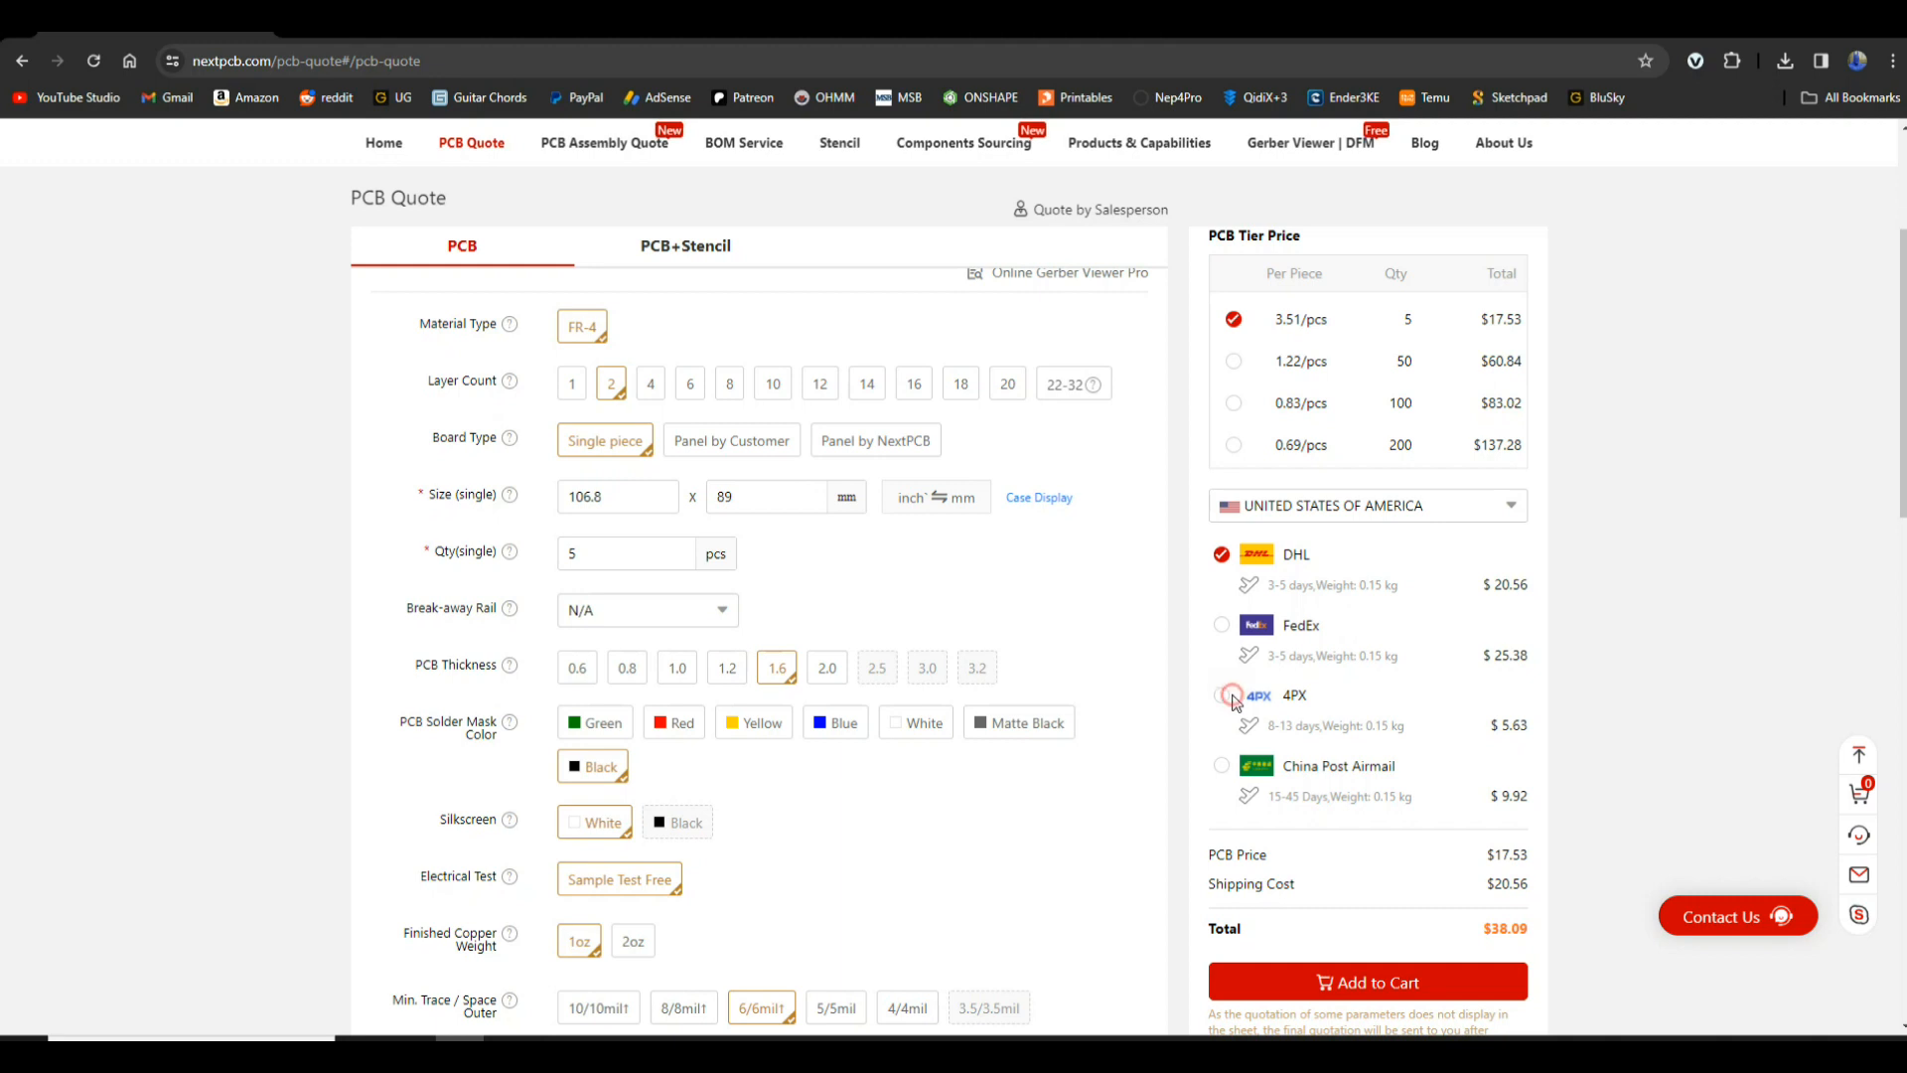
- Choose 4PX shipping ($5.63), bringing the total to $23.16, and return to the top
{"action": "left_click", "coordinate": [1222, 696]}
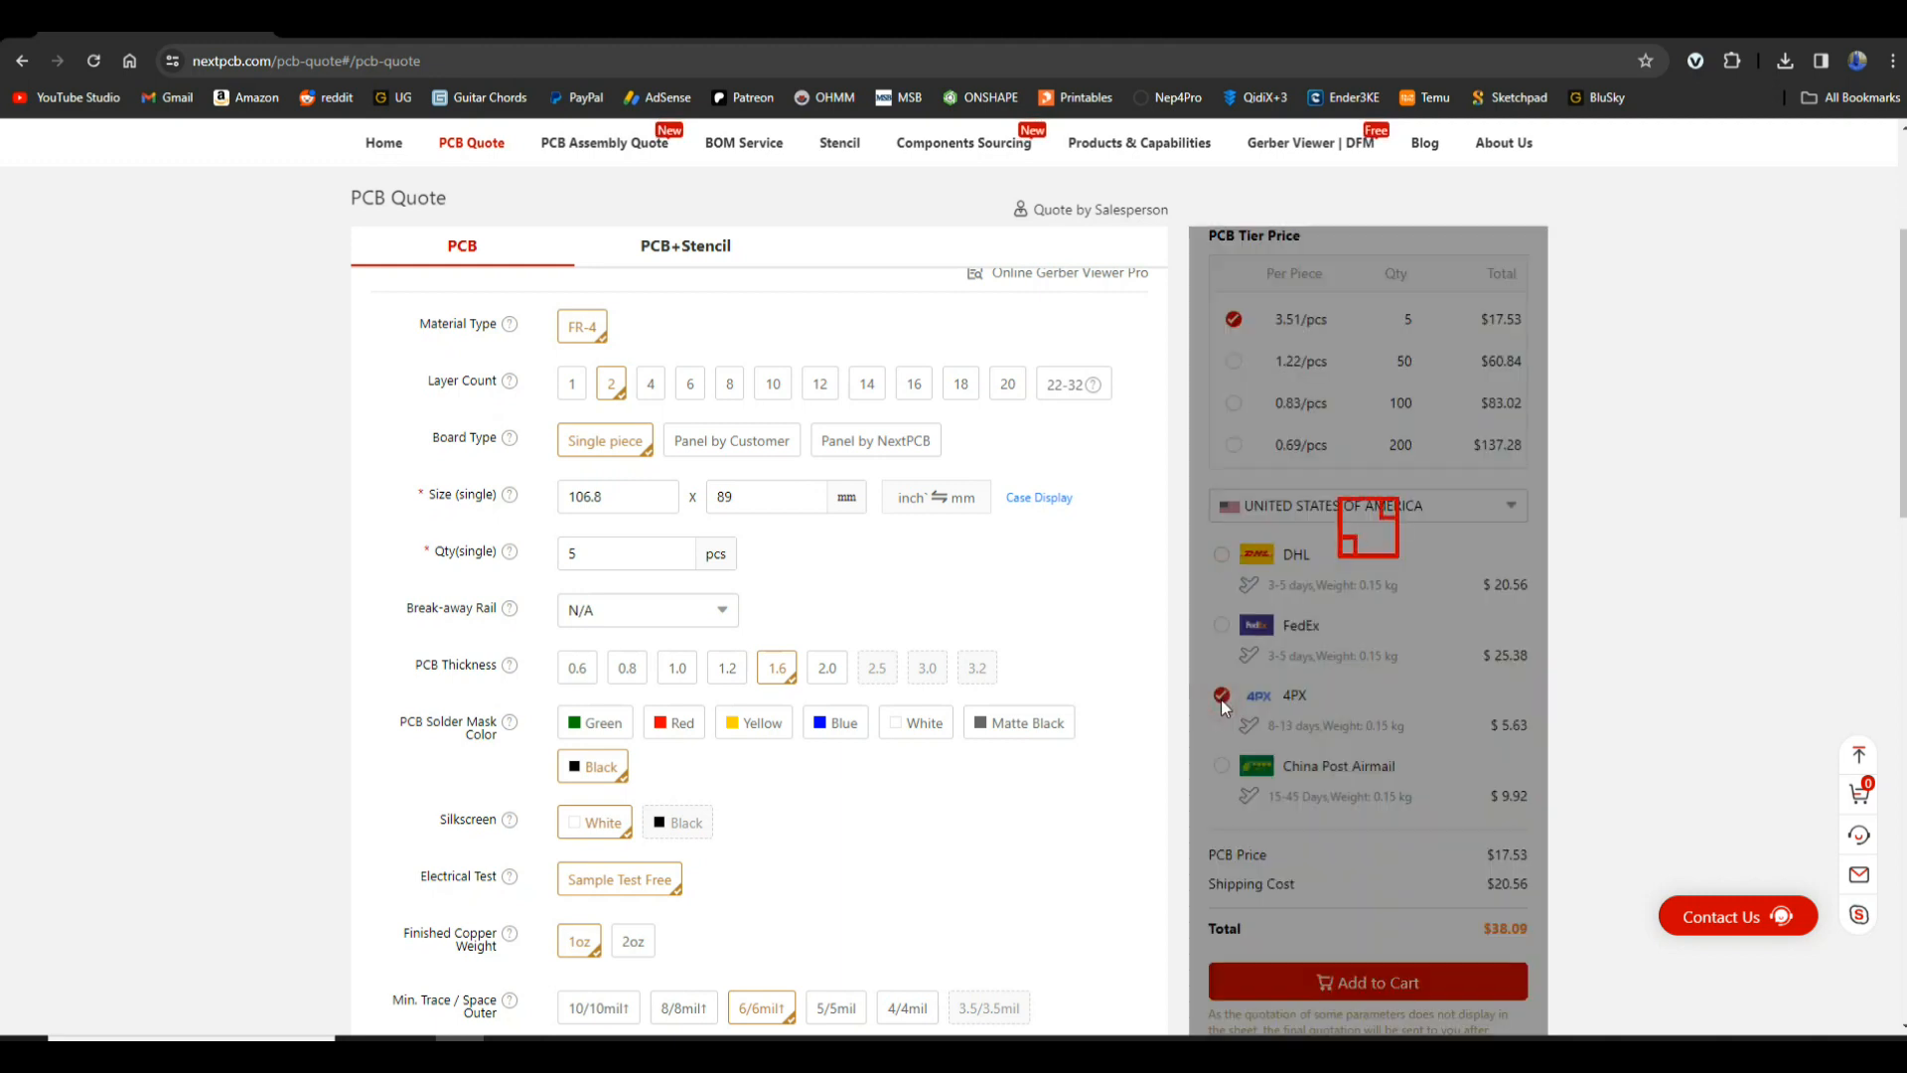
{"action": "left_click", "coordinate": [1222, 704]}
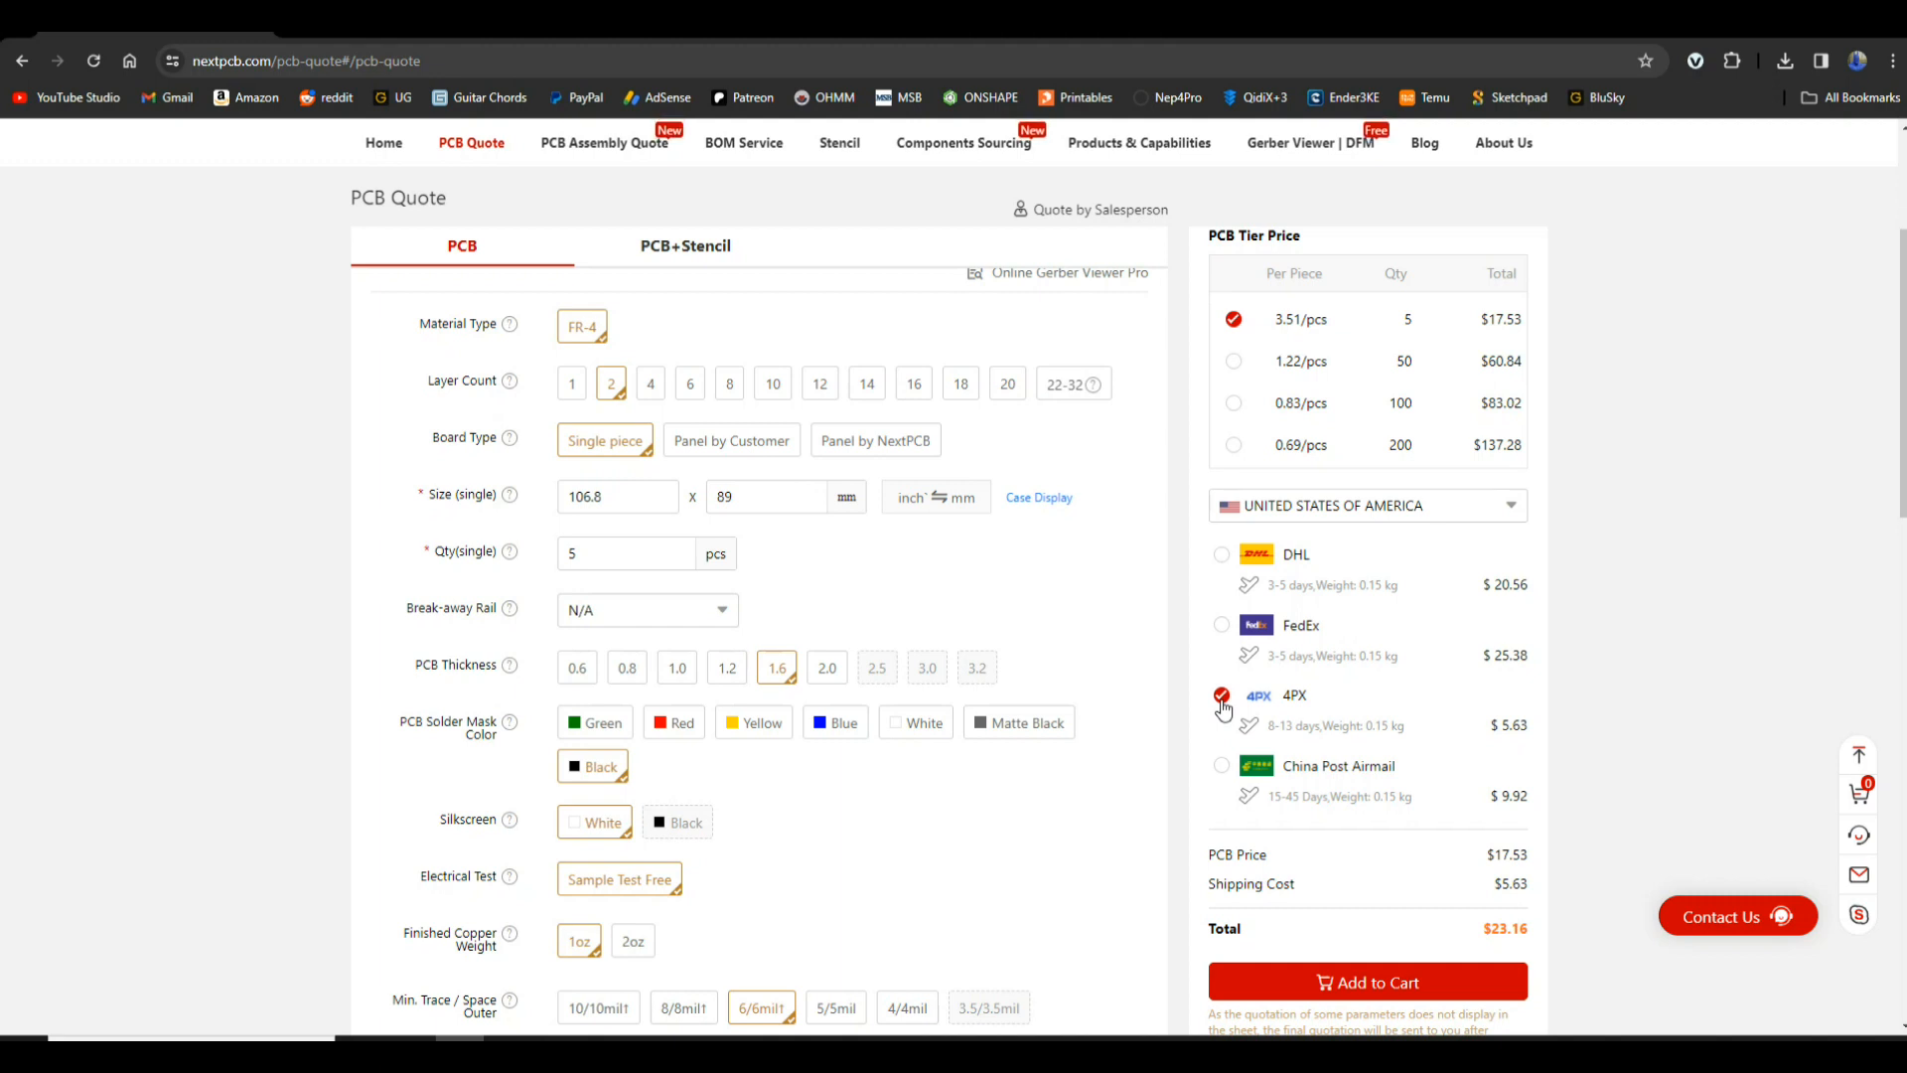
{"action": "scroll", "scroll_direction": "down", "scroll_amount": 3}
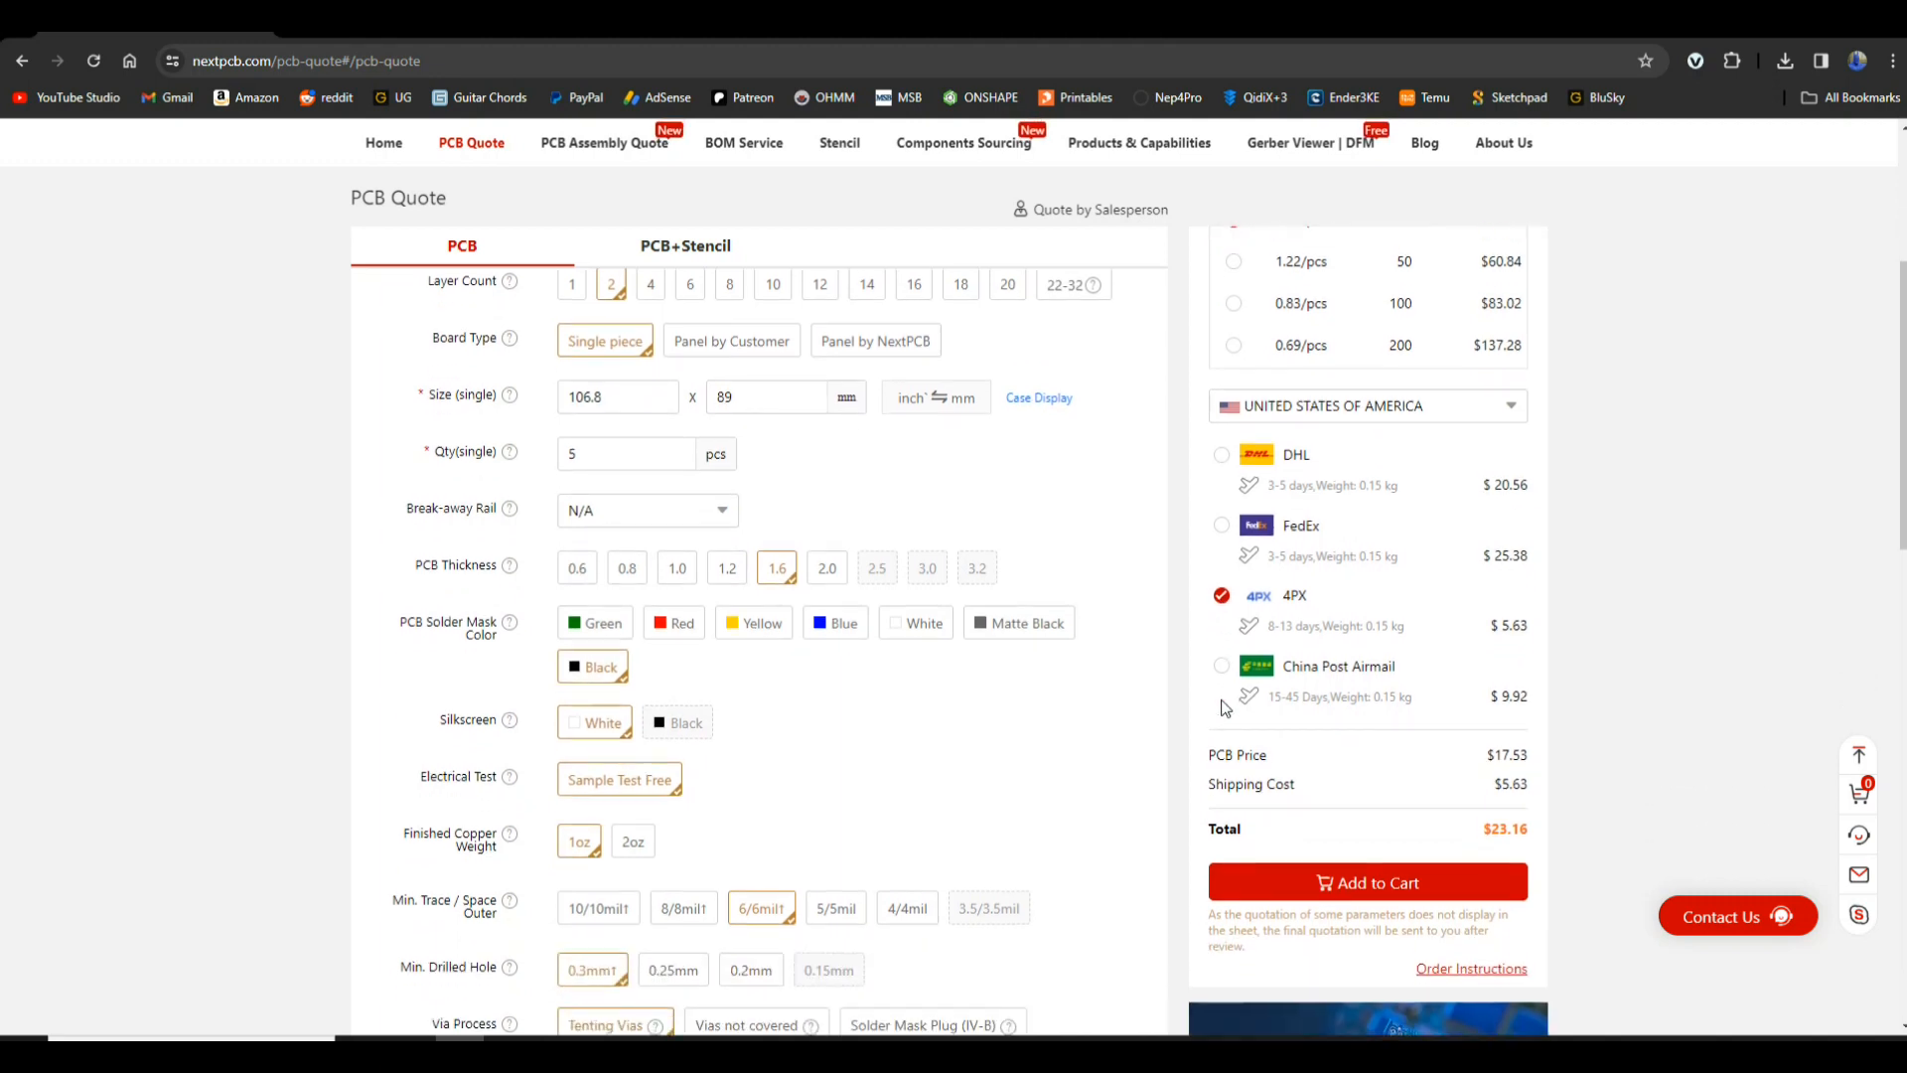
{"action": "scroll", "scroll_direction": "up", "scroll_amount": 3}
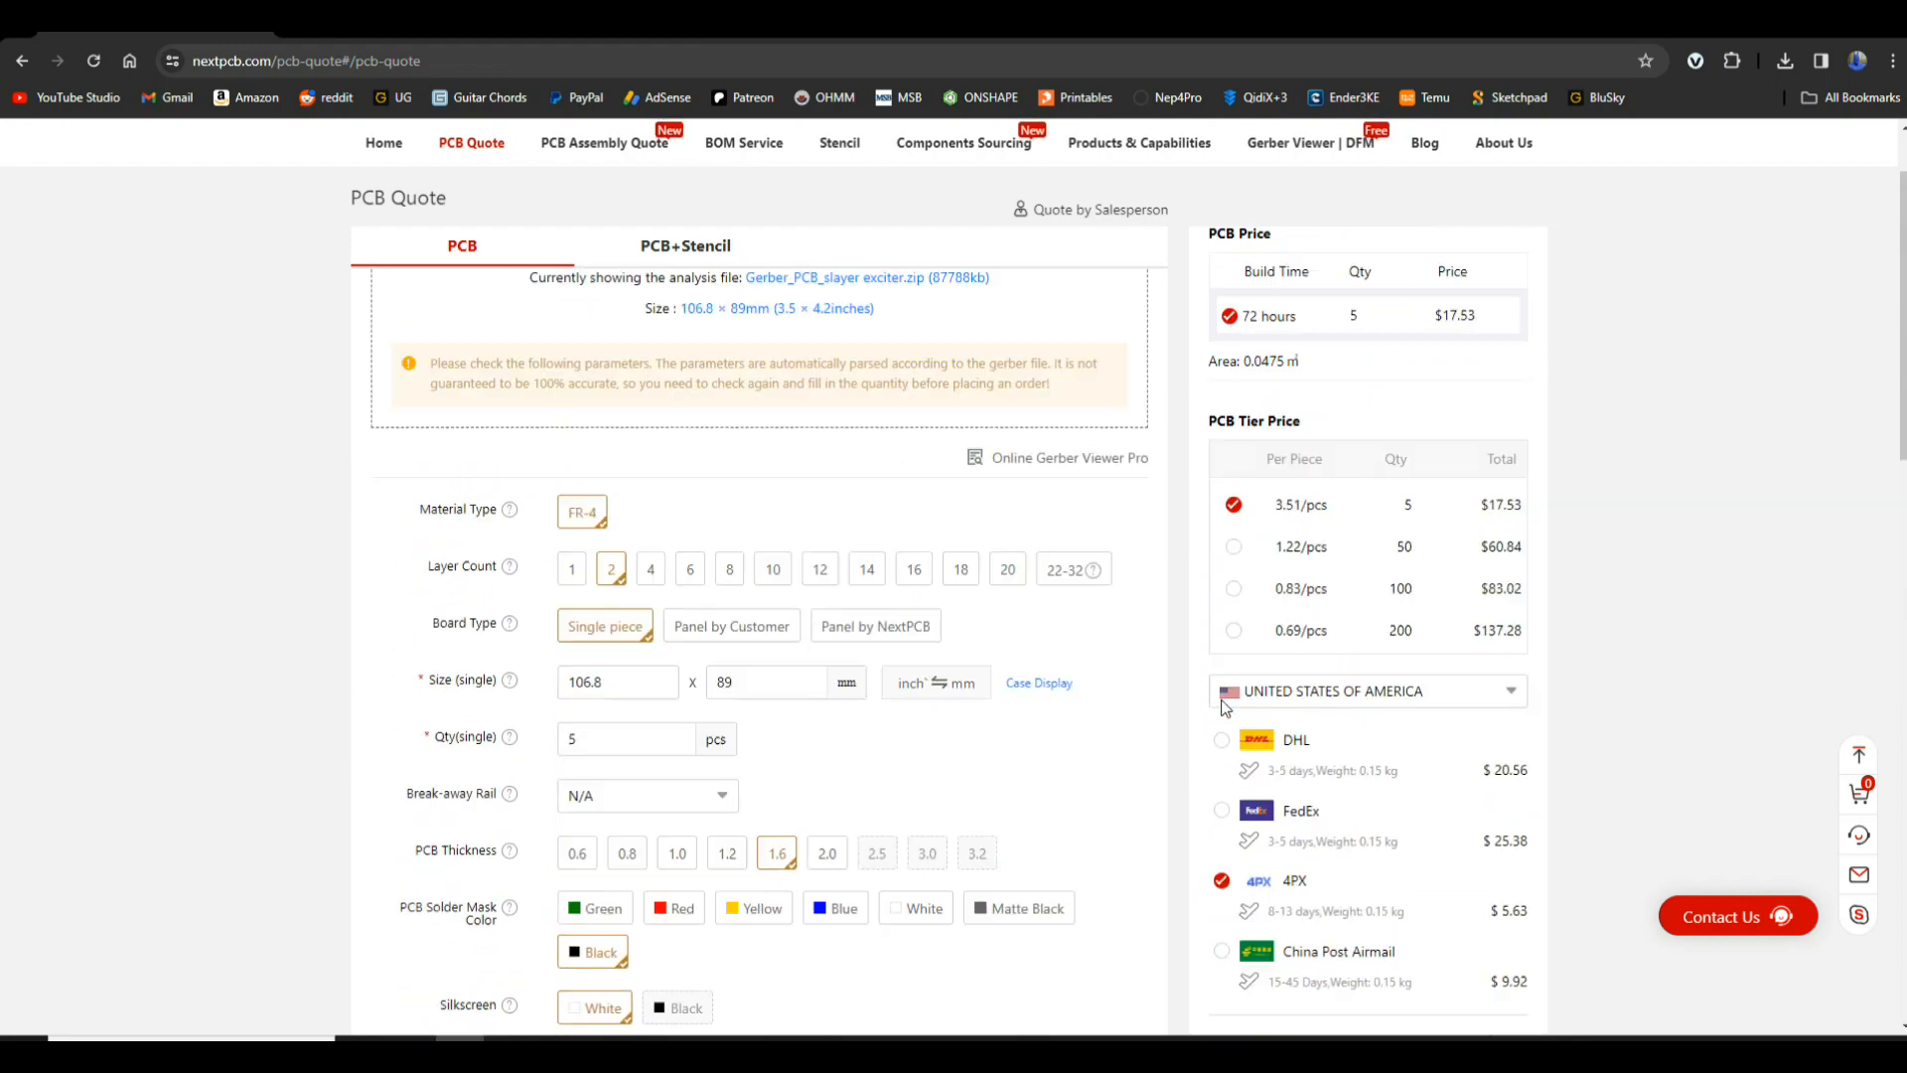
{"action": "scroll", "scroll_direction": "up", "scroll_amount": 3}
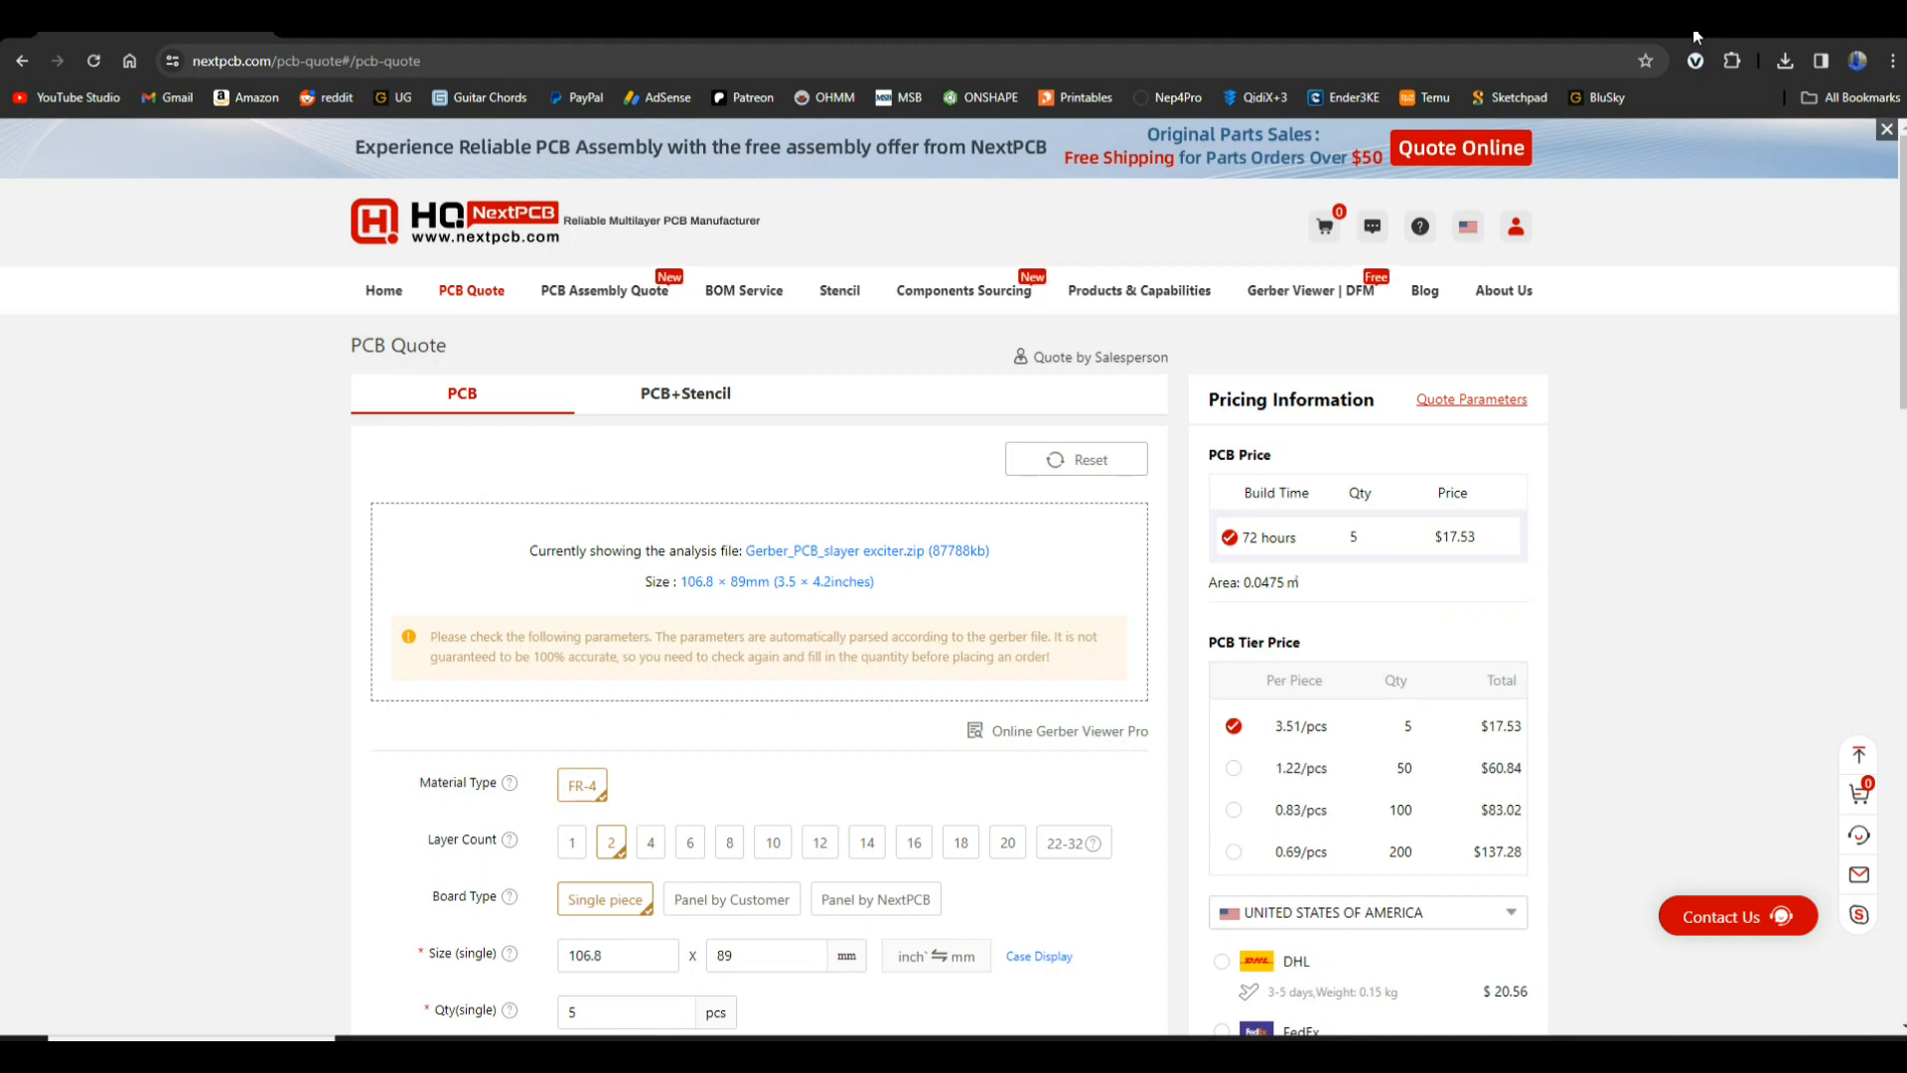
{"action": "mouse_move", "coordinate": [598, 332]}
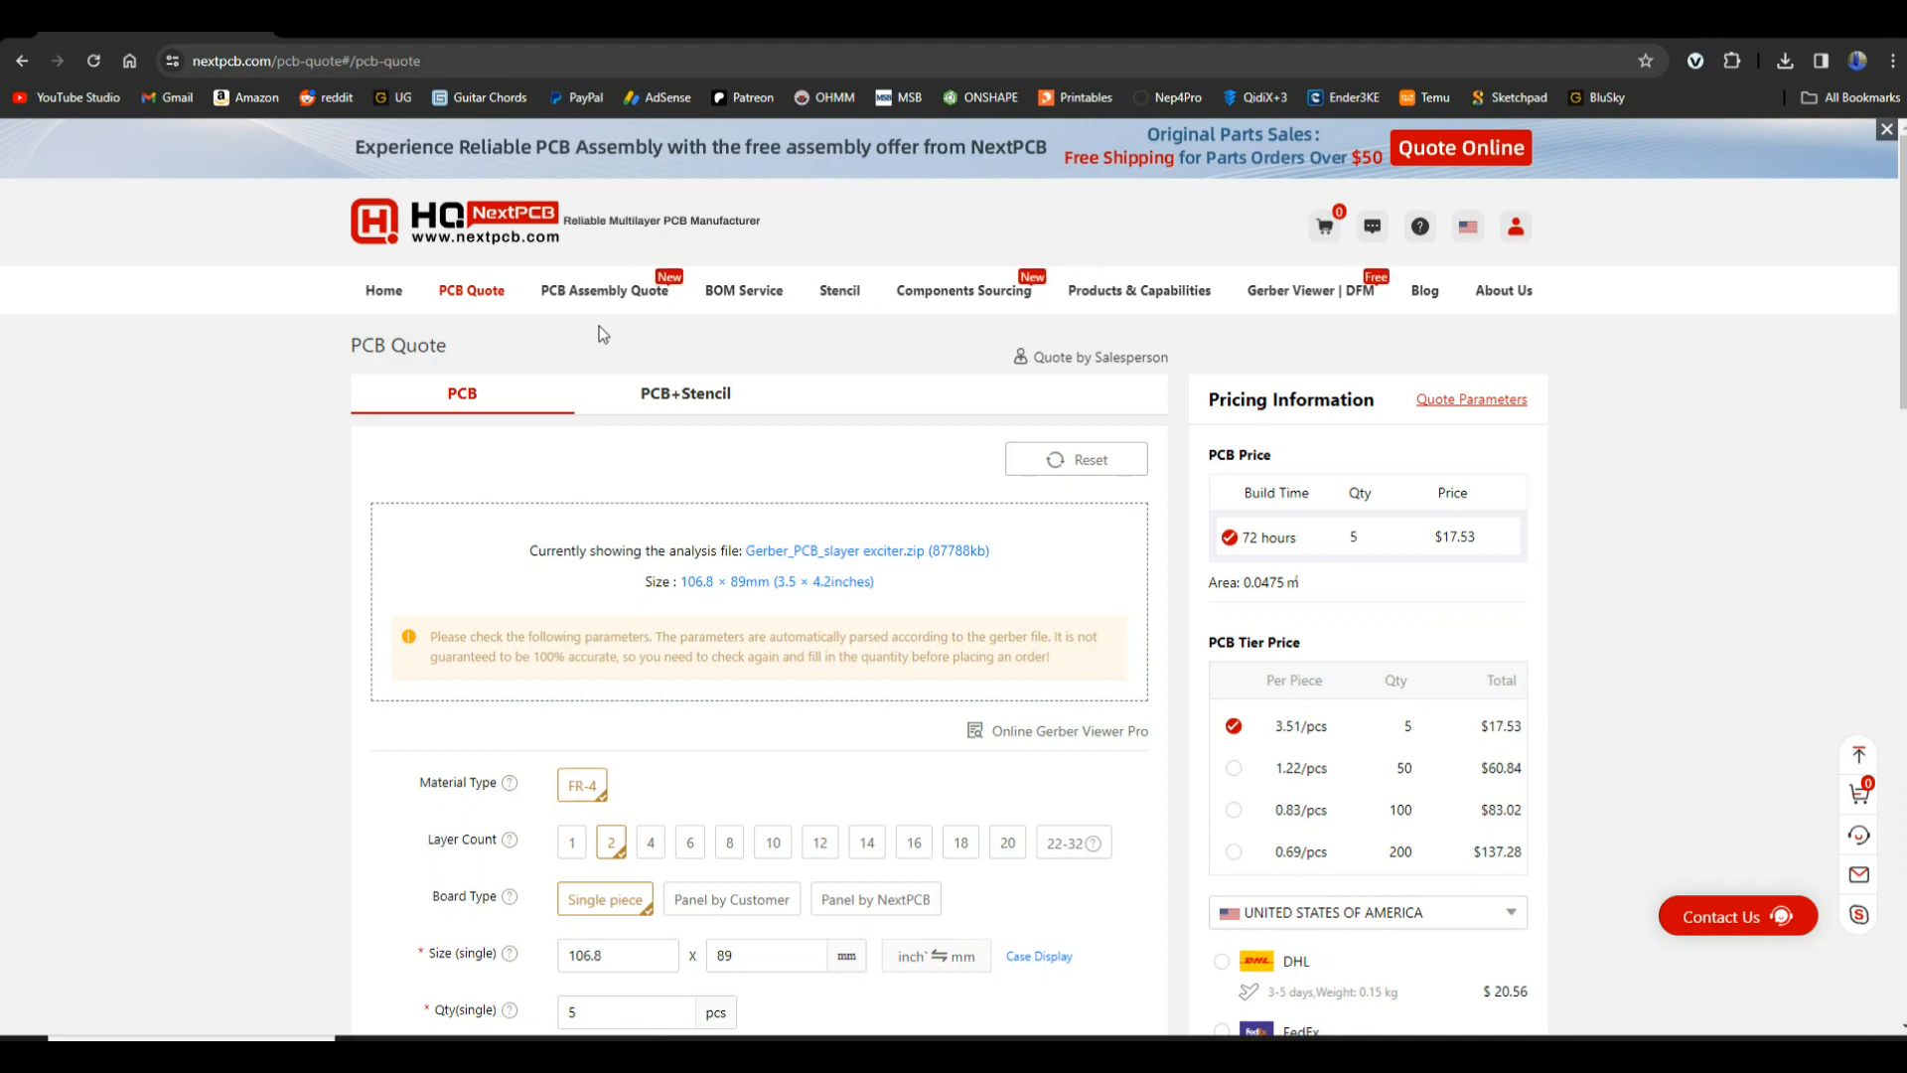
- Reach the Online Gerber Viewer from the Gerber Viewer | DFM menu
{"action": "left_click", "coordinate": [604, 290]}
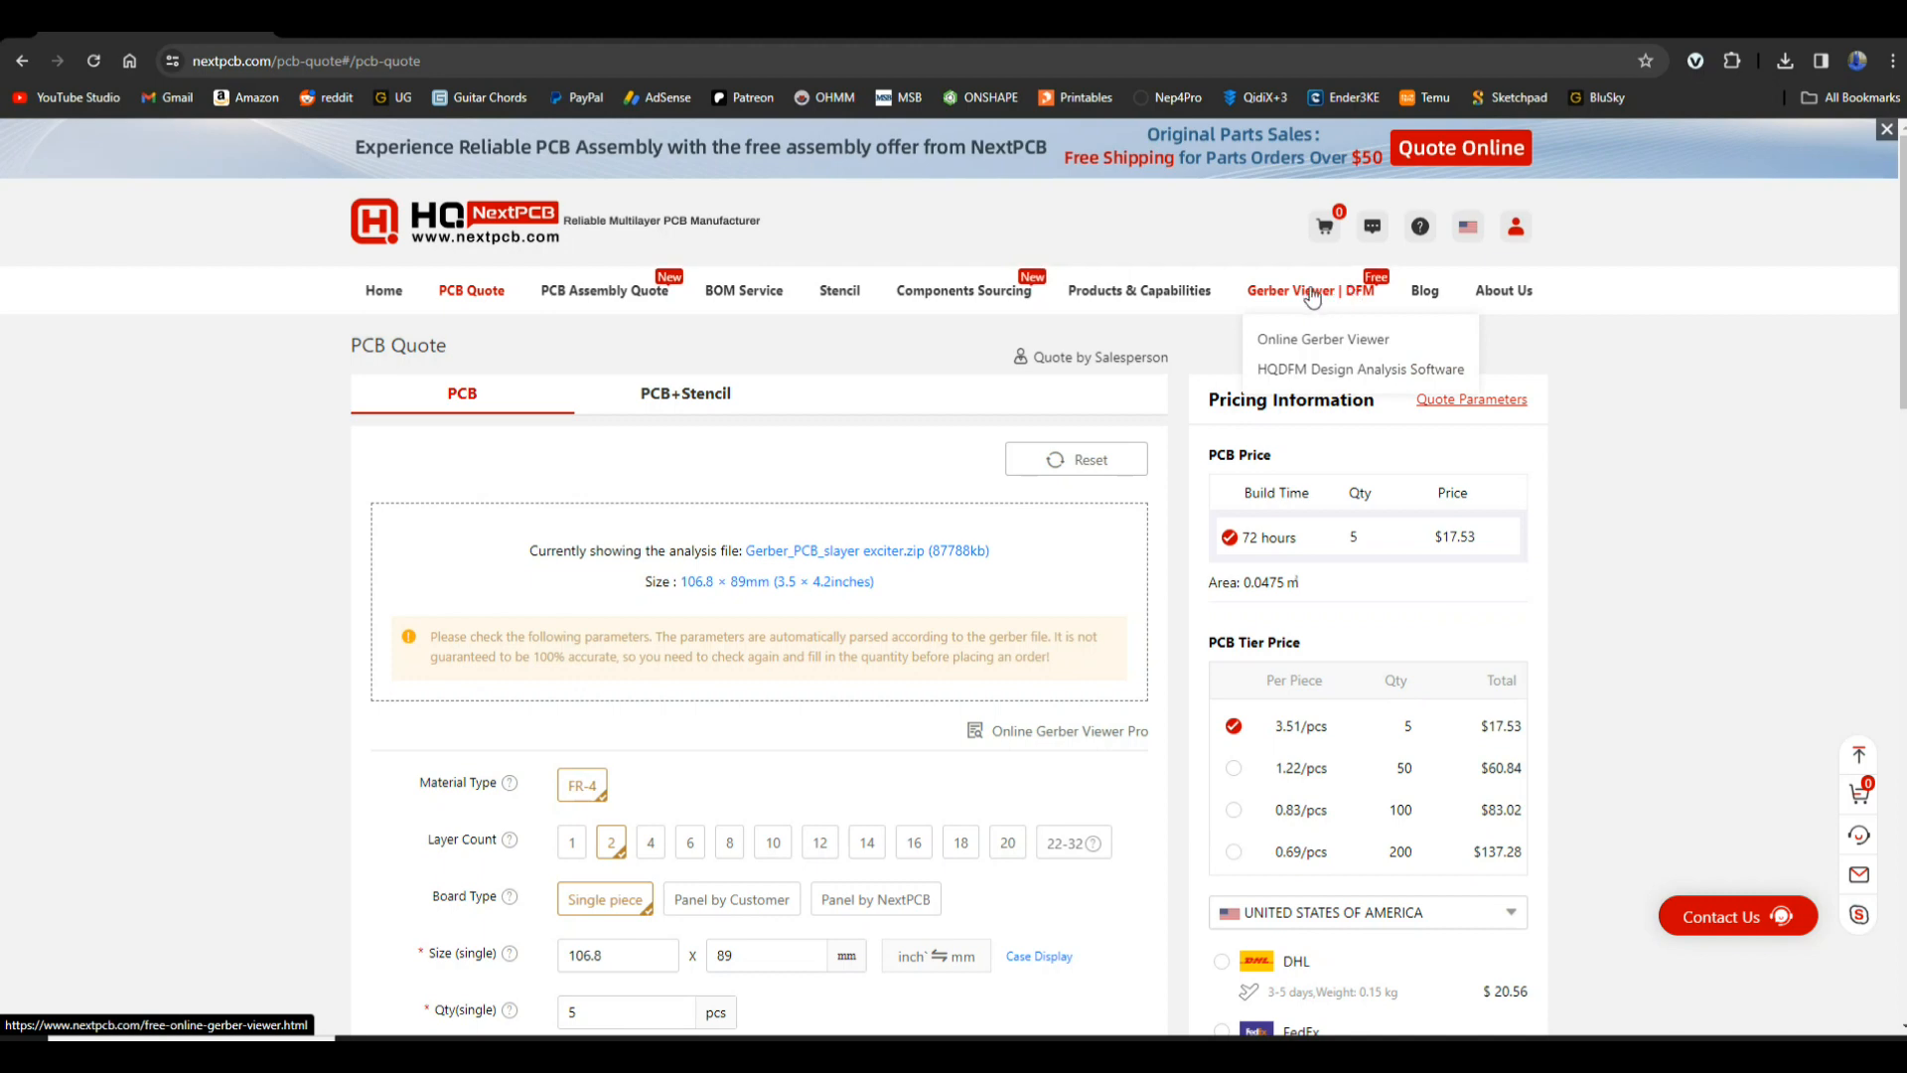
{"action": "left_click", "coordinate": [1323, 337]}
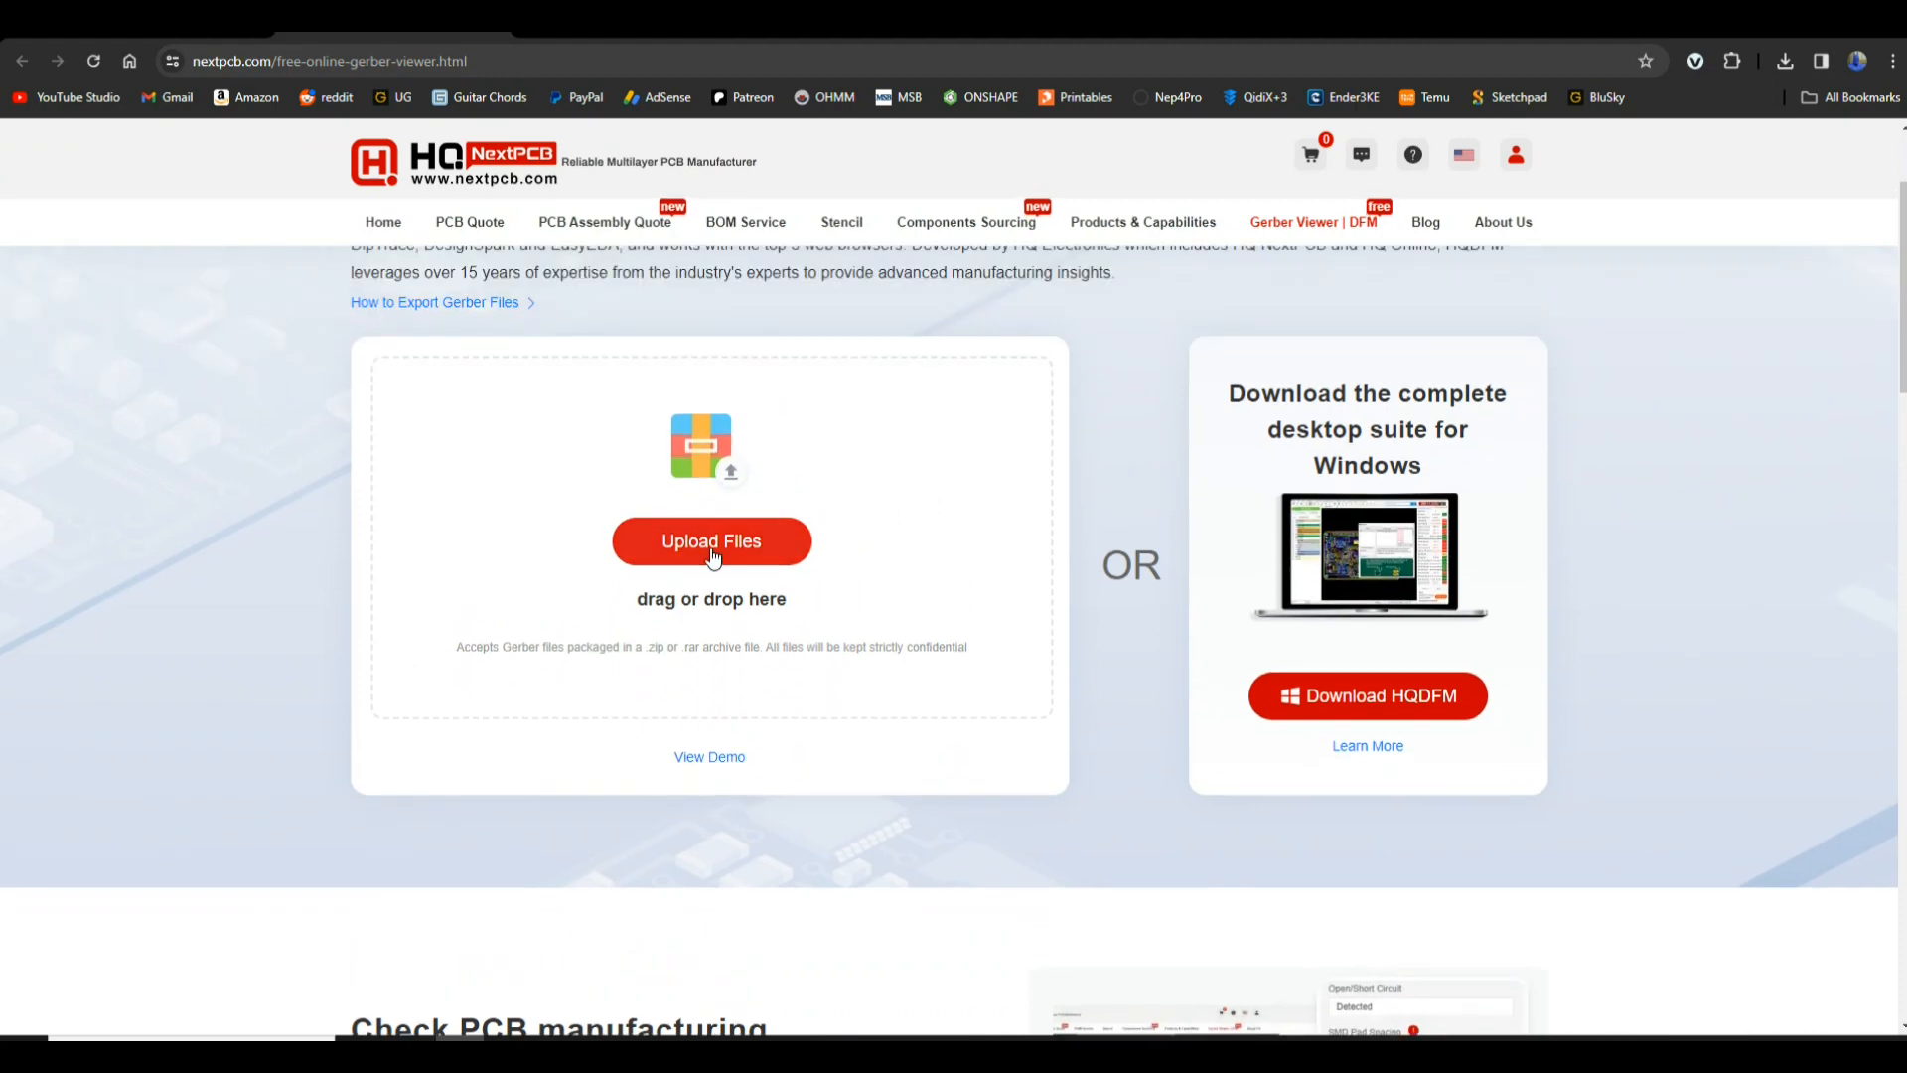
- Upload Gerber_PCB_slayer exciter.zip into the viewer to show its layers and DFM checklist
{"action": "left_click", "coordinate": [711, 540]}
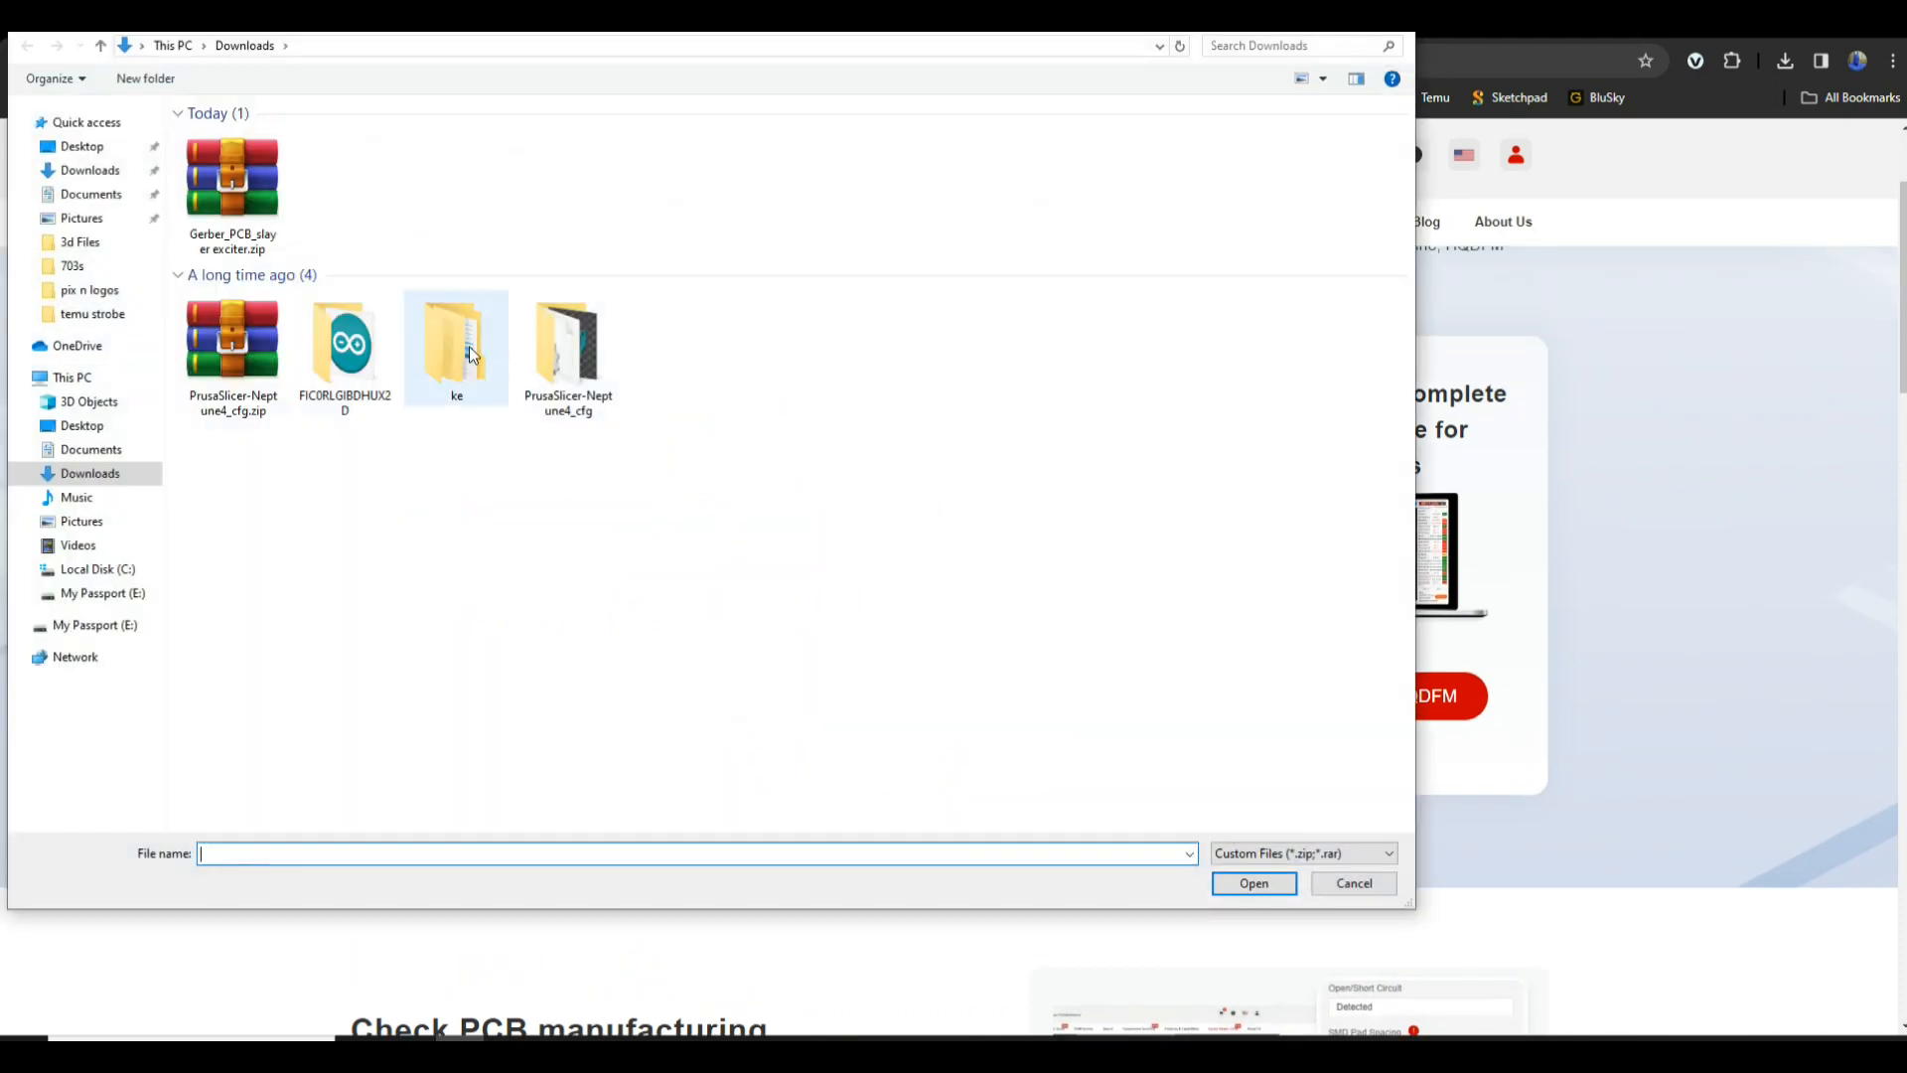
{"action": "left_click", "coordinate": [1254, 882]}
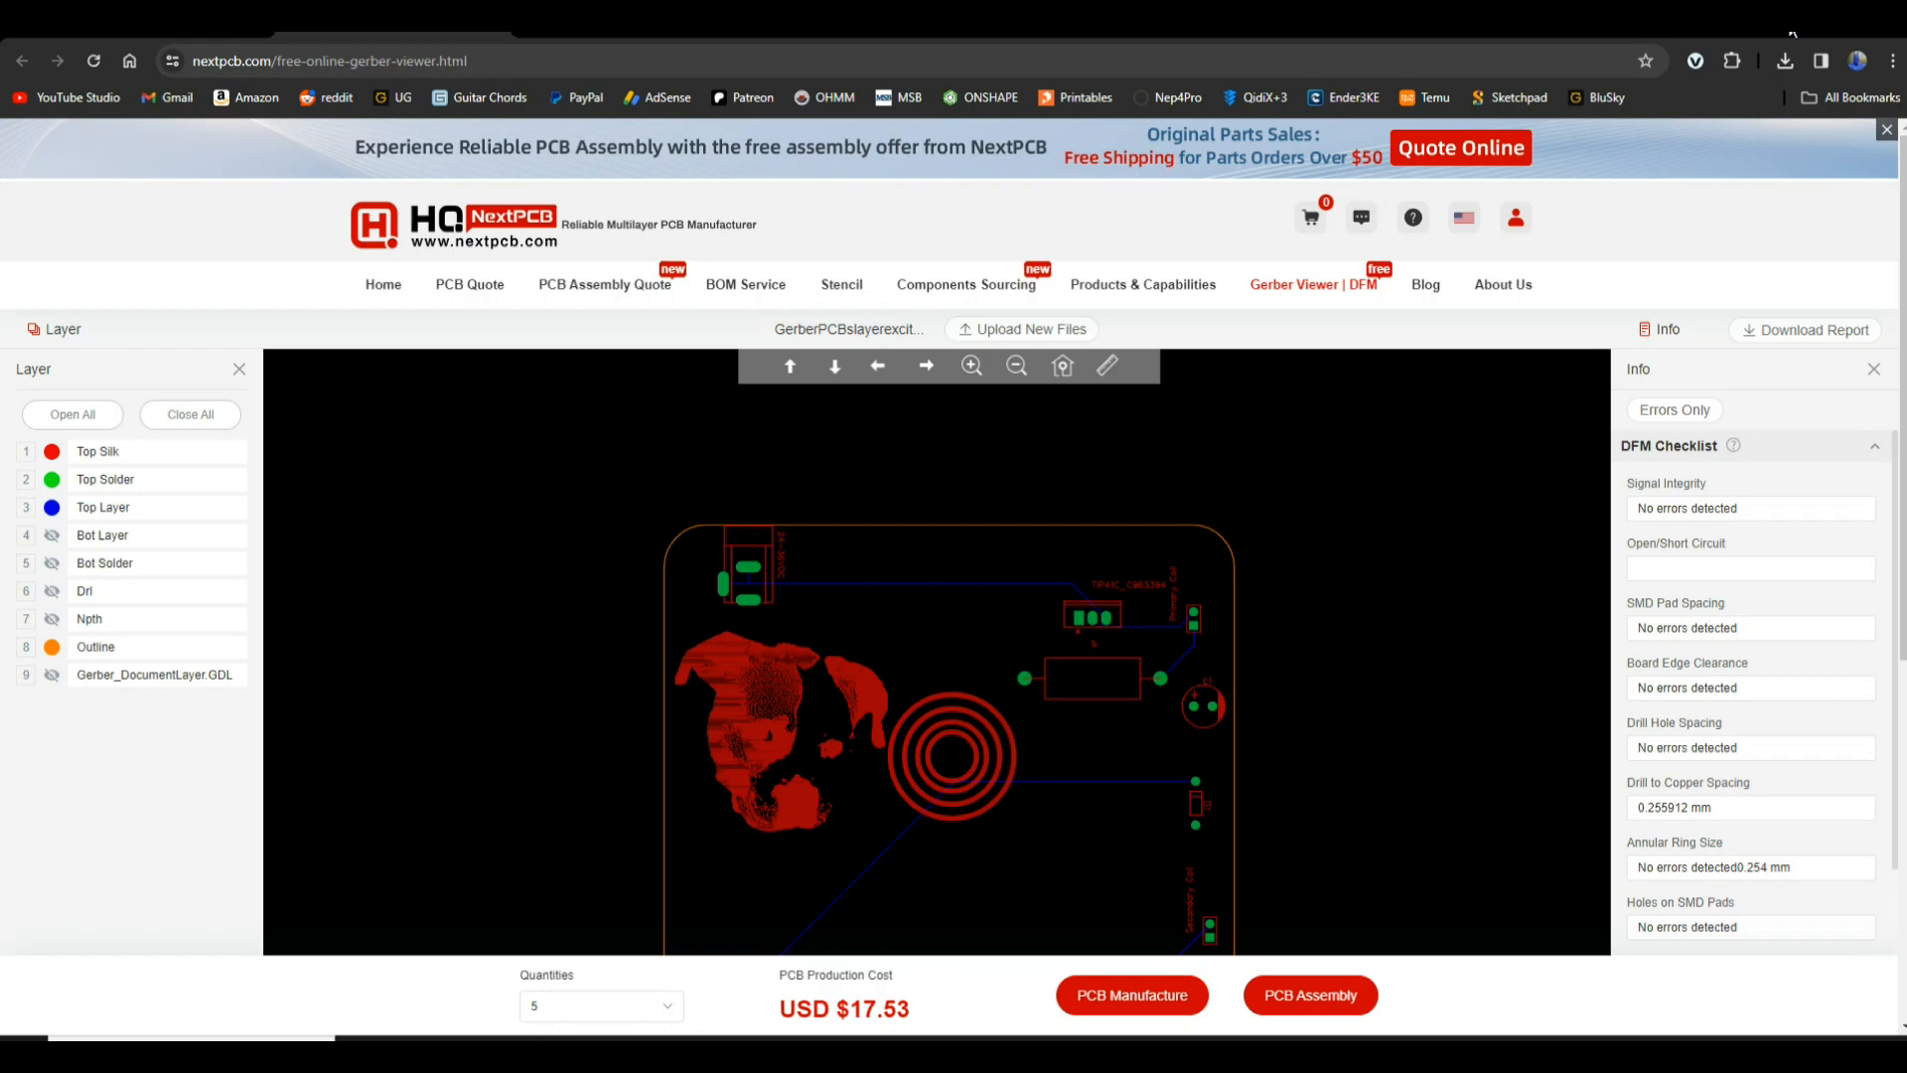
- Review the DFM checklist with its fiducials error and download the report PDF
{"action": "left_click", "coordinate": [1464, 216]}
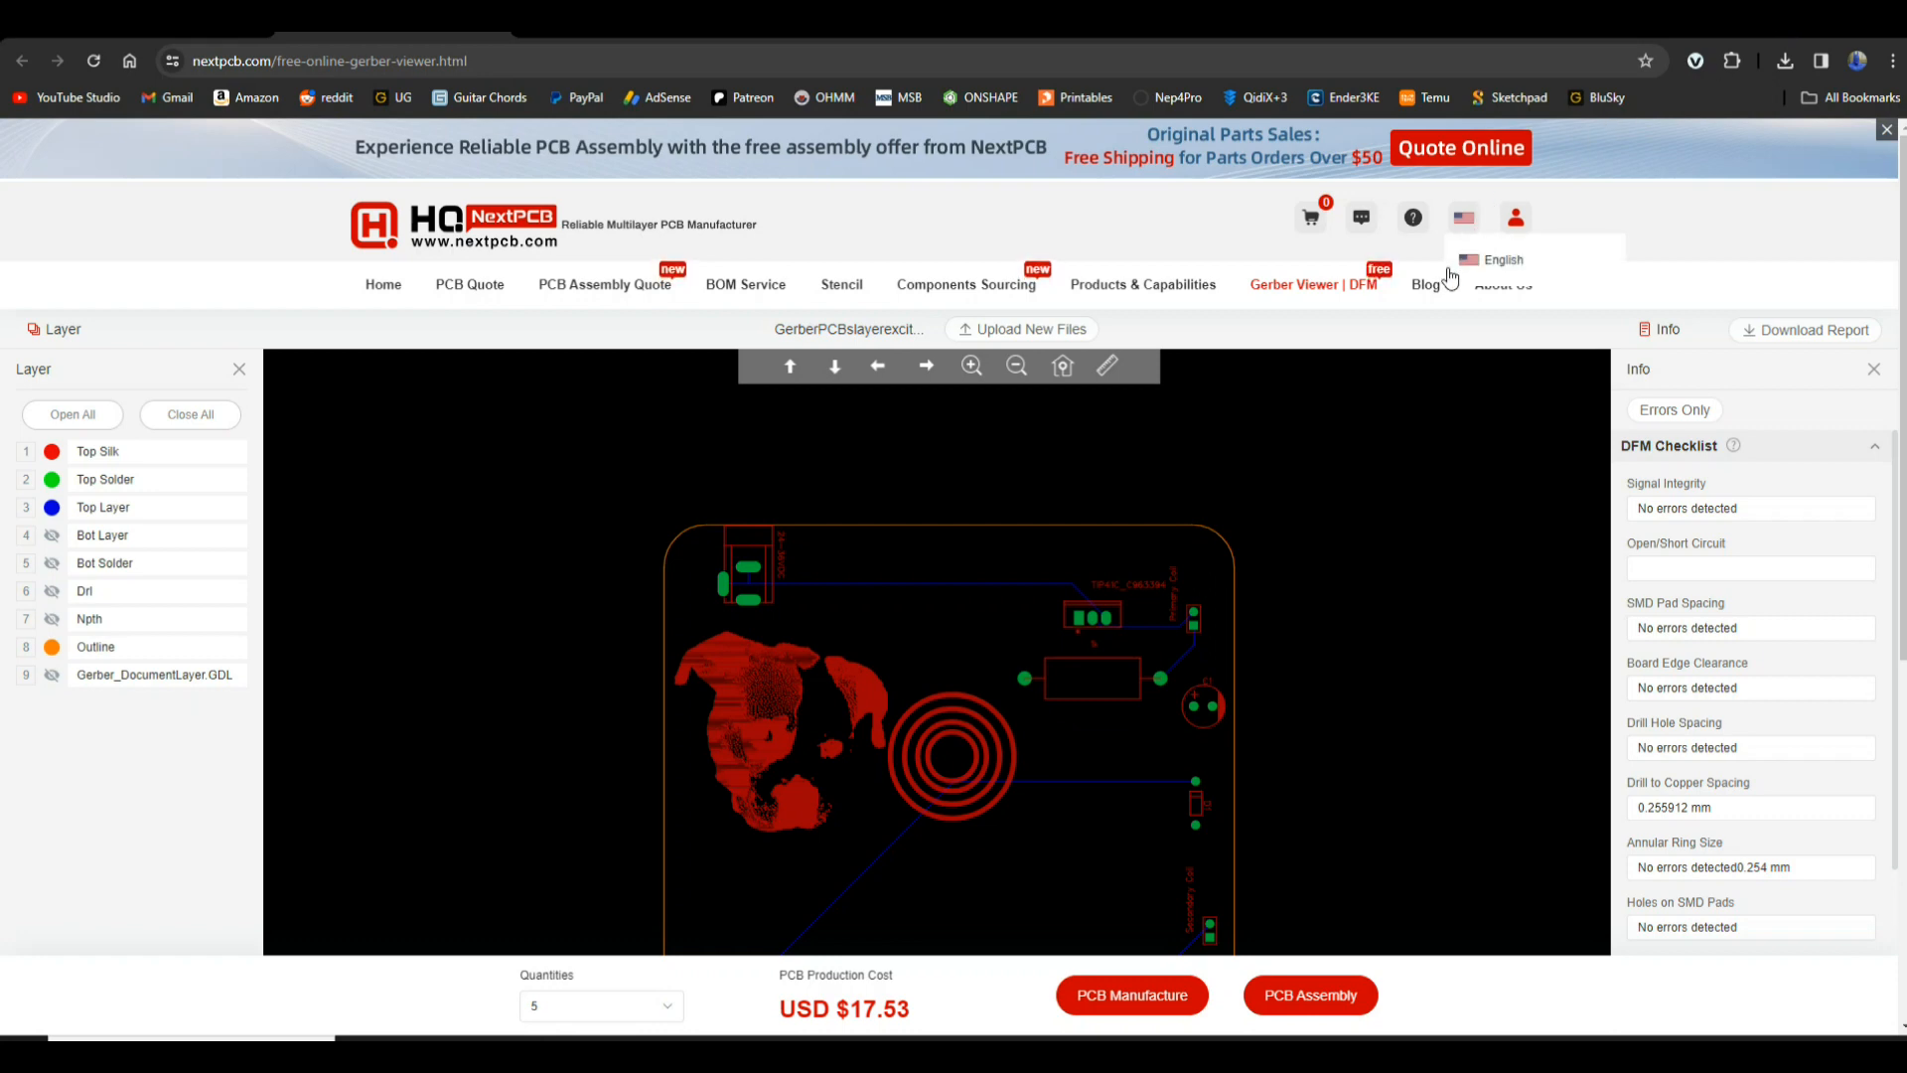
{"action": "mouse_move", "coordinate": [1643, 272]}
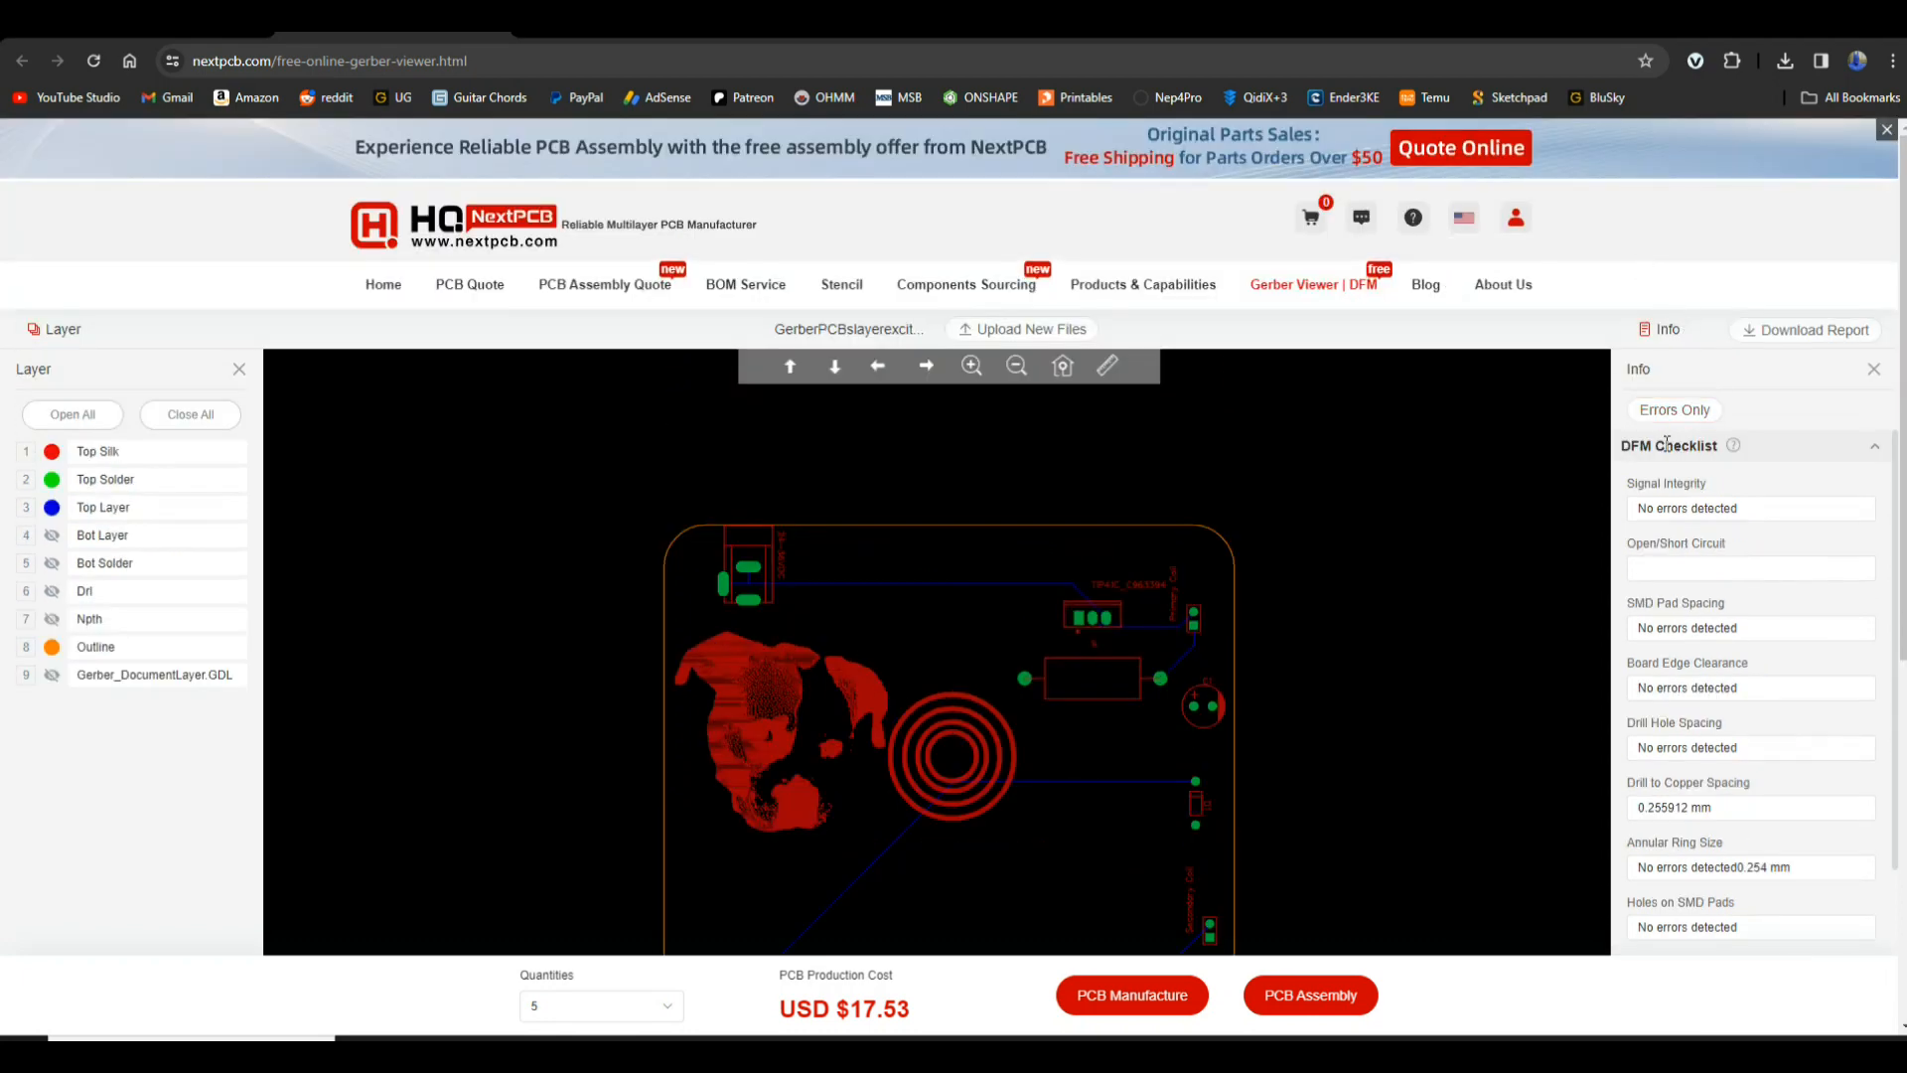
{"action": "mouse_move", "coordinate": [1754, 516]}
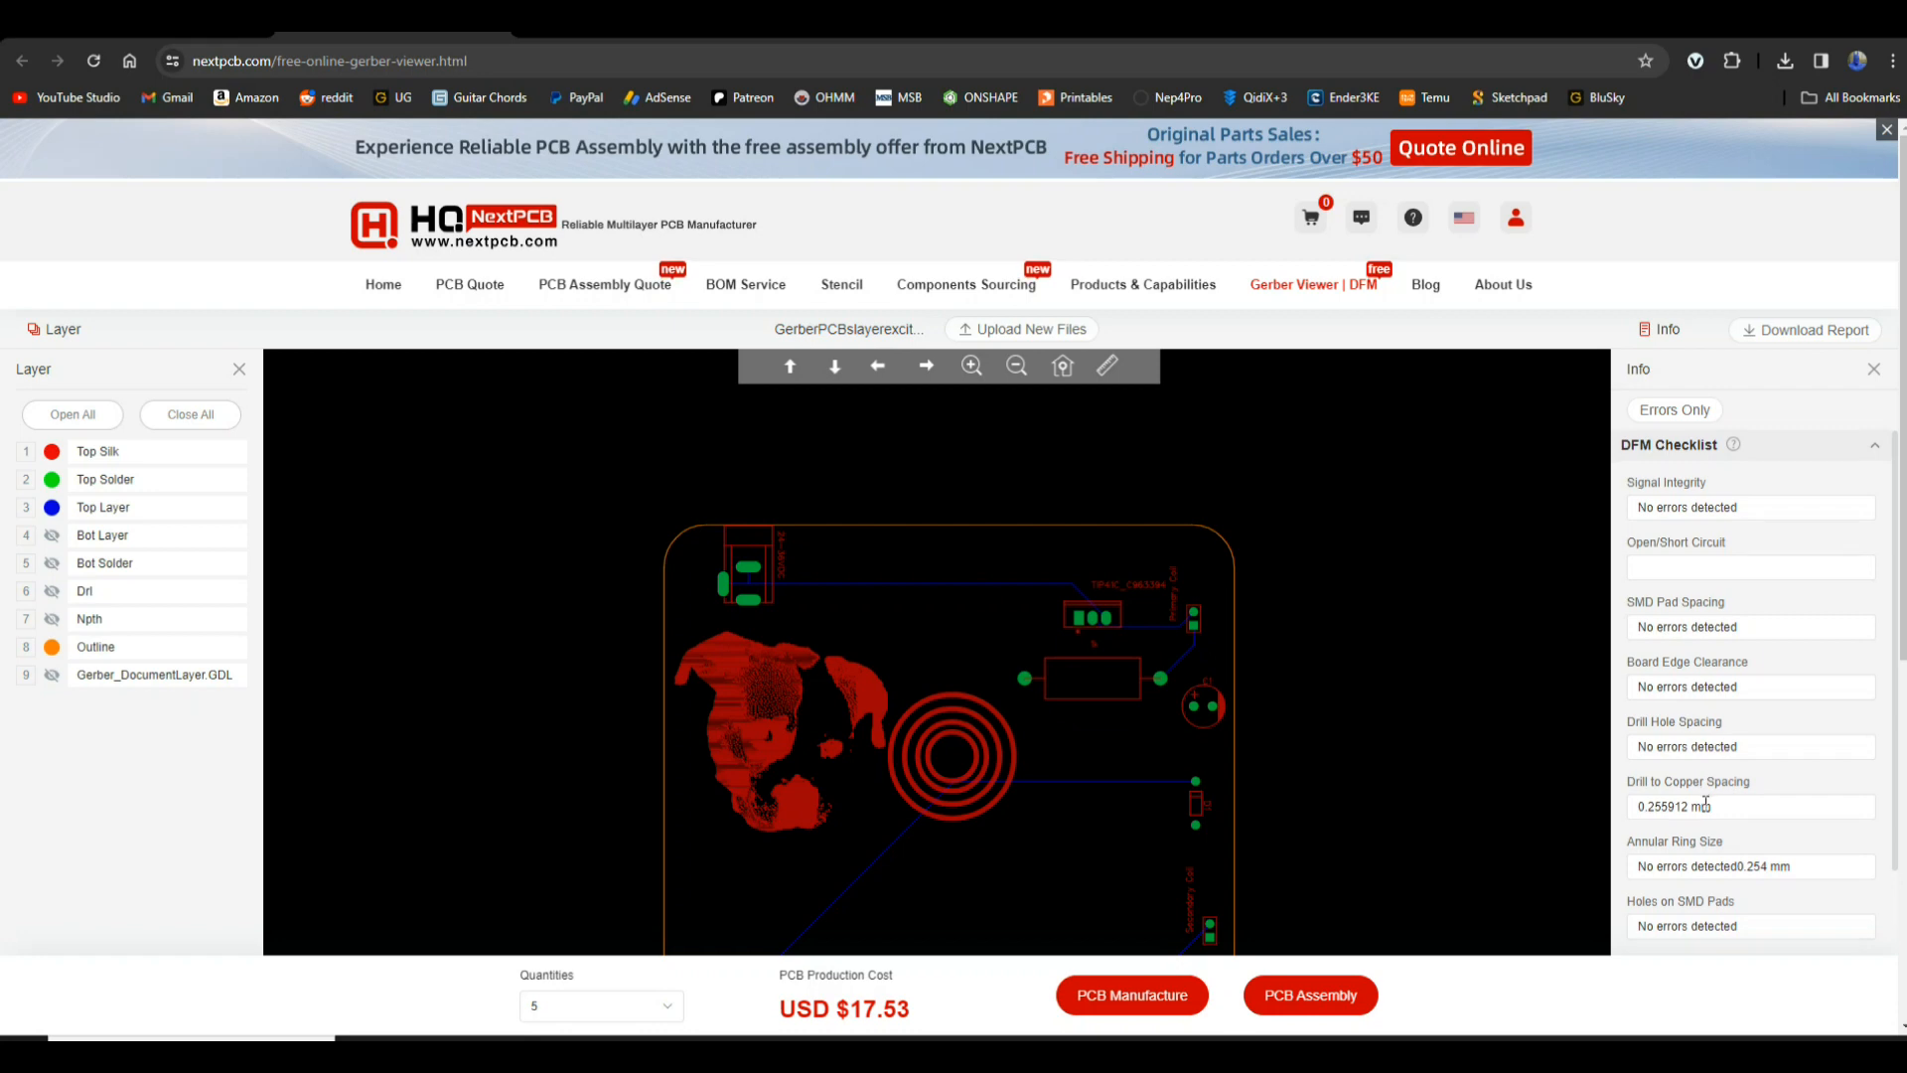
{"action": "scroll", "scroll_direction": "down", "scroll_amount": 3}
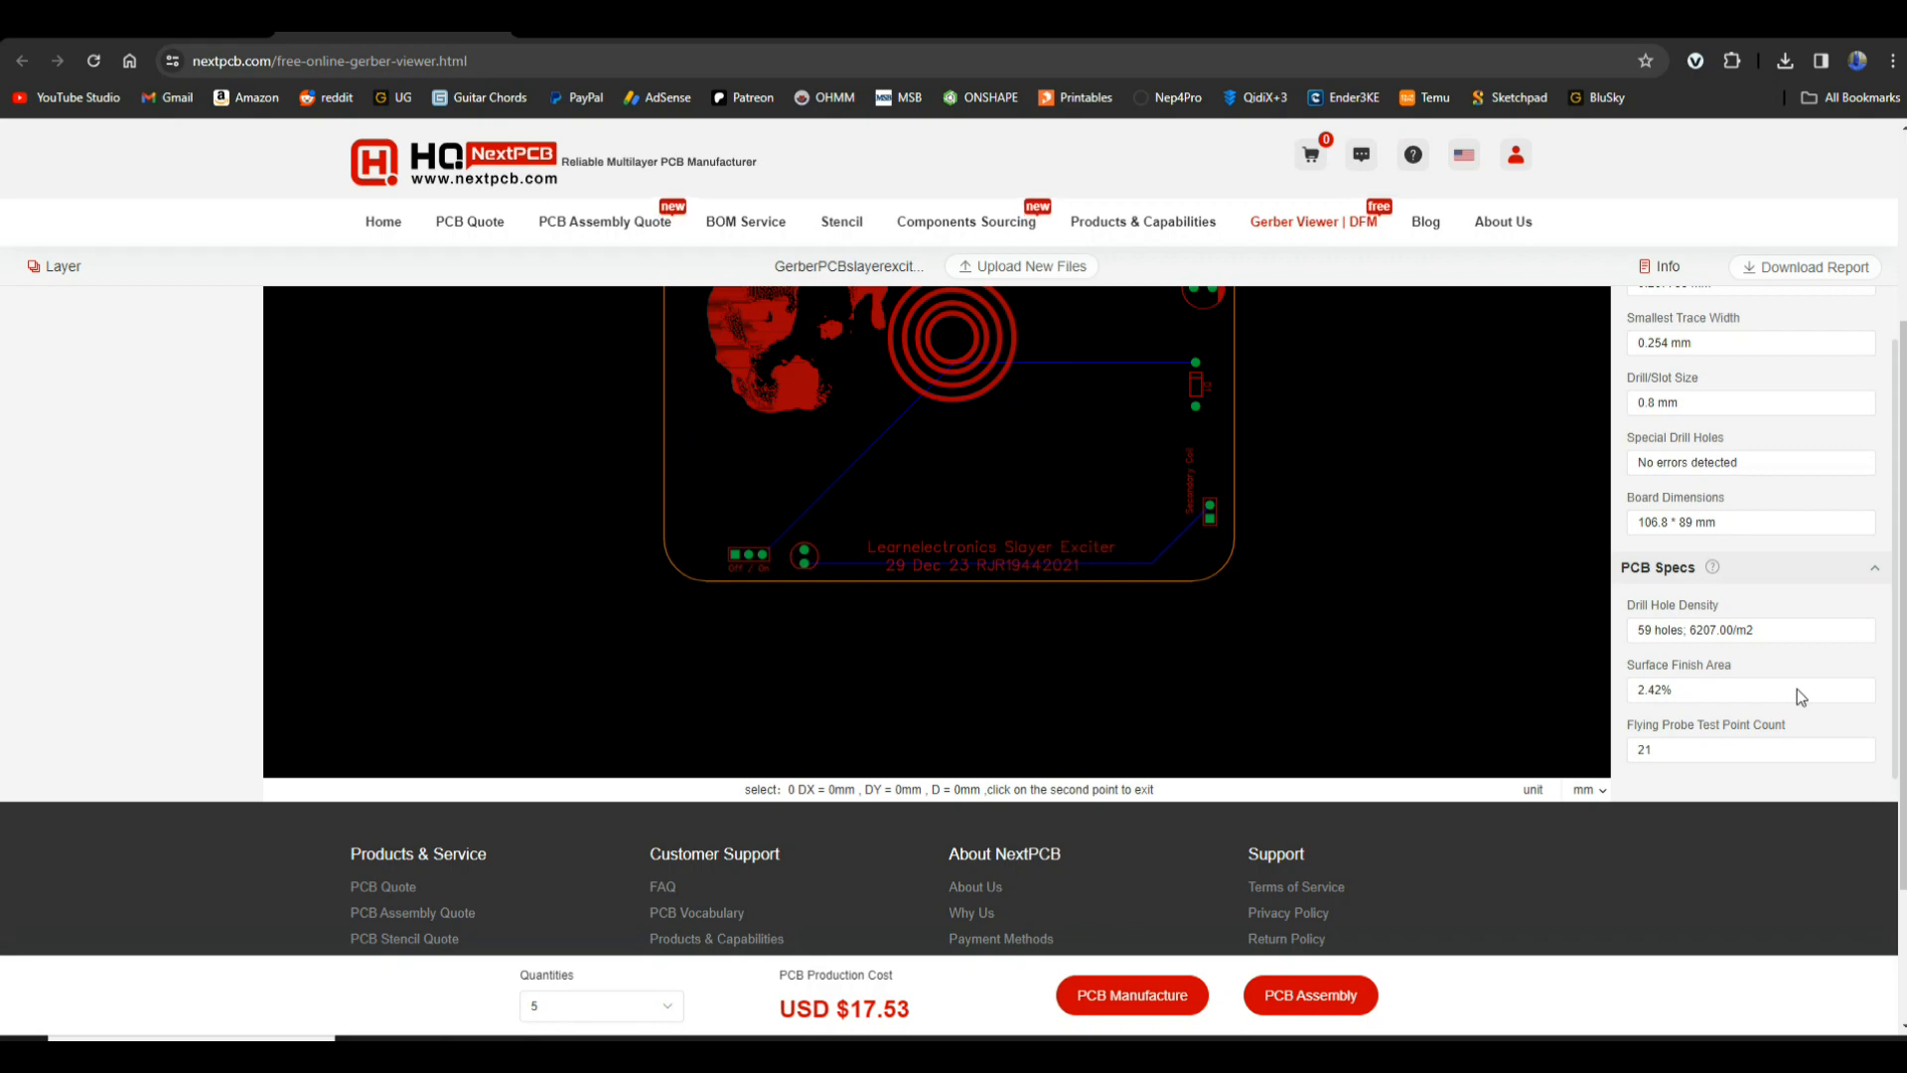
{"action": "scroll", "scroll_direction": "down", "scroll_amount": 3}
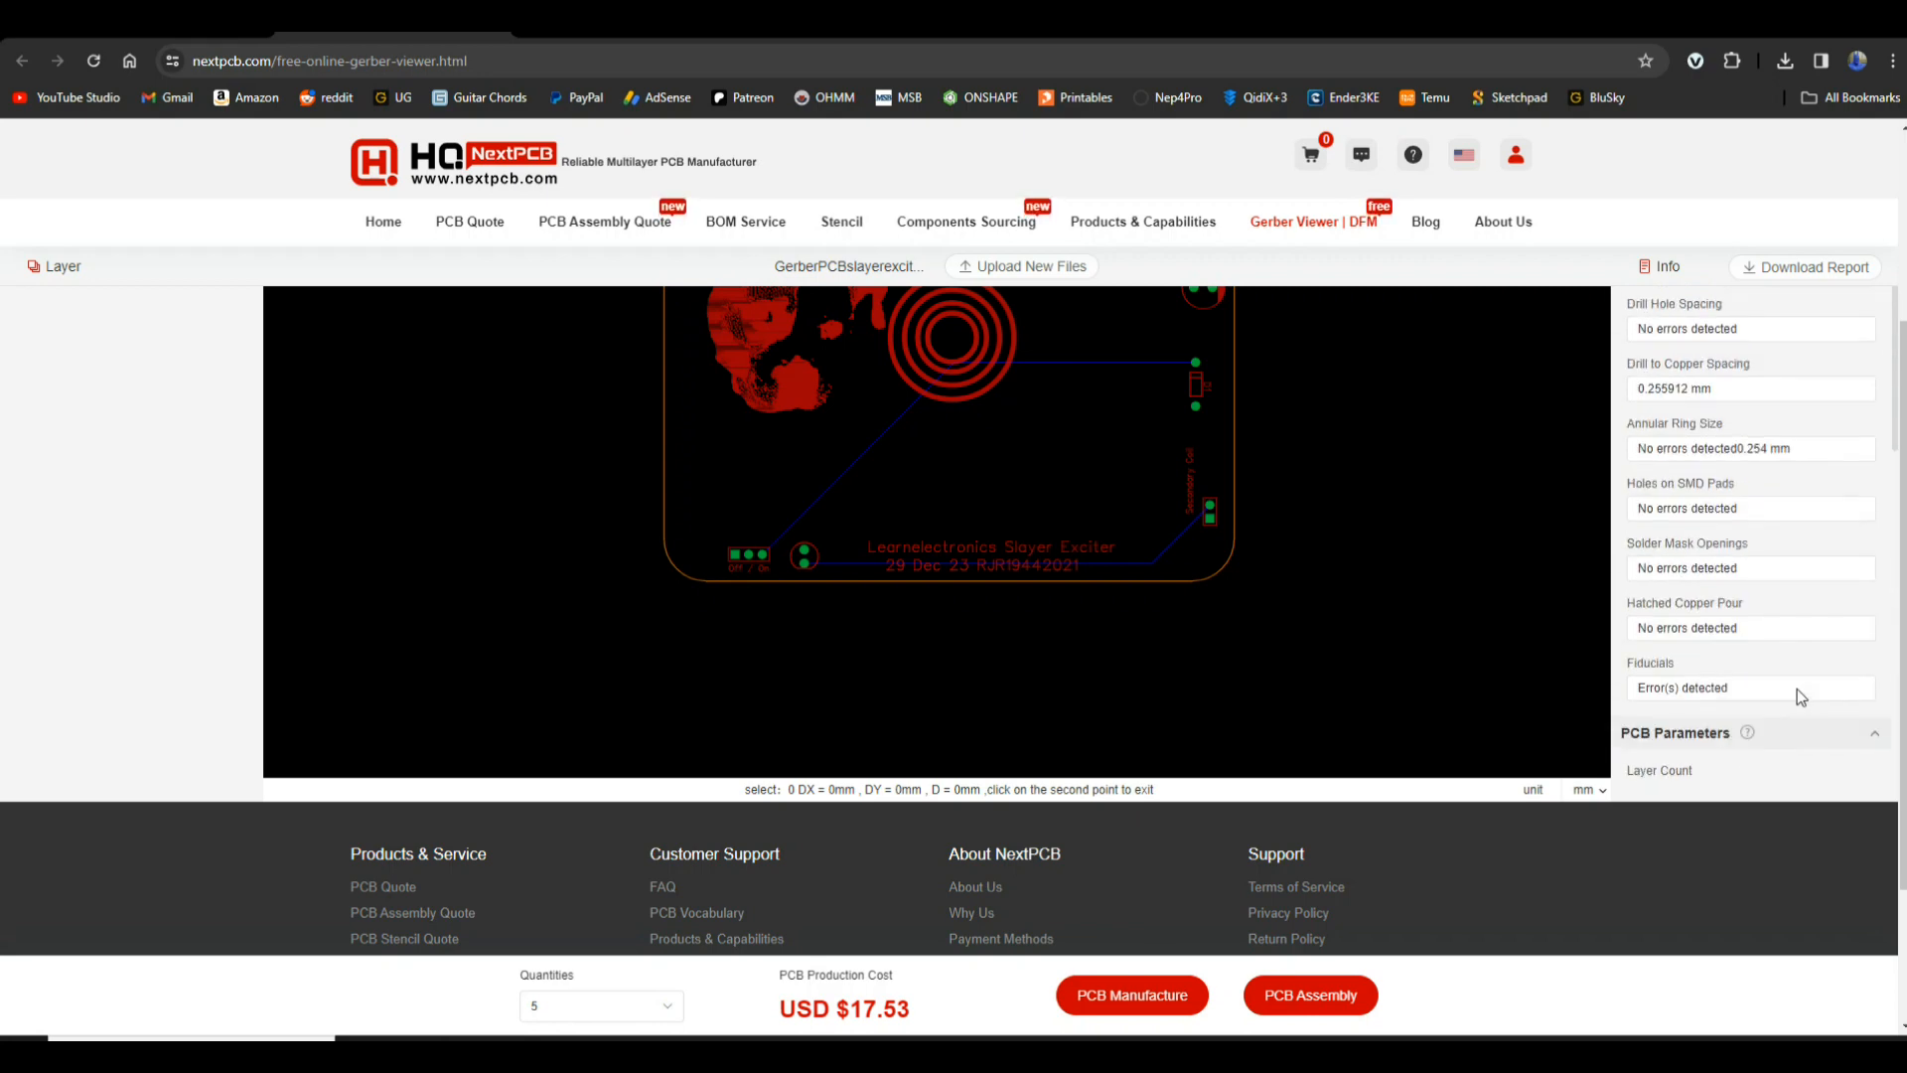
{"action": "mouse_move", "coordinate": [1784, 425]}
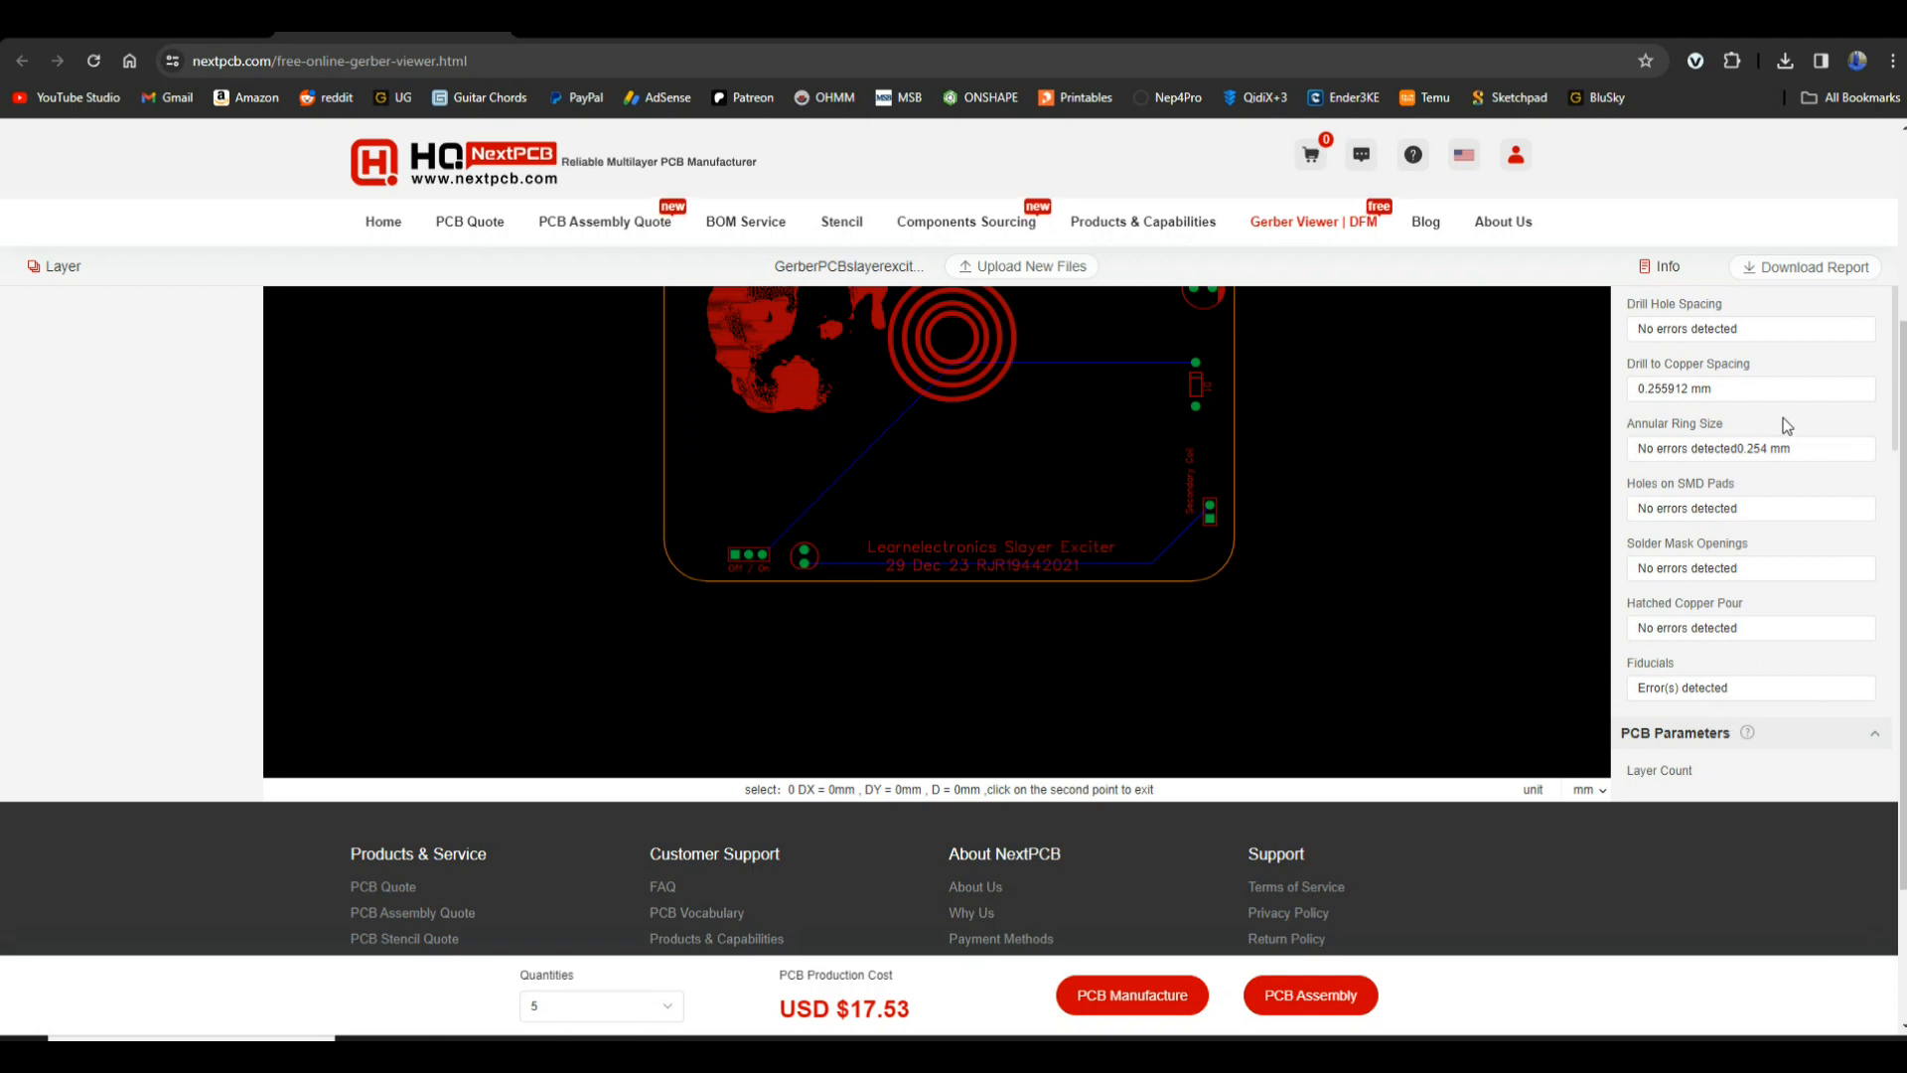
{"action": "mouse_move", "coordinate": [1822, 272]}
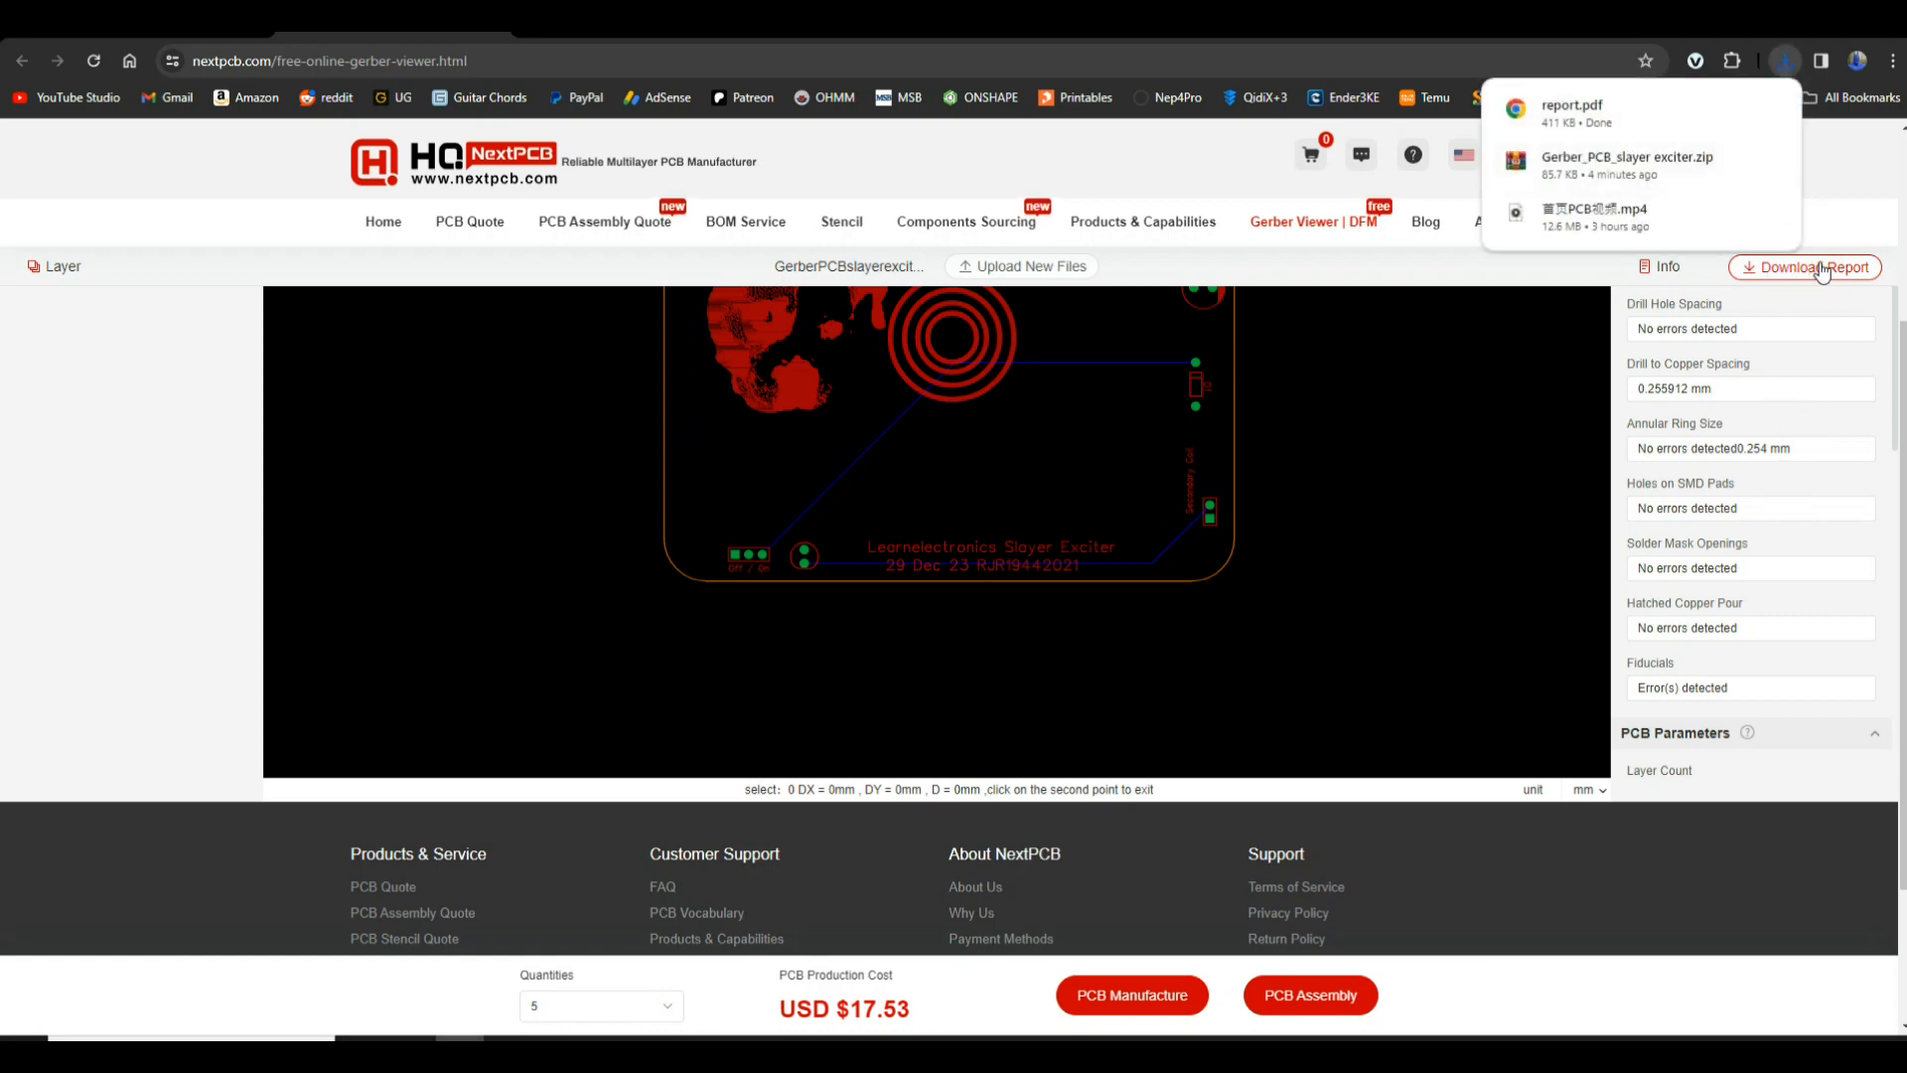
- View report.pdf in Chrome, reading all three pages down to the silkscreen spacing risk
{"action": "left_click", "coordinate": [1570, 109]}
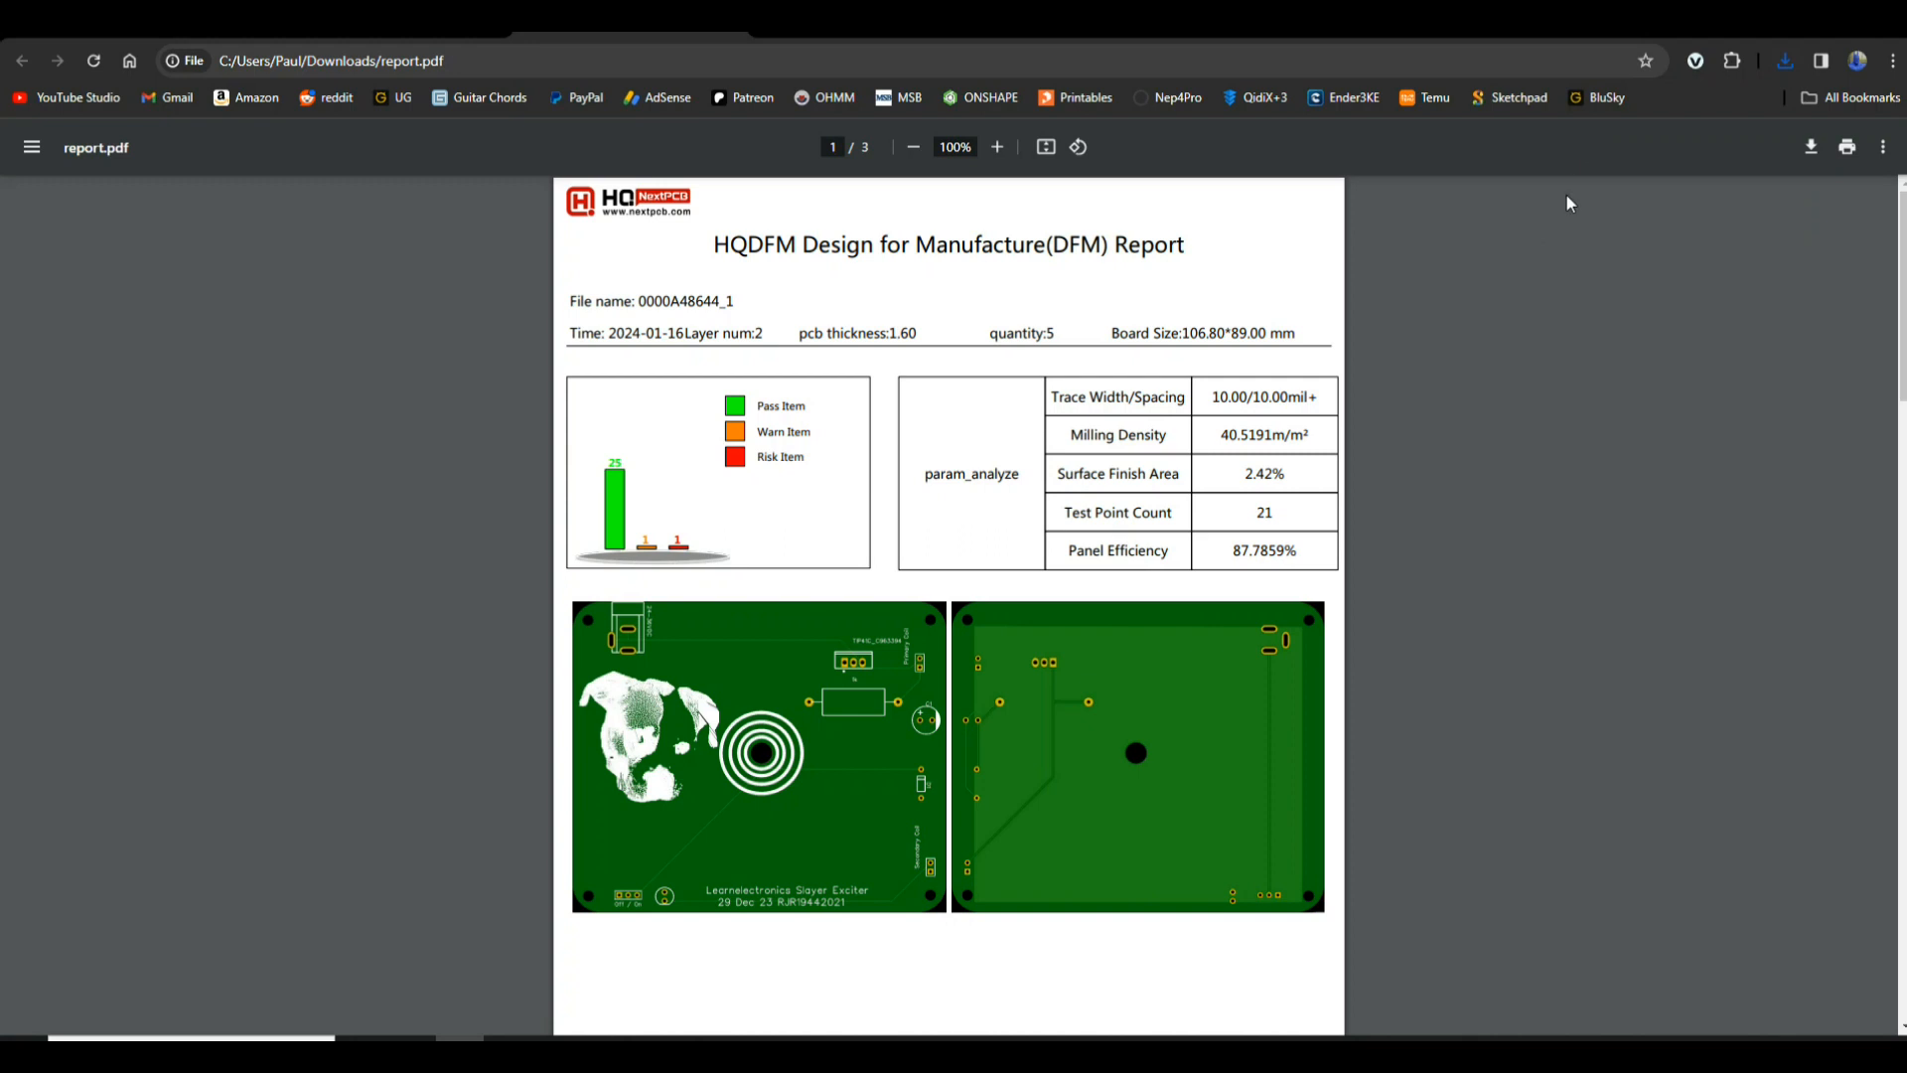
{"action": "scroll", "scroll_direction": "down", "scroll_amount": 3}
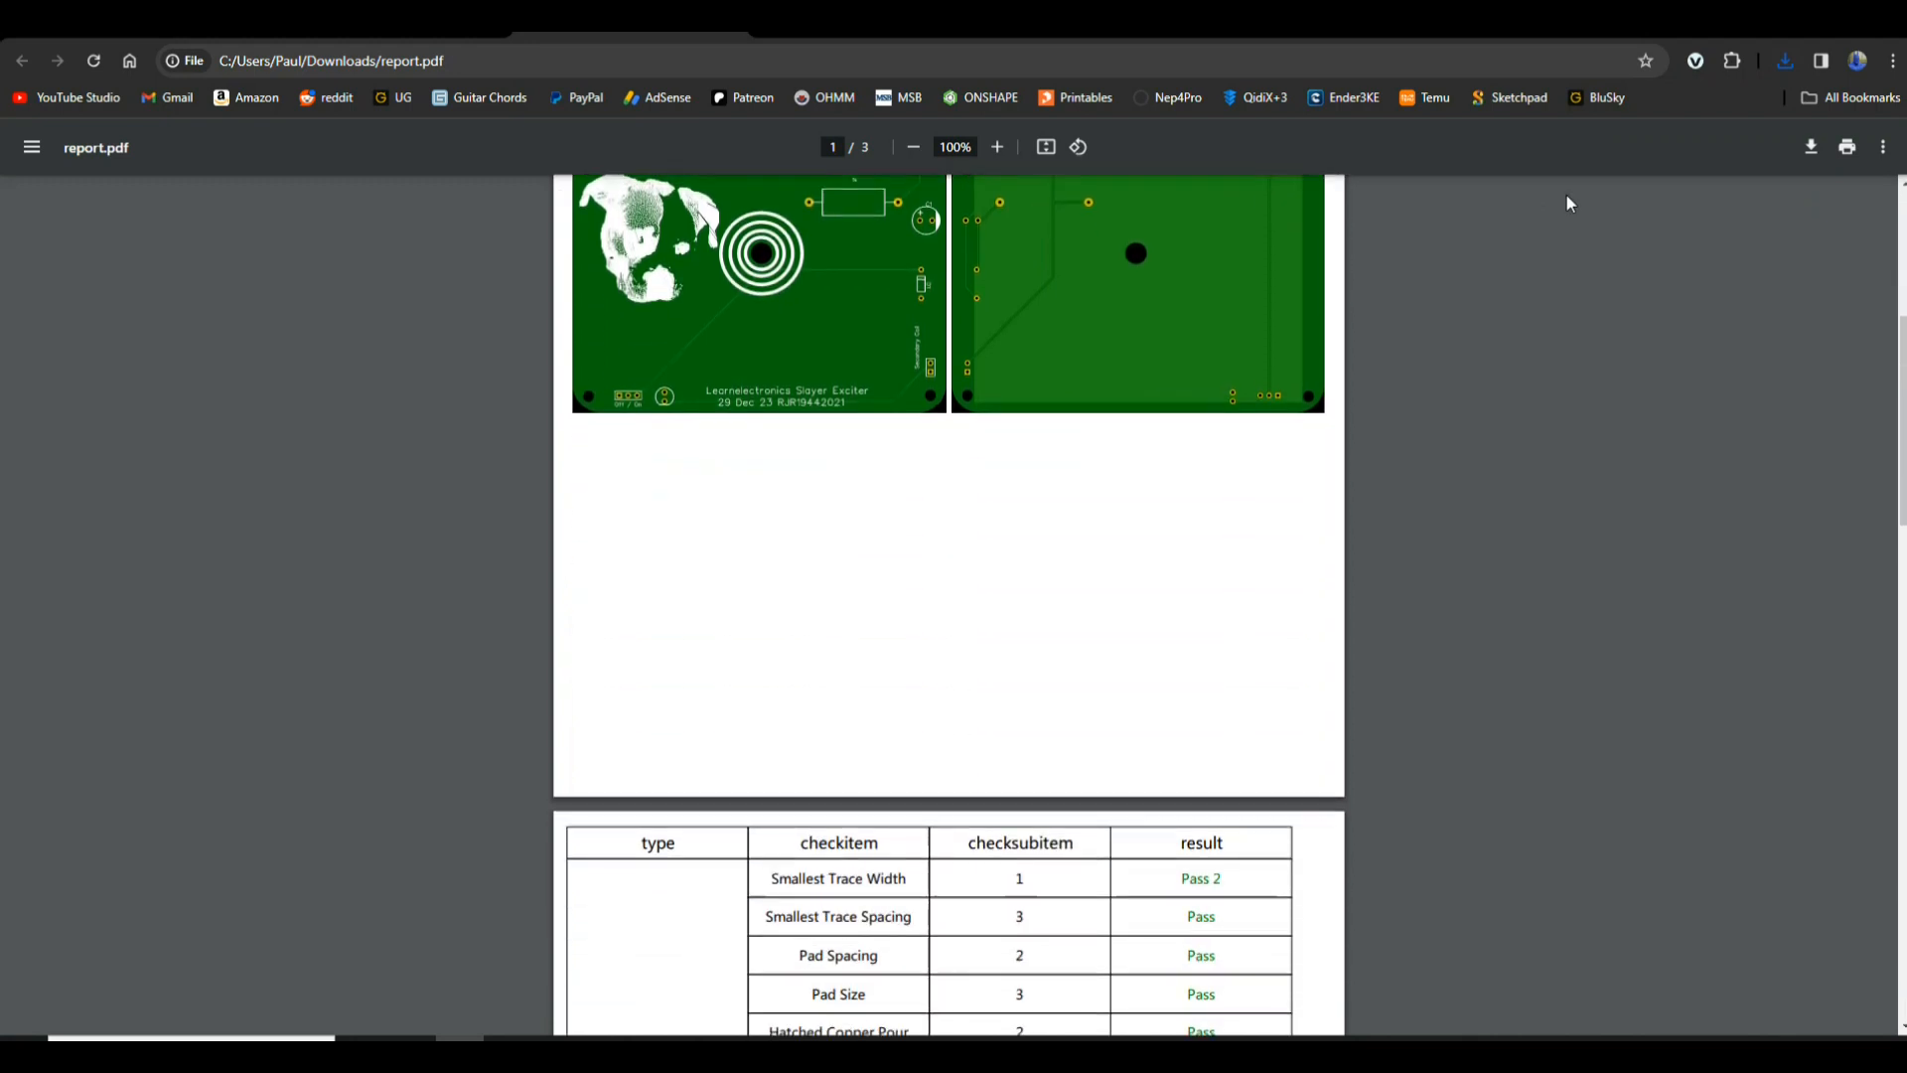
{"action": "scroll", "scroll_direction": "down", "scroll_amount": 3}
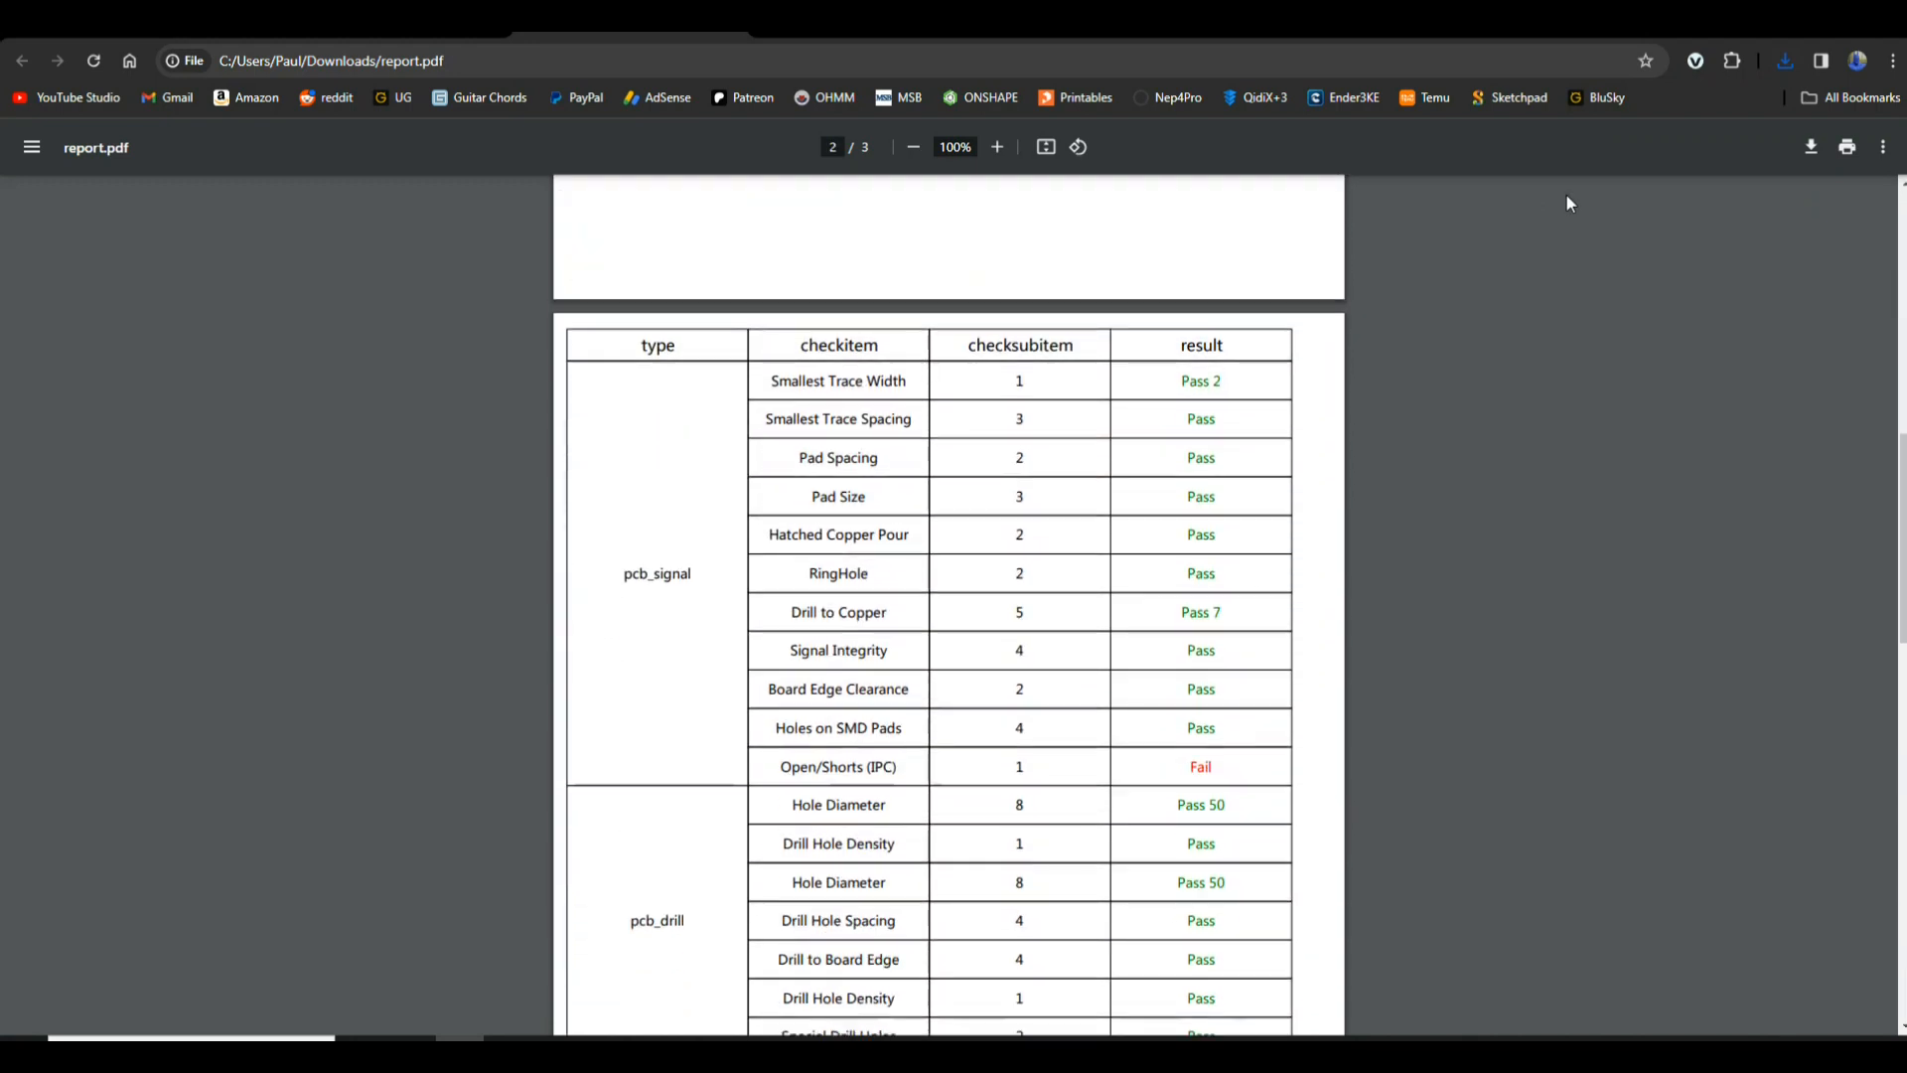
{"action": "scroll", "scroll_direction": "down", "scroll_amount": 3}
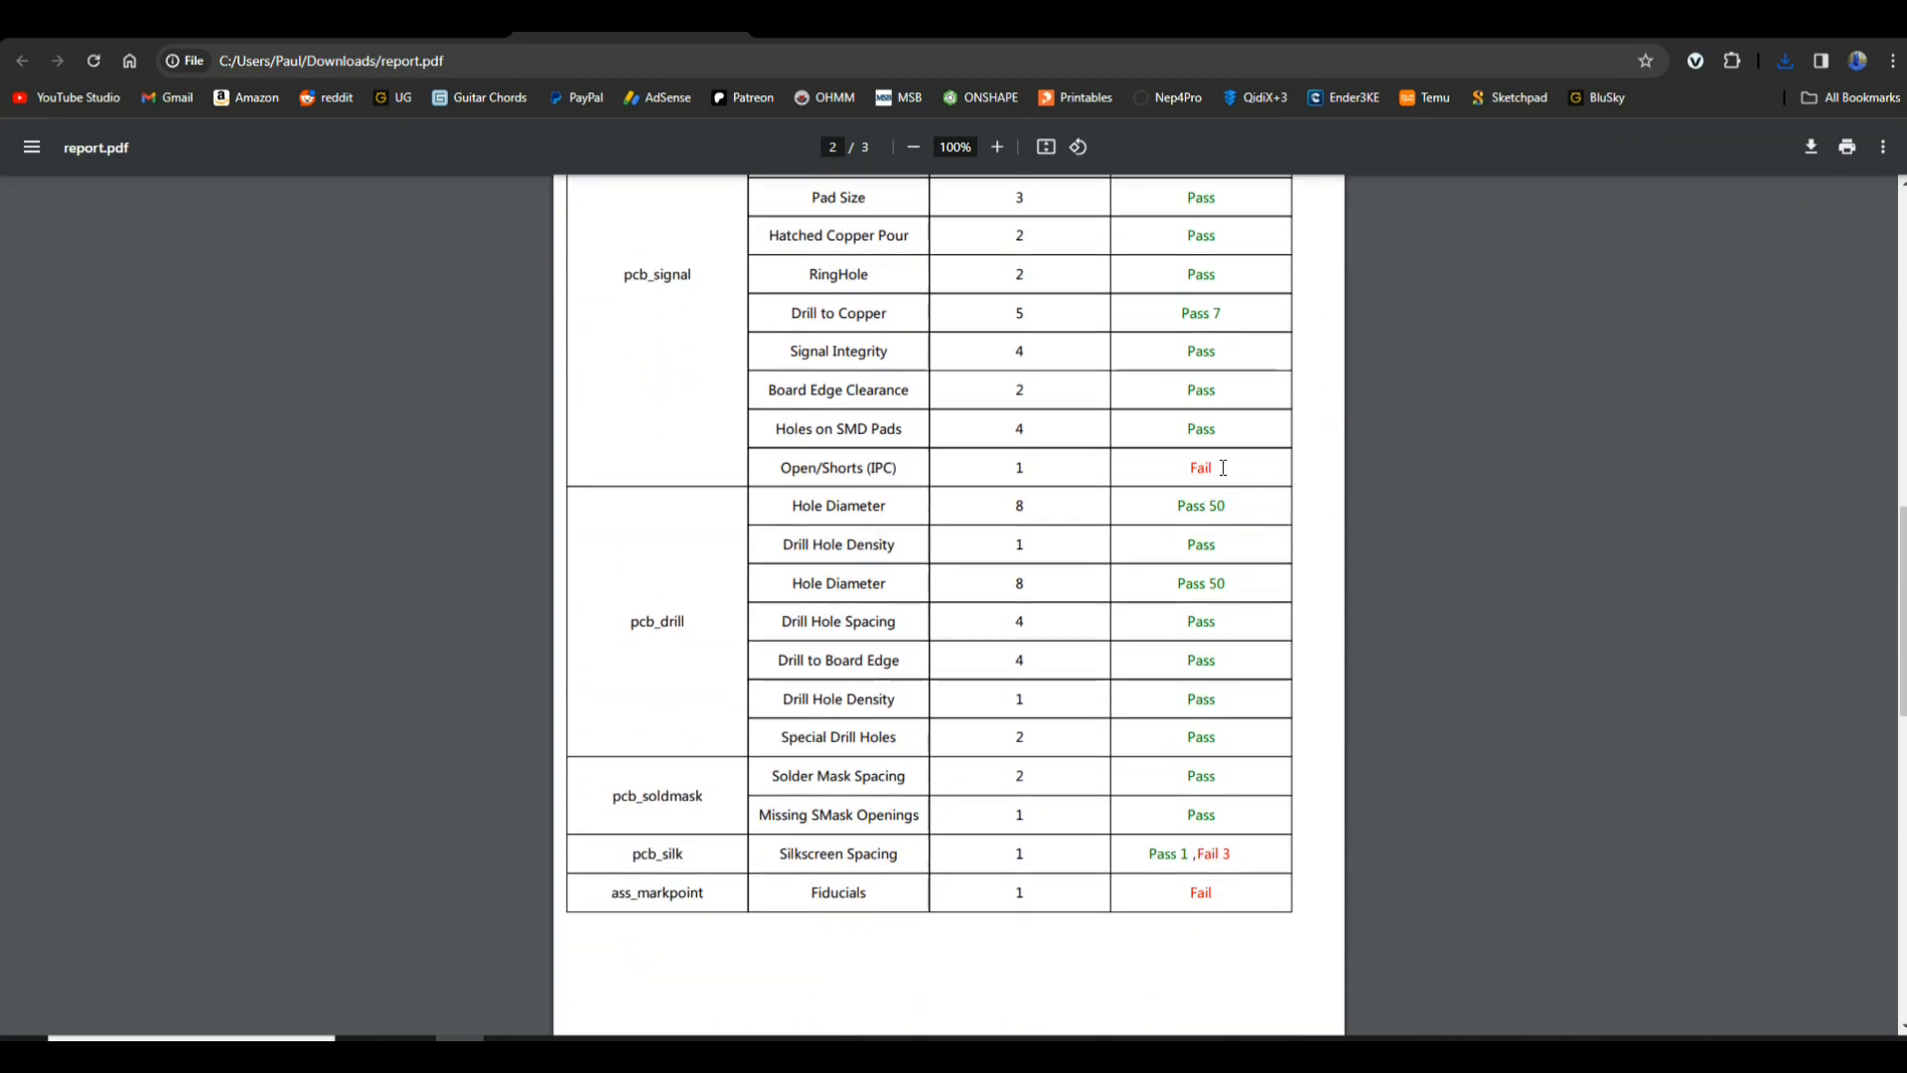
{"action": "scroll", "scroll_direction": "down", "scroll_amount": 3}
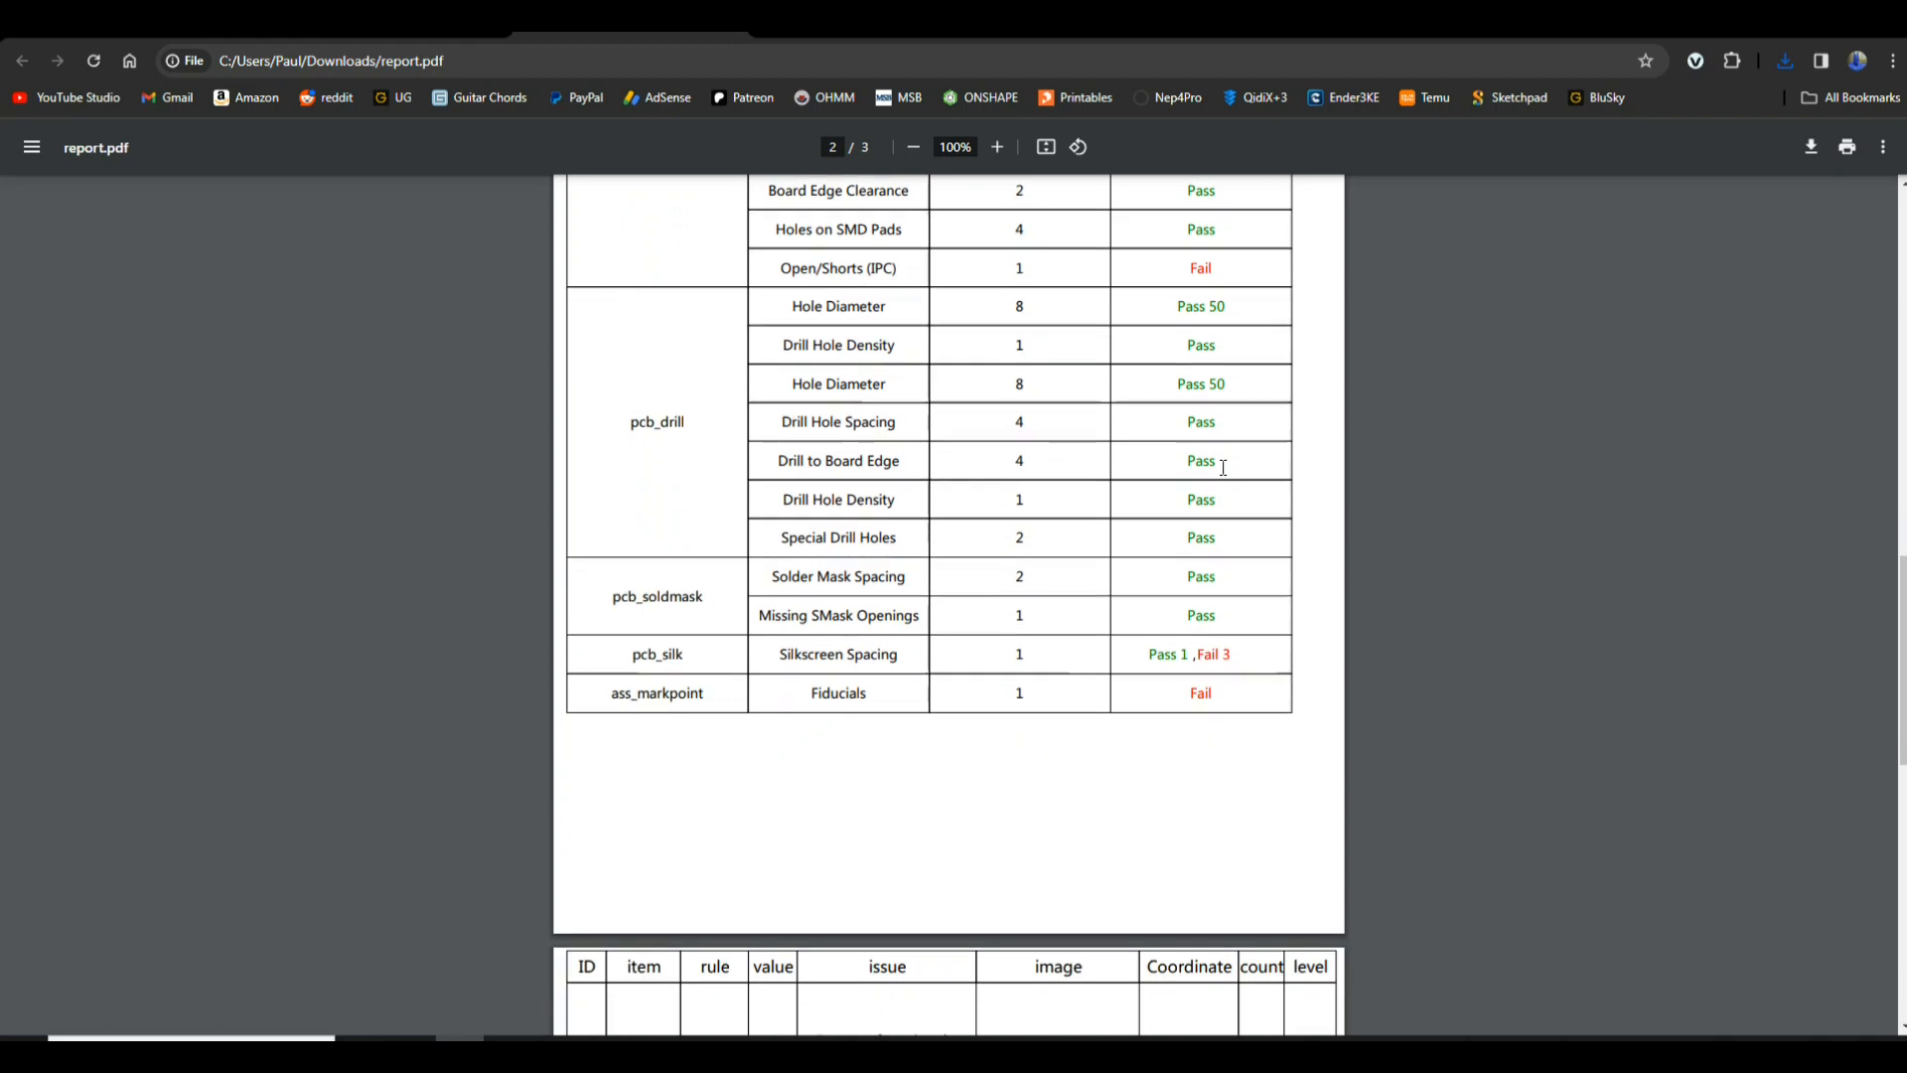
{"action": "scroll", "scroll_direction": "down", "scroll_amount": 3}
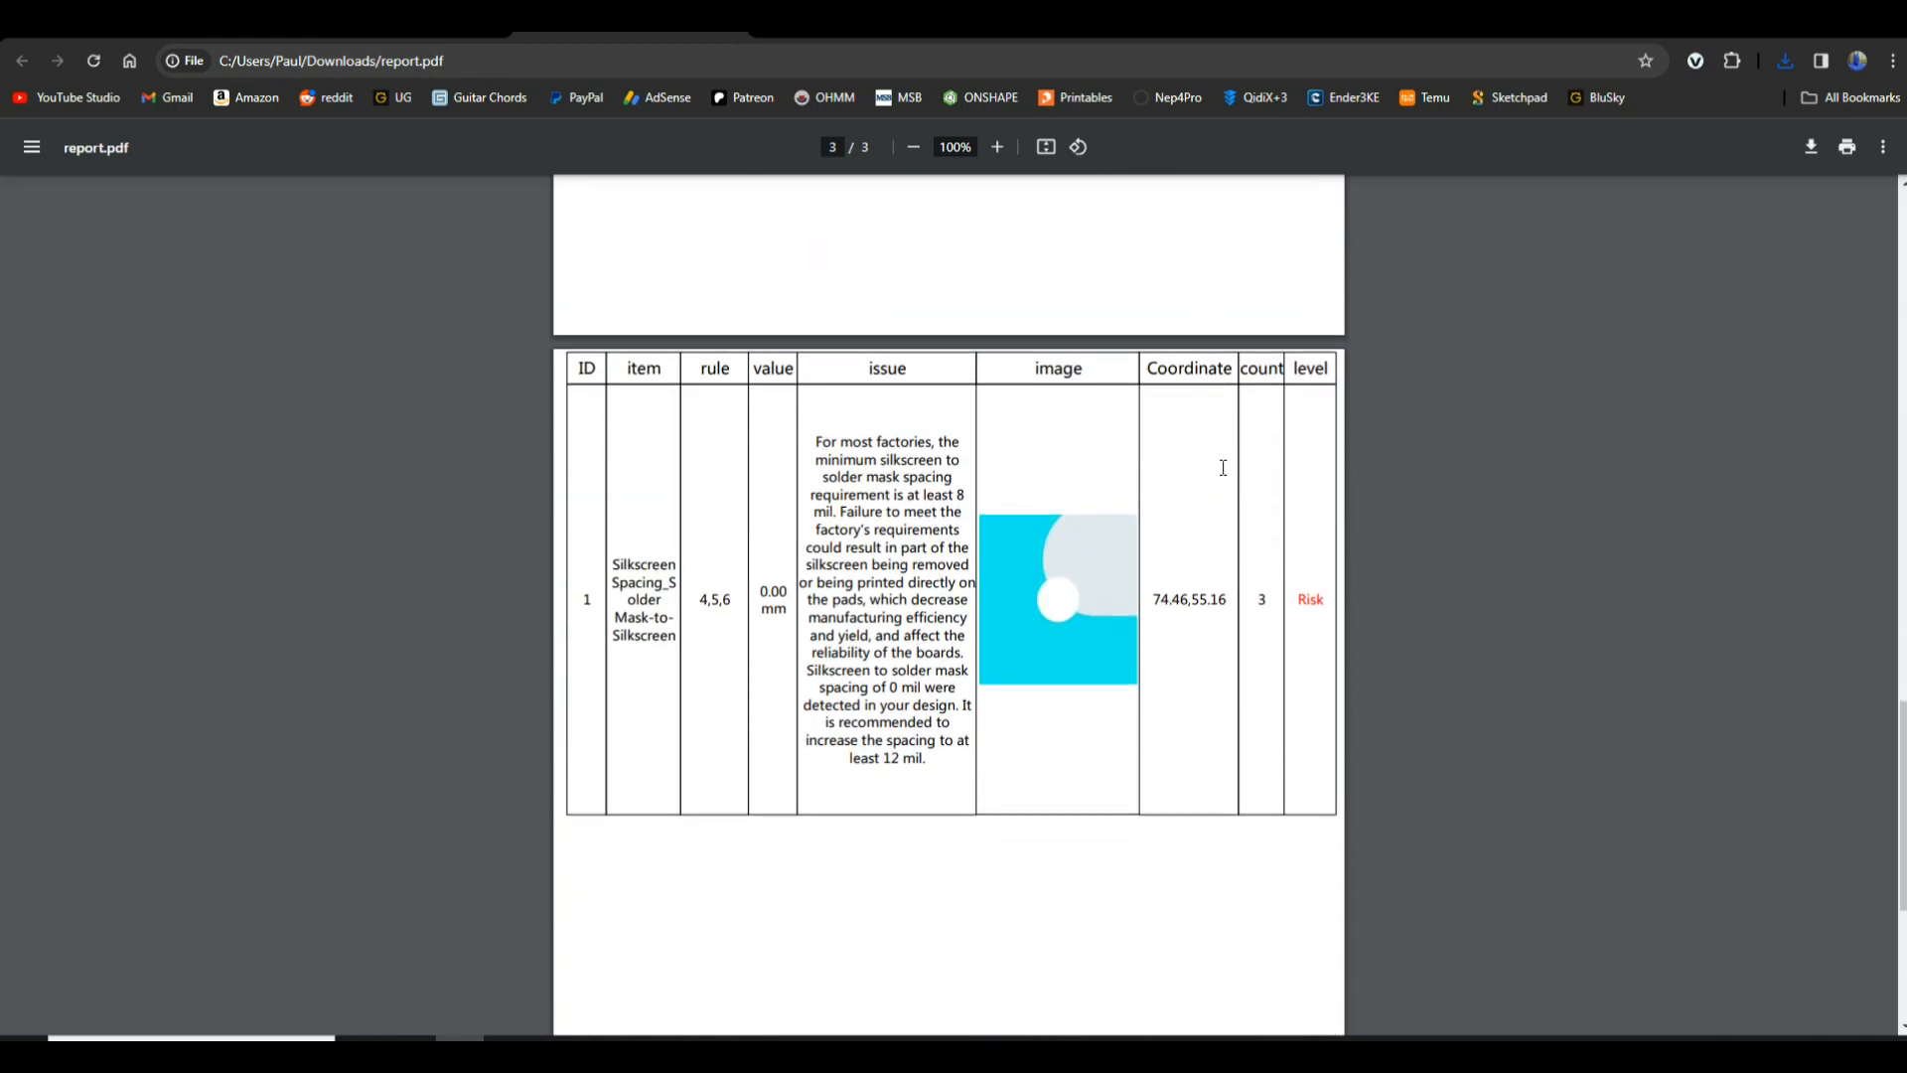